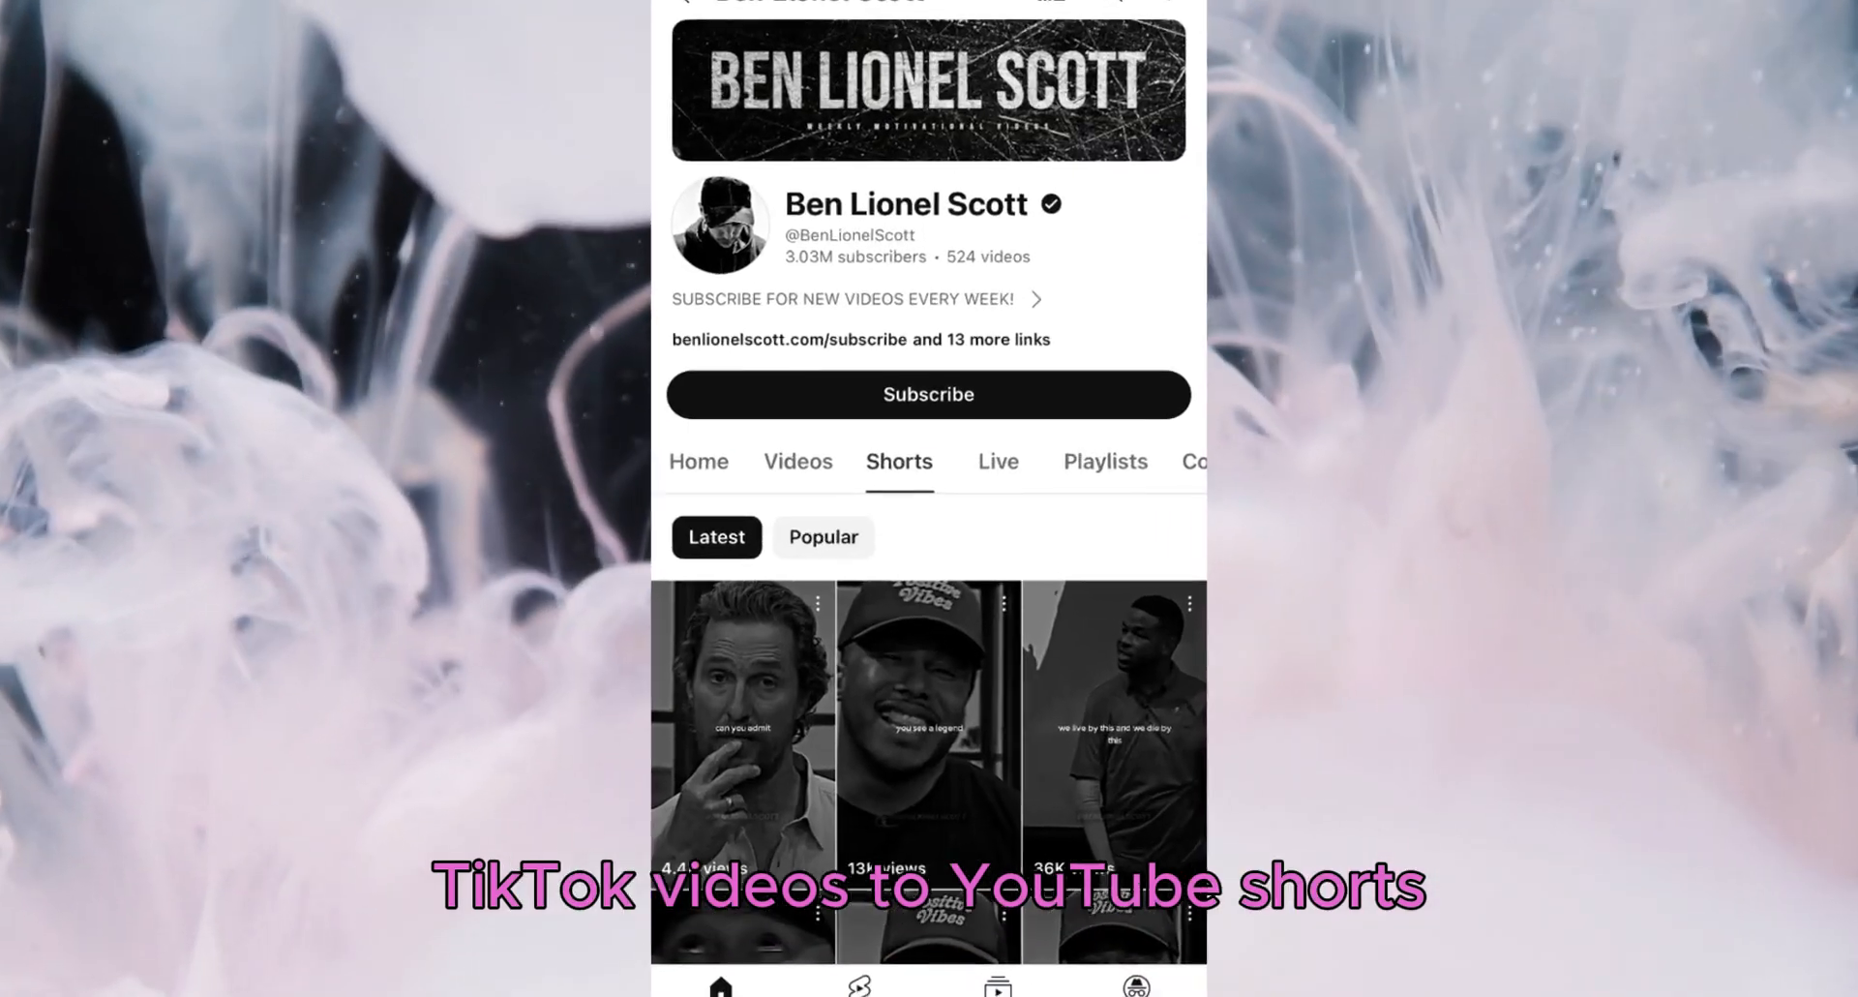
Send ChatGPT a request for 20 easy simple-English quotes about life, love, success and greatness.
{"action": "scroll", "scroll_direction": "up", "scroll_amount": 3}
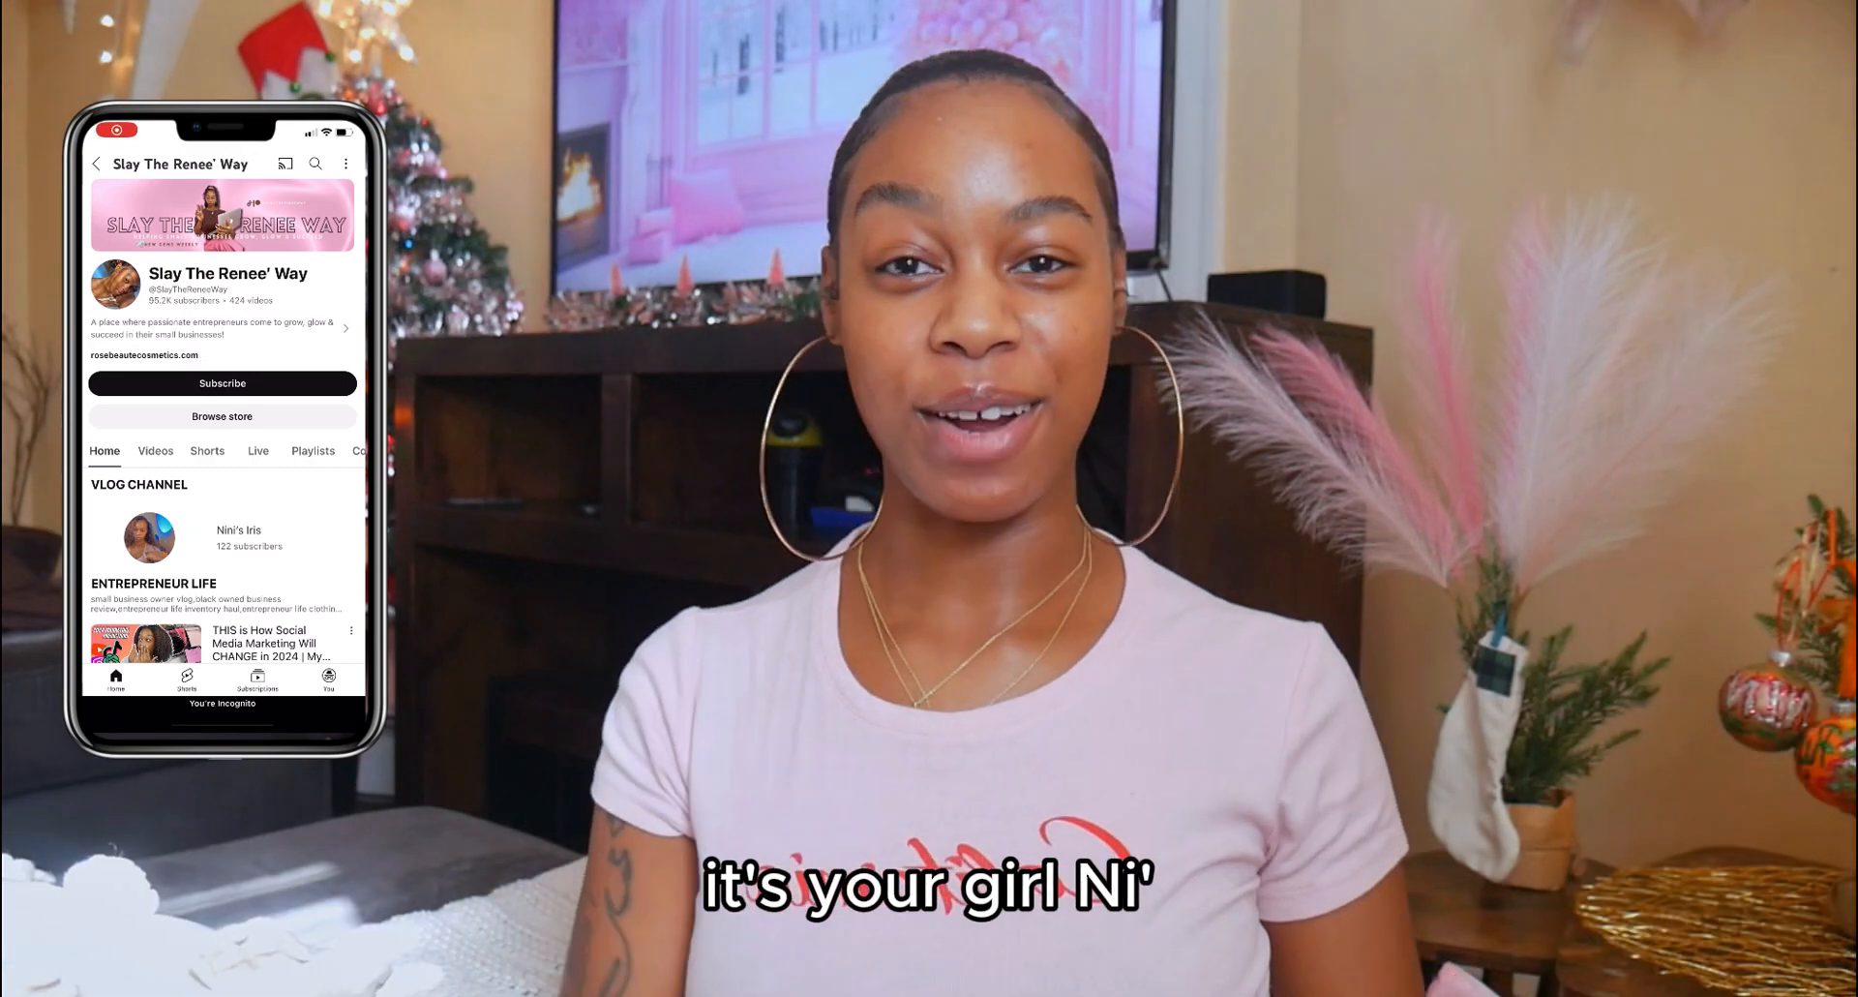
{"action": "scroll", "scroll_direction": "down", "scroll_amount": 3}
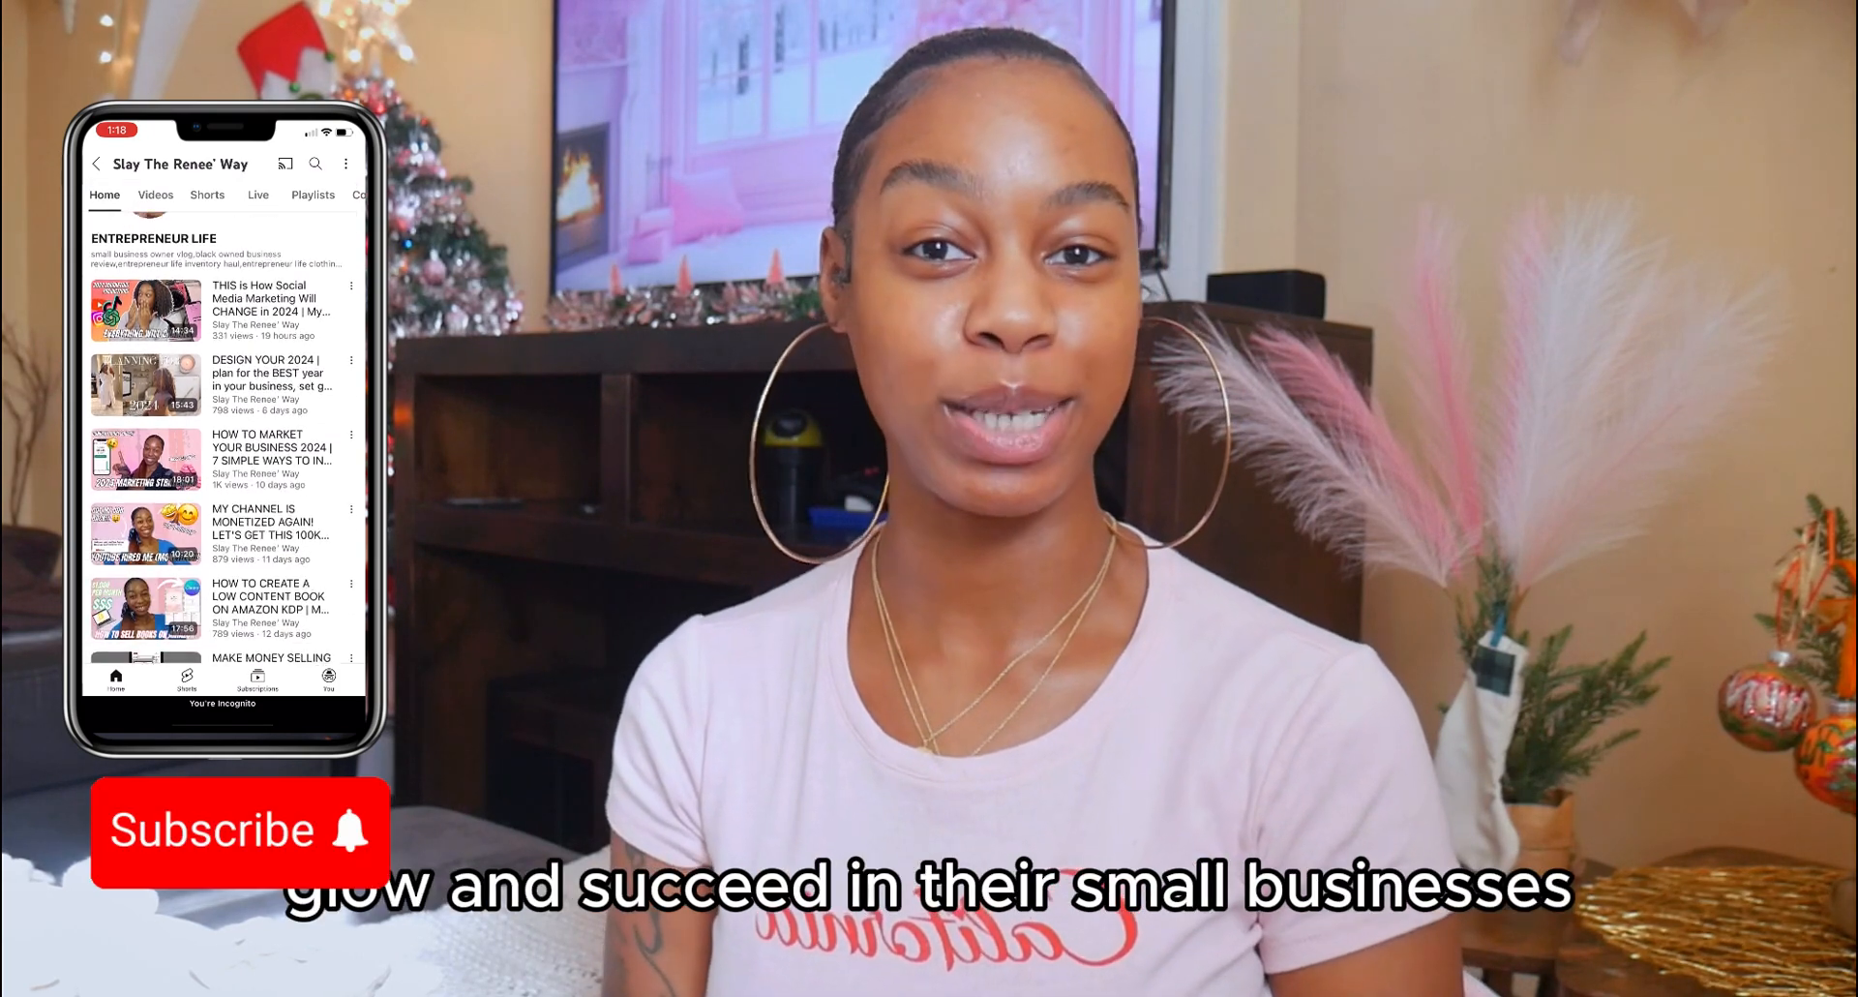
{"action": "scroll", "scroll_direction": "down", "scroll_amount": 3}
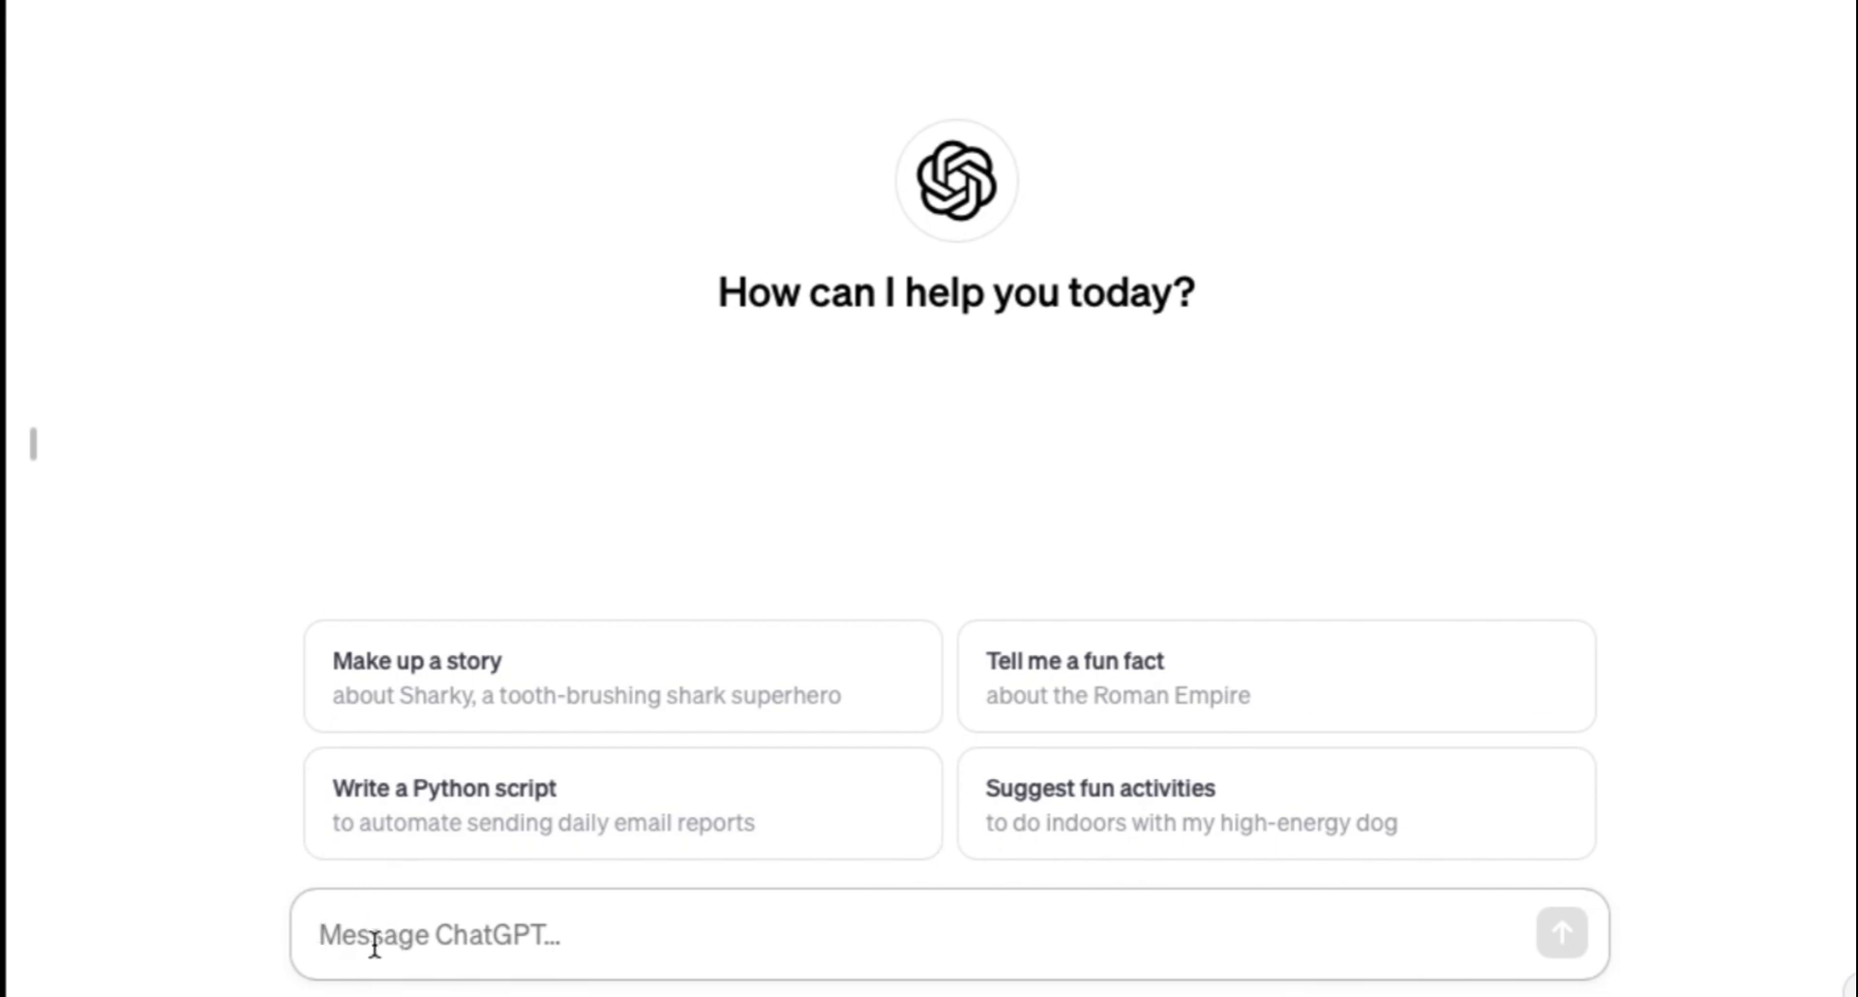
{"action": "type", "text": "Give me 20 quotes about life, love, getting successful or achieving greatness. Make them easy to understand and write them in simple english."}
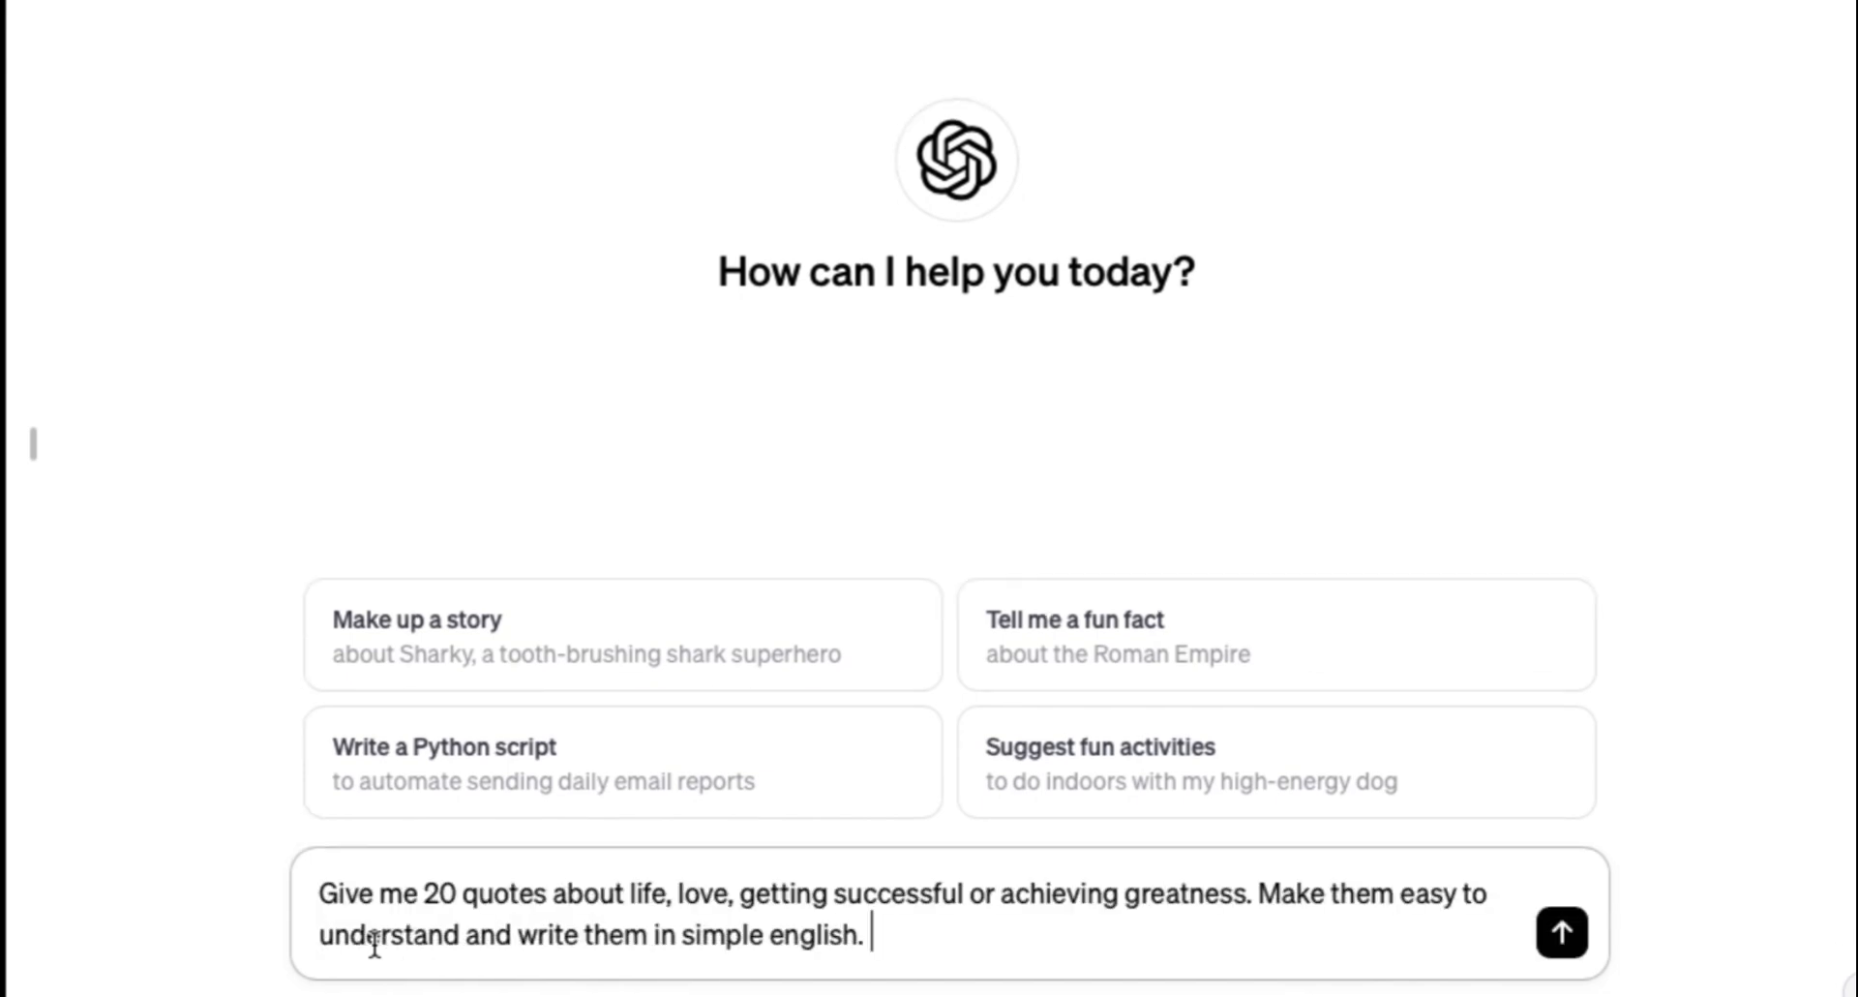
{"action": "mouse_move", "coordinate": [1090, 921]}
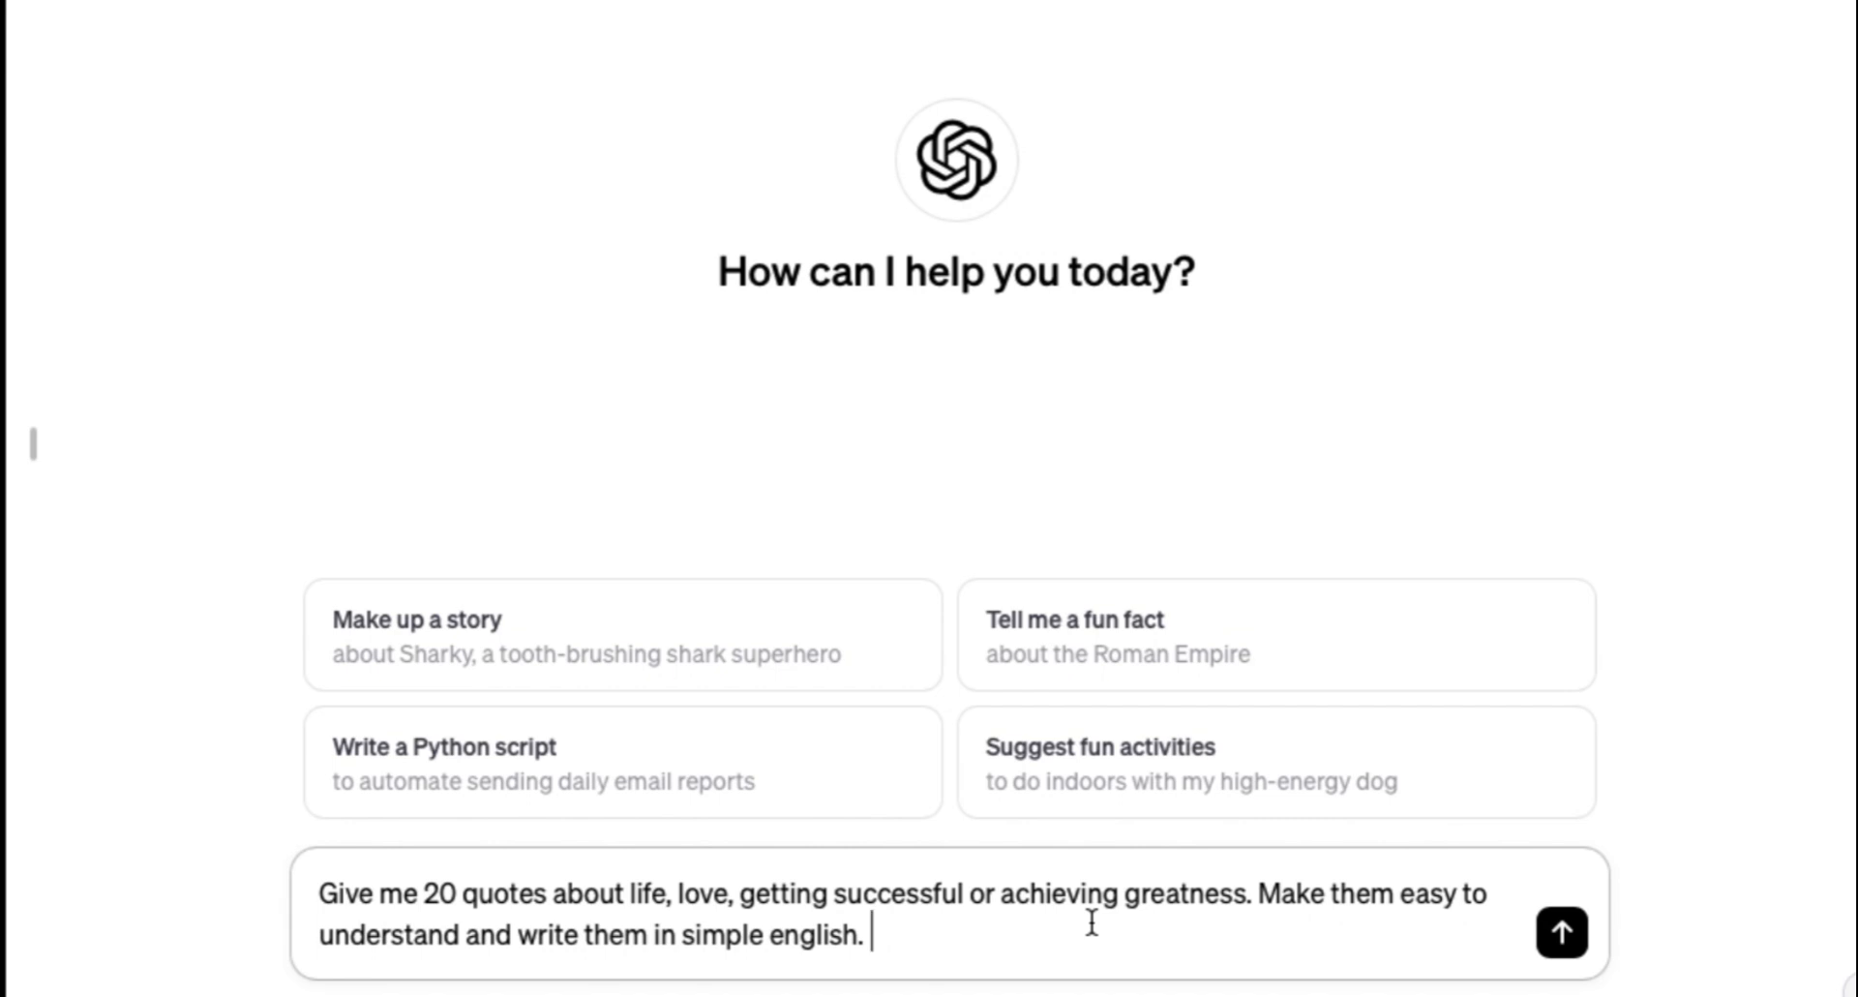
{"action": "mouse_move", "coordinate": [1560, 931]}
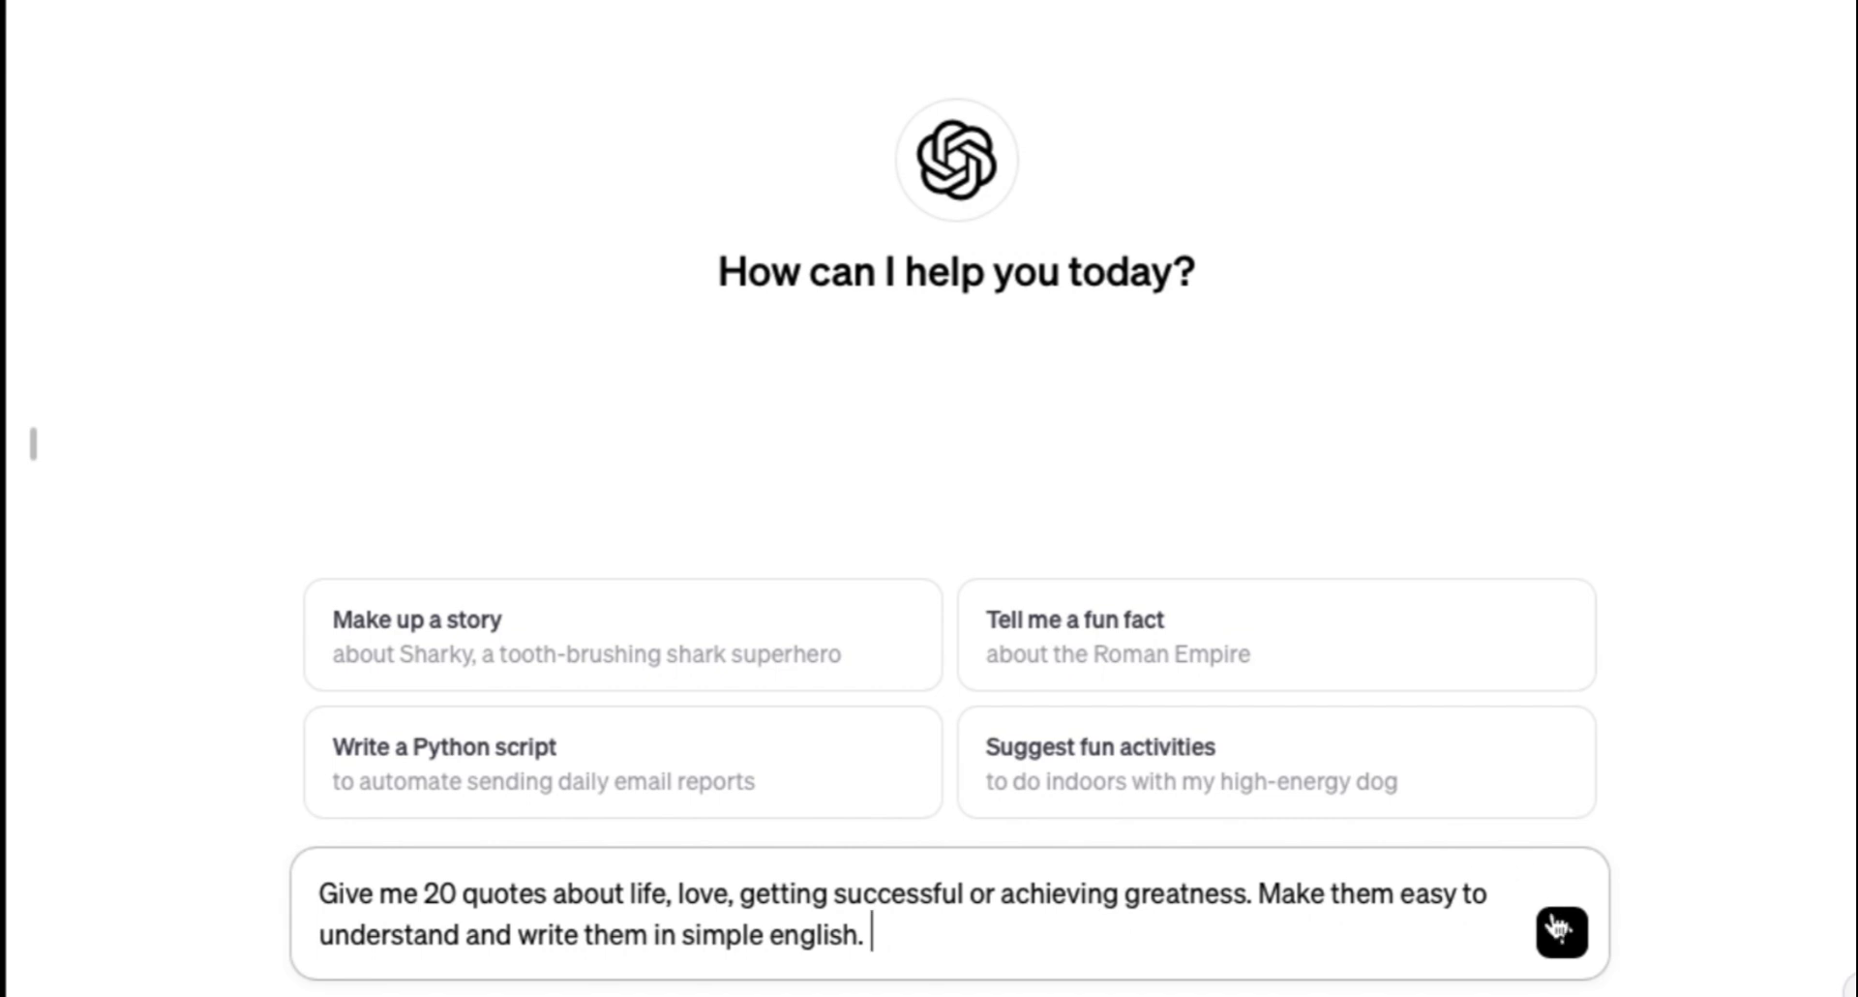
{"action": "left_click", "coordinate": [1558, 931]}
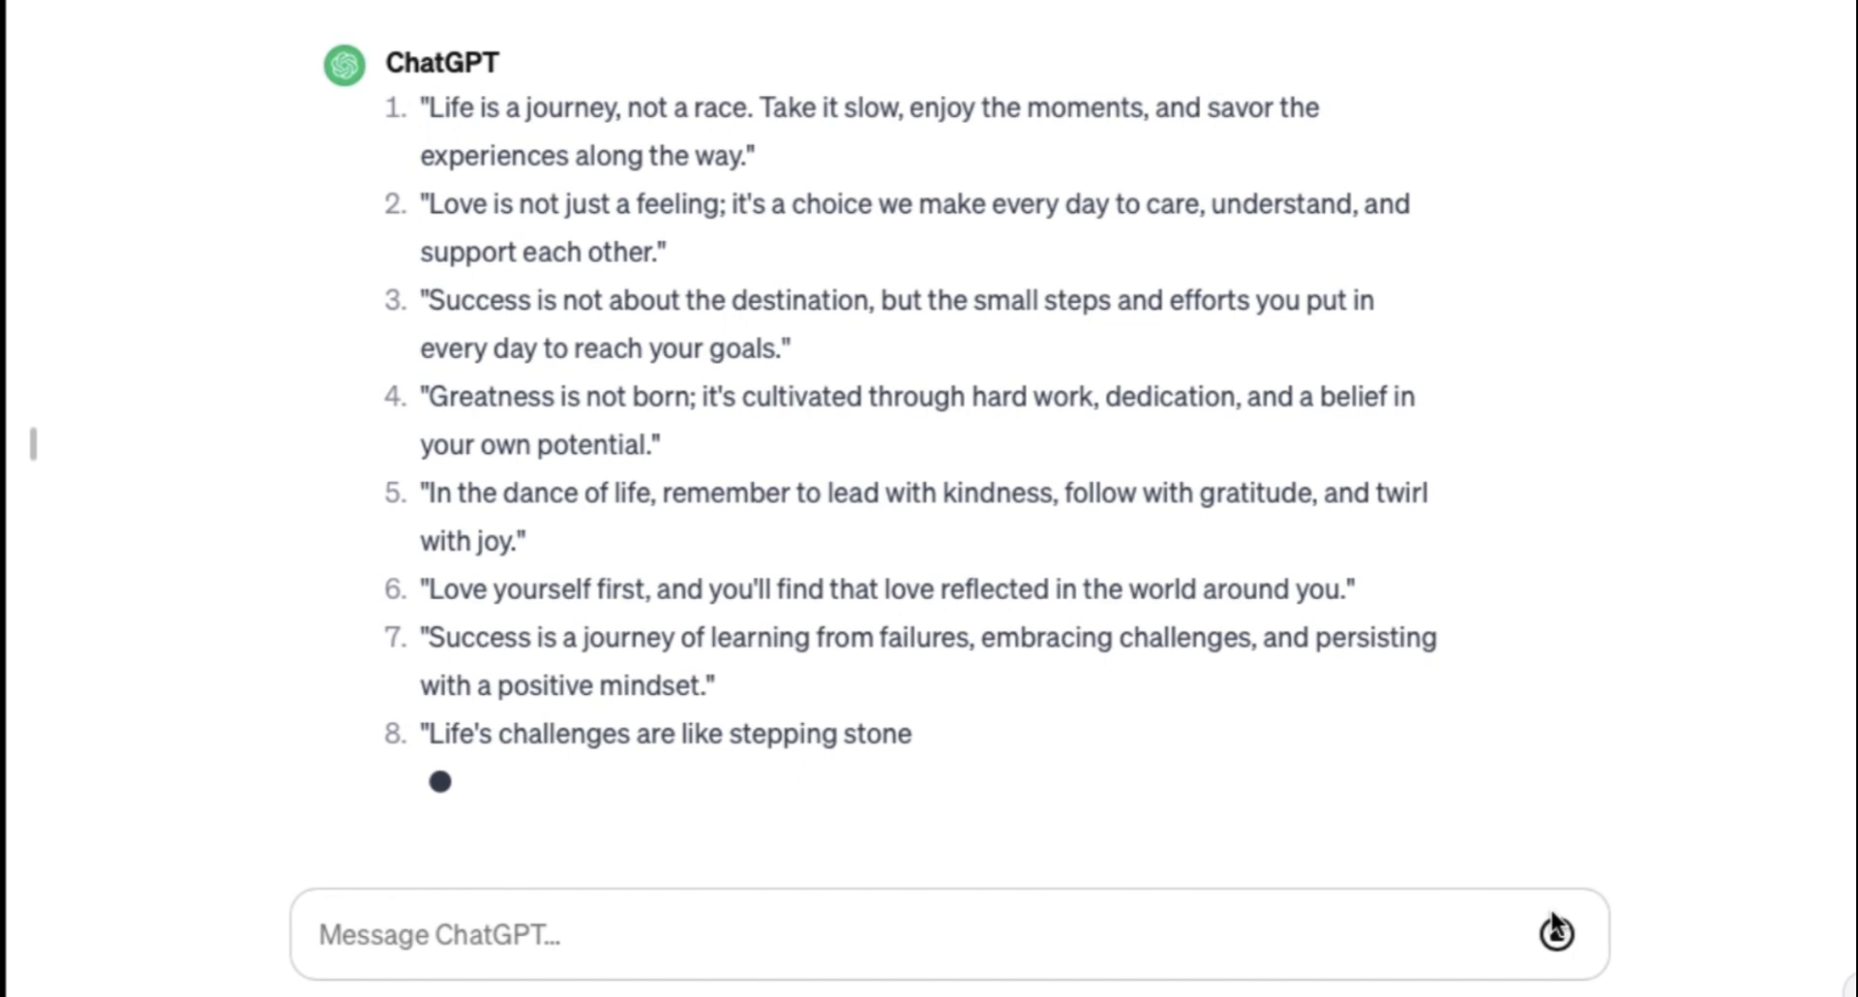
Scroll through the finished numbered list of 20 quotes as it completes.
{"action": "scroll", "scroll_direction": "down", "scroll_amount": 3}
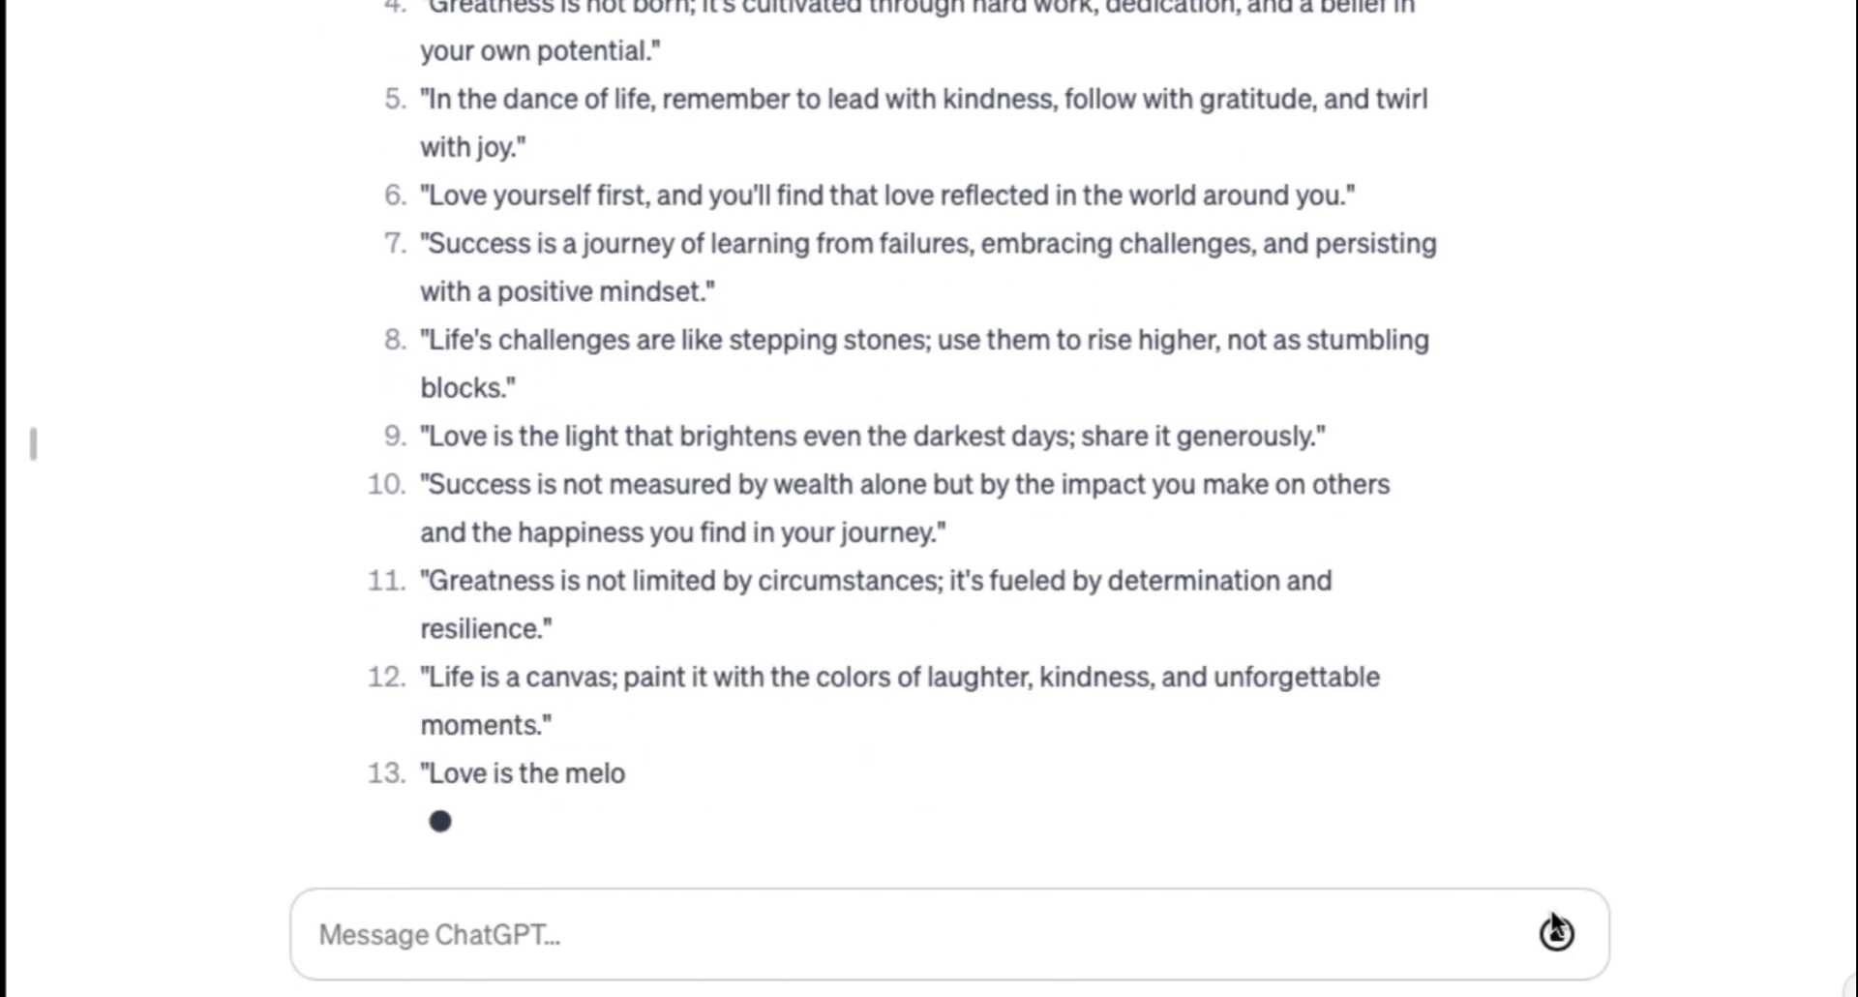
{"action": "scroll", "scroll_direction": "down", "scroll_amount": 3}
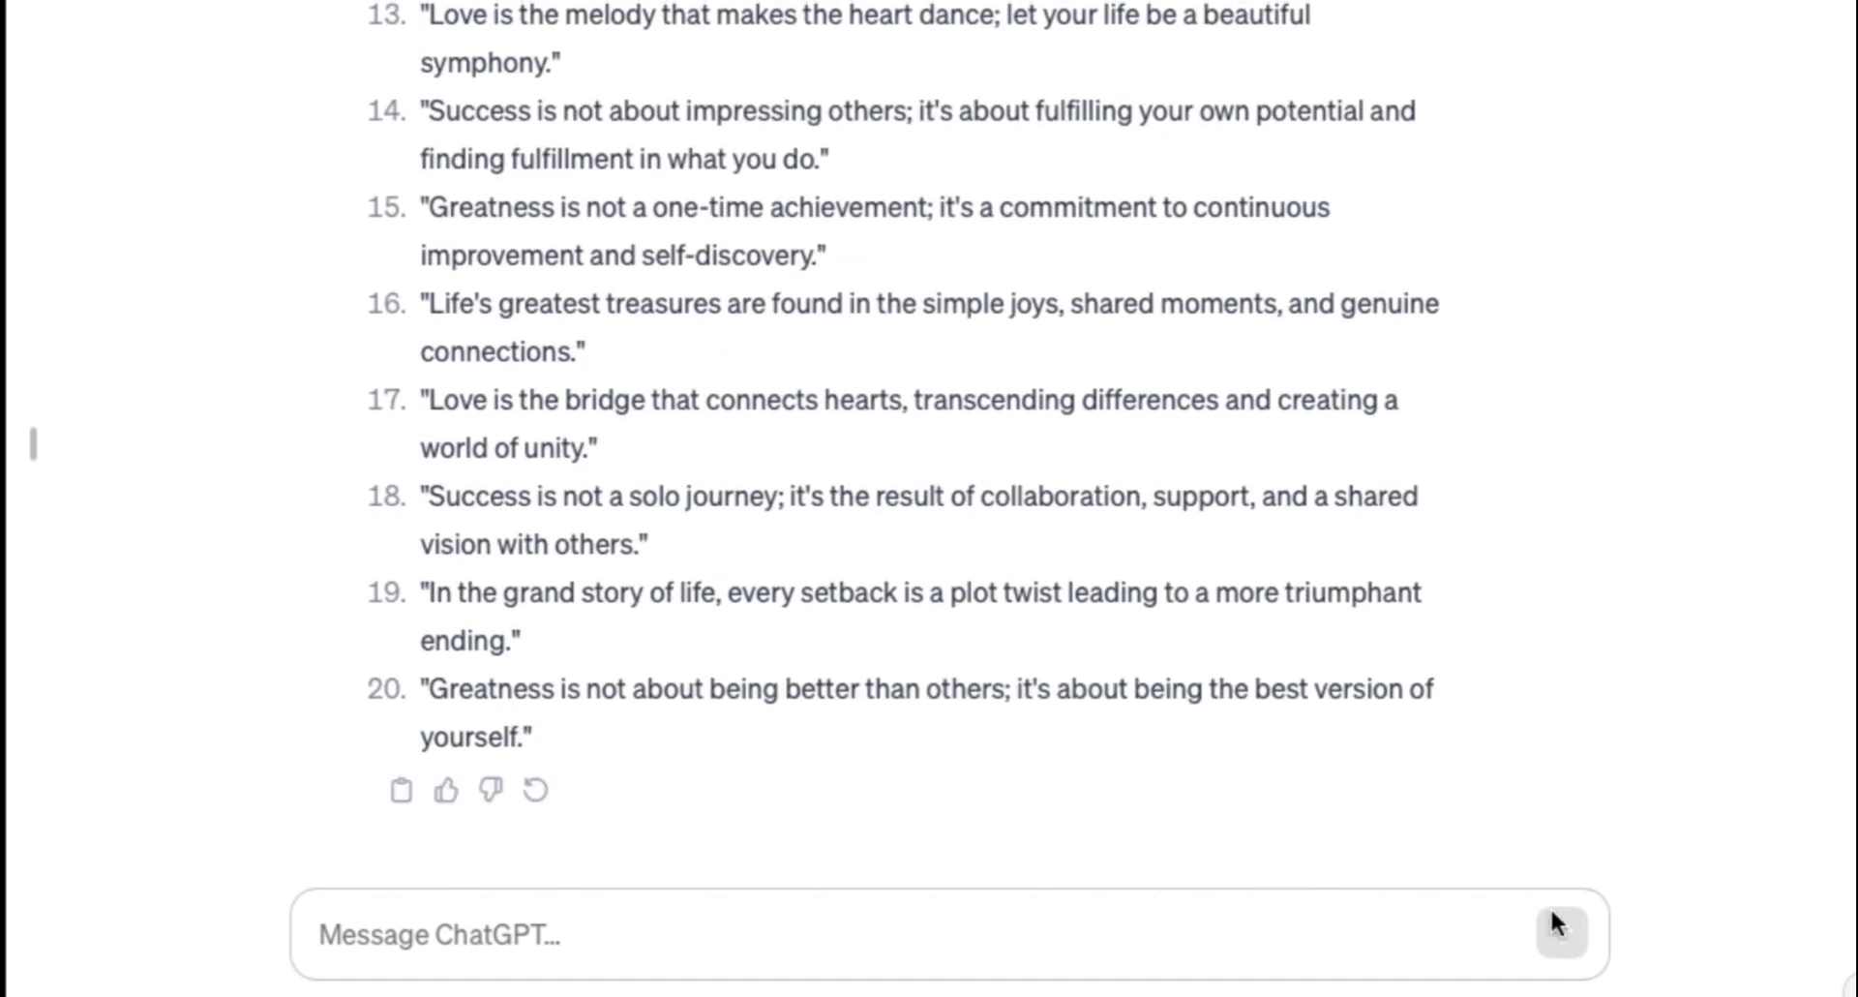
{"action": "scroll", "scroll_direction": "up", "scroll_amount": 3}
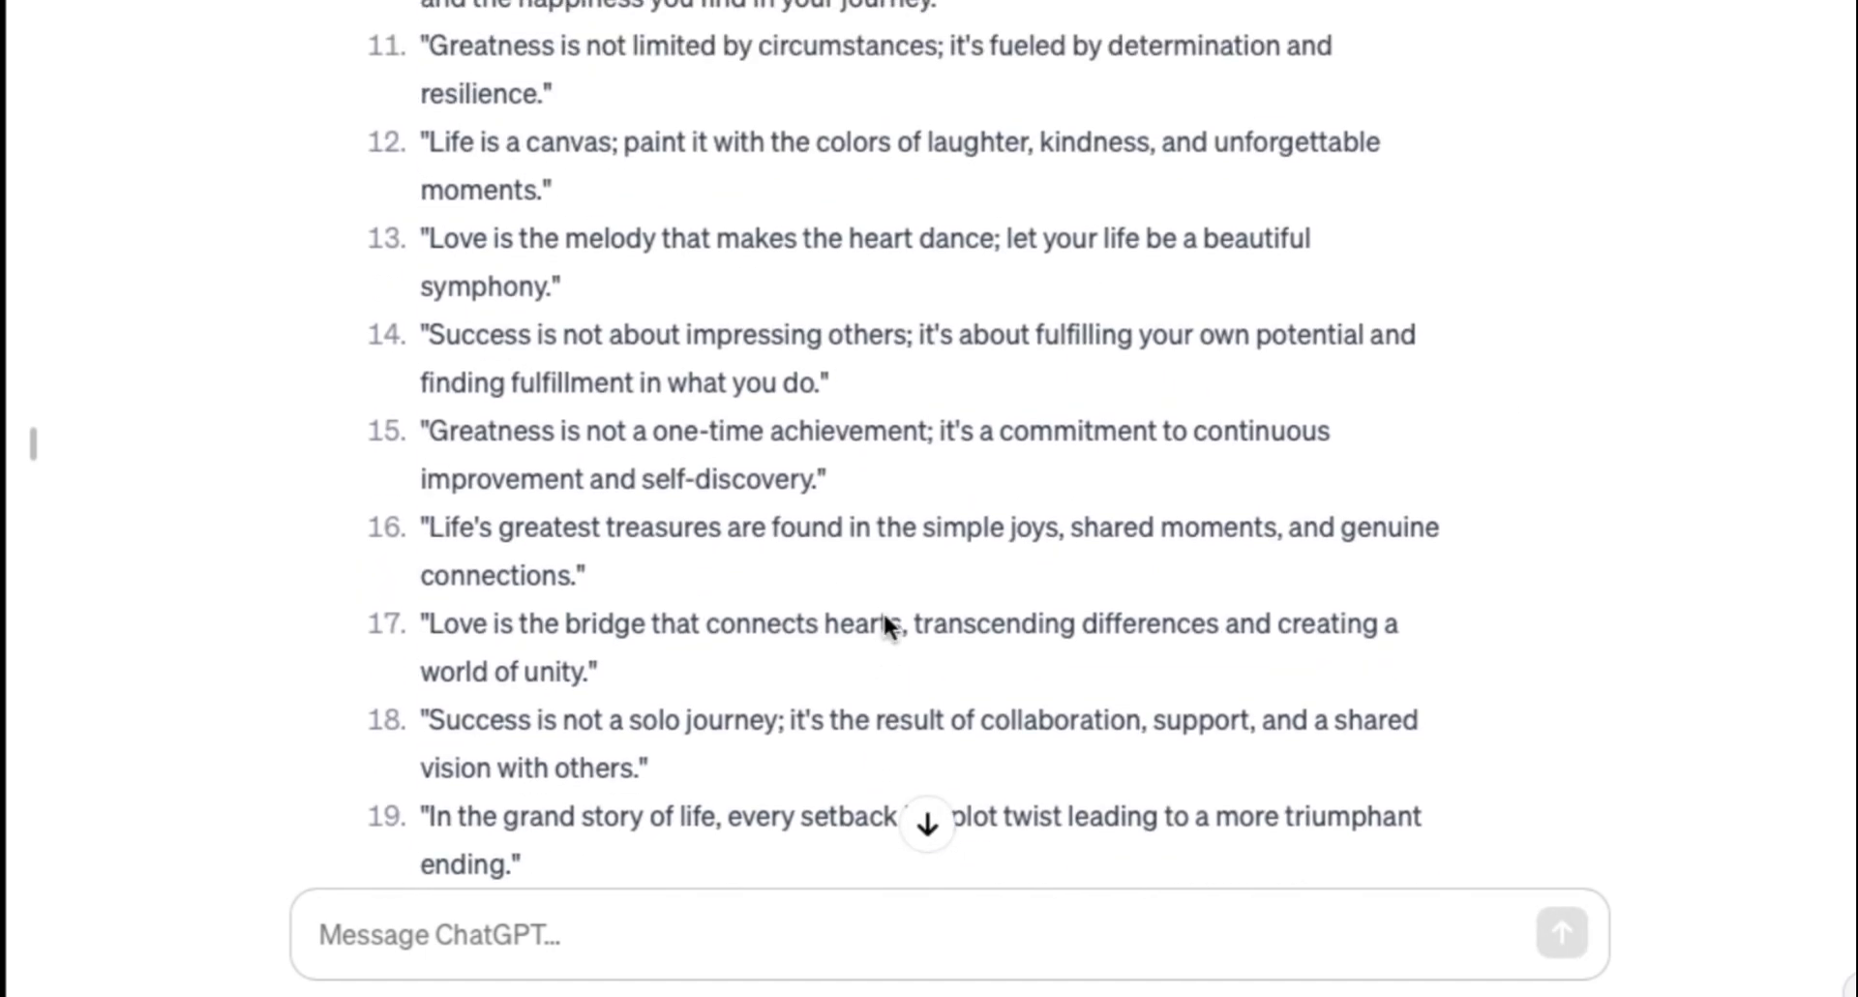
{"action": "scroll", "scroll_direction": "up", "scroll_amount": 3}
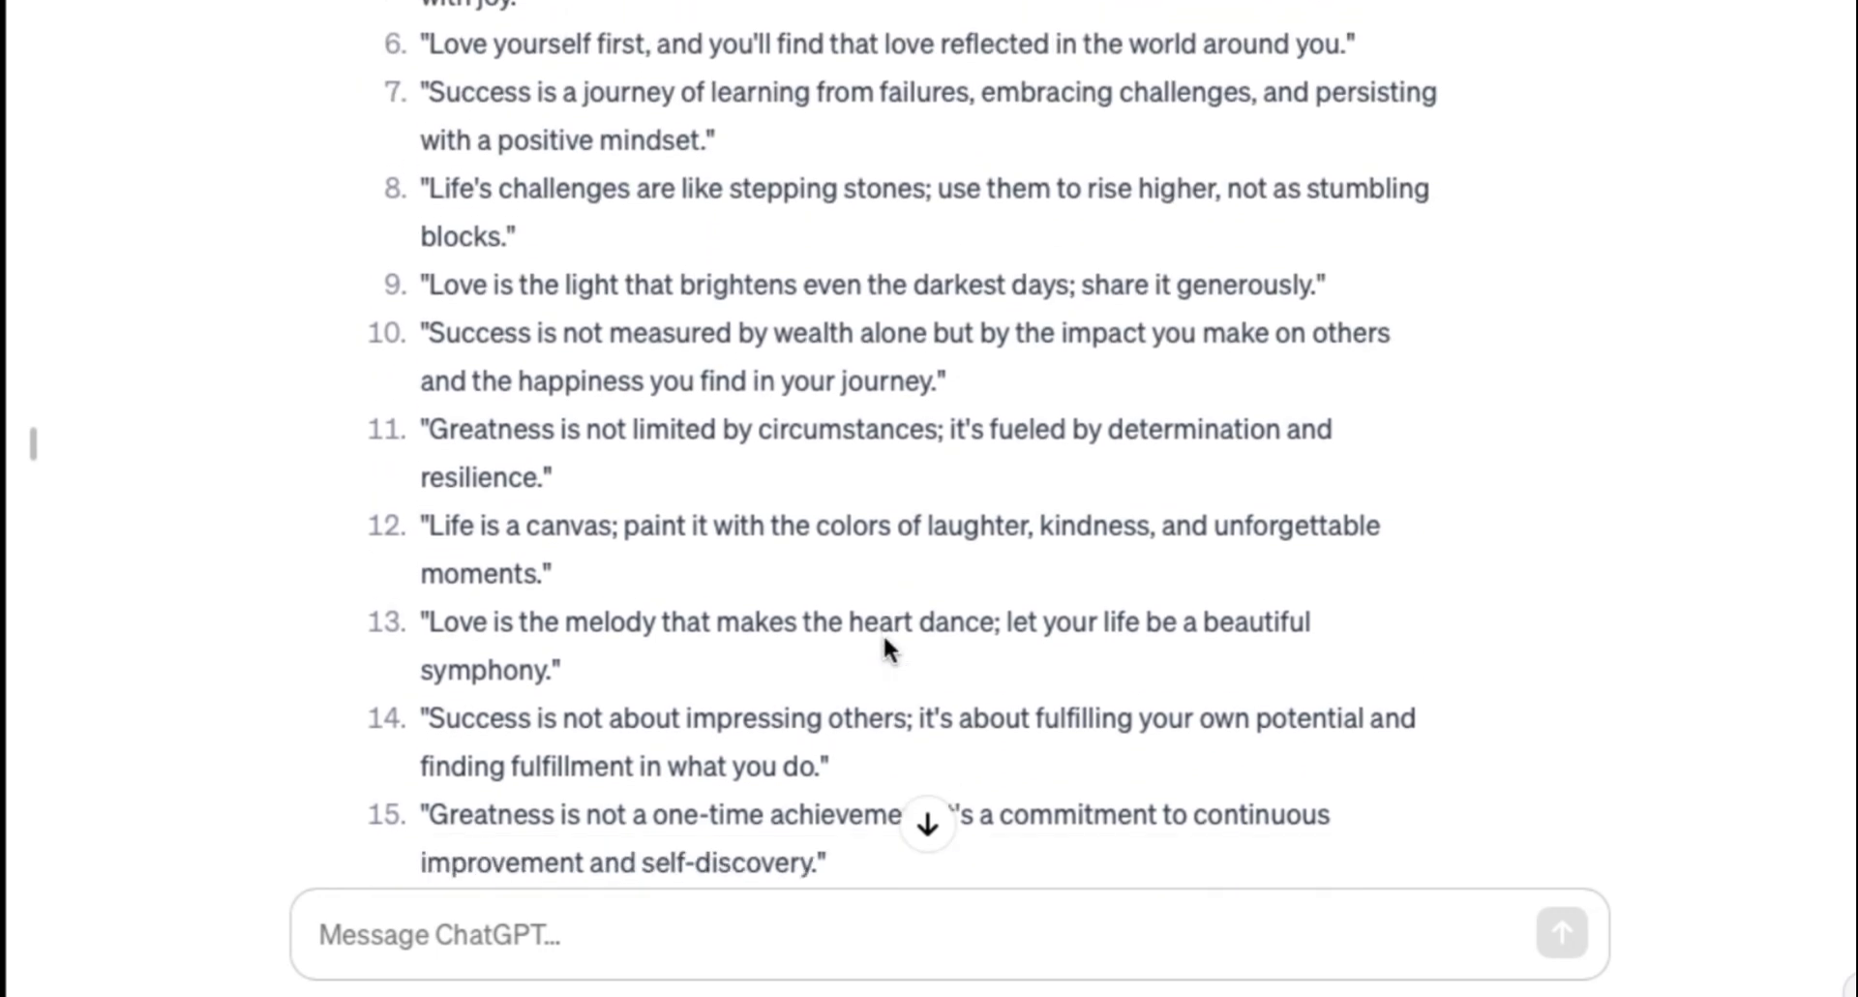
{"action": "scroll", "scroll_direction": "down", "scroll_amount": 3}
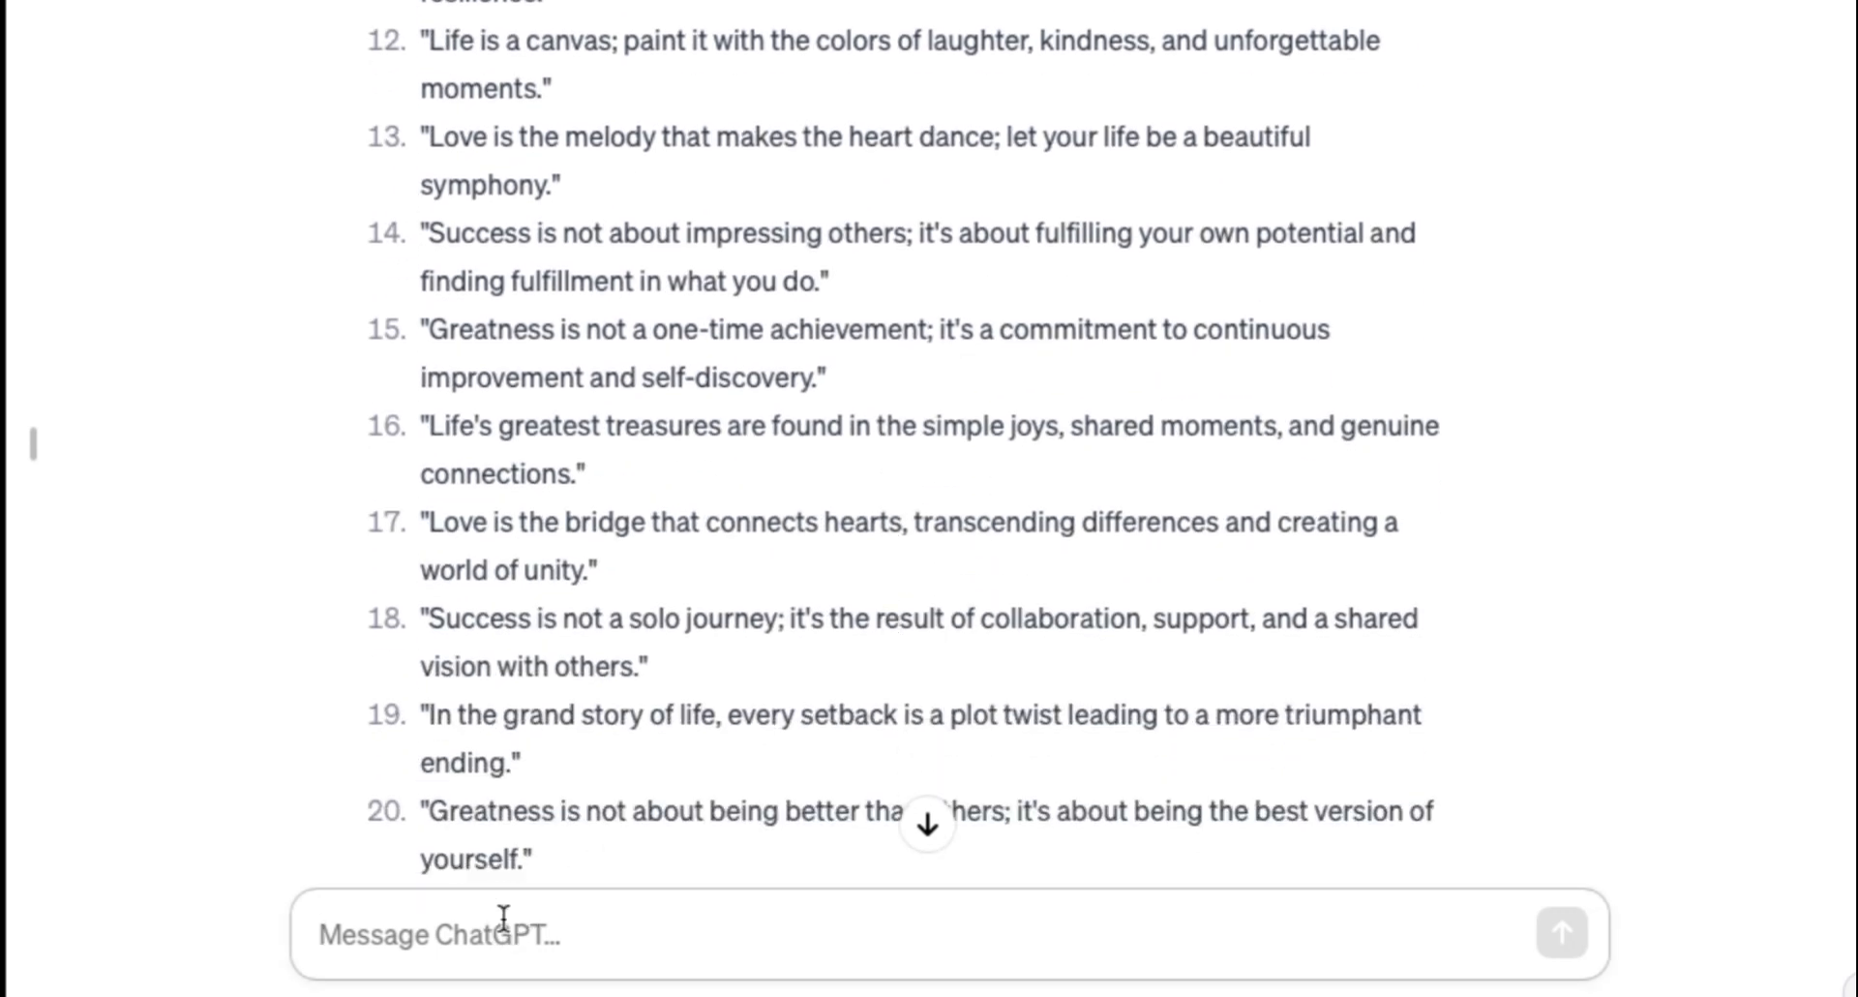
Send the follow-up asking for a simple second sentence on every quote and review the reply.
{"action": "type", "text": "Now add a second part to every quote. And again make them easy to understand and write them in simple english."}
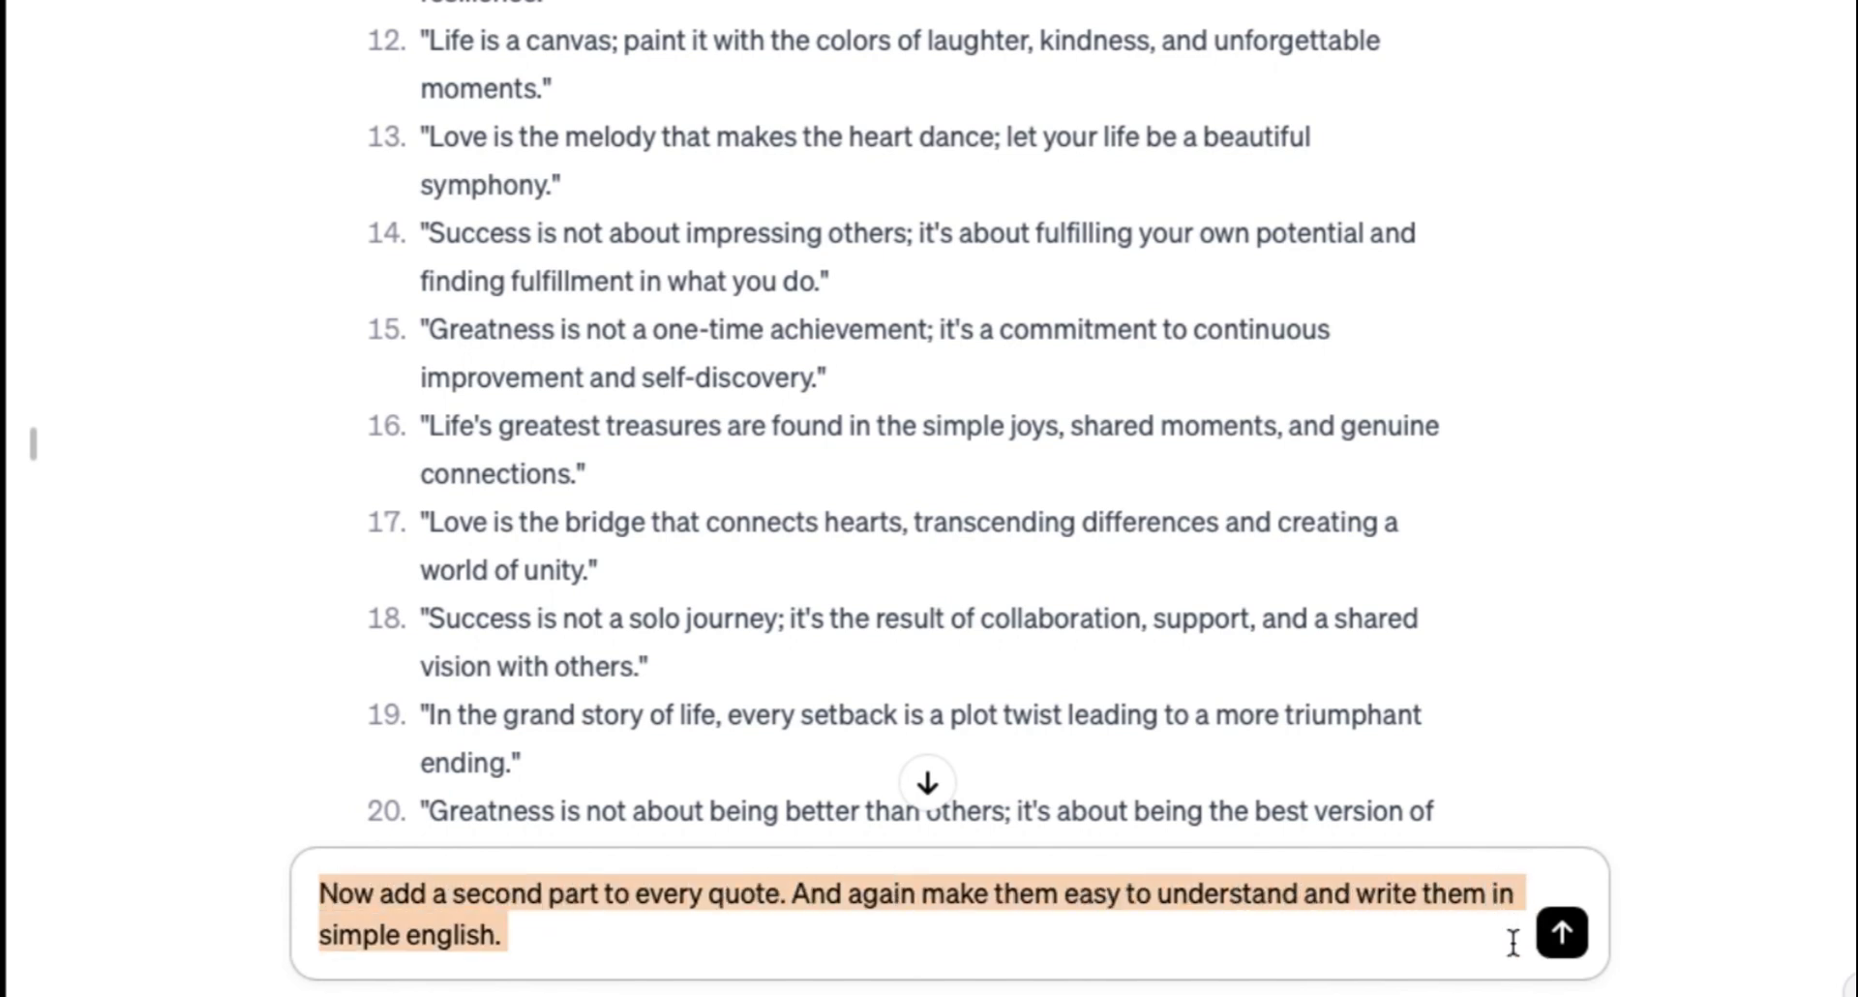
{"action": "left_click", "coordinate": [1419, 966]}
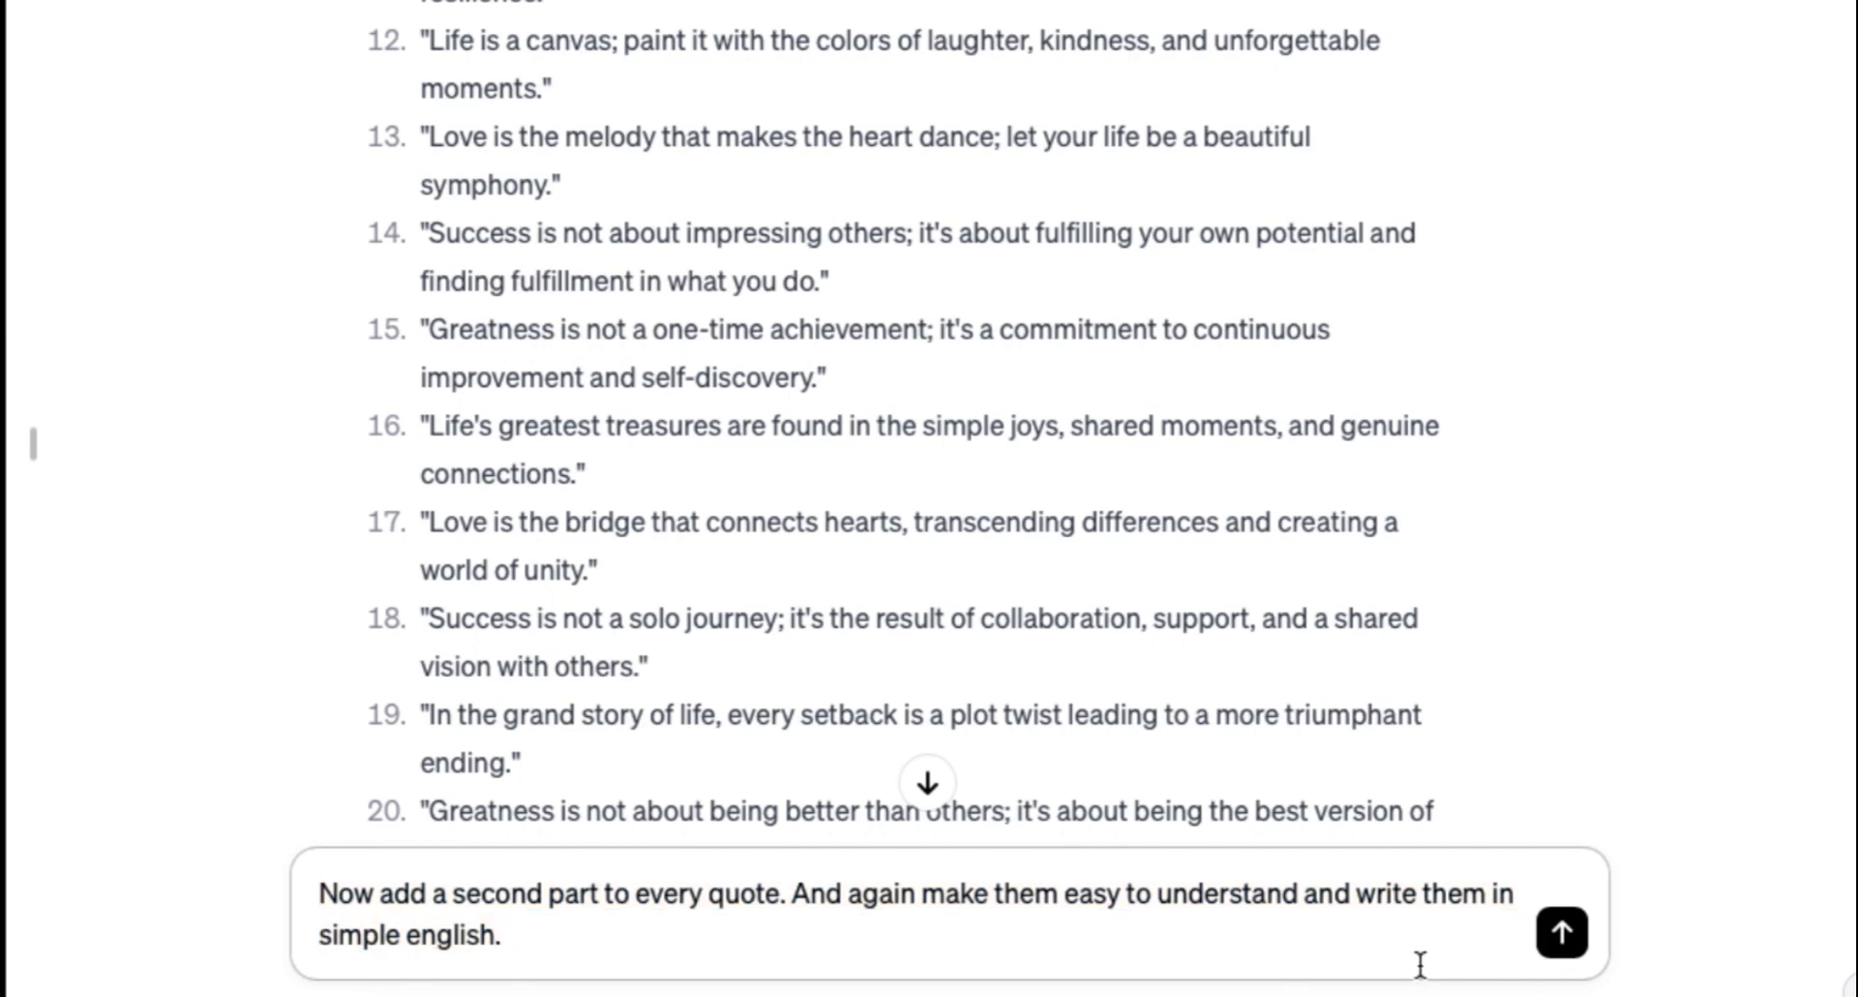
{"action": "left_click", "coordinate": [1561, 931]}
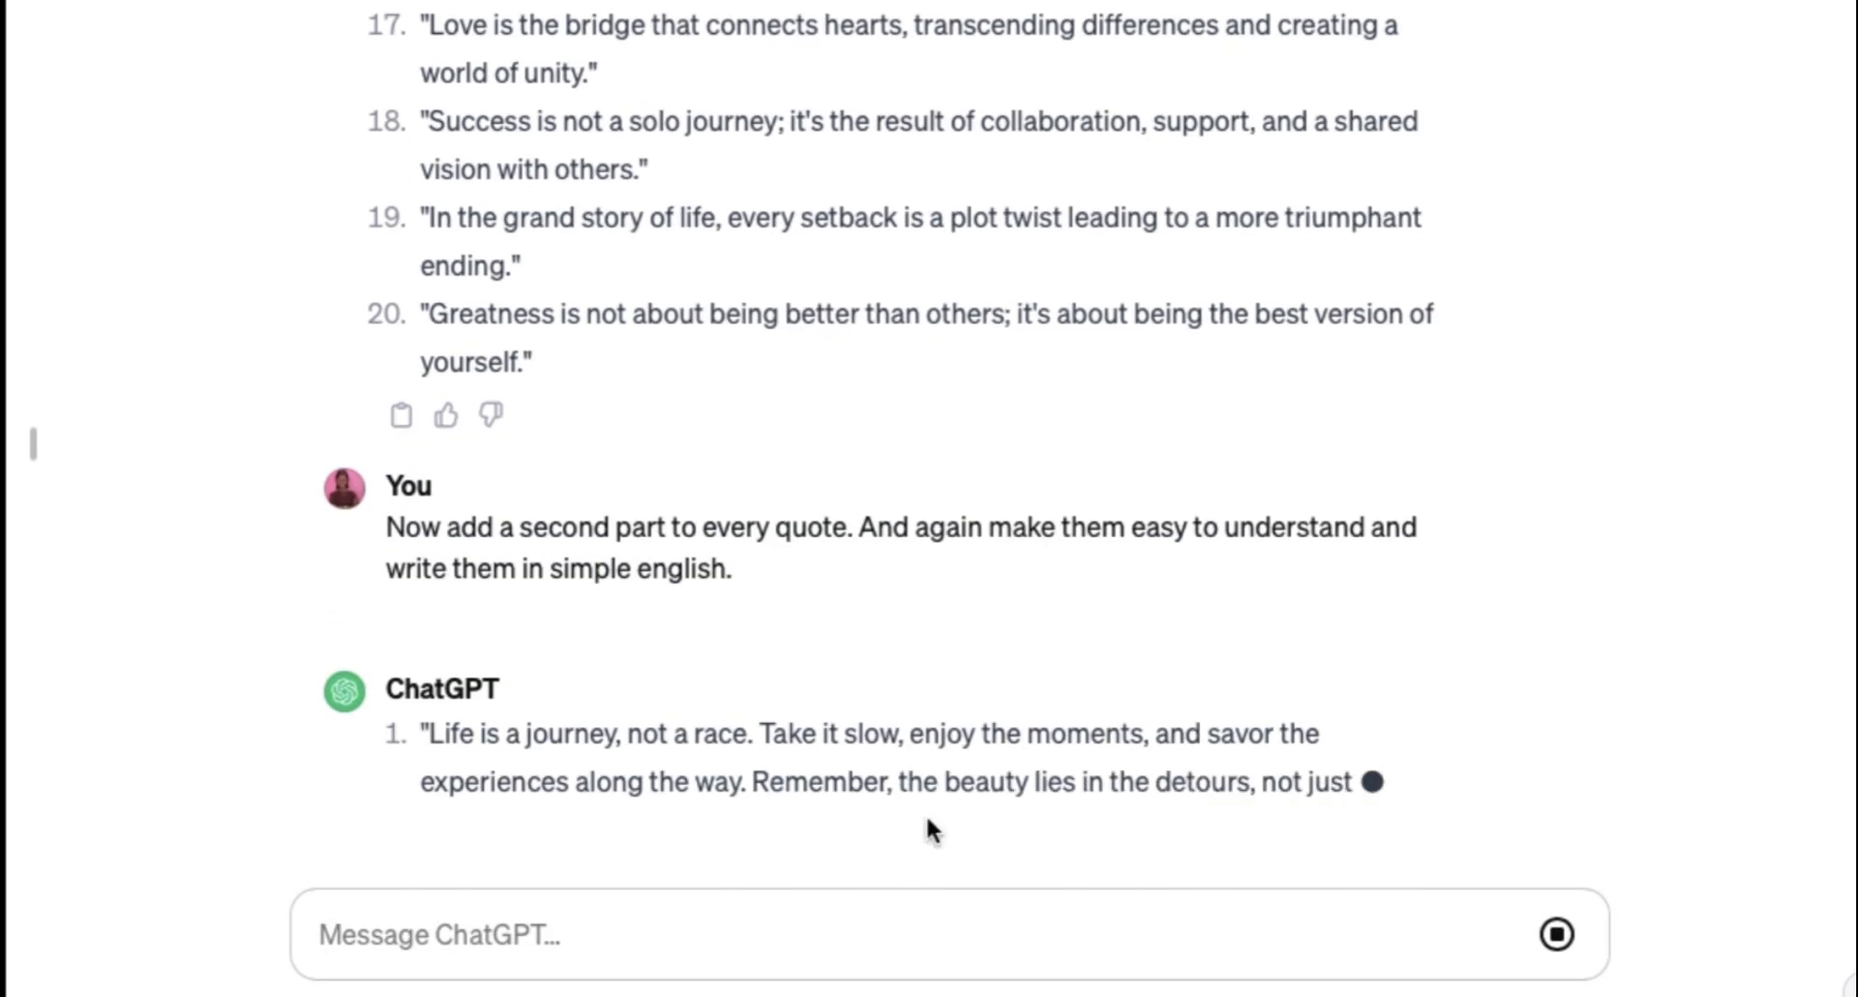
{"action": "scroll", "scroll_direction": "down", "scroll_amount": 3}
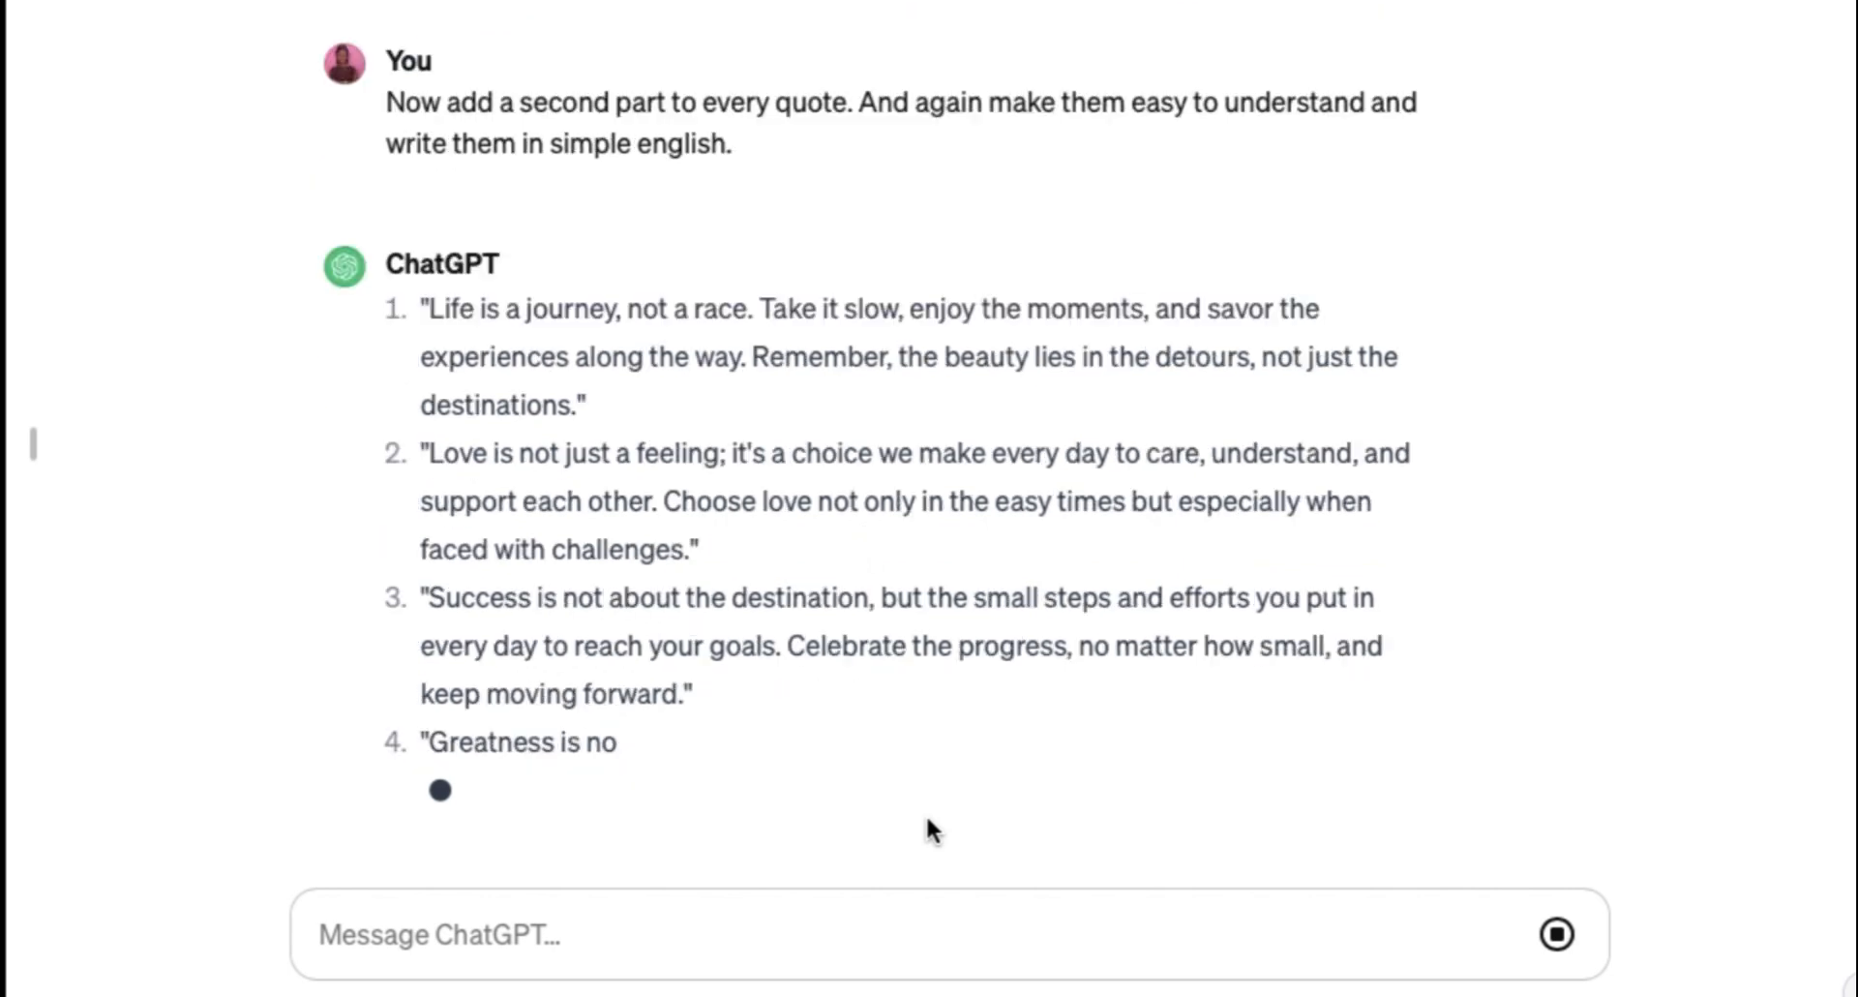
{"action": "scroll", "scroll_direction": "down", "scroll_amount": 3}
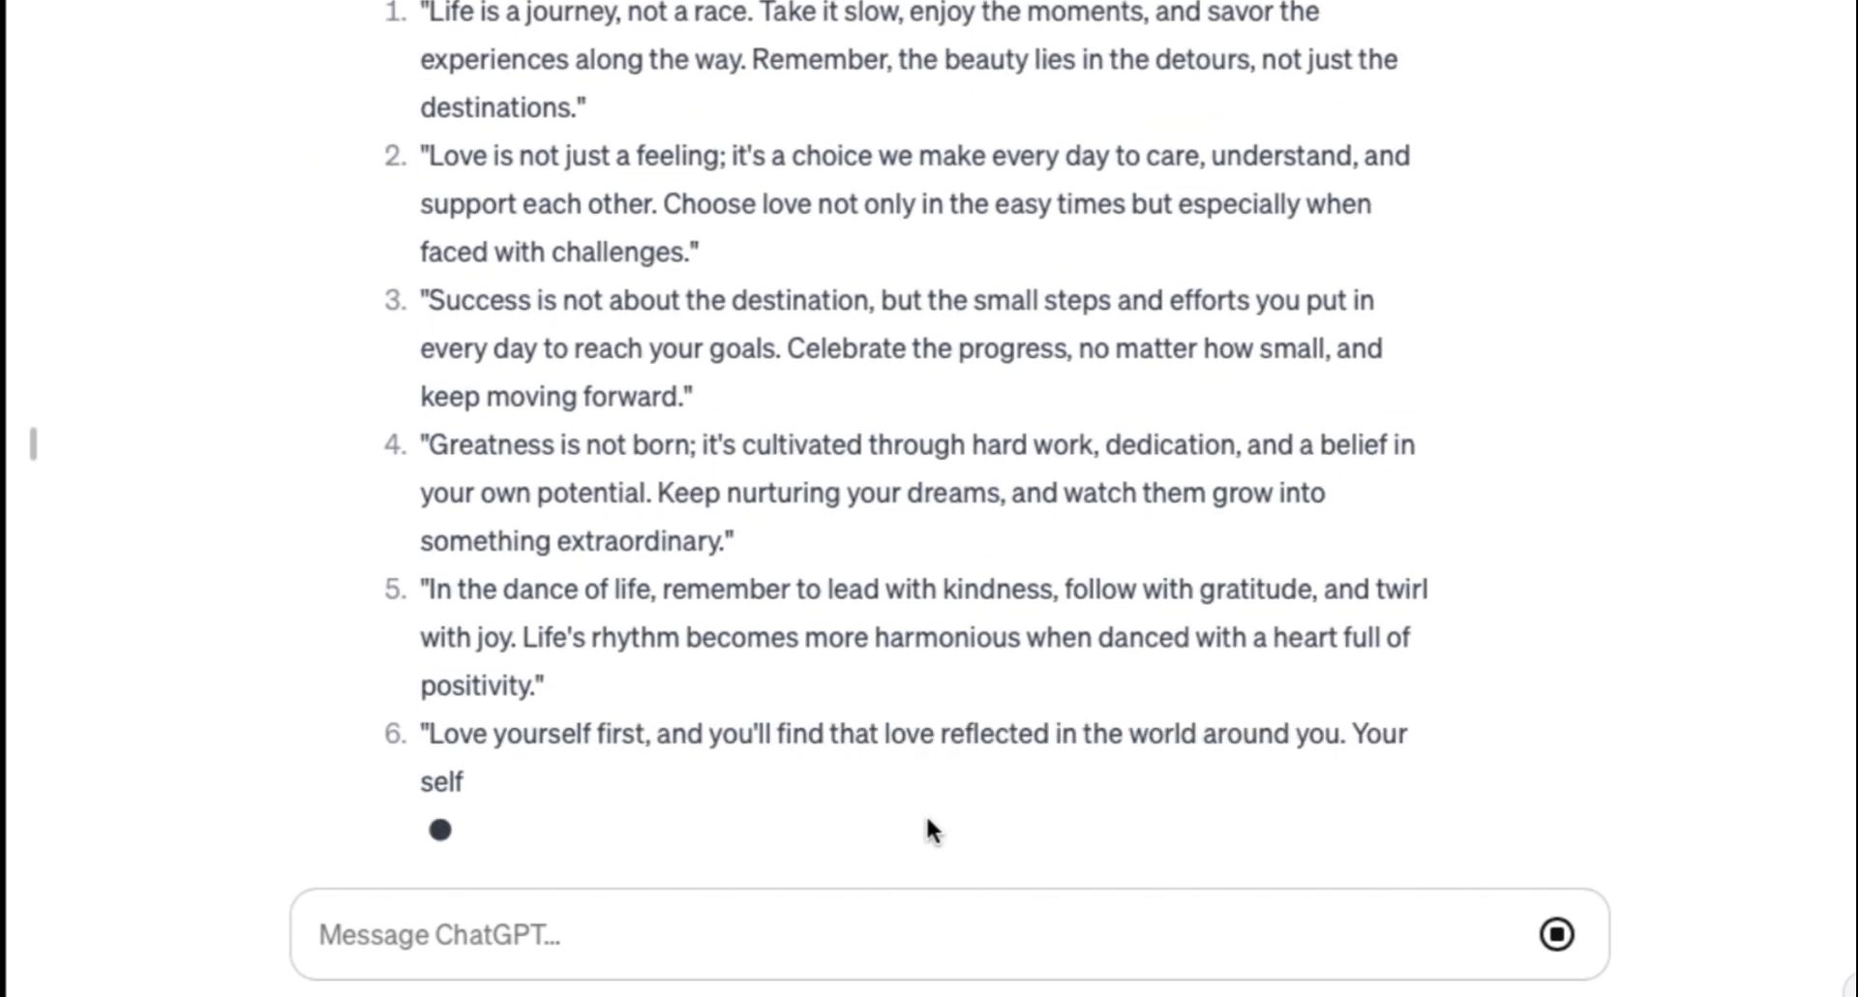
{"action": "scroll", "scroll_direction": "down", "scroll_amount": 3}
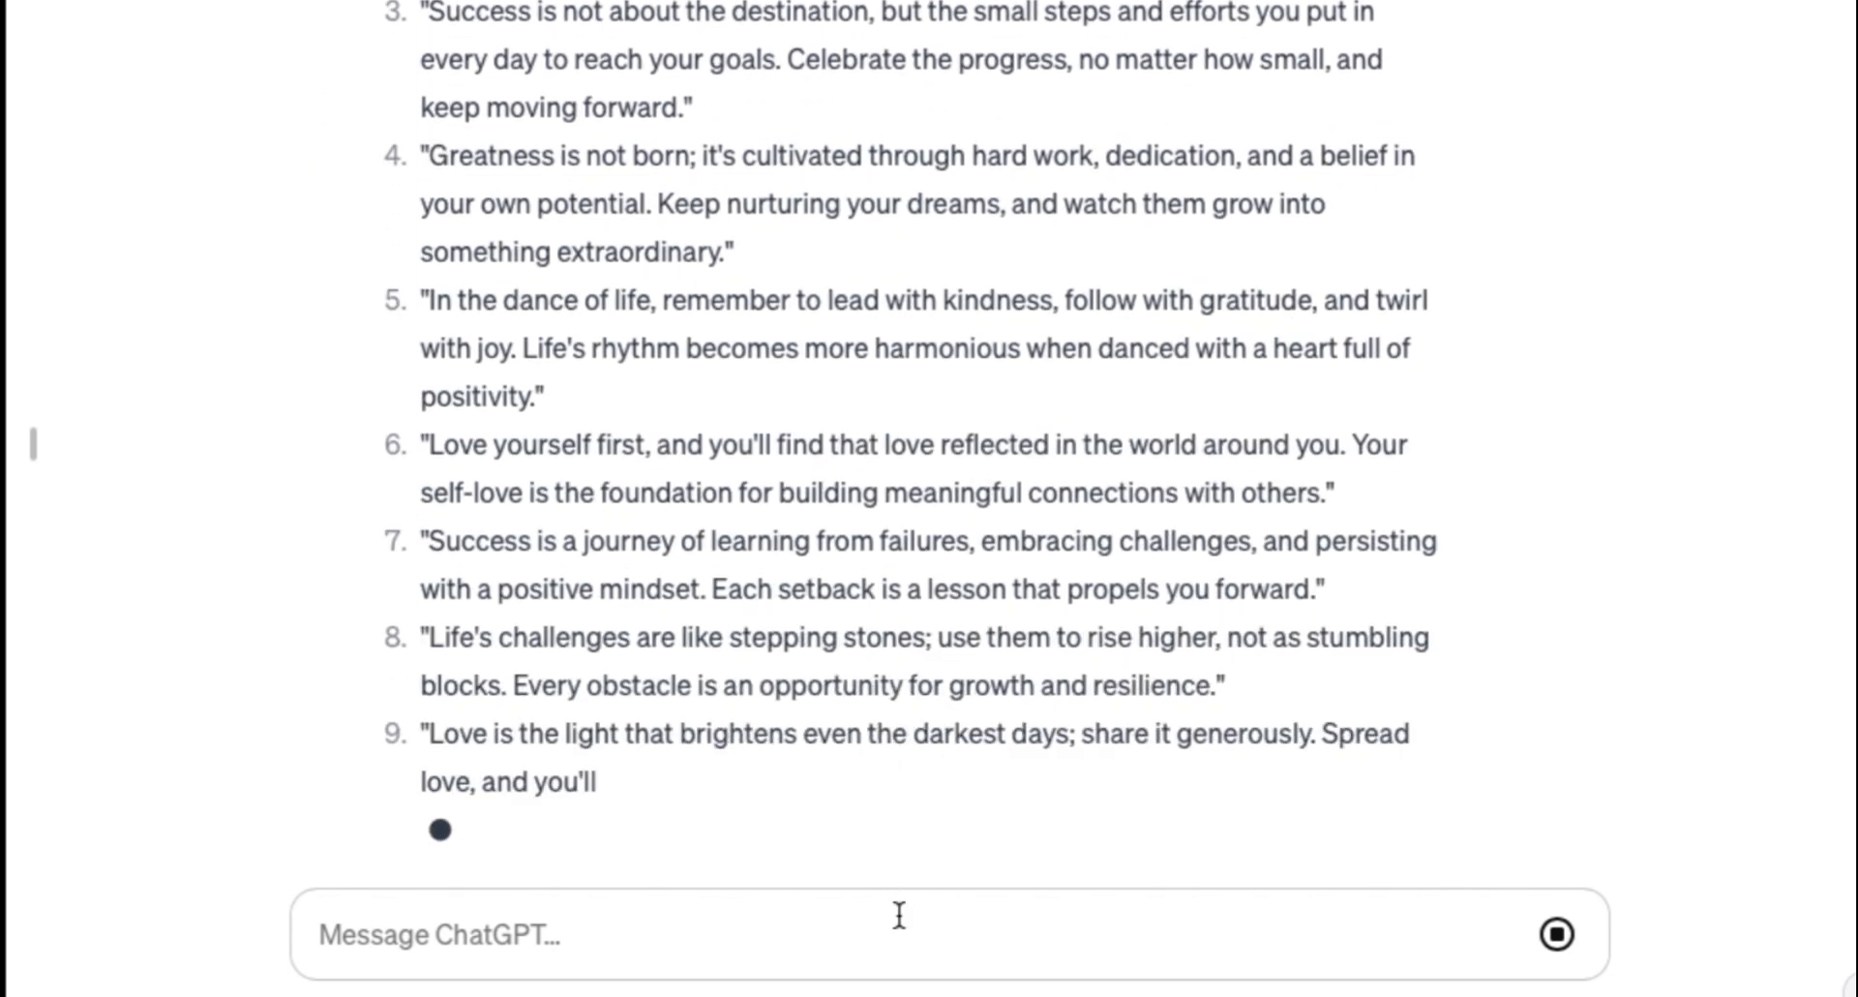
{"action": "scroll", "scroll_direction": "down", "scroll_amount": 3}
{"action": "type", "text": "Now add a third part to the quotes. And again, make them easy to understand and write them in simple english"}
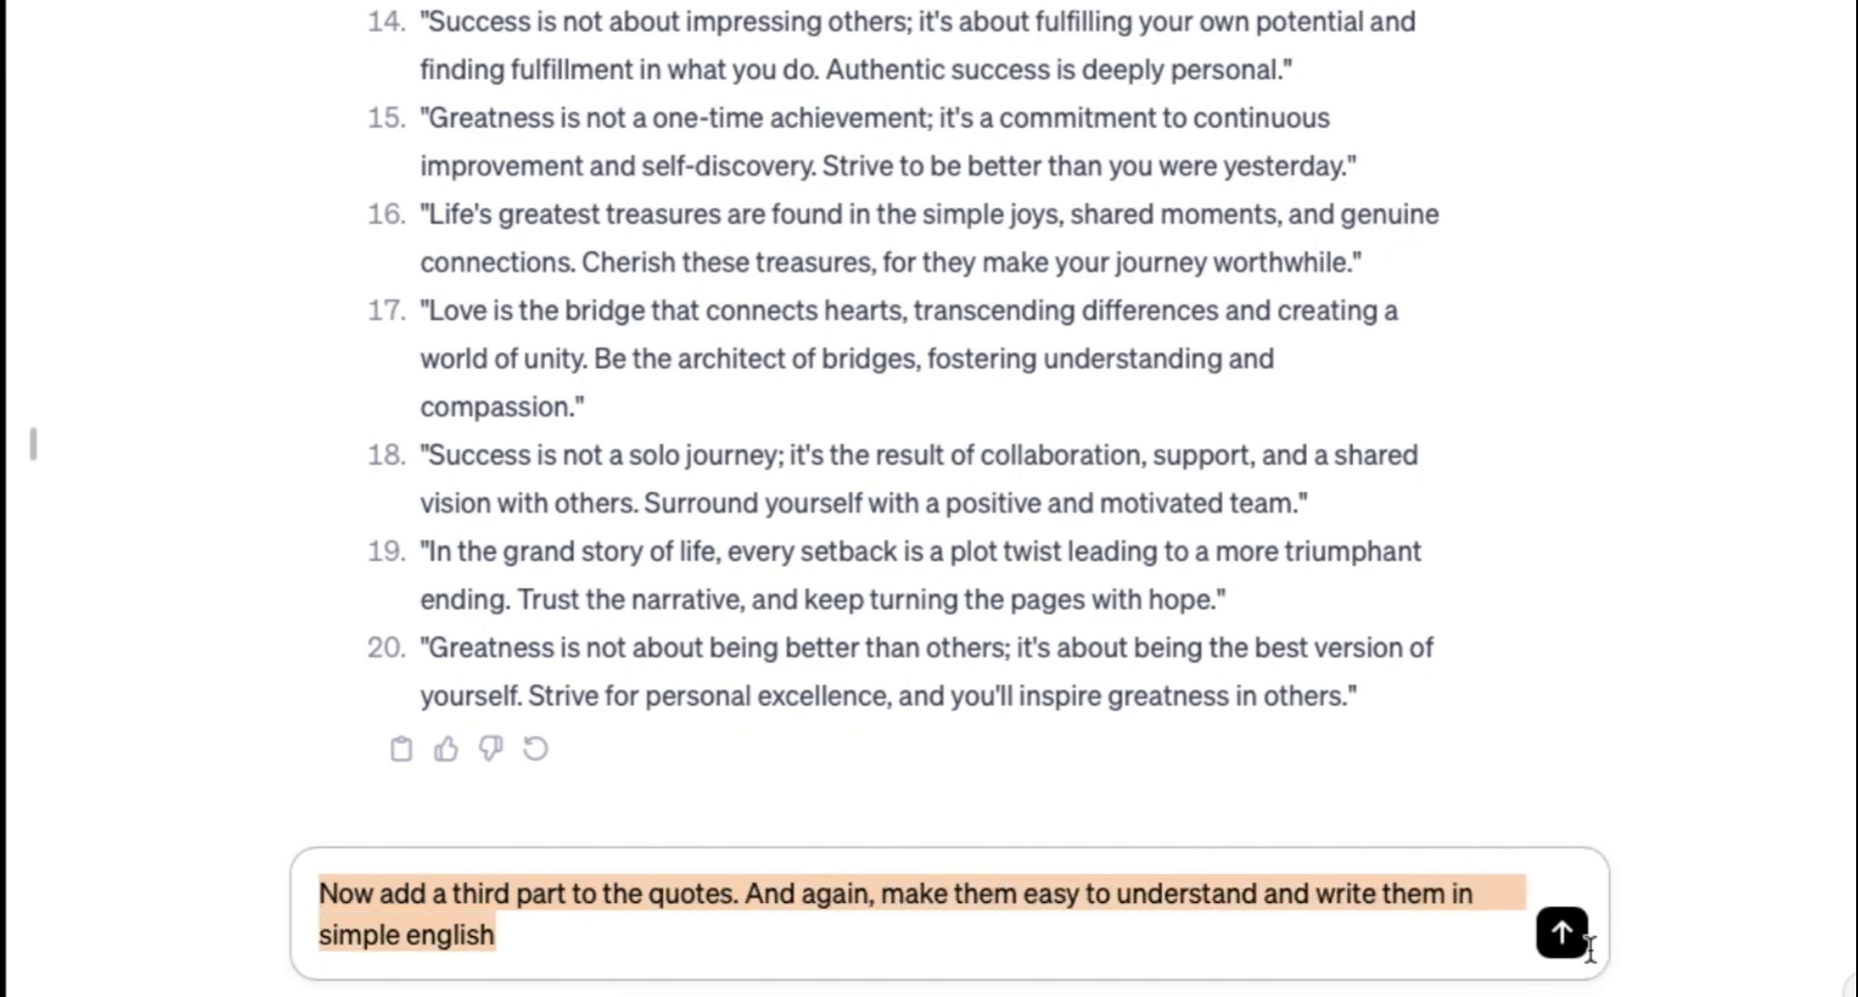
Send the request for a third part to each quote, review the reply, then return to Fliki.
{"action": "left_click", "coordinate": [1560, 933]}
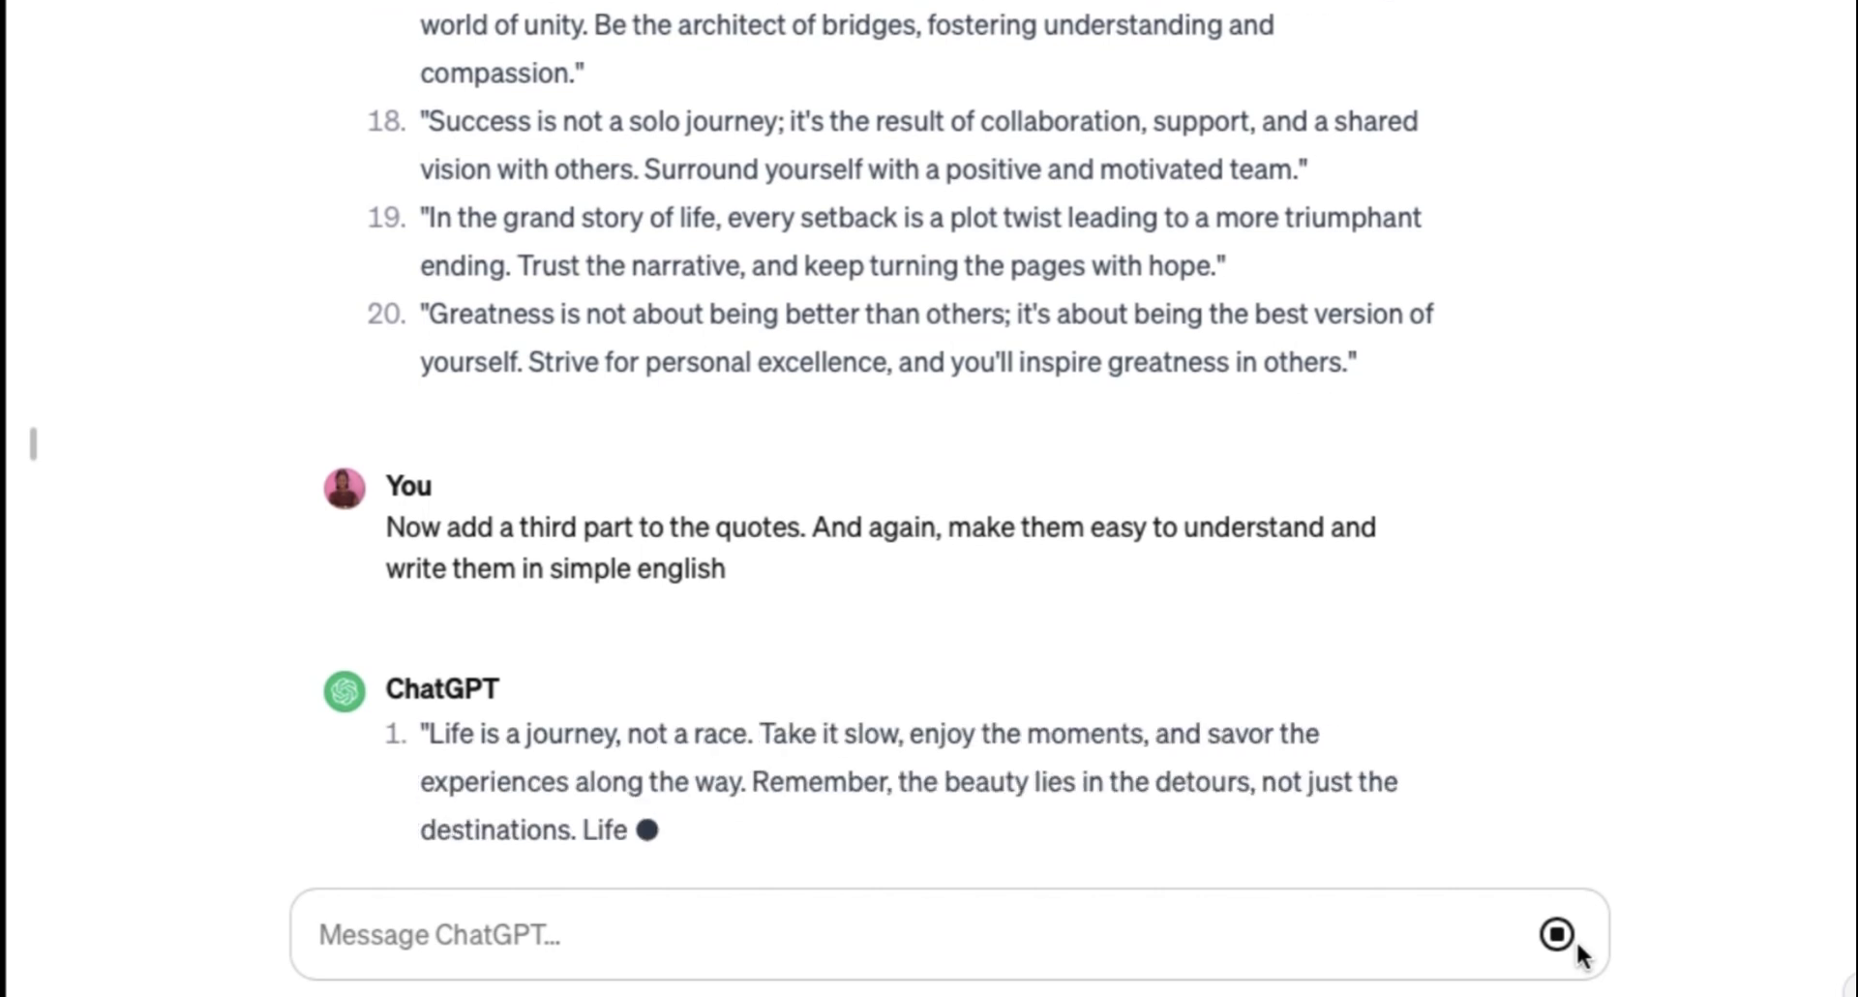
{"action": "scroll", "scroll_direction": "down", "scroll_amount": 3}
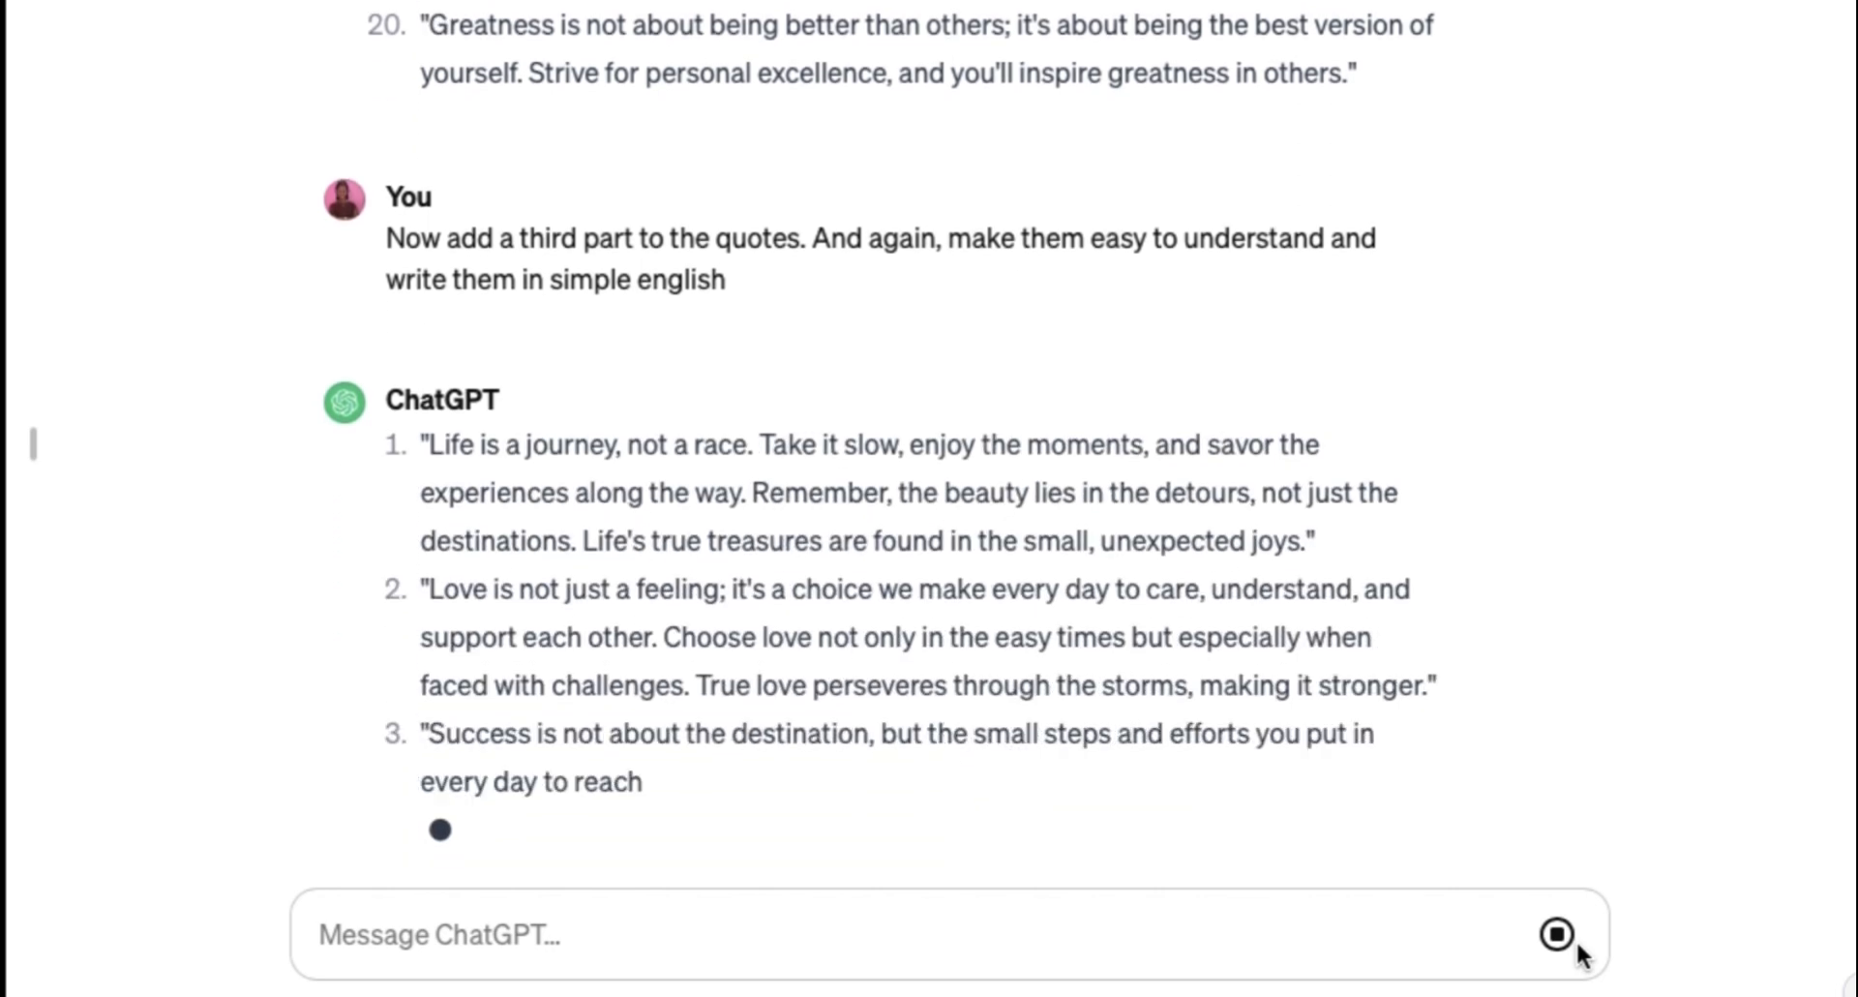
{"action": "scroll", "scroll_direction": "down", "scroll_amount": 3}
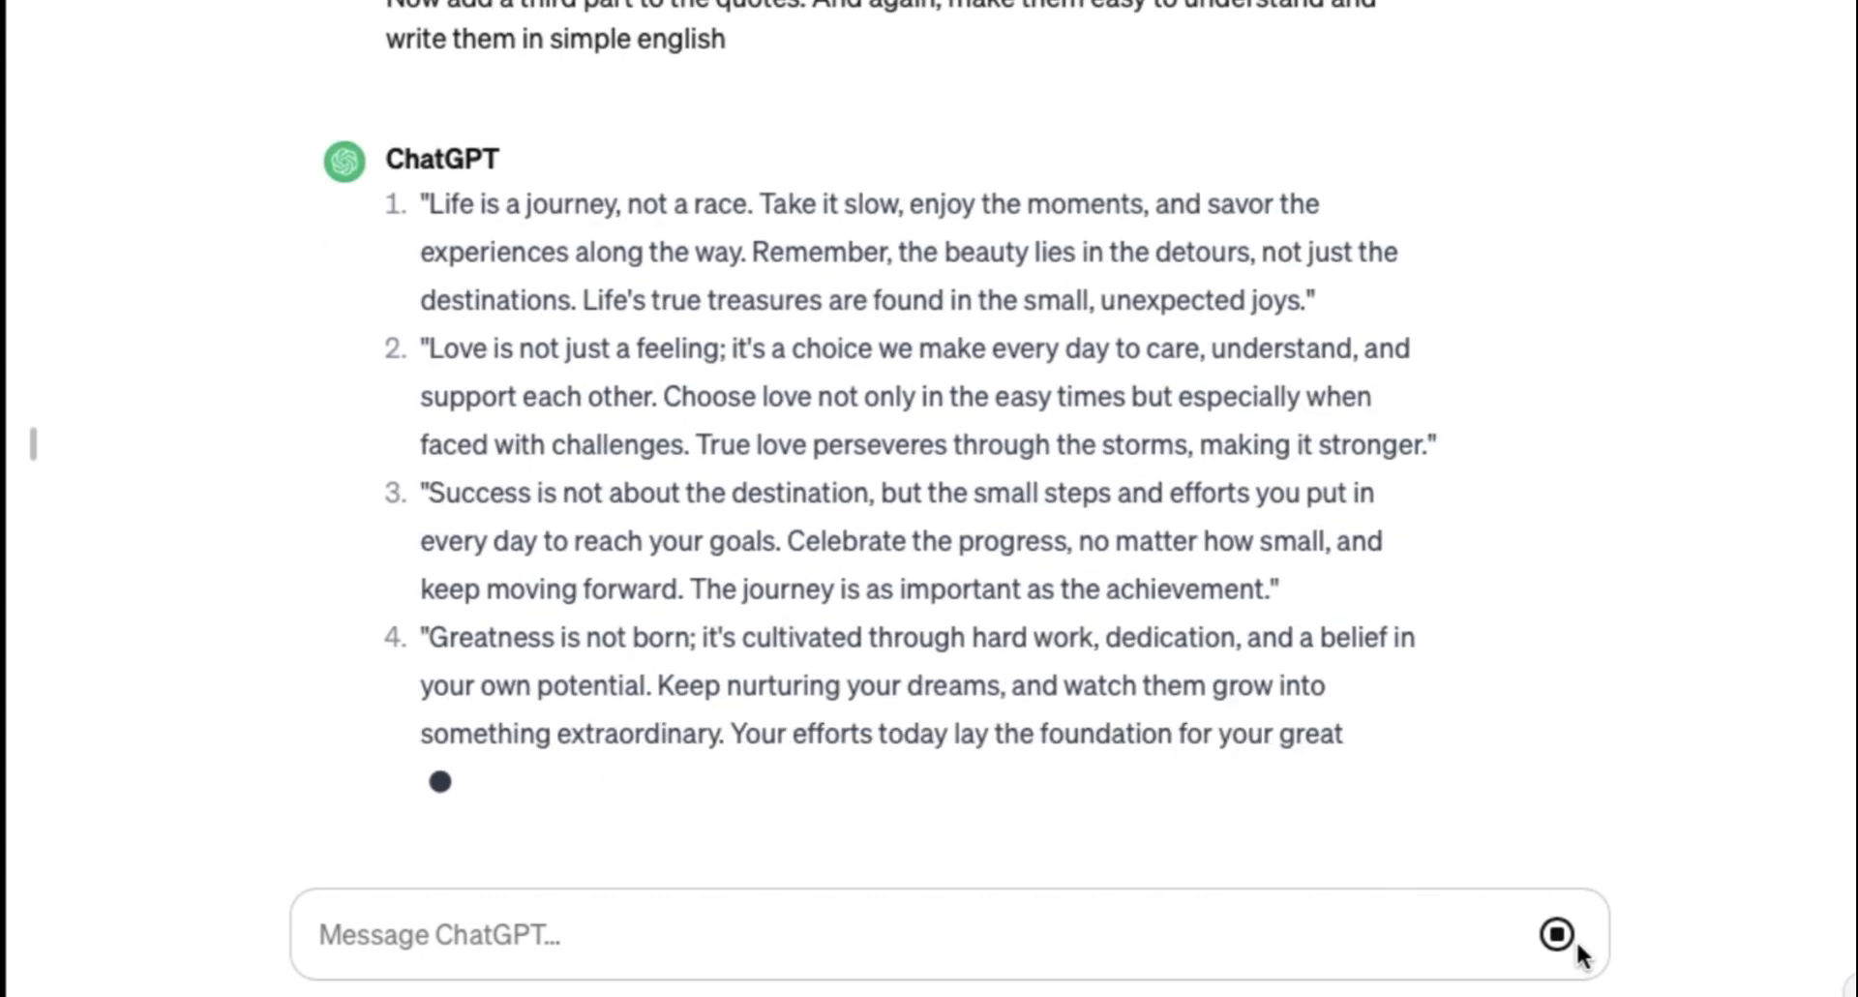
{"action": "scroll", "scroll_direction": "down", "scroll_amount": 3}
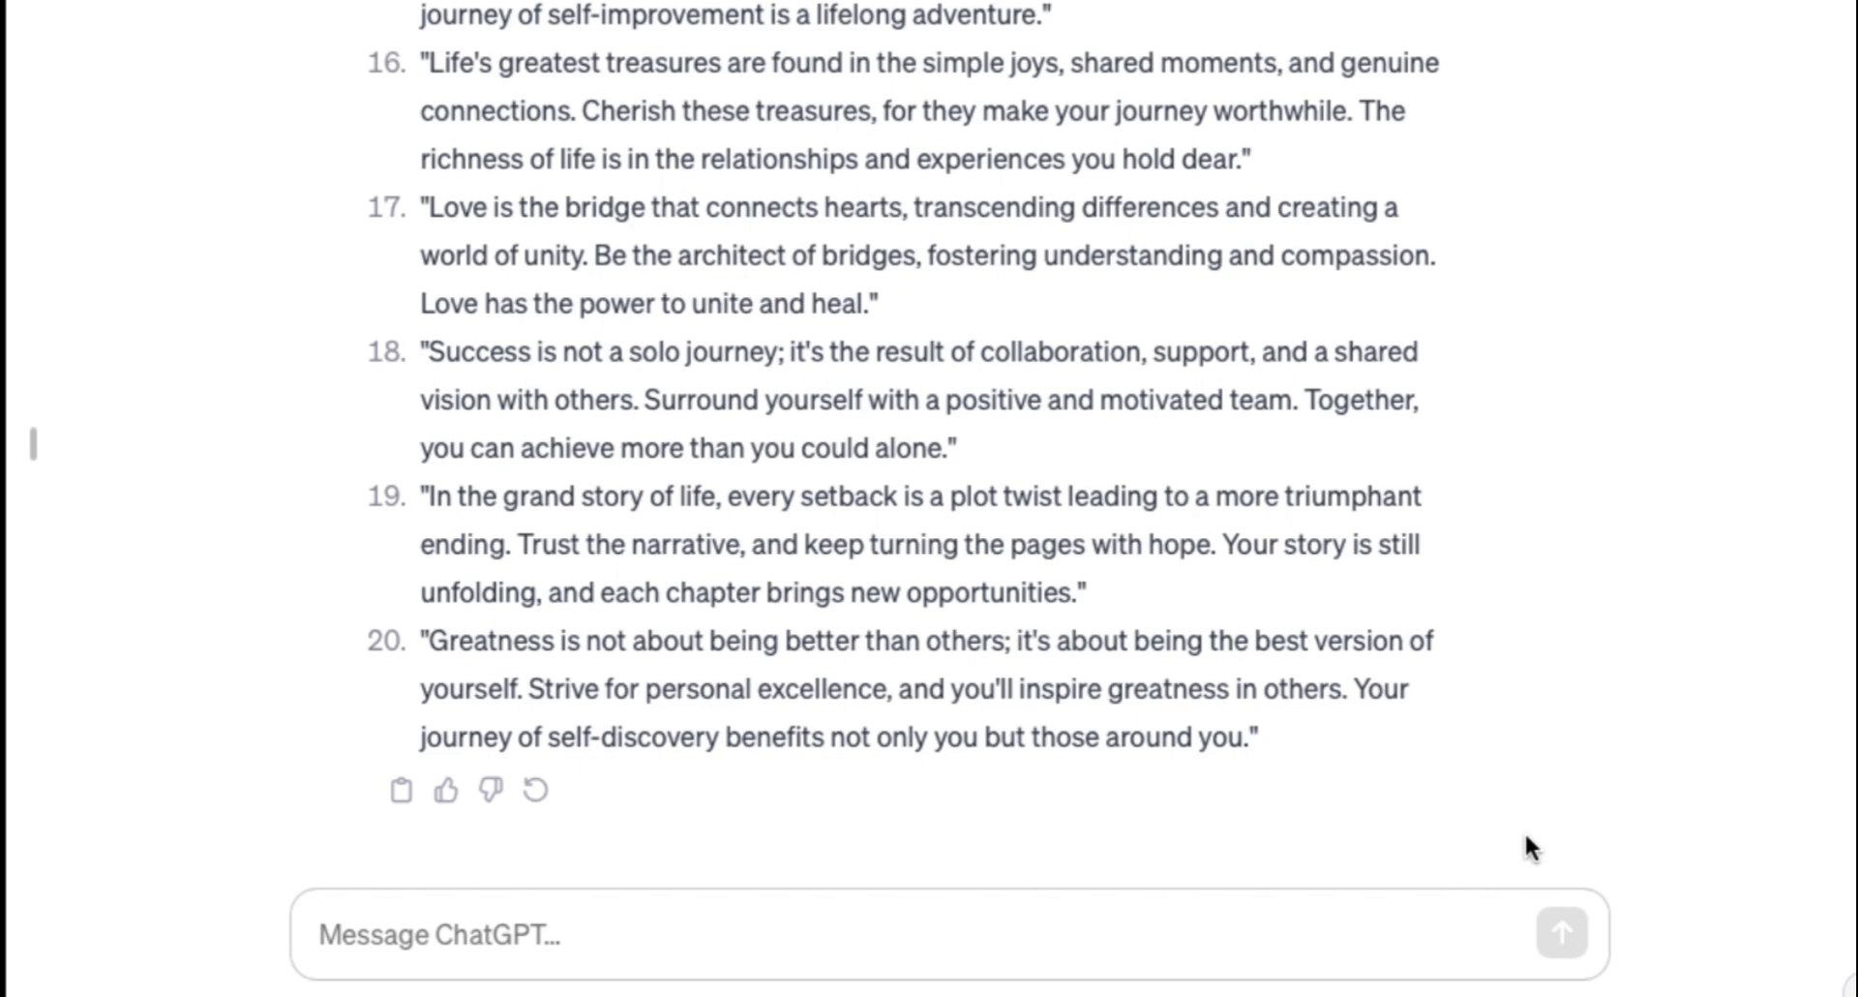
{"action": "left_click", "coordinate": [1399, 154]}
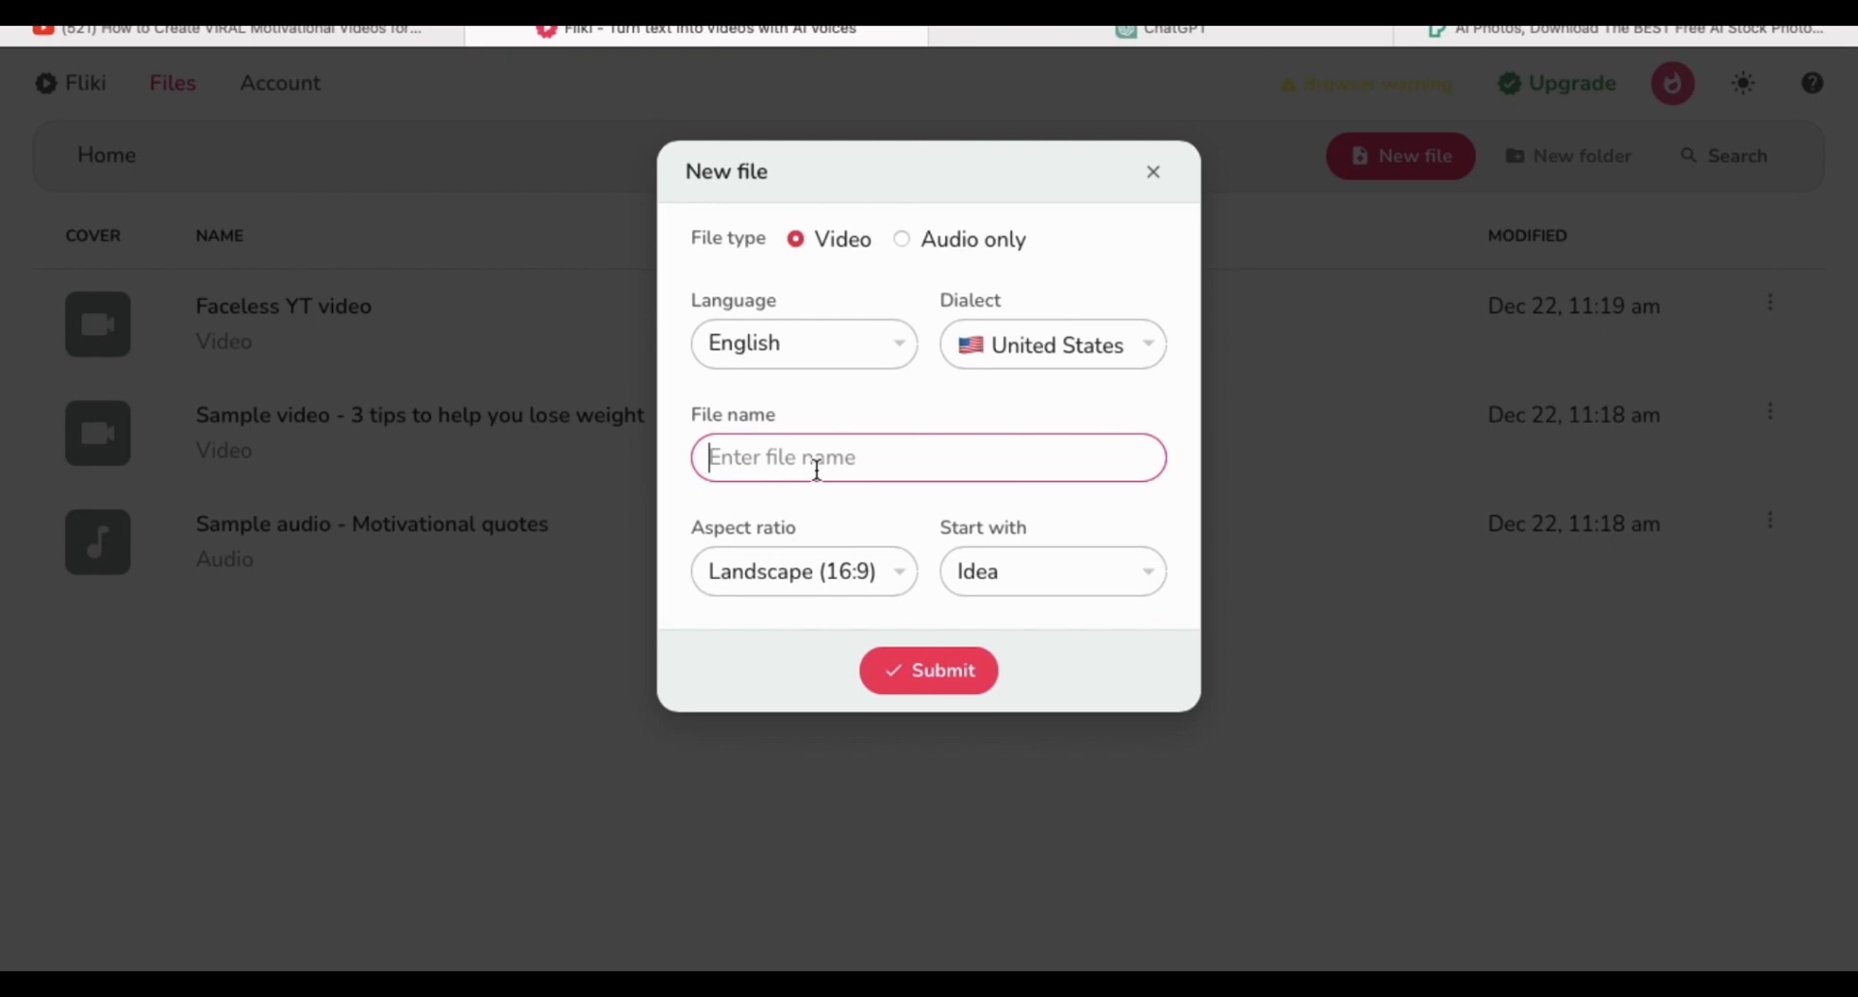
Create a new Fliki video file named 'YT short' and dismiss the idea-to-video generator.
{"action": "type", "text": "YT"}
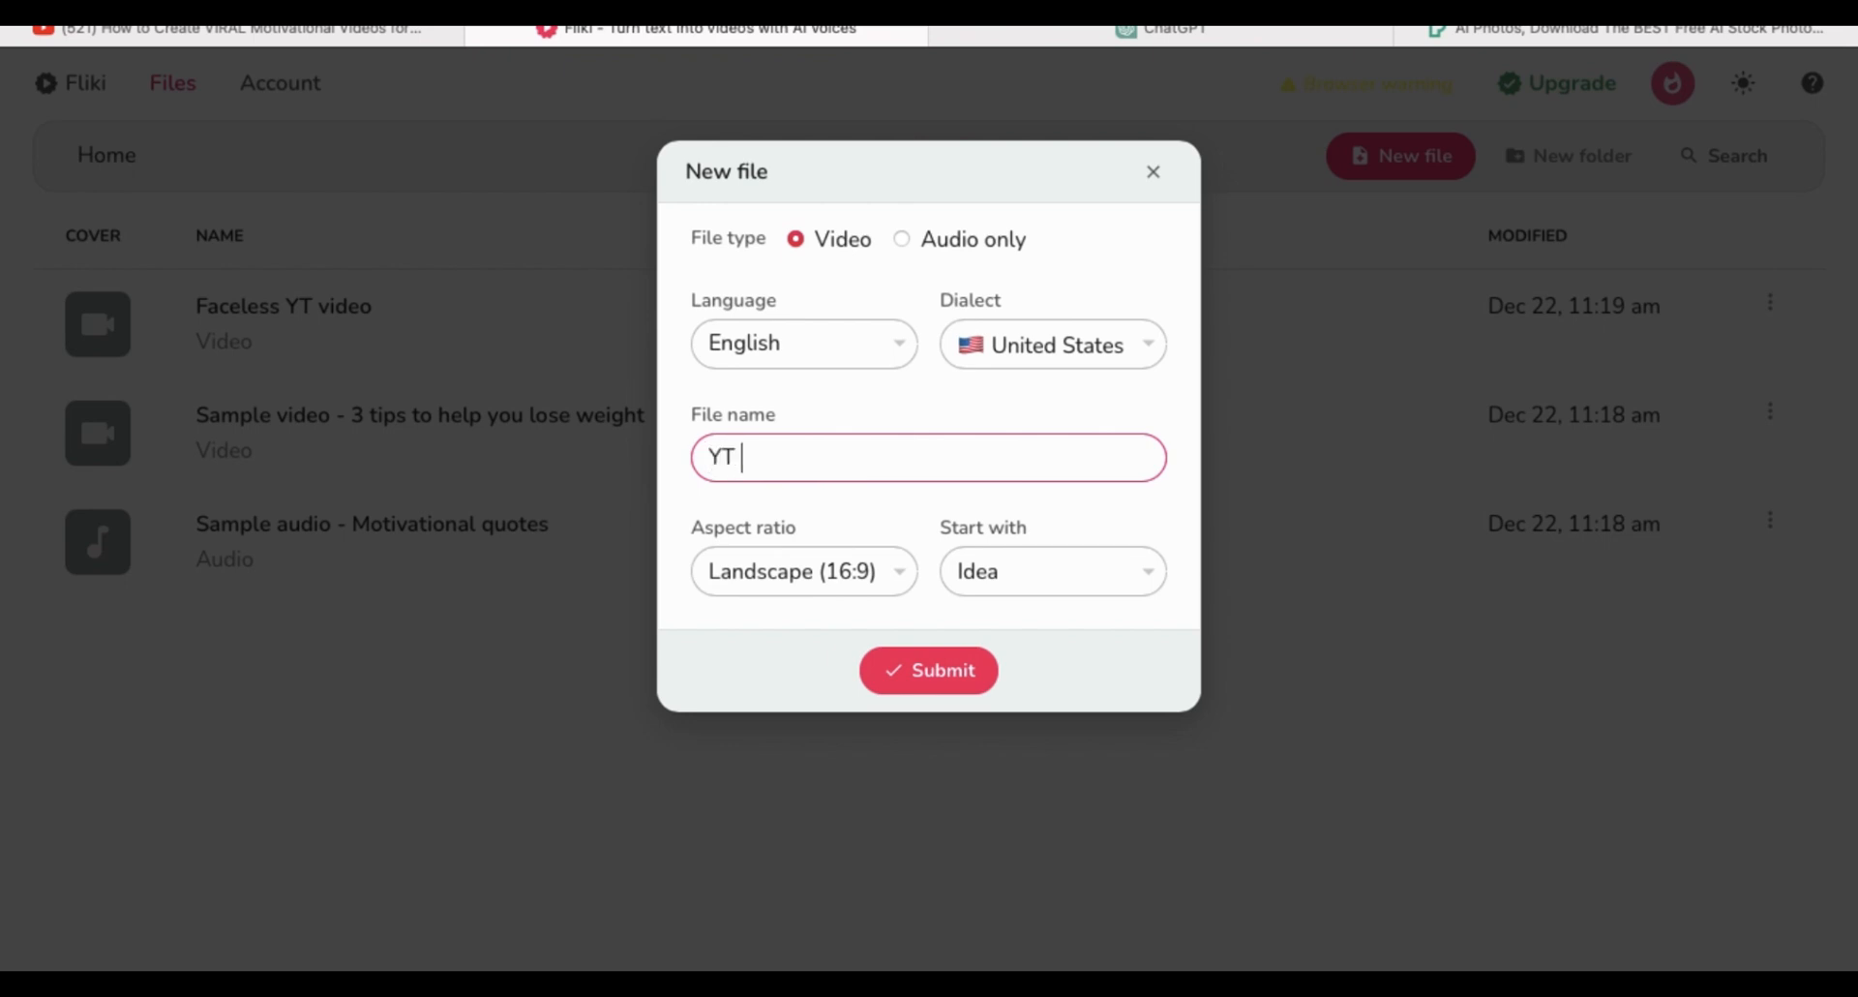
{"action": "type", "text": "short"}
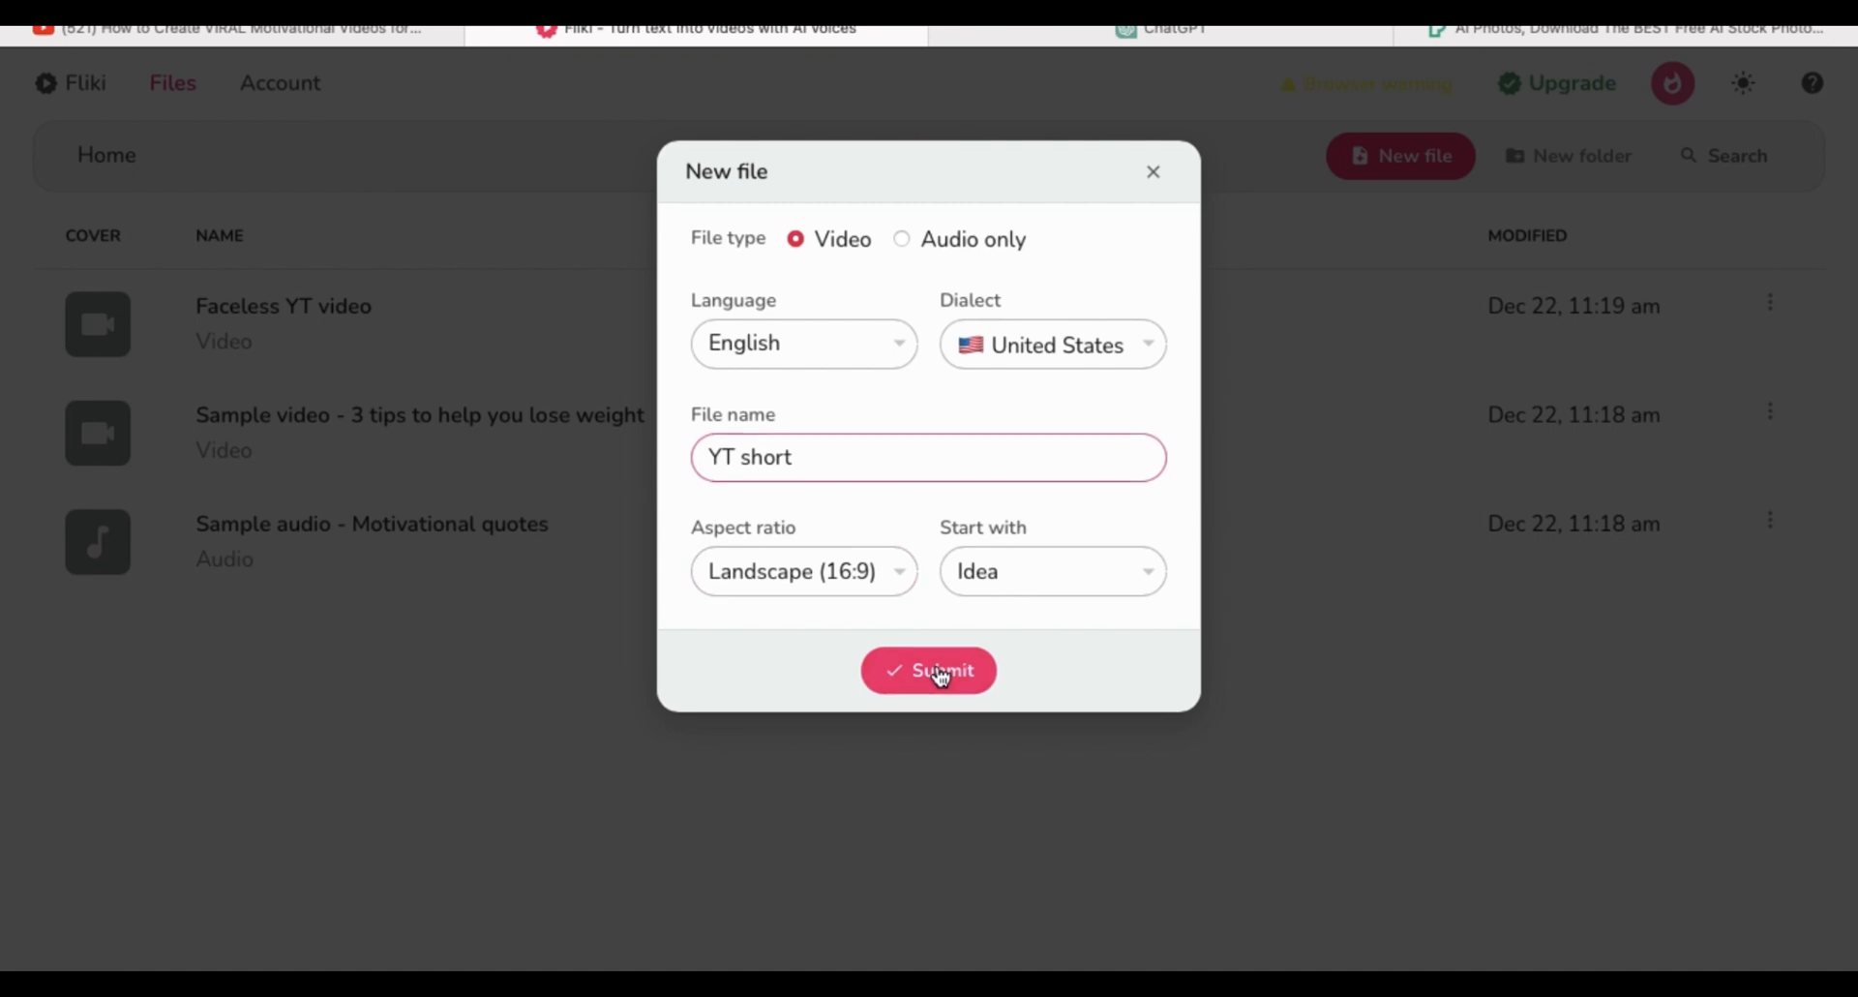
{"action": "left_click", "coordinate": [927, 669]}
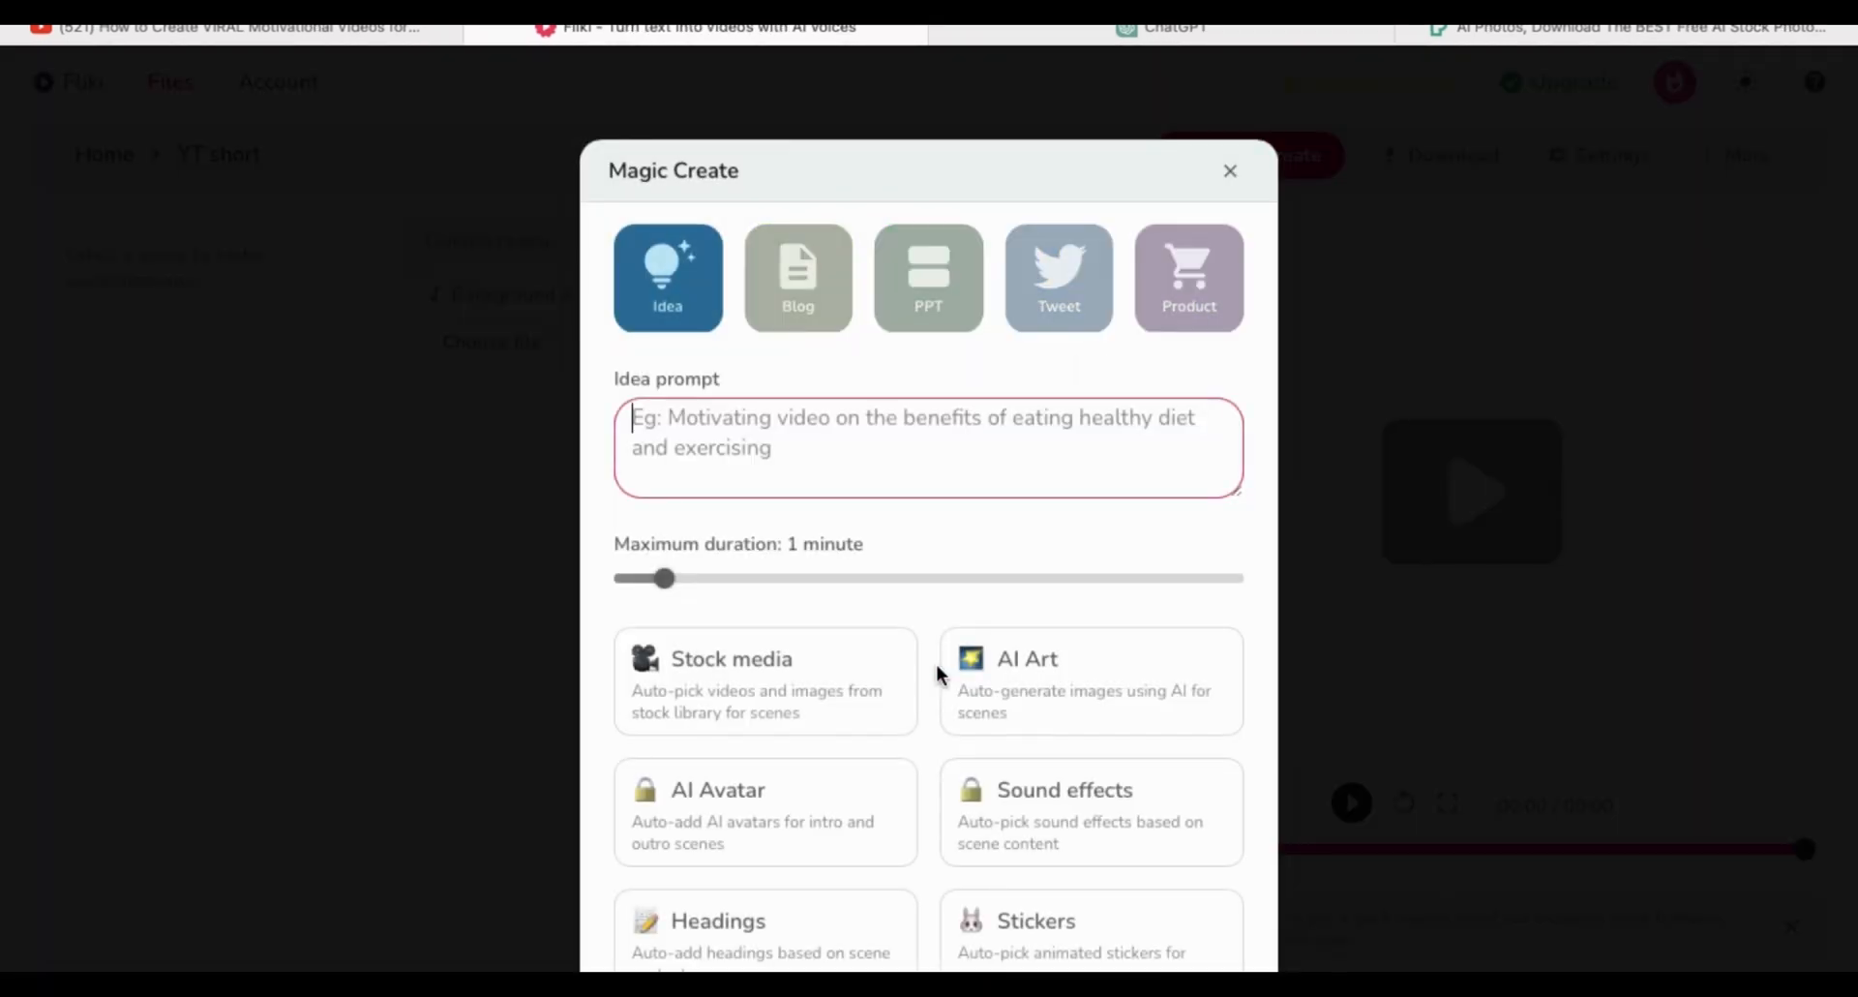
{"action": "left_click", "coordinate": [1230, 171]}
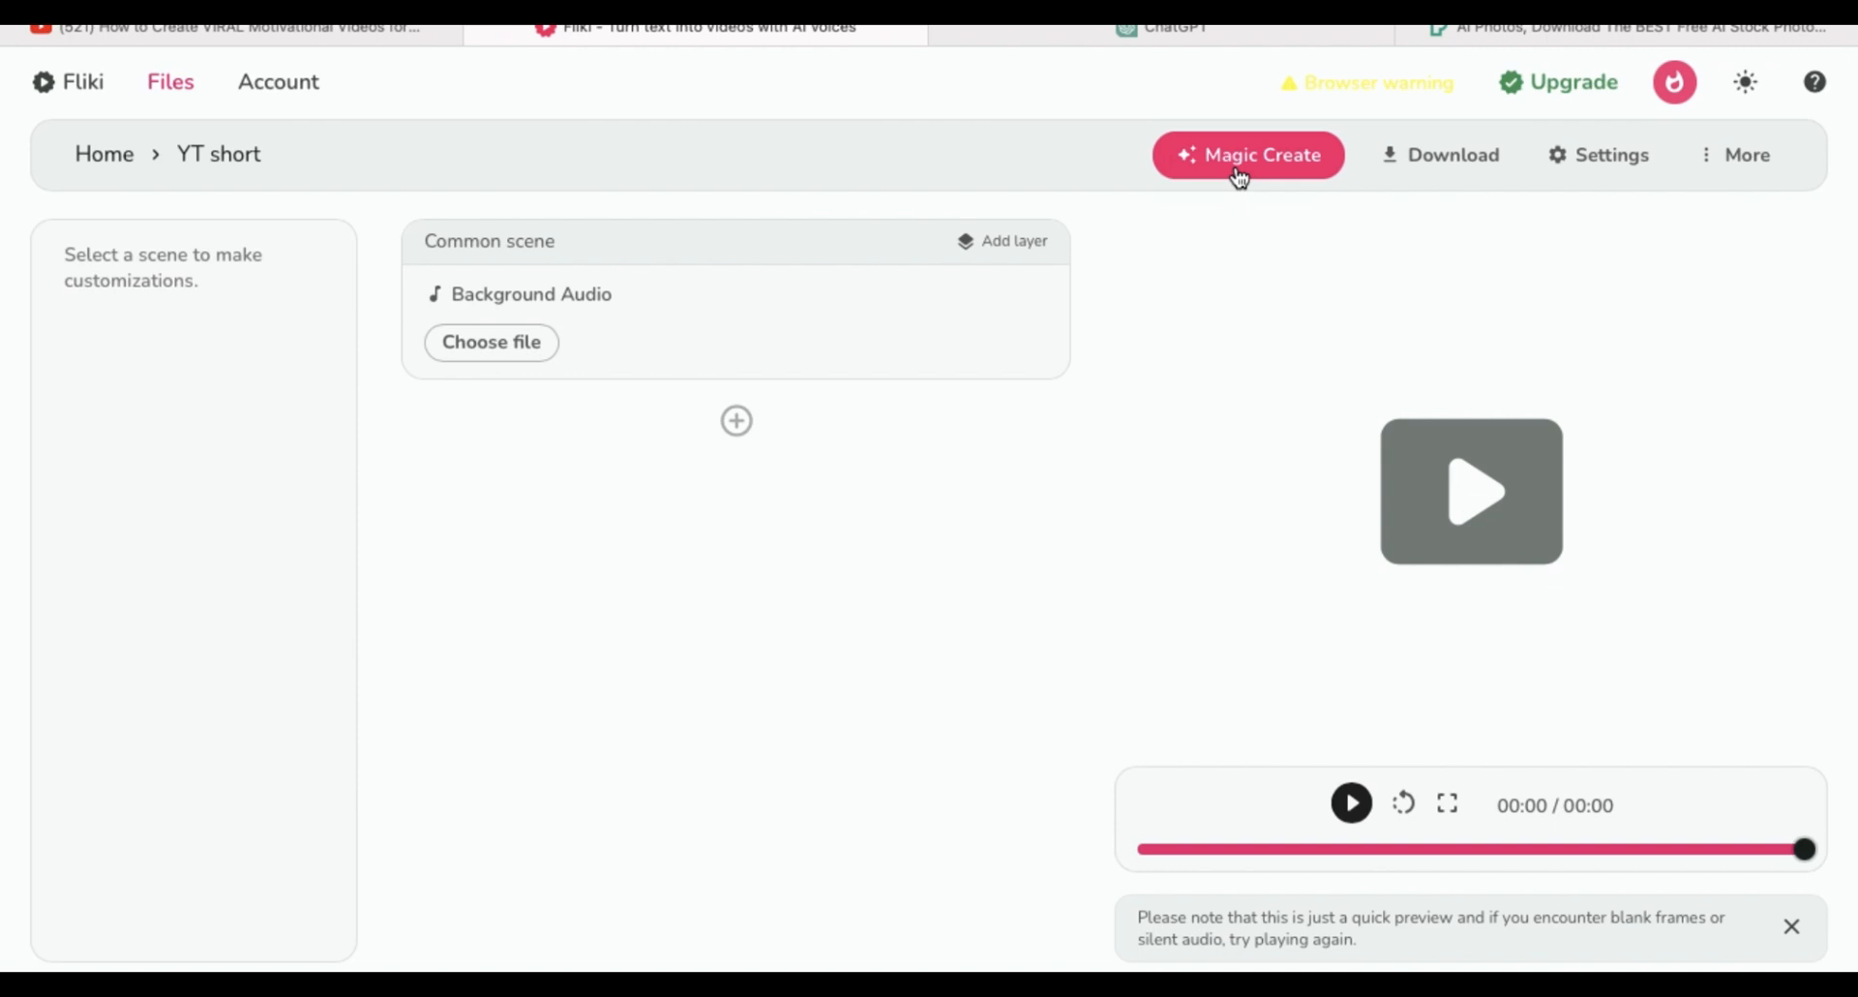
{"action": "mouse_move", "coordinate": [978, 230]}
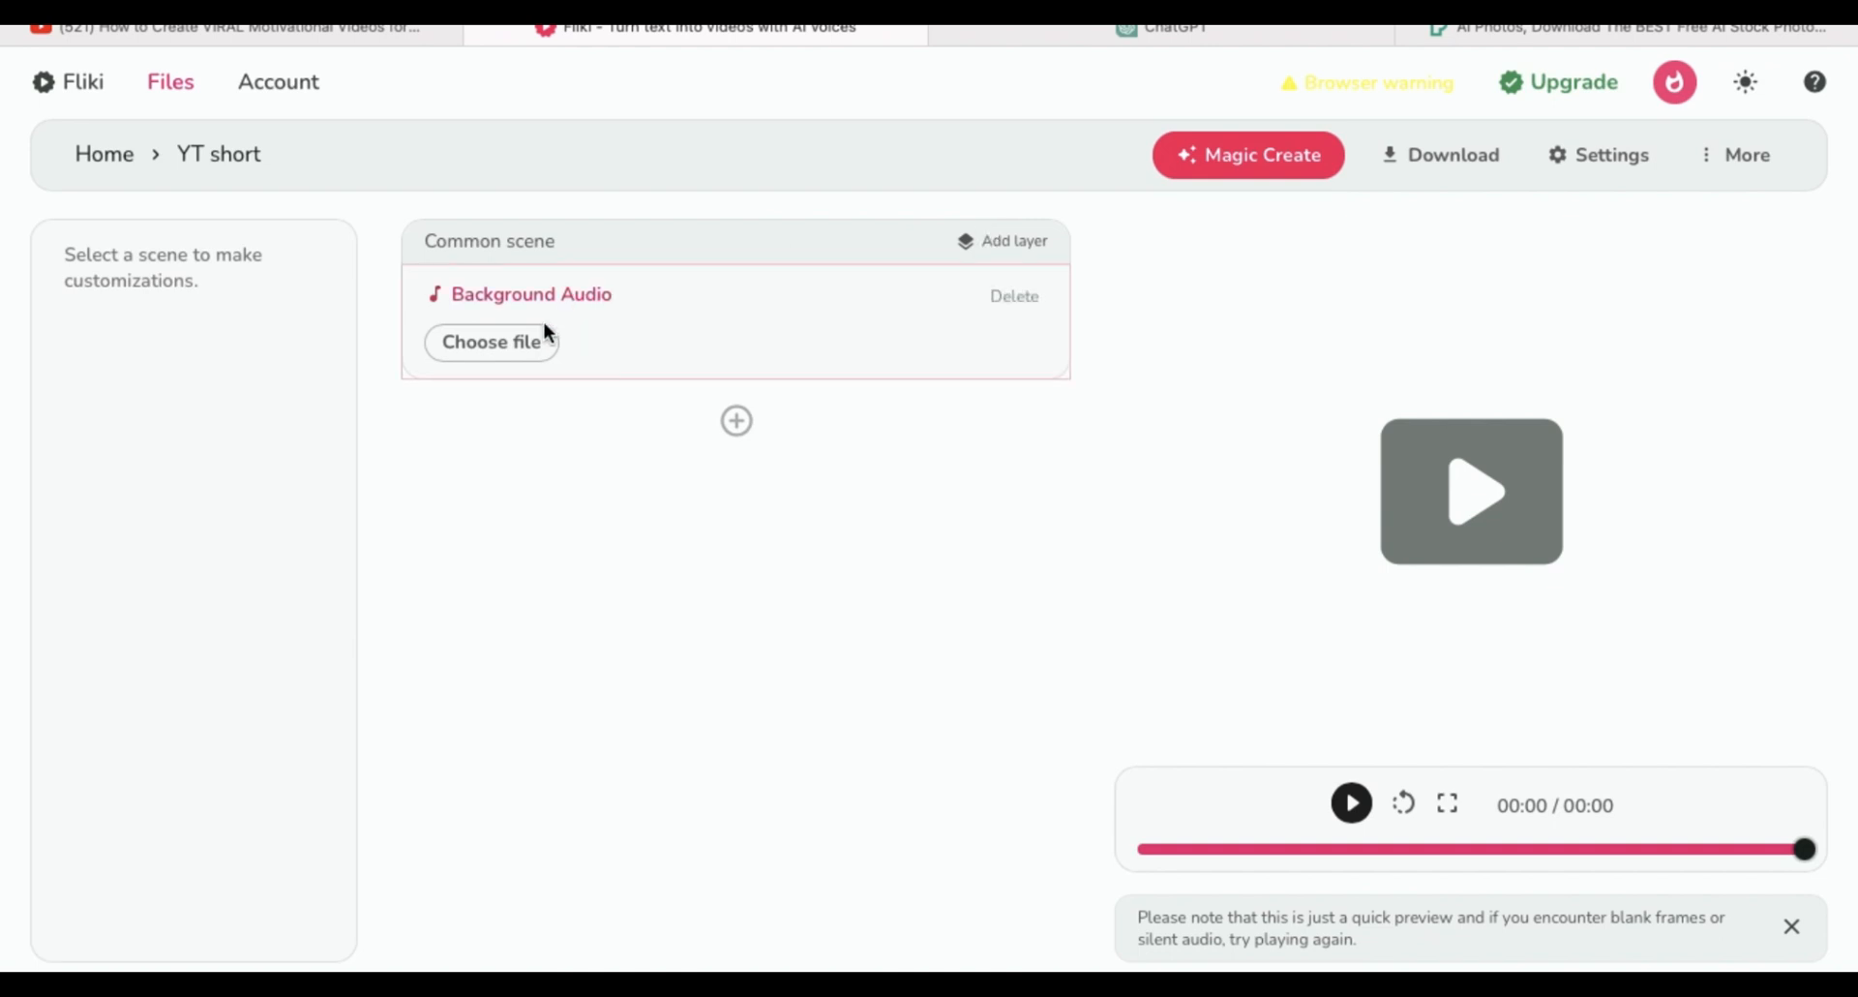
{"action": "mouse_move", "coordinate": [587, 364]}
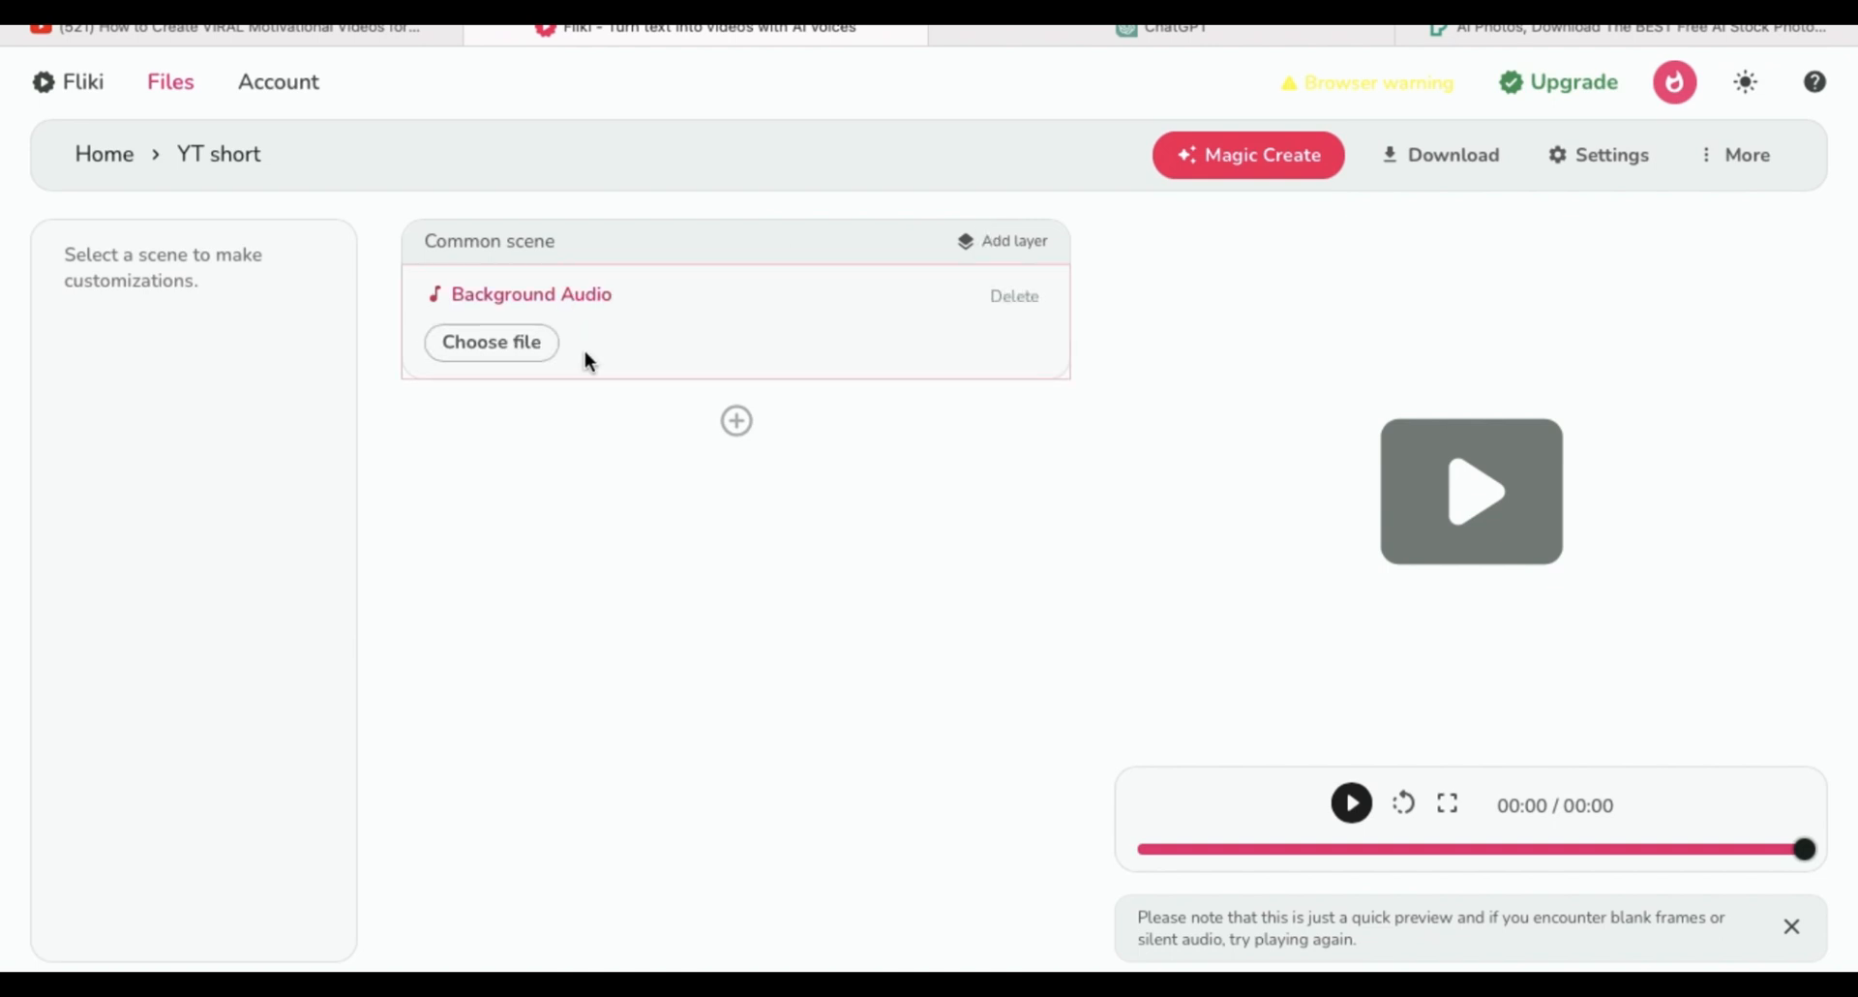
Add Scene 1 with an empty voiceover, then select quote 17 about love in ChatGPT.
{"action": "left_click", "coordinate": [736, 420]}
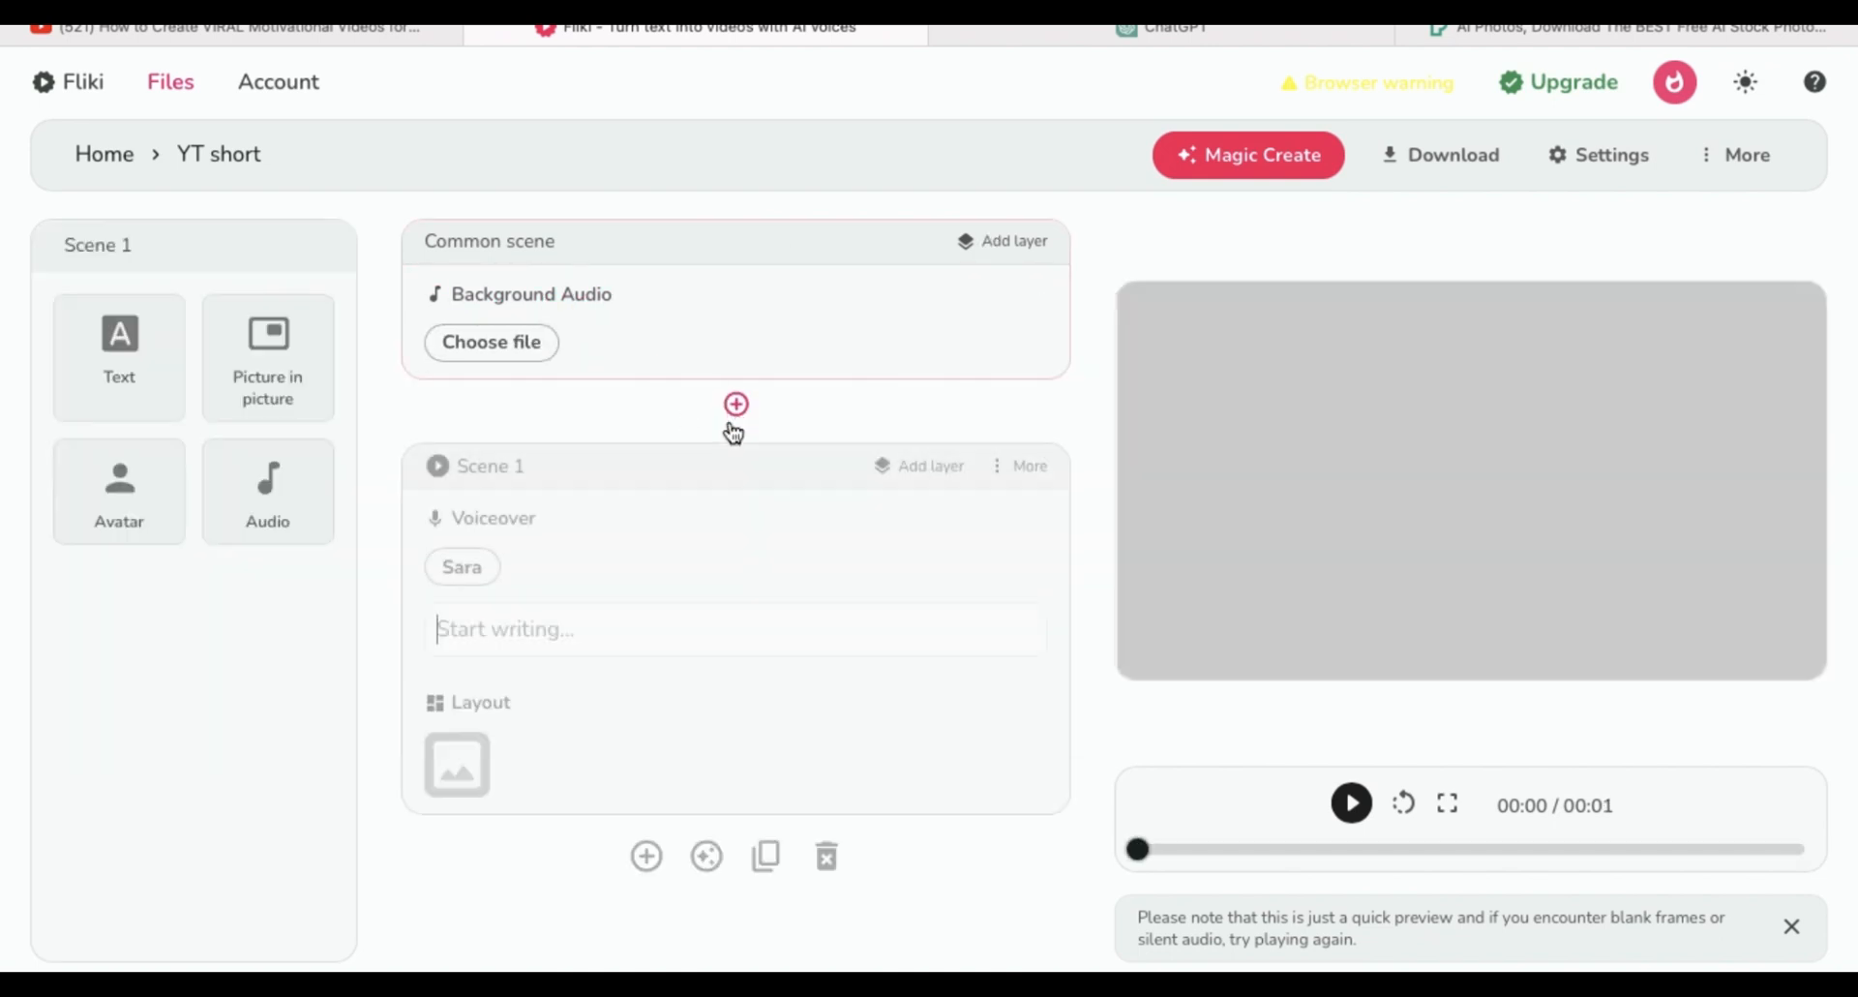
{"action": "left_click", "coordinate": [494, 517]}
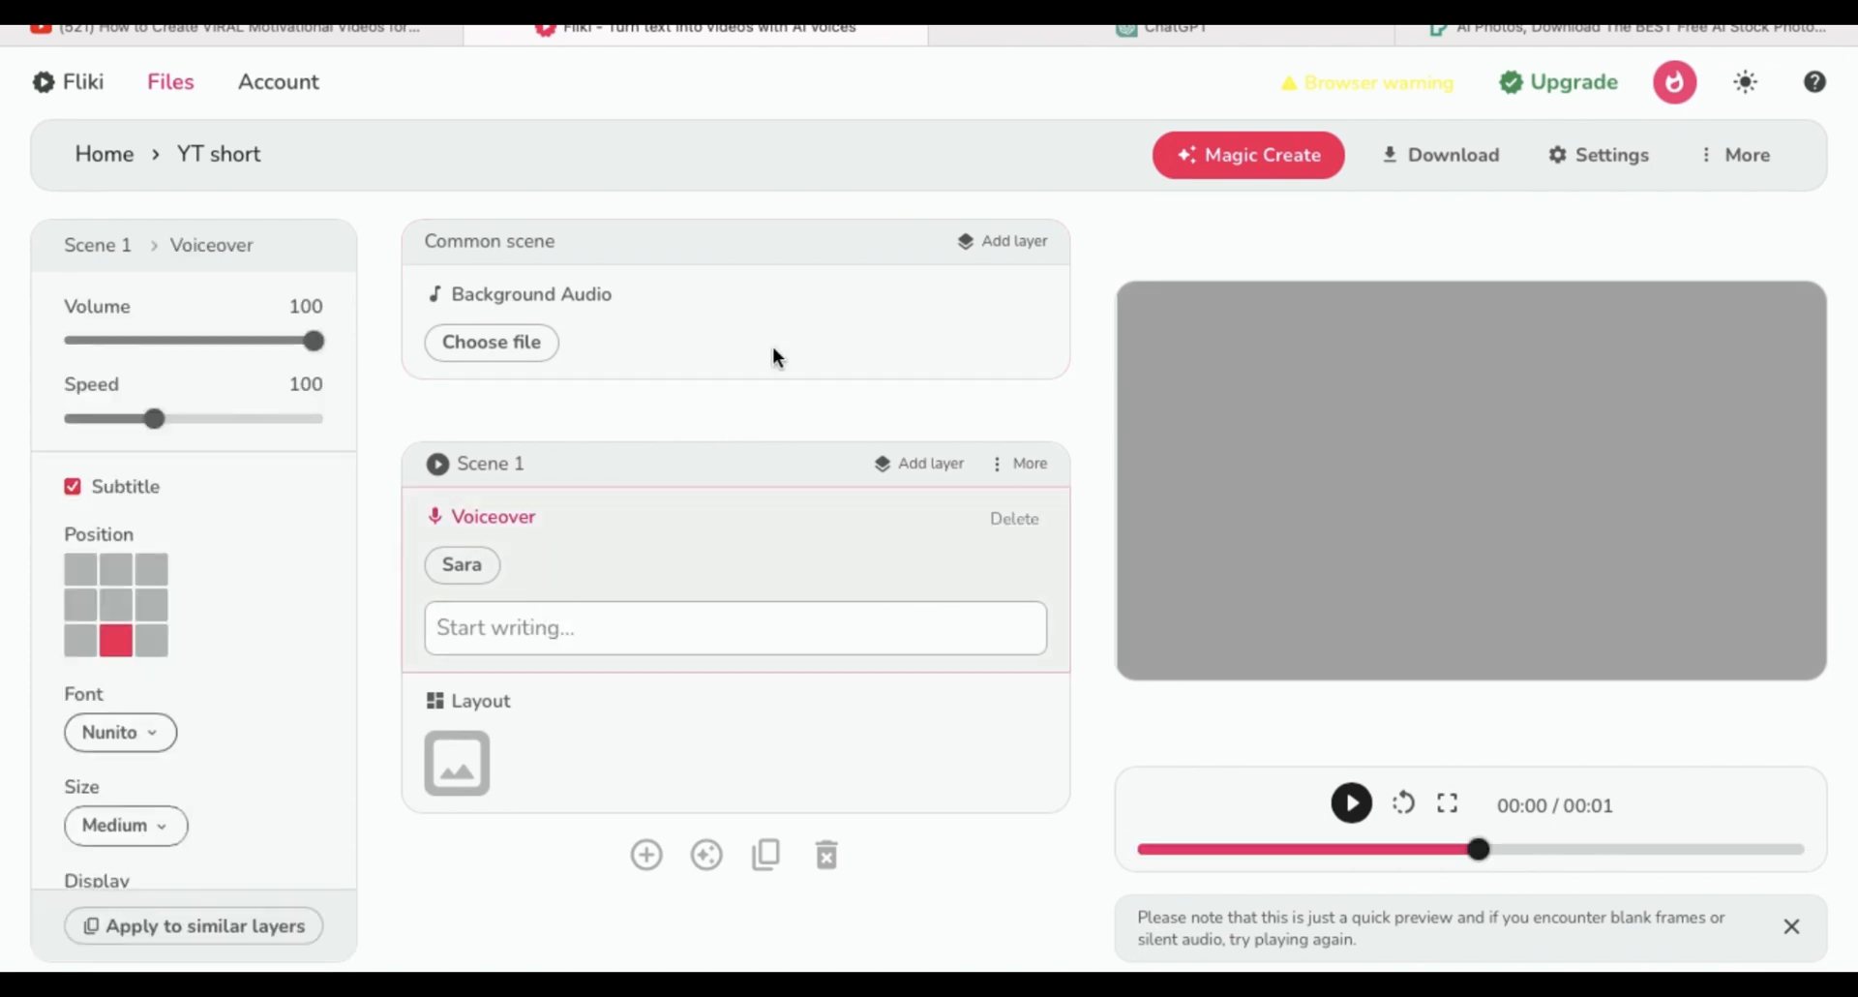
{"action": "left_click", "coordinate": [1161, 27]}
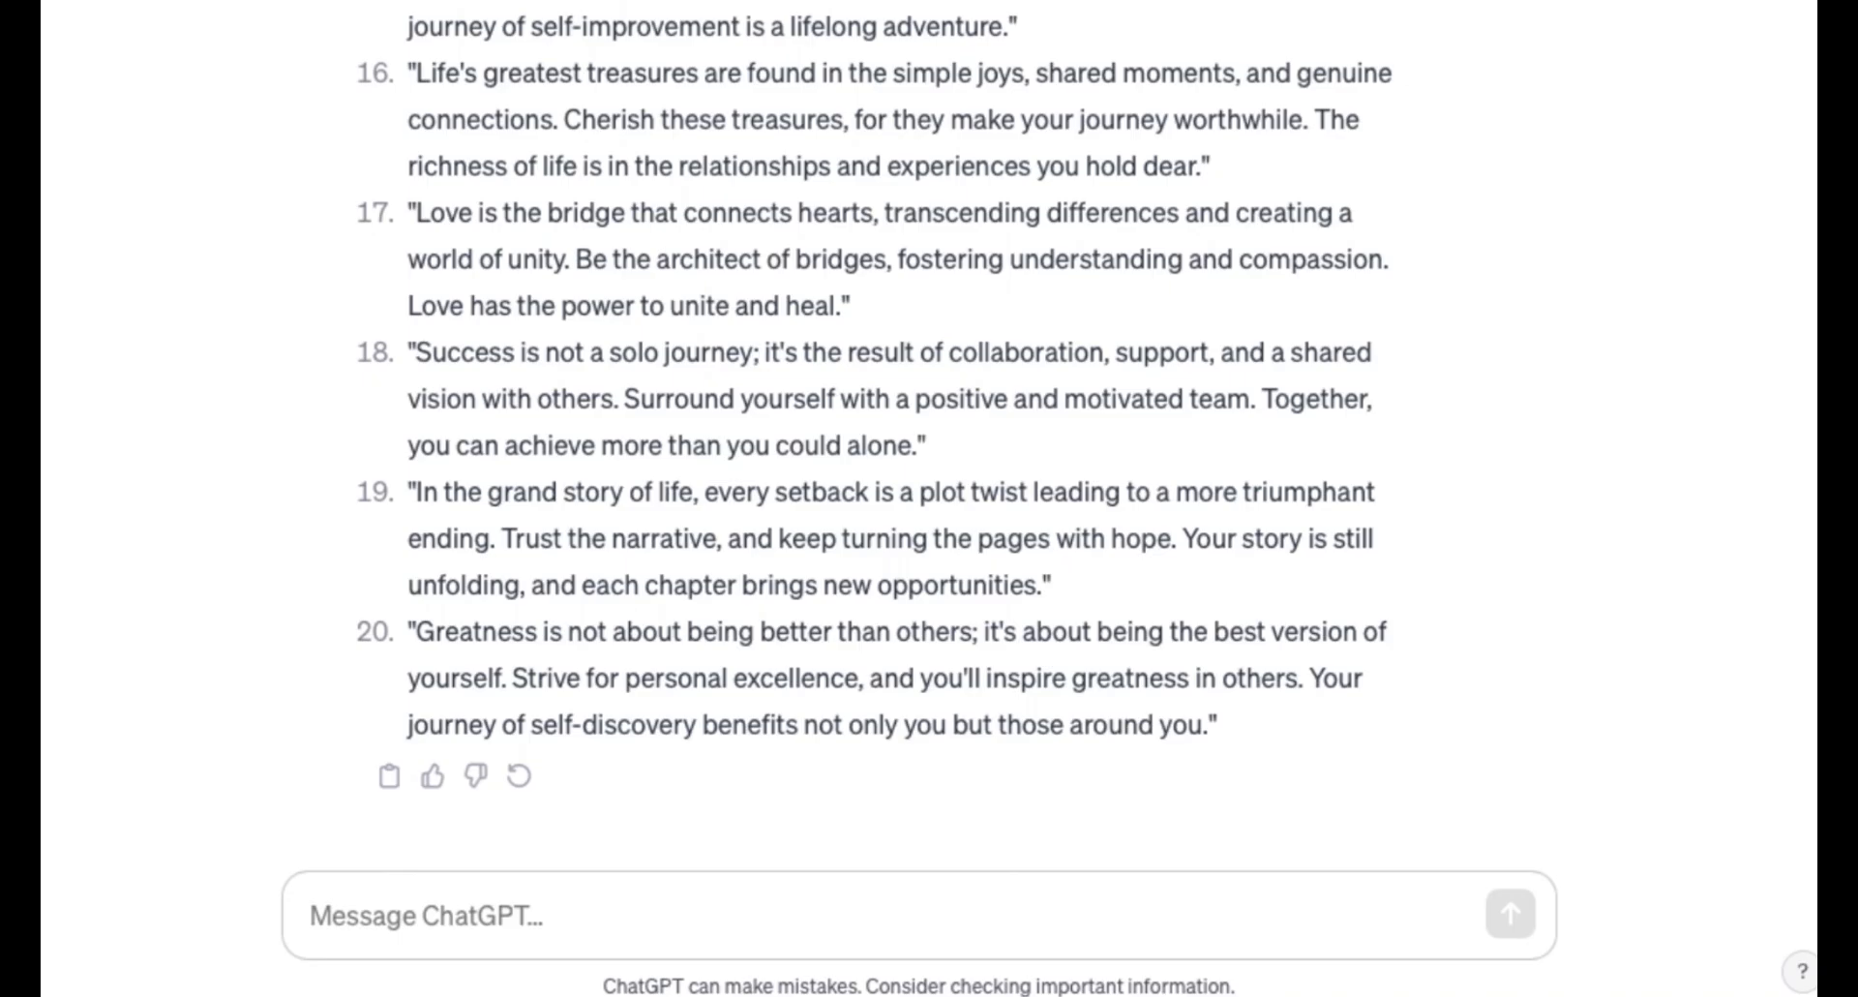
{"action": "left_click_drag", "start_coordinate": [409, 213], "coordinate": [569, 258]}
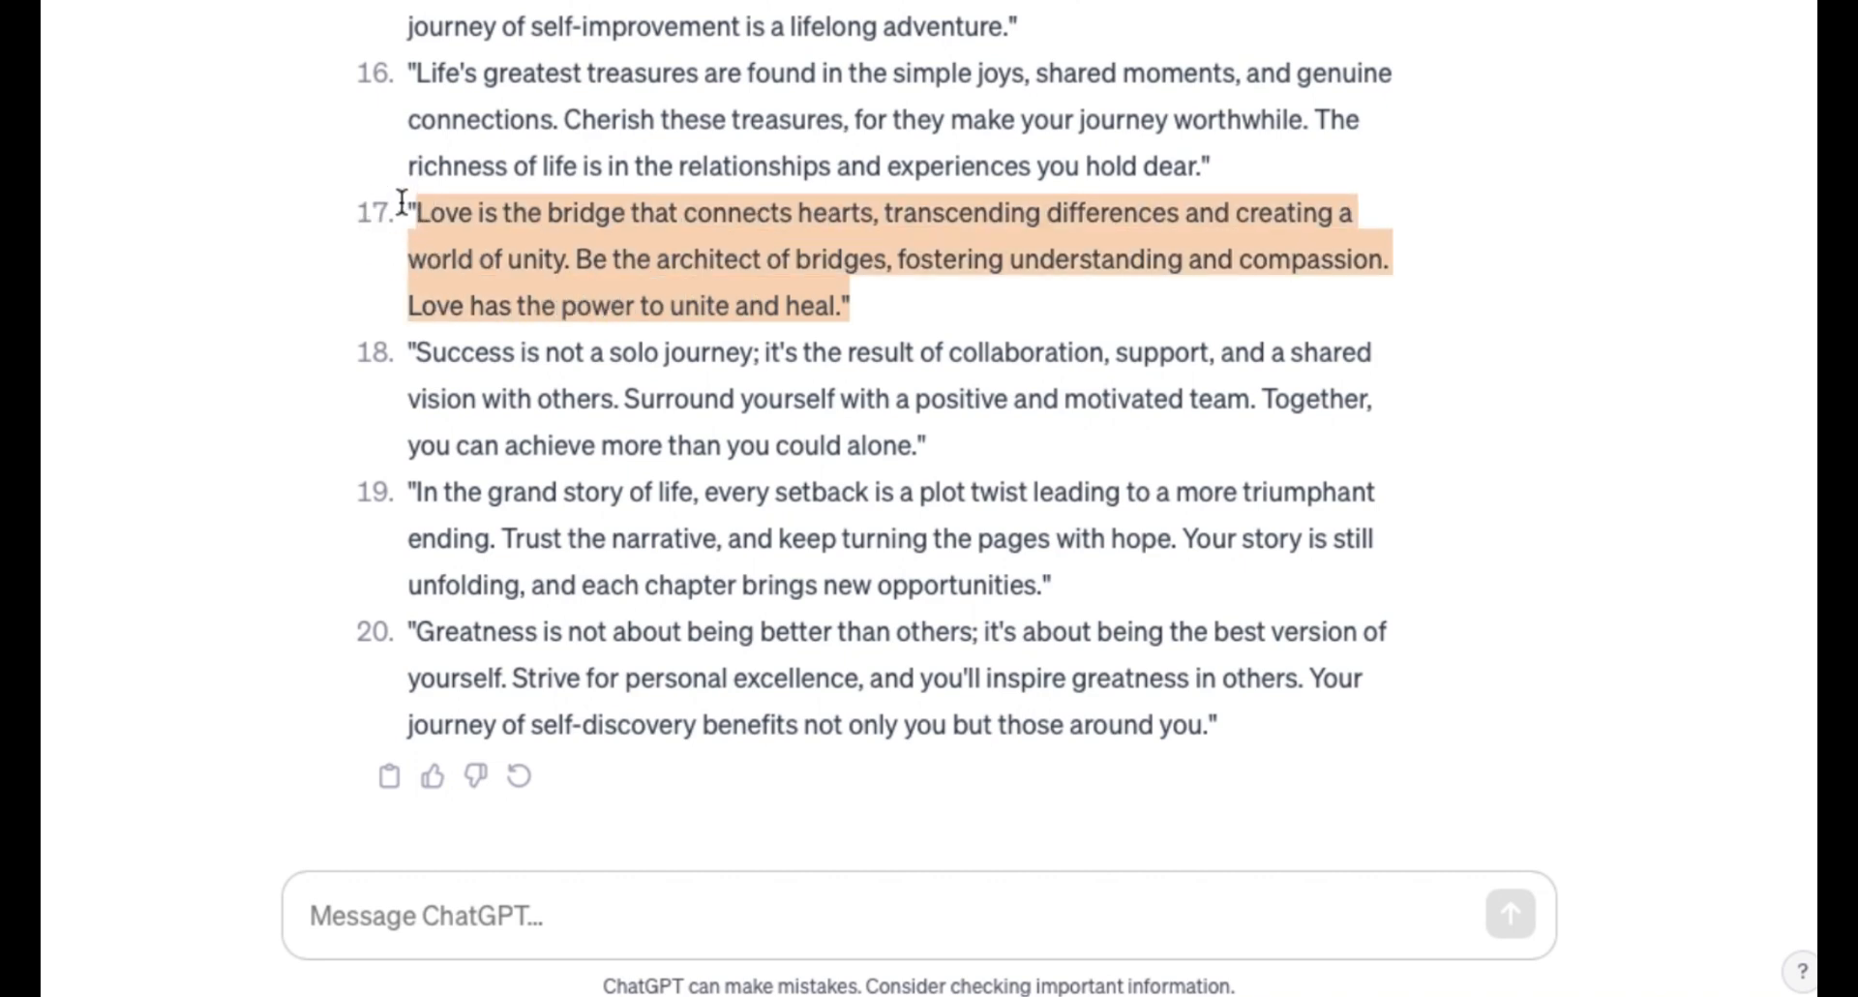
Paste 'Love is the bridge that connects hearts...' into Scene 1's voiceover script.
{"action": "left_click", "coordinate": [695, 28]}
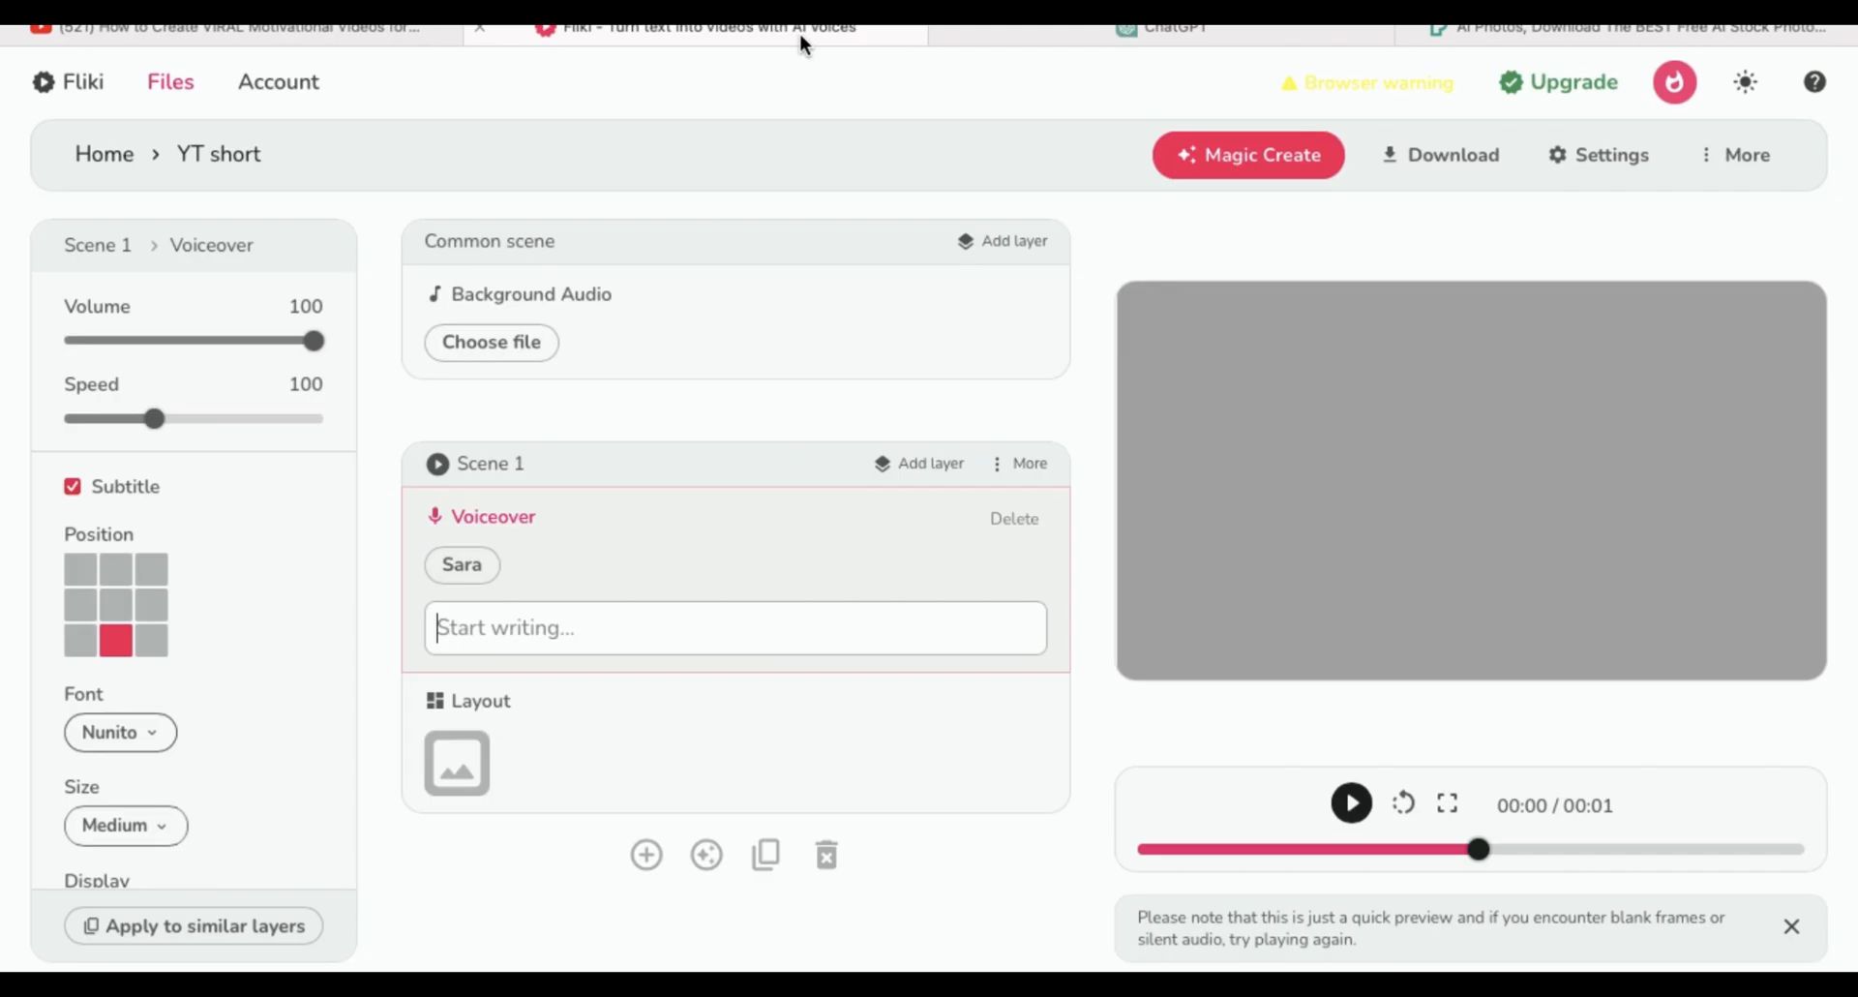
{"action": "type", "text": "Love is the bridge that connects hearts, transcending differences and creating a world of unity. Be the architect of bridges, fostering understanding and compassion. Love has the power to unite and heal.\""}
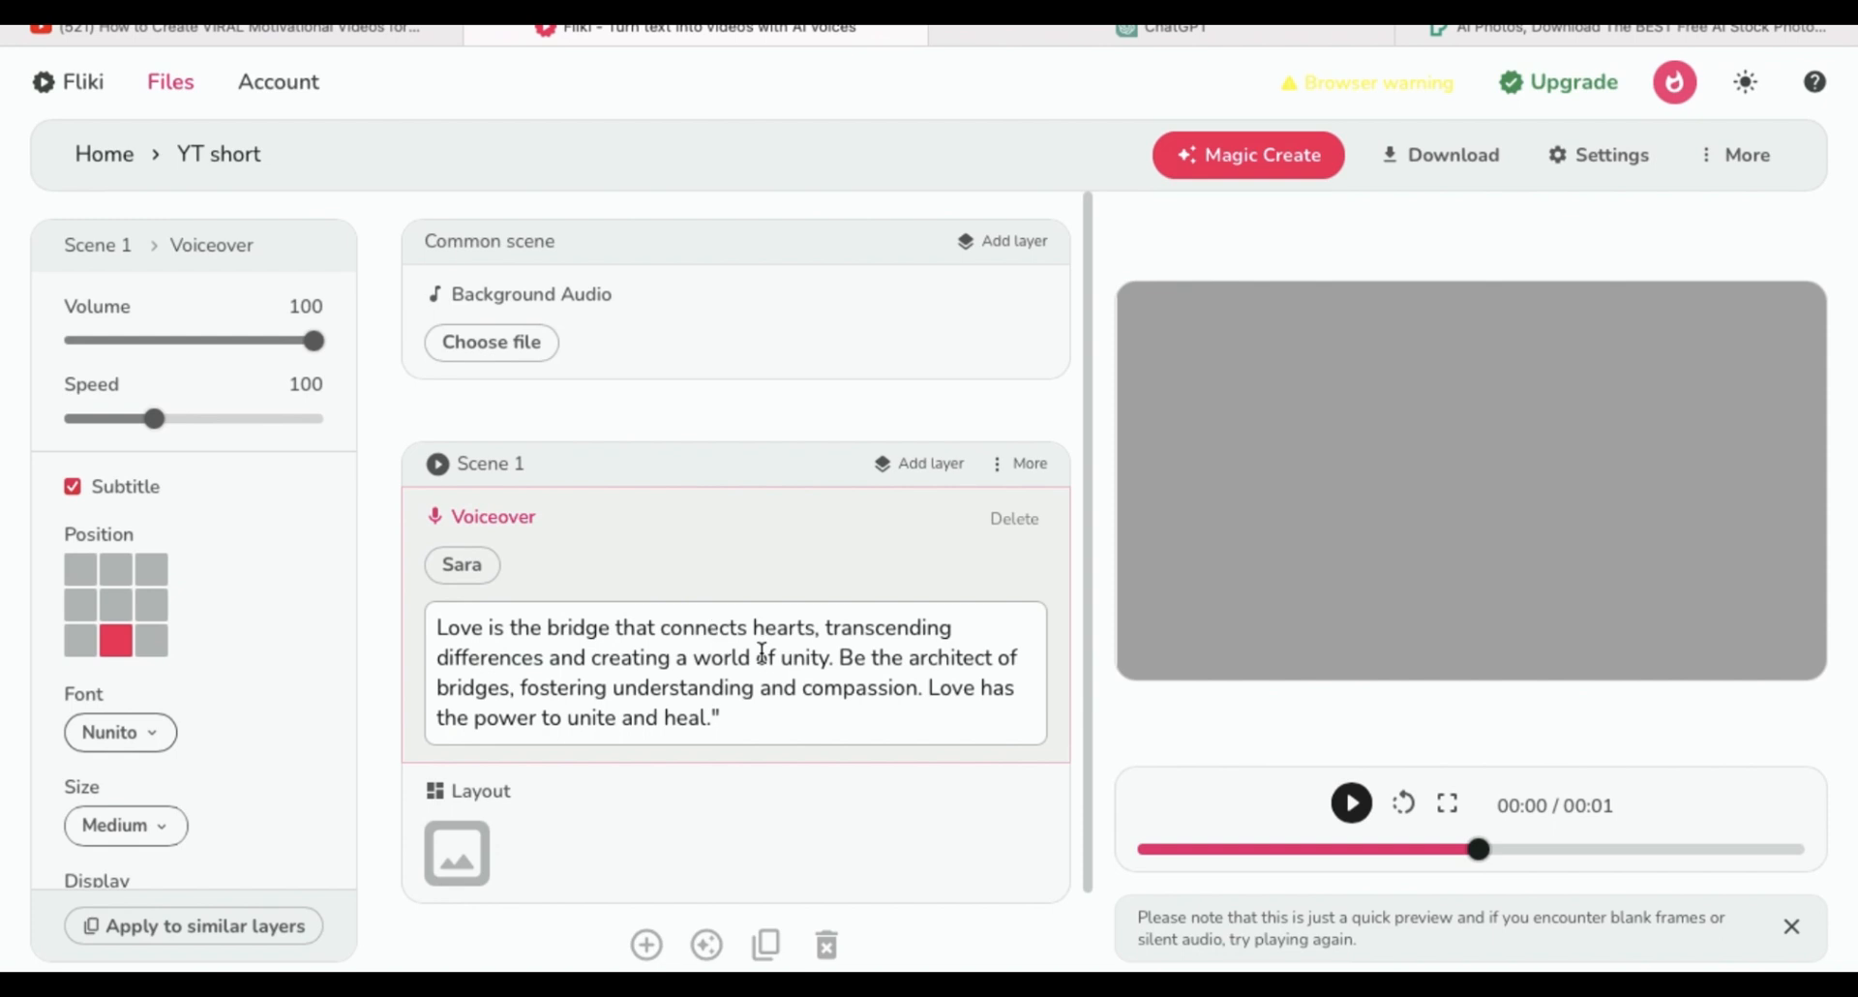
{"action": "scroll", "scroll_direction": "up", "scroll_amount": 3}
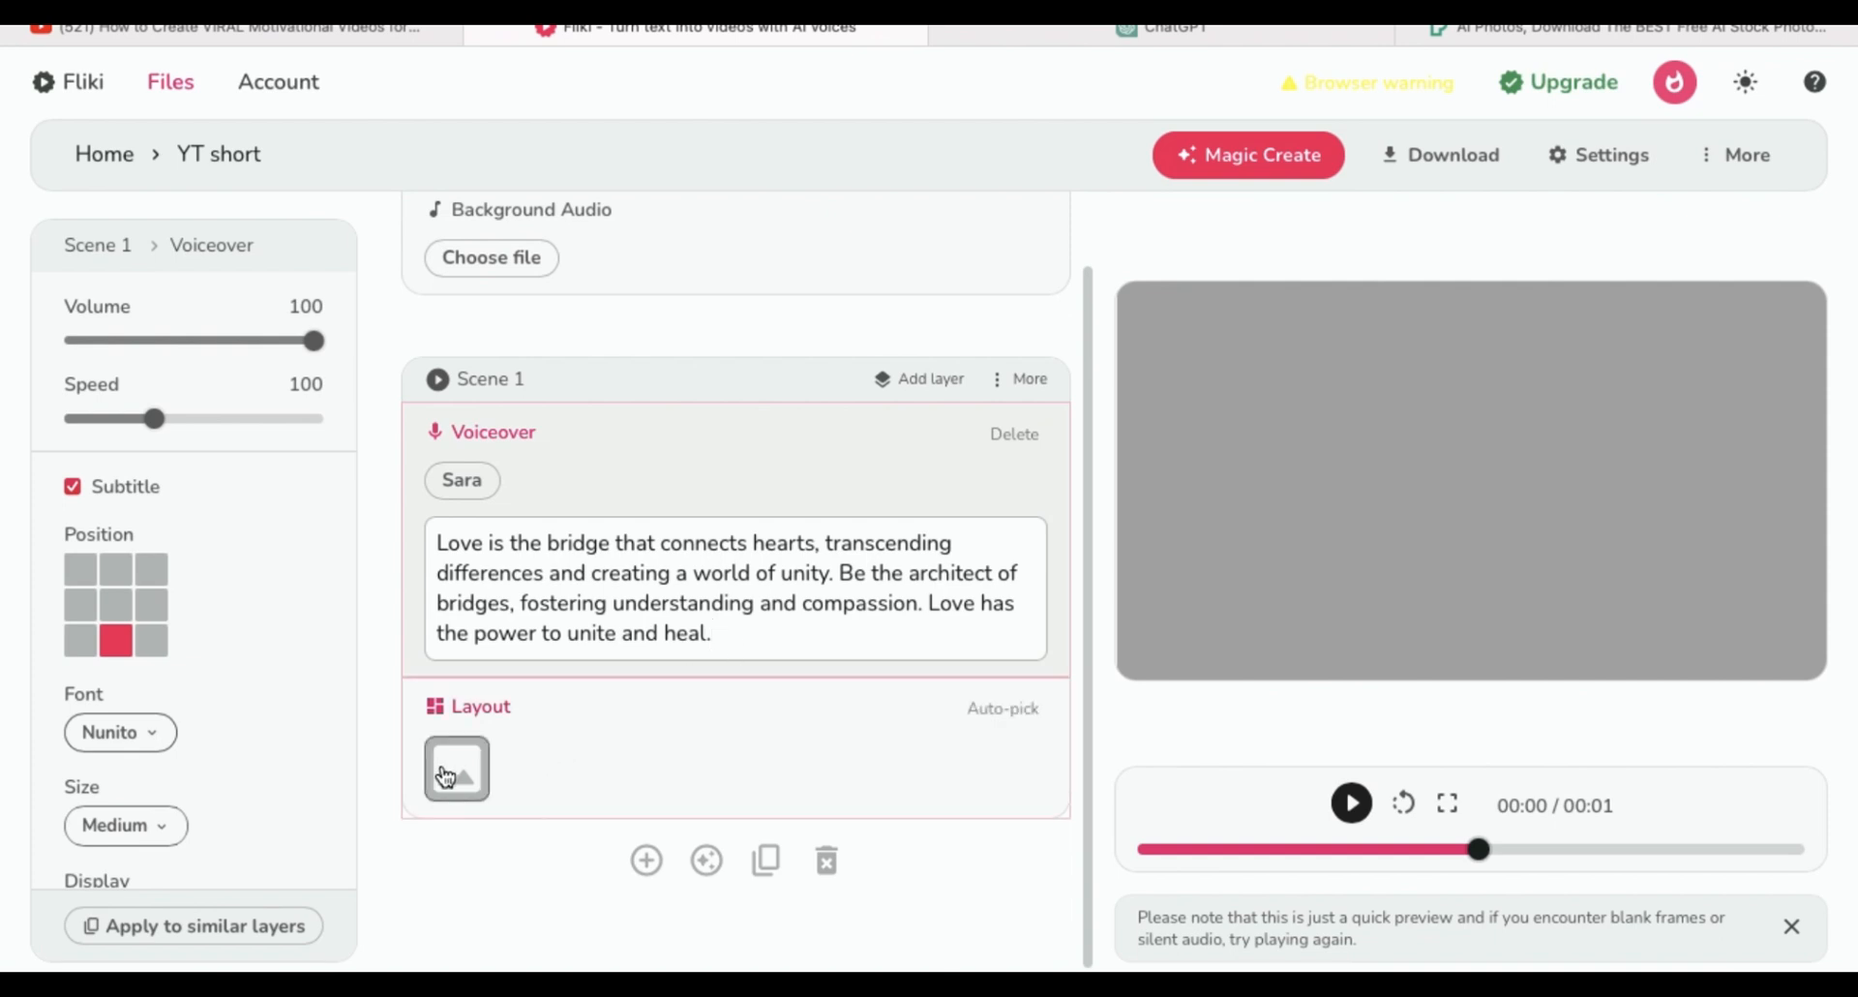
Search stock media for 'scenic' and use the 14-second snowy sunset clip as Scene 1's background.
{"action": "left_click", "coordinate": [457, 768]}
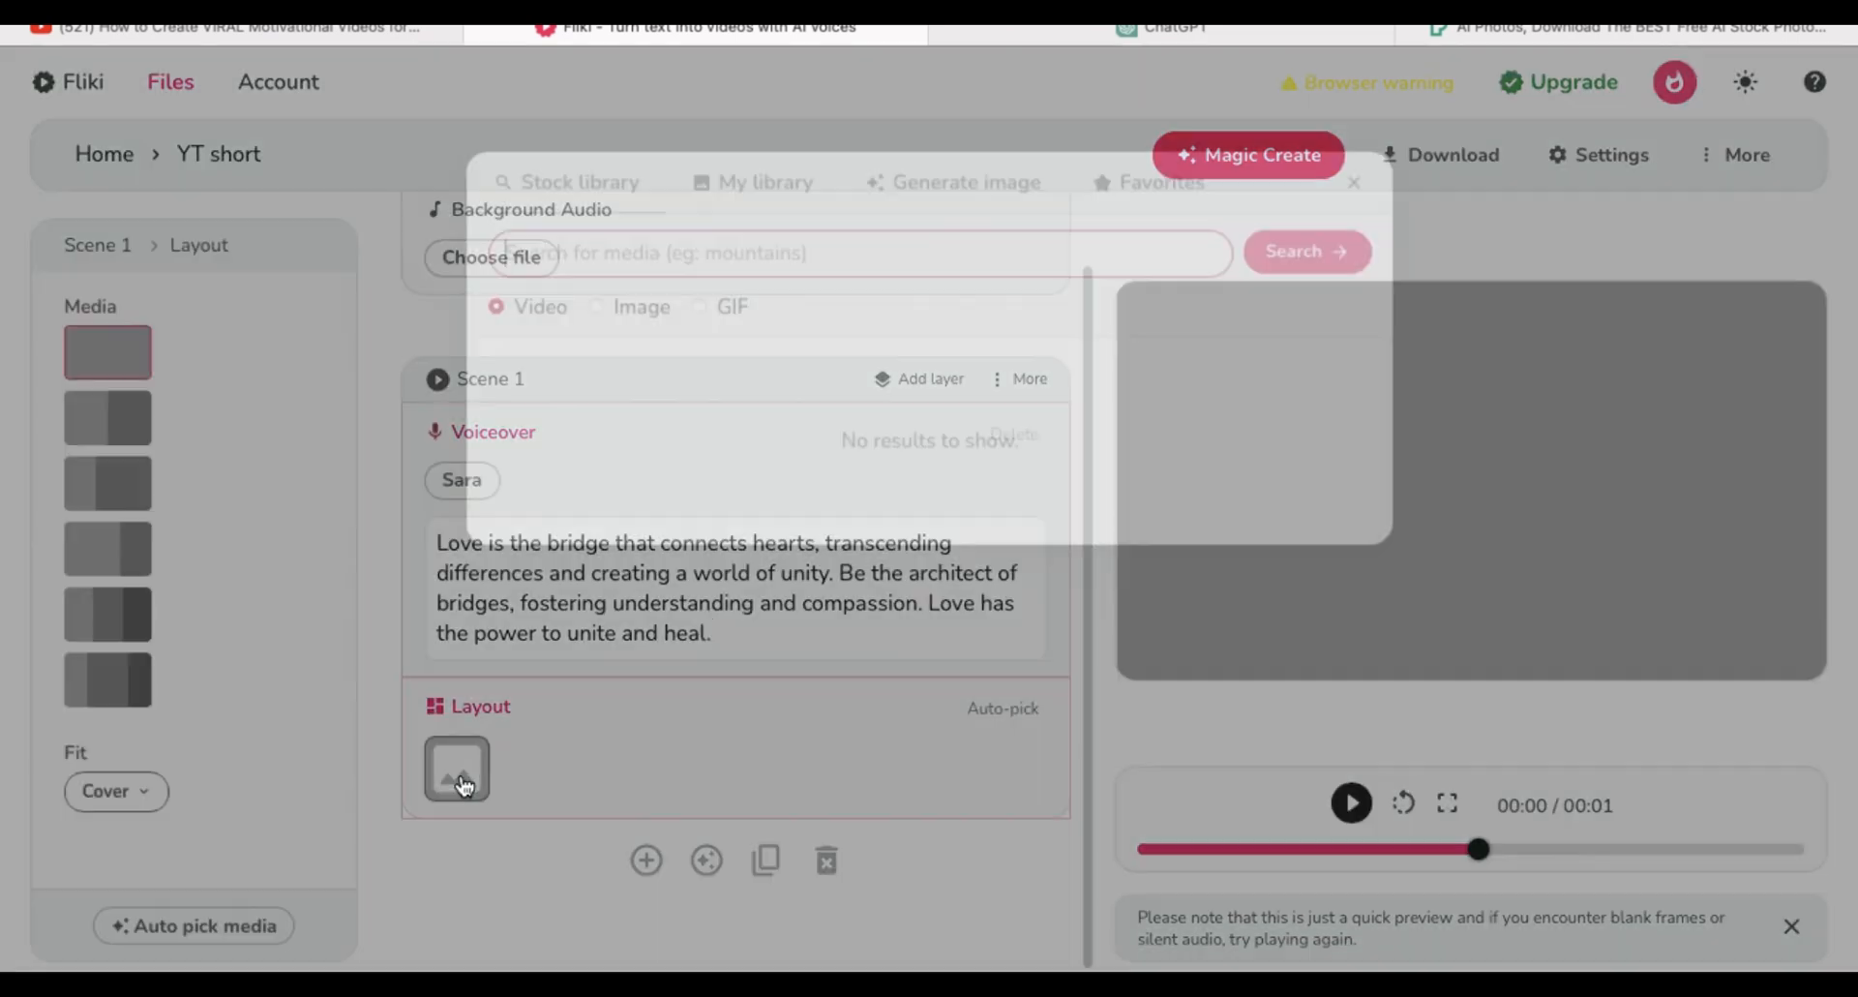
{"action": "left_click", "coordinate": [457, 769]}
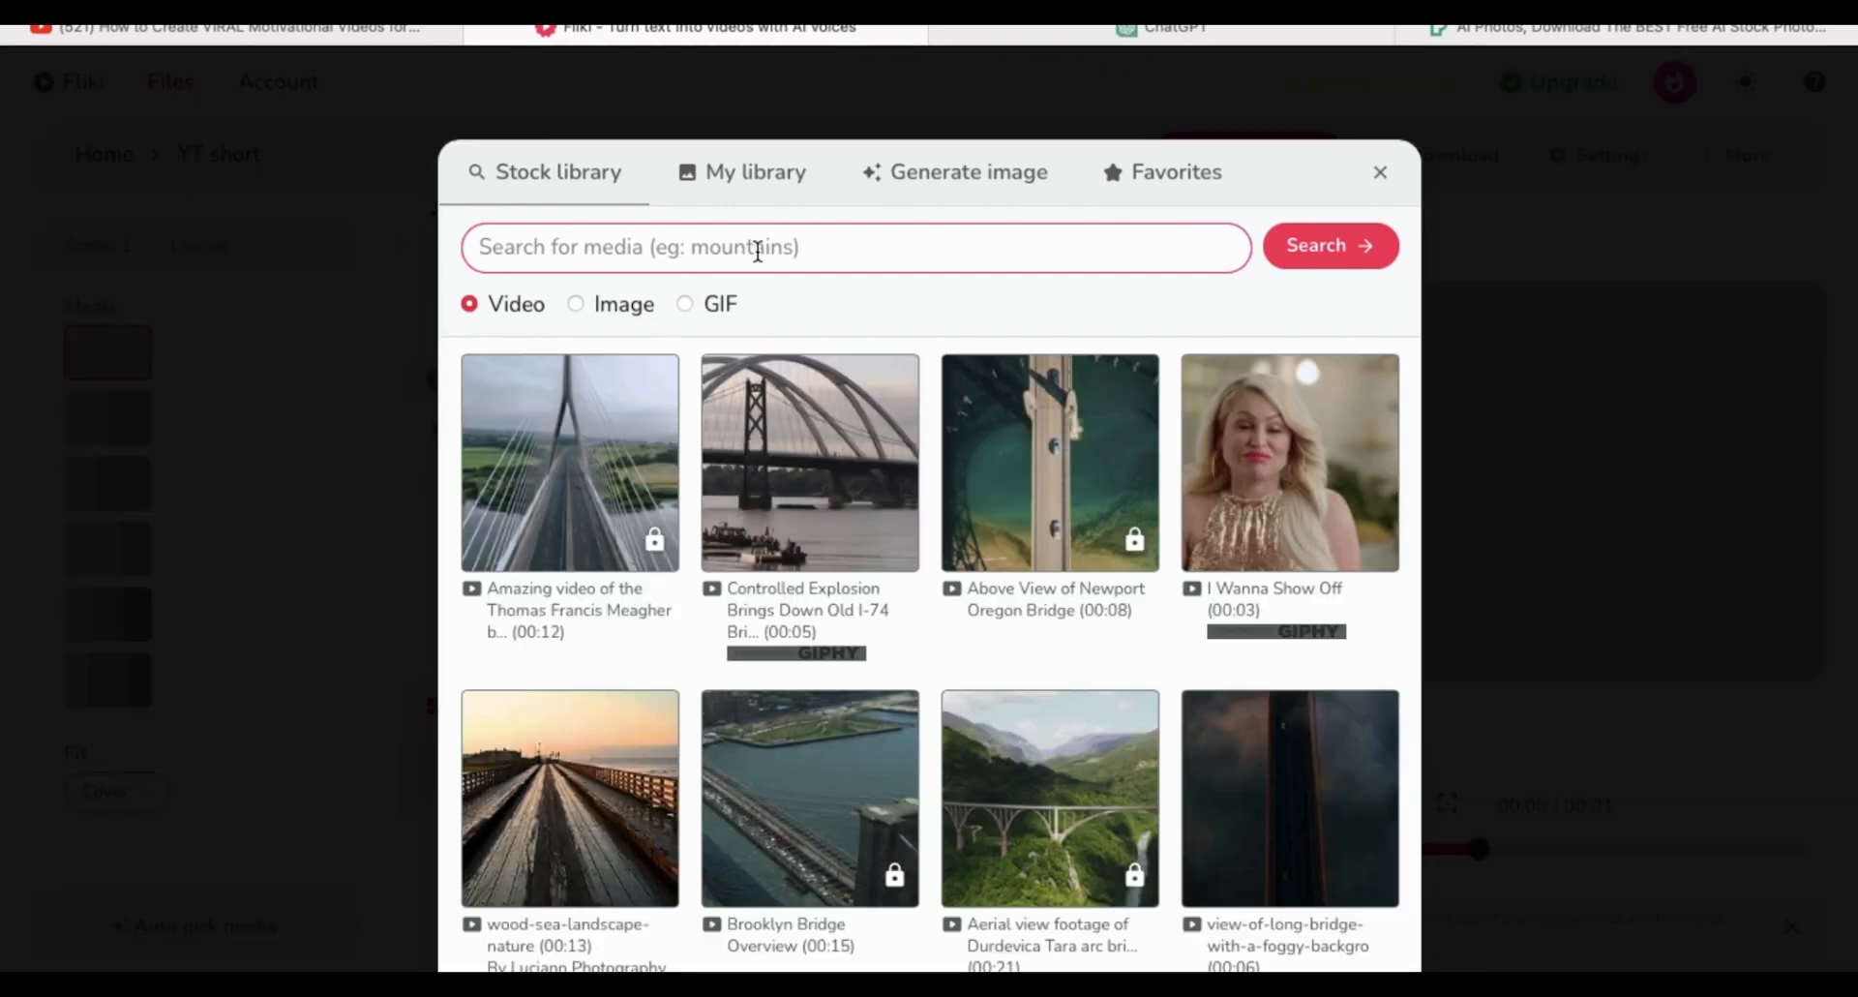
{"action": "type", "text": "sce"}
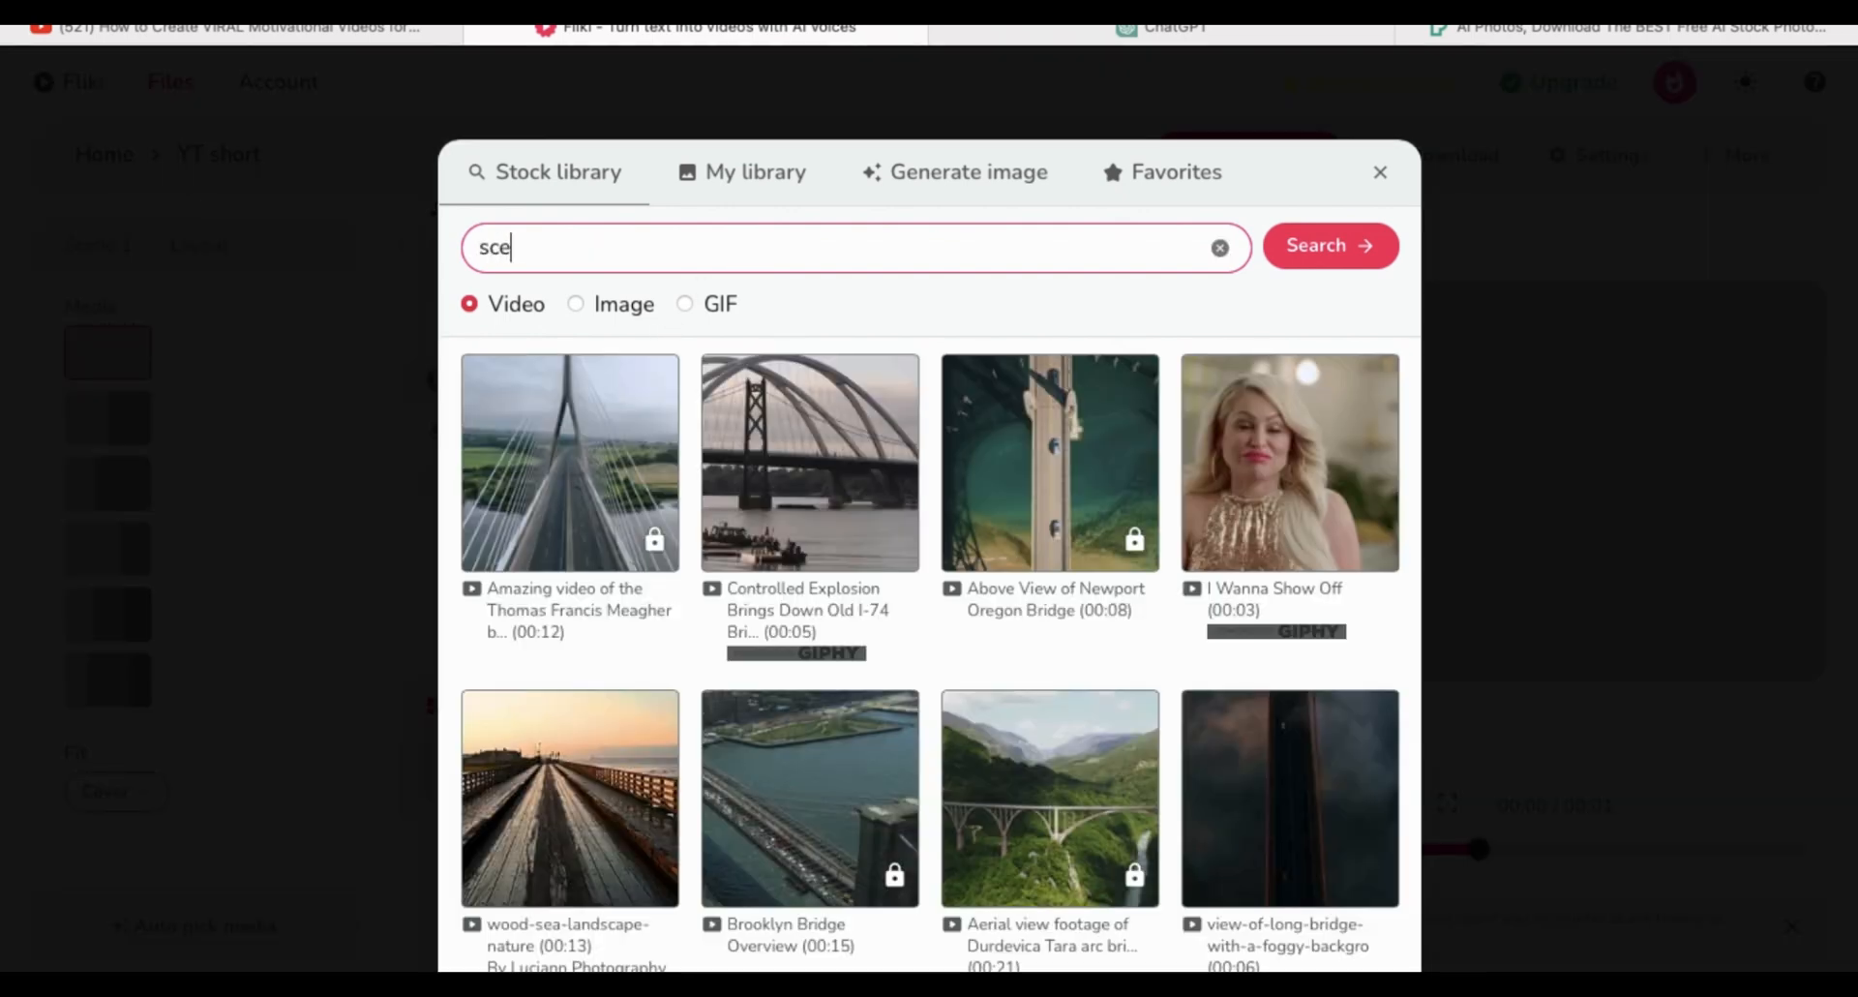
{"action": "left_click", "coordinate": [1328, 246]}
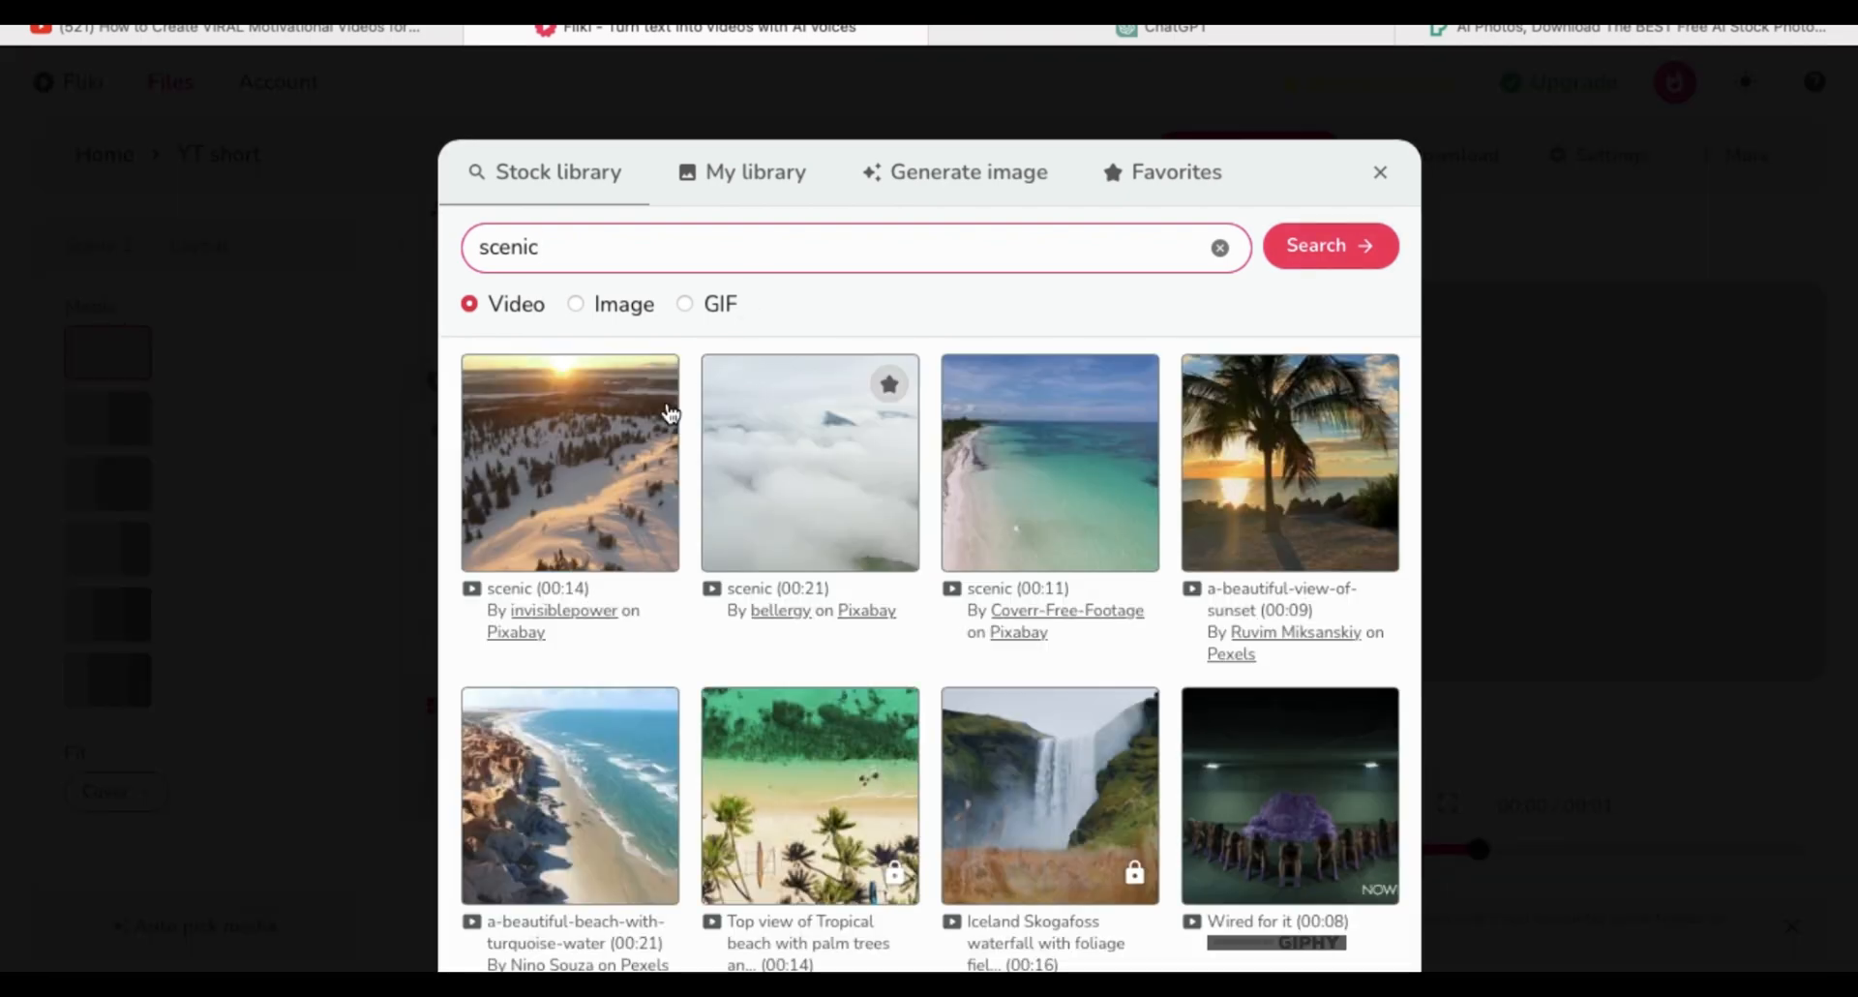
{"action": "mouse_move", "coordinate": [604, 441]}
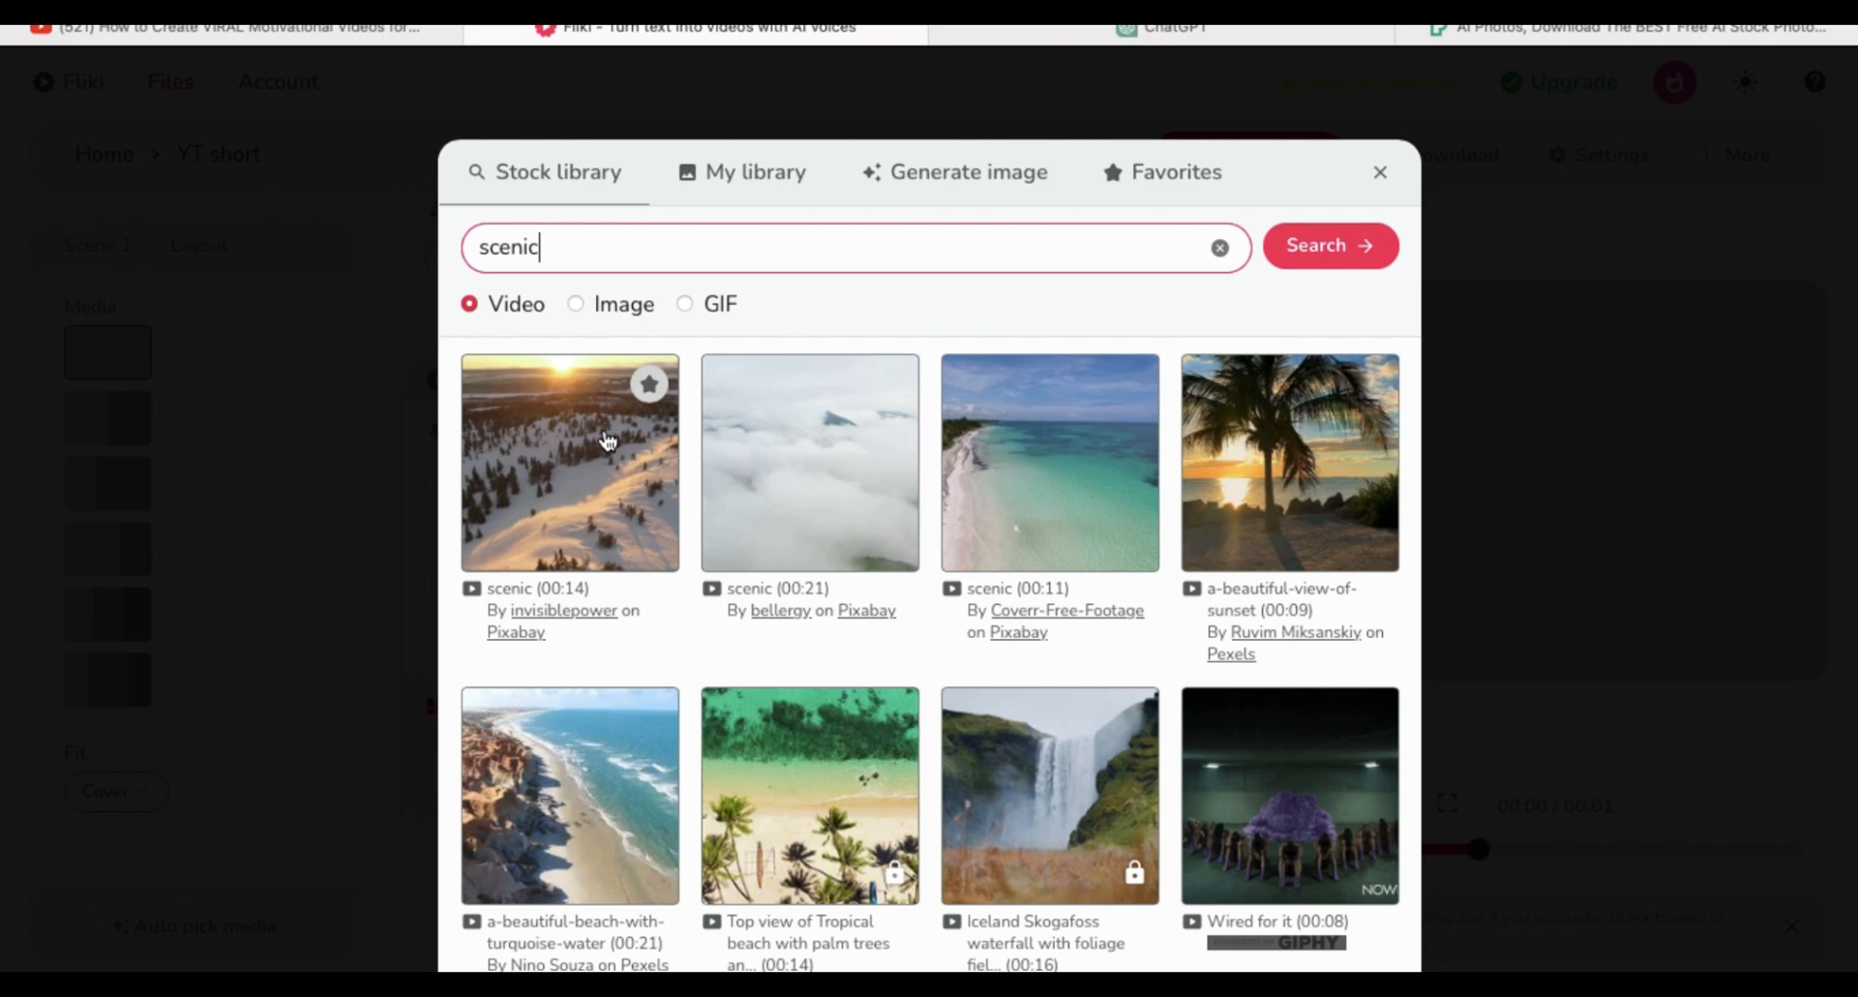
{"action": "left_click", "coordinate": [569, 463]}
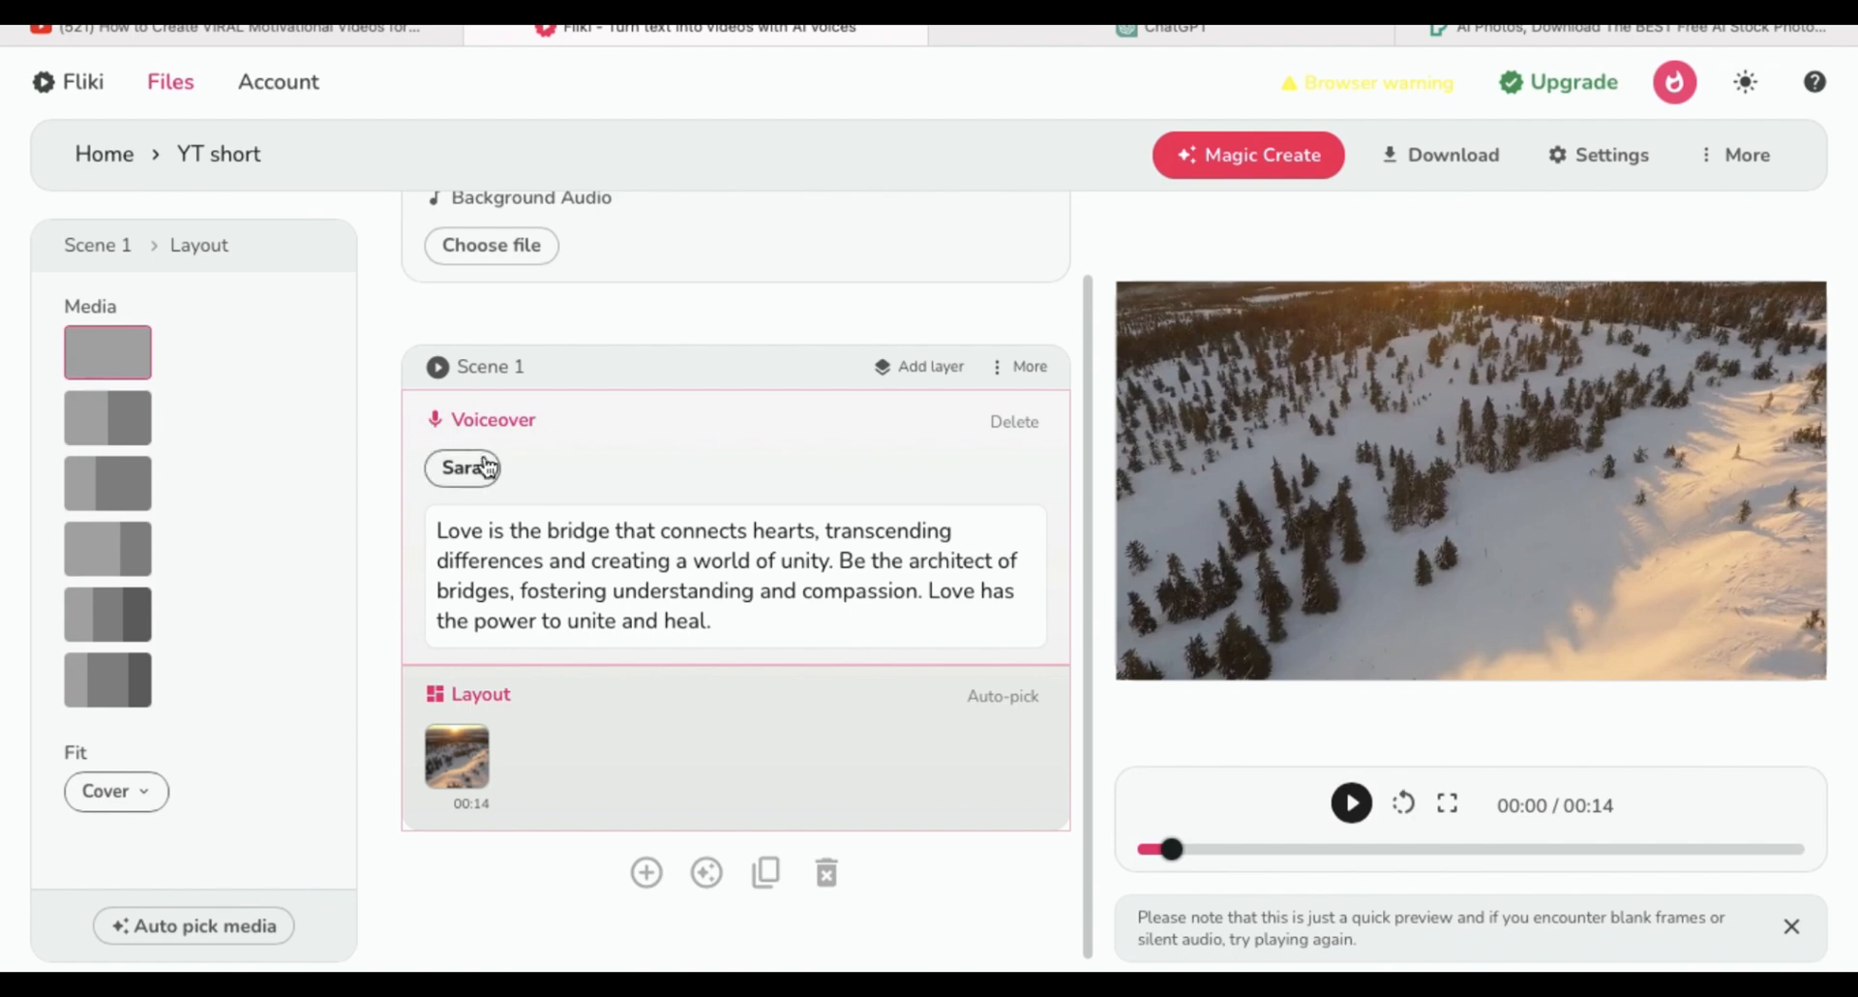
{"action": "left_click", "coordinate": [462, 467]}
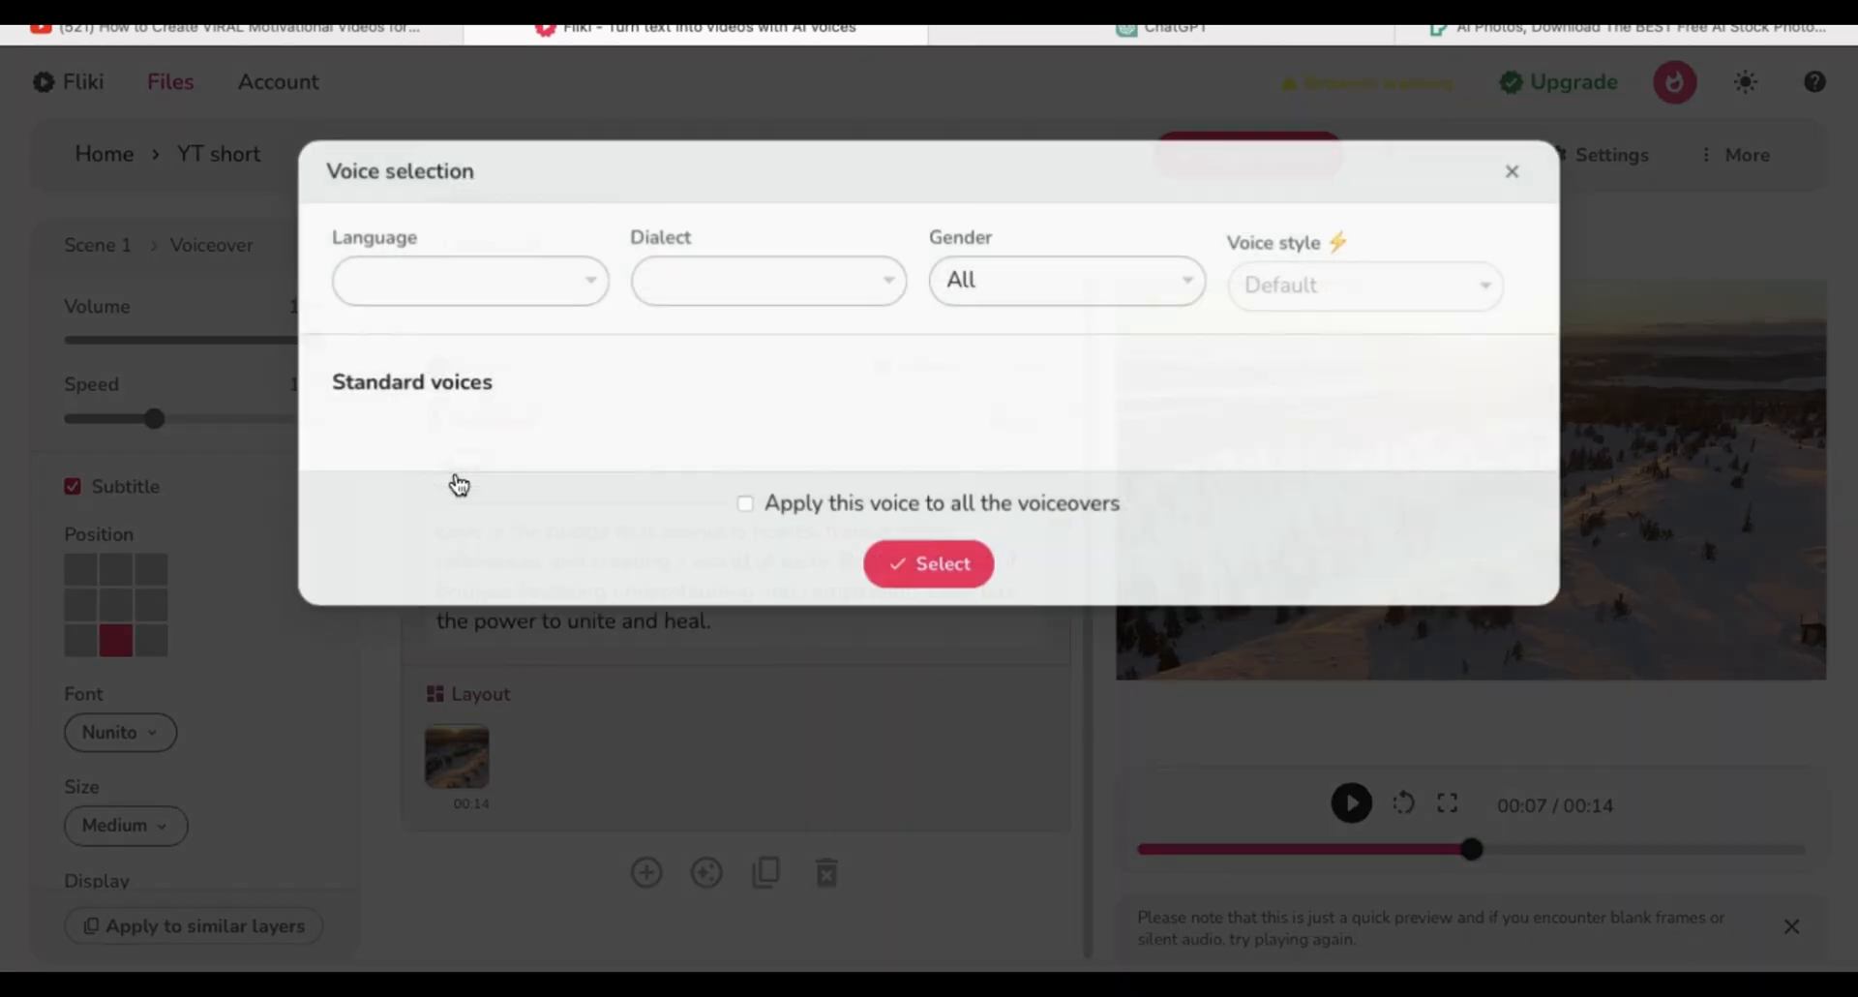
{"action": "left_click", "coordinate": [468, 280]}
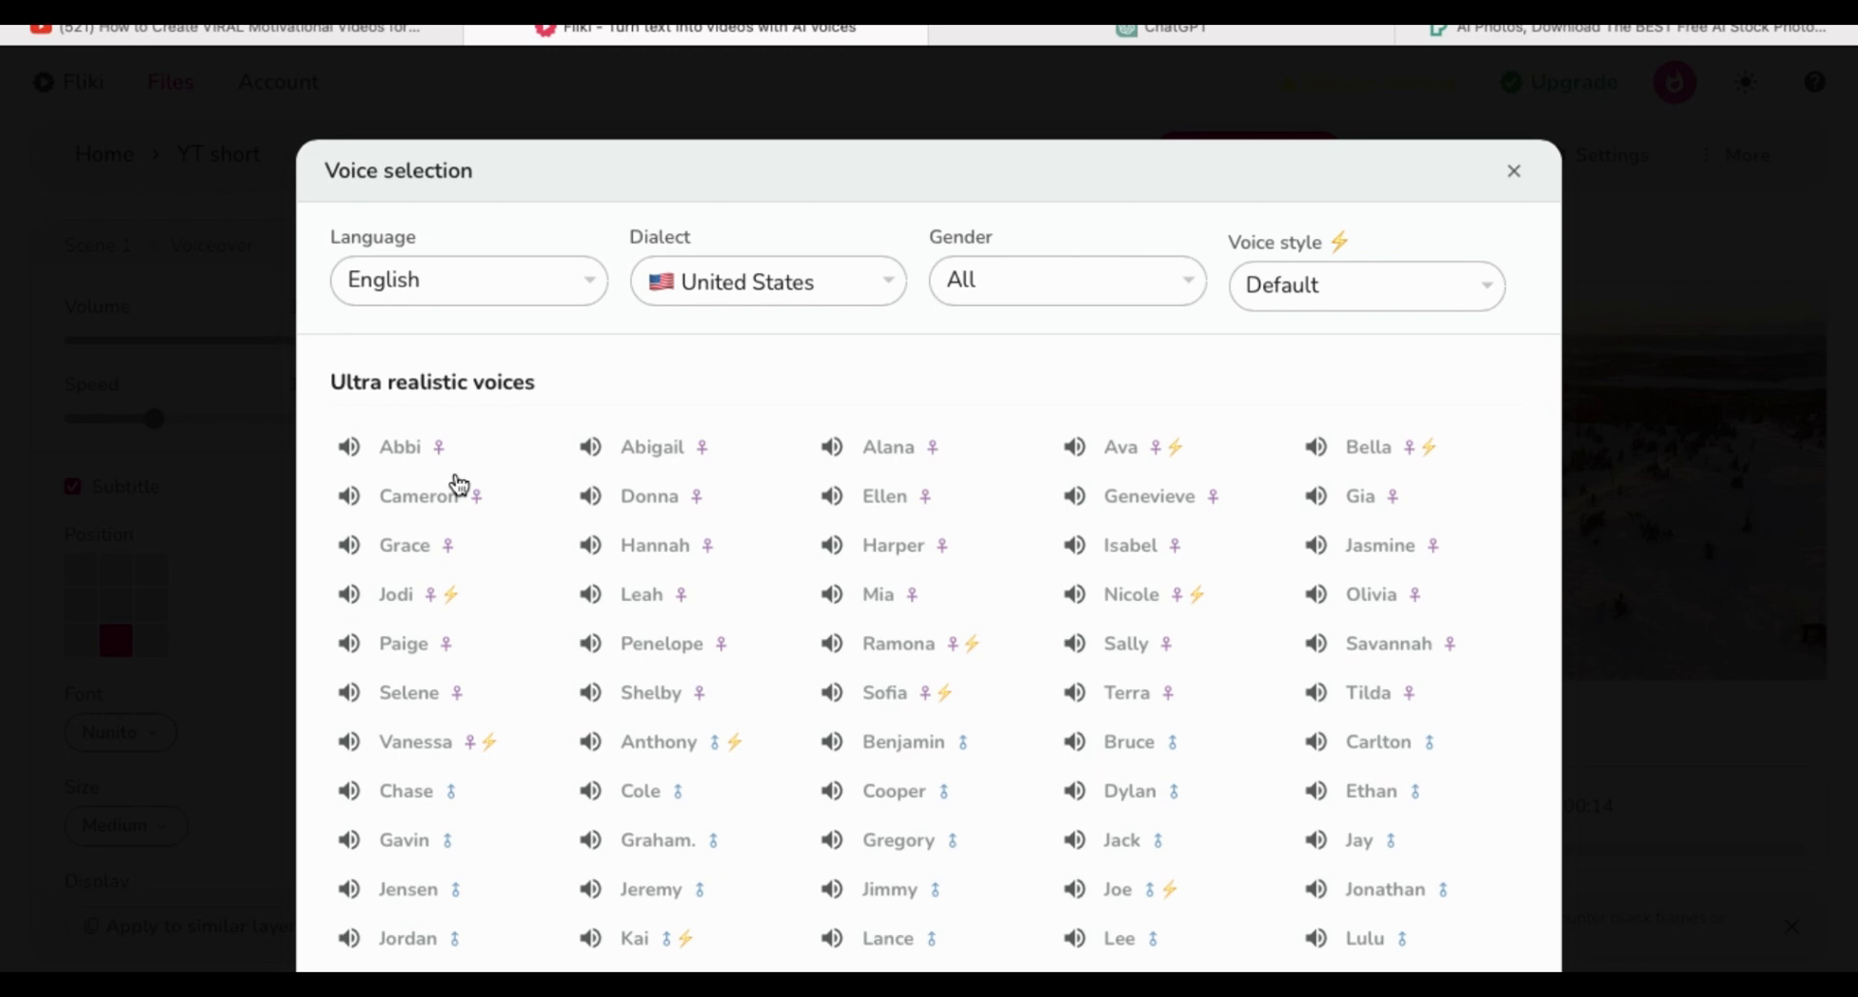
{"action": "mouse_move", "coordinate": [453, 732]}
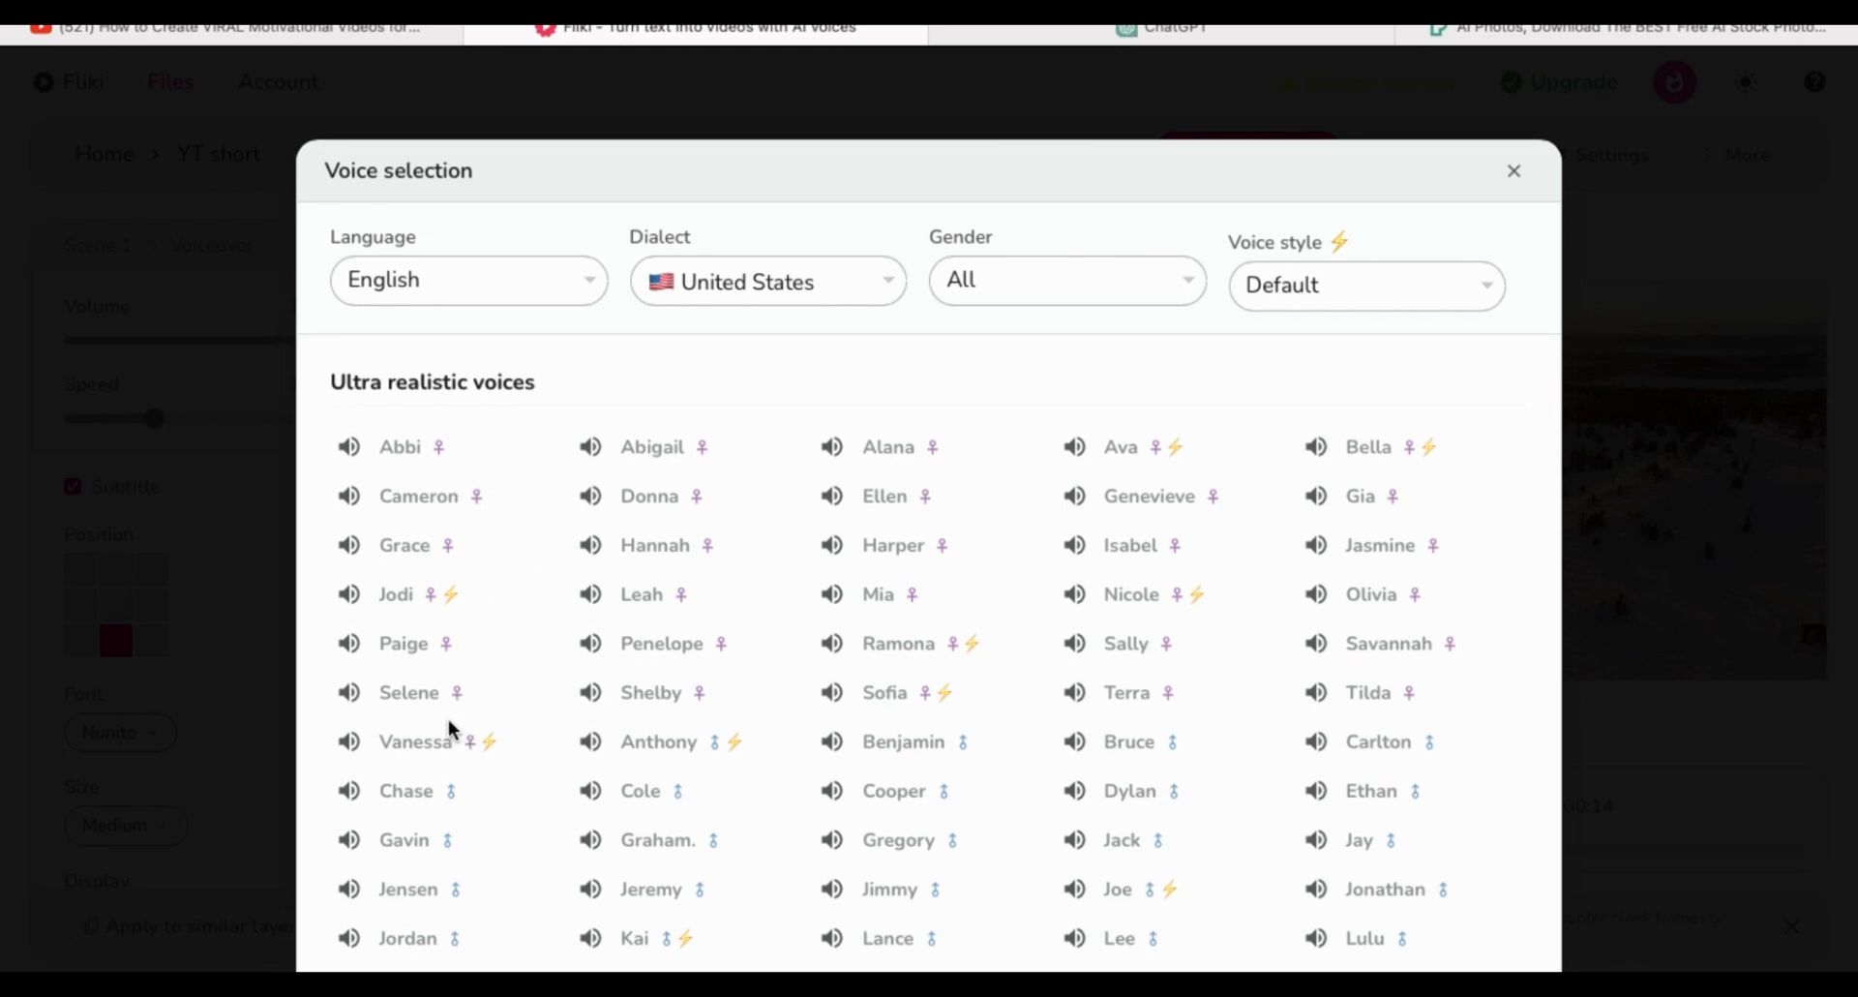
{"action": "mouse_move", "coordinate": [385, 652]}
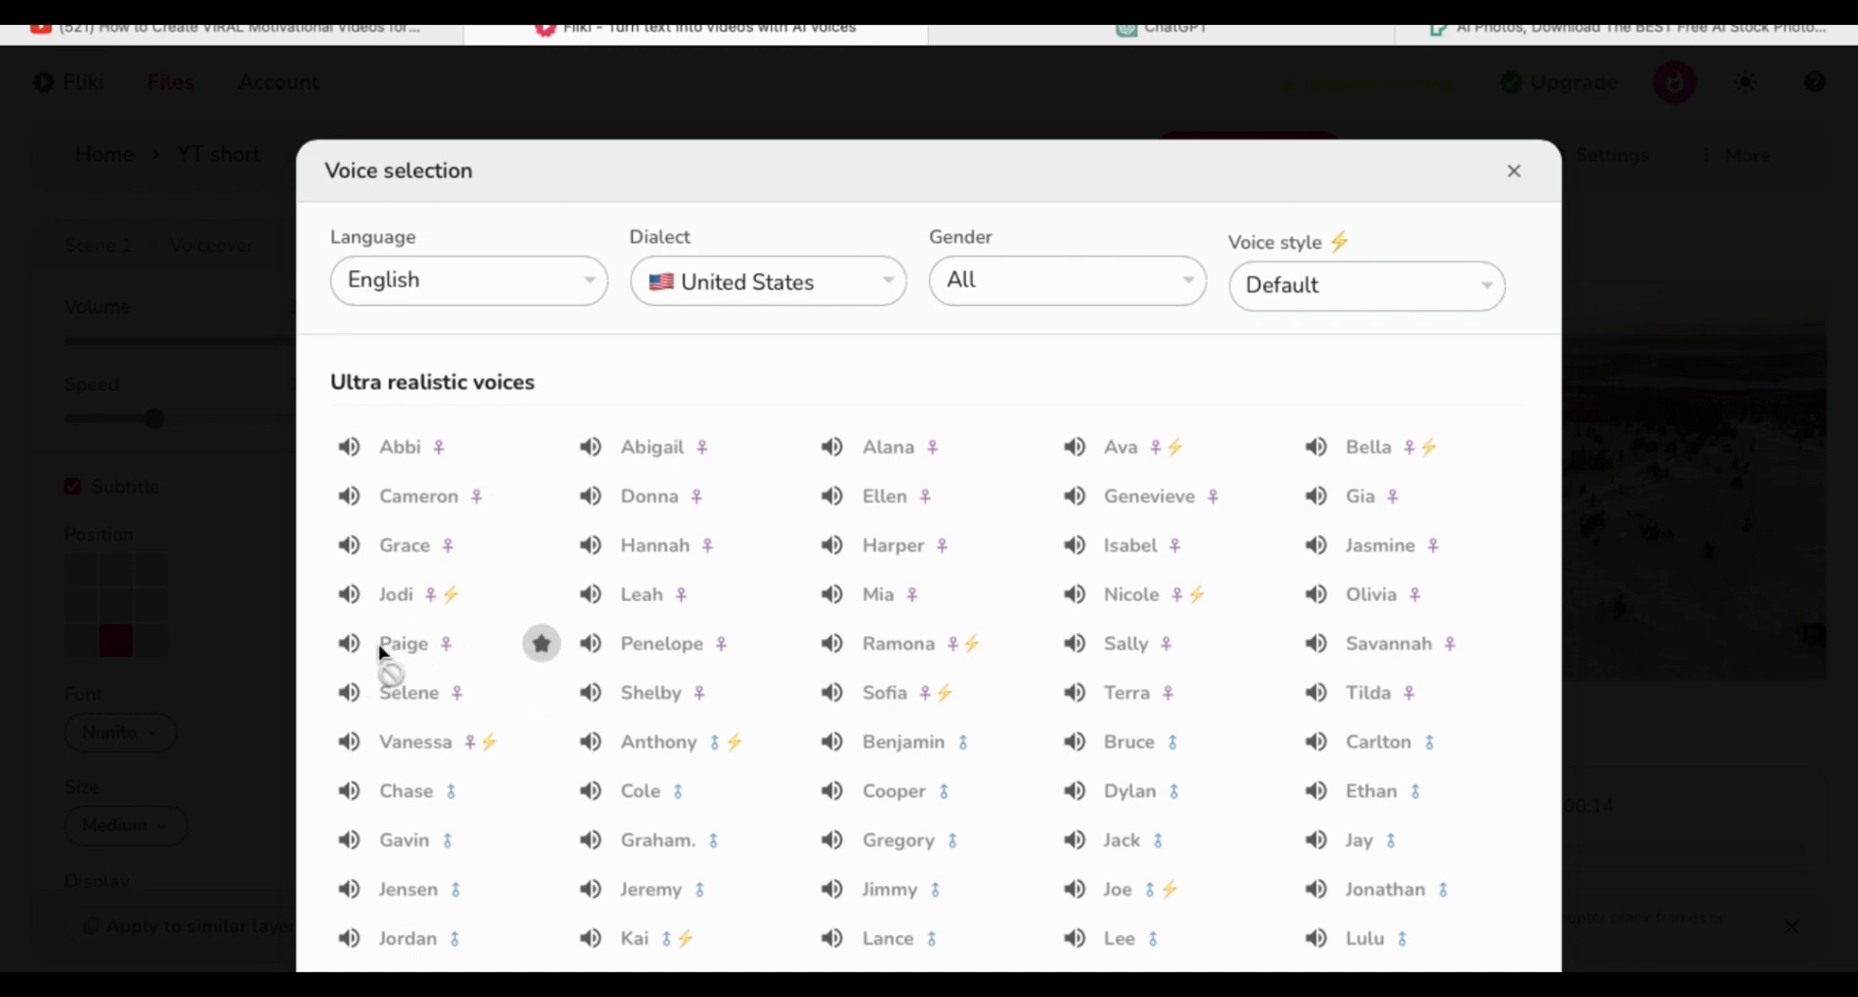
{"action": "left_click", "coordinate": [348, 642]}
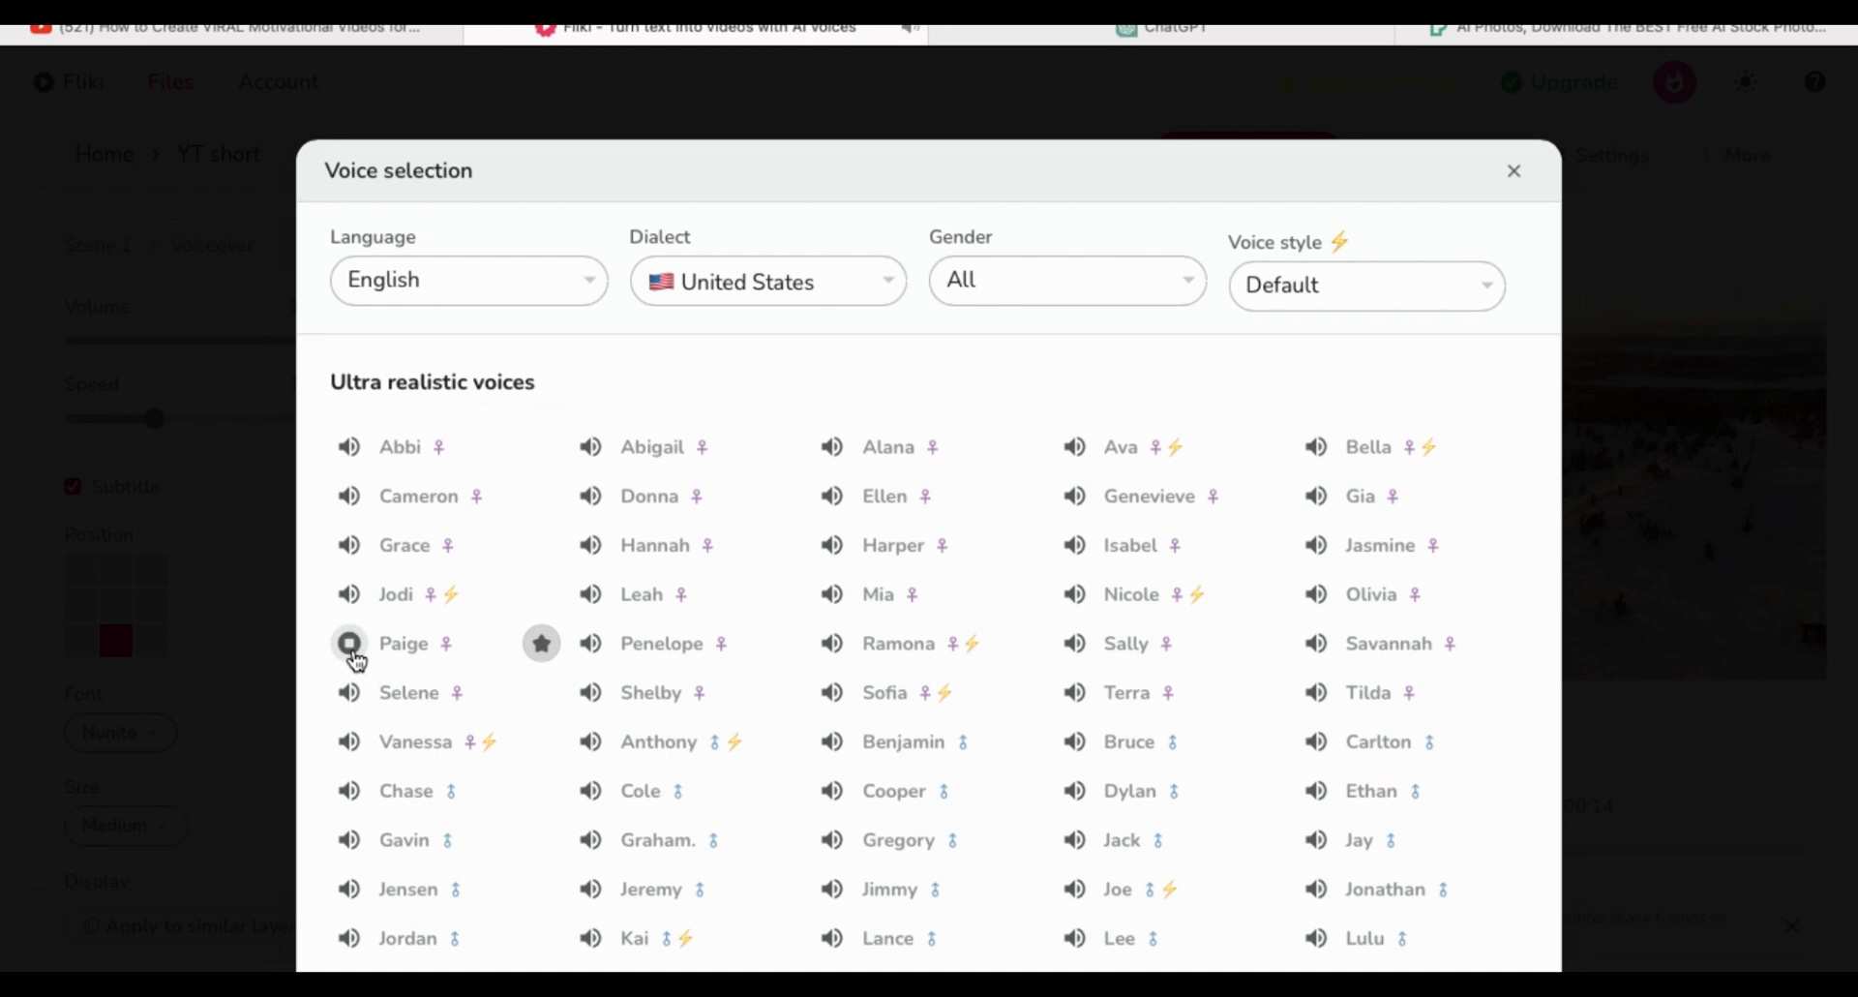
{"action": "mouse_move", "coordinate": [378, 652]}
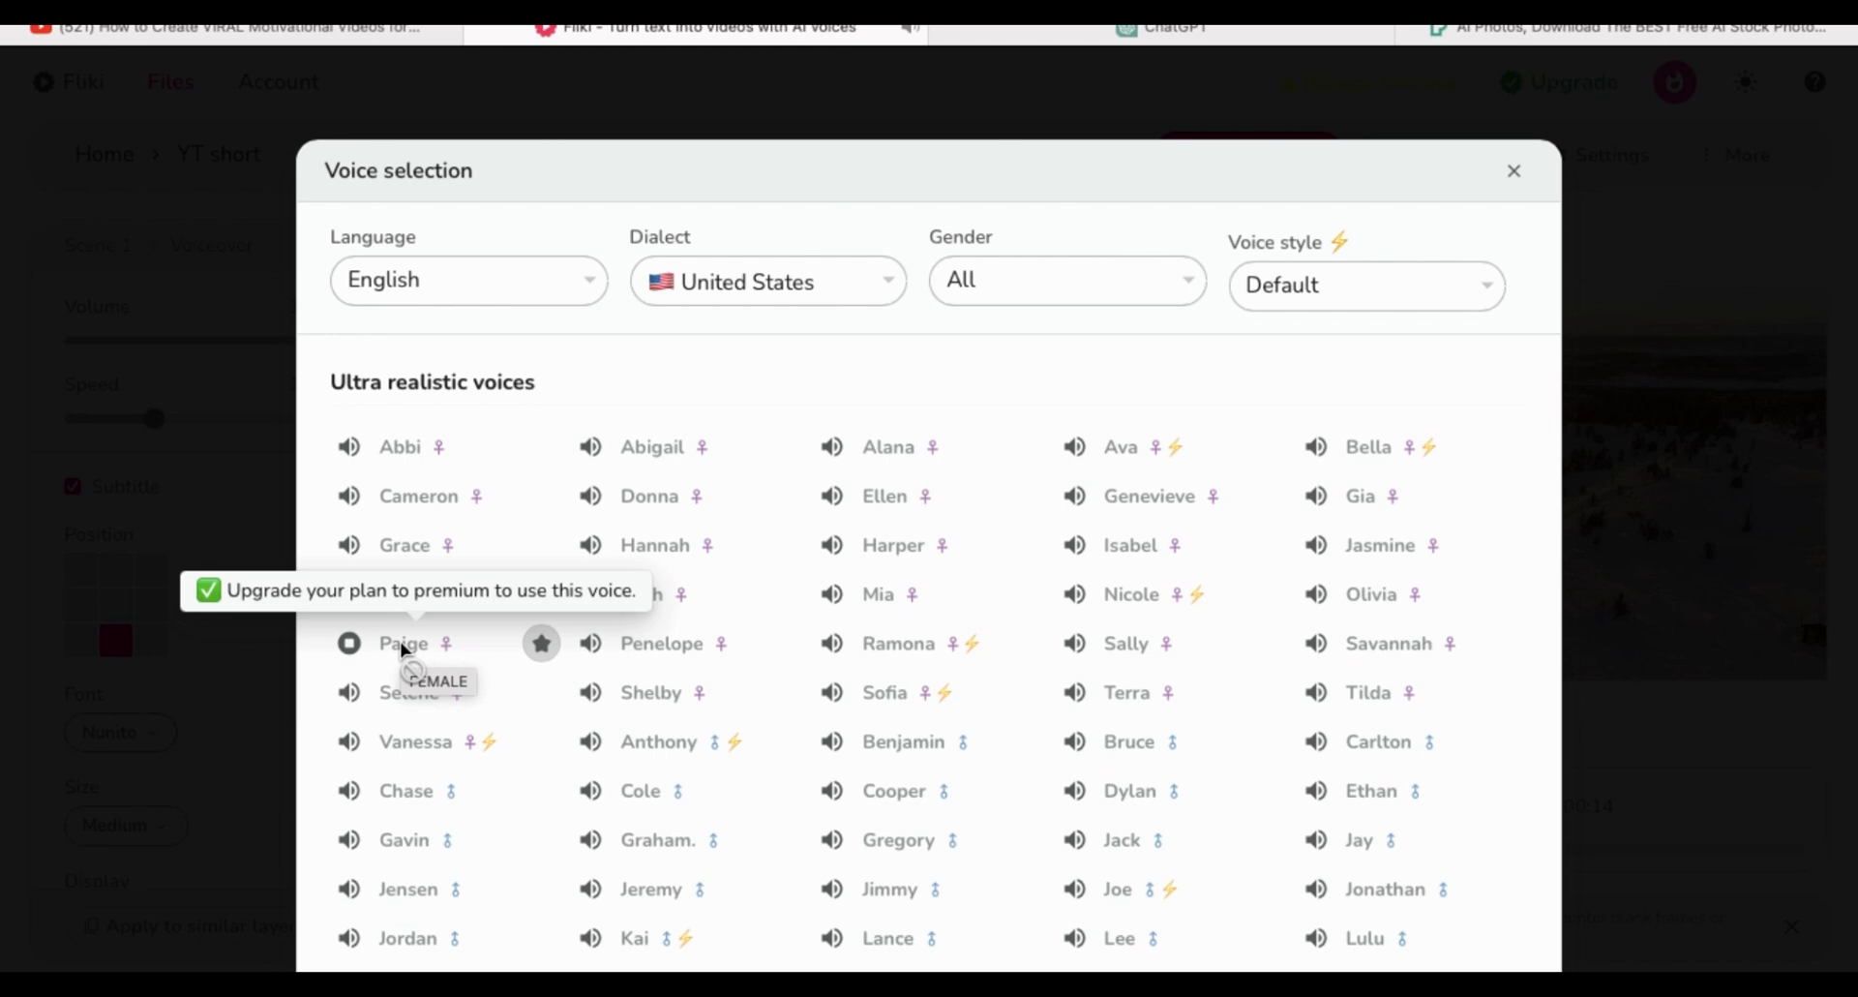
{"action": "mouse_move", "coordinate": [1266, 495]}
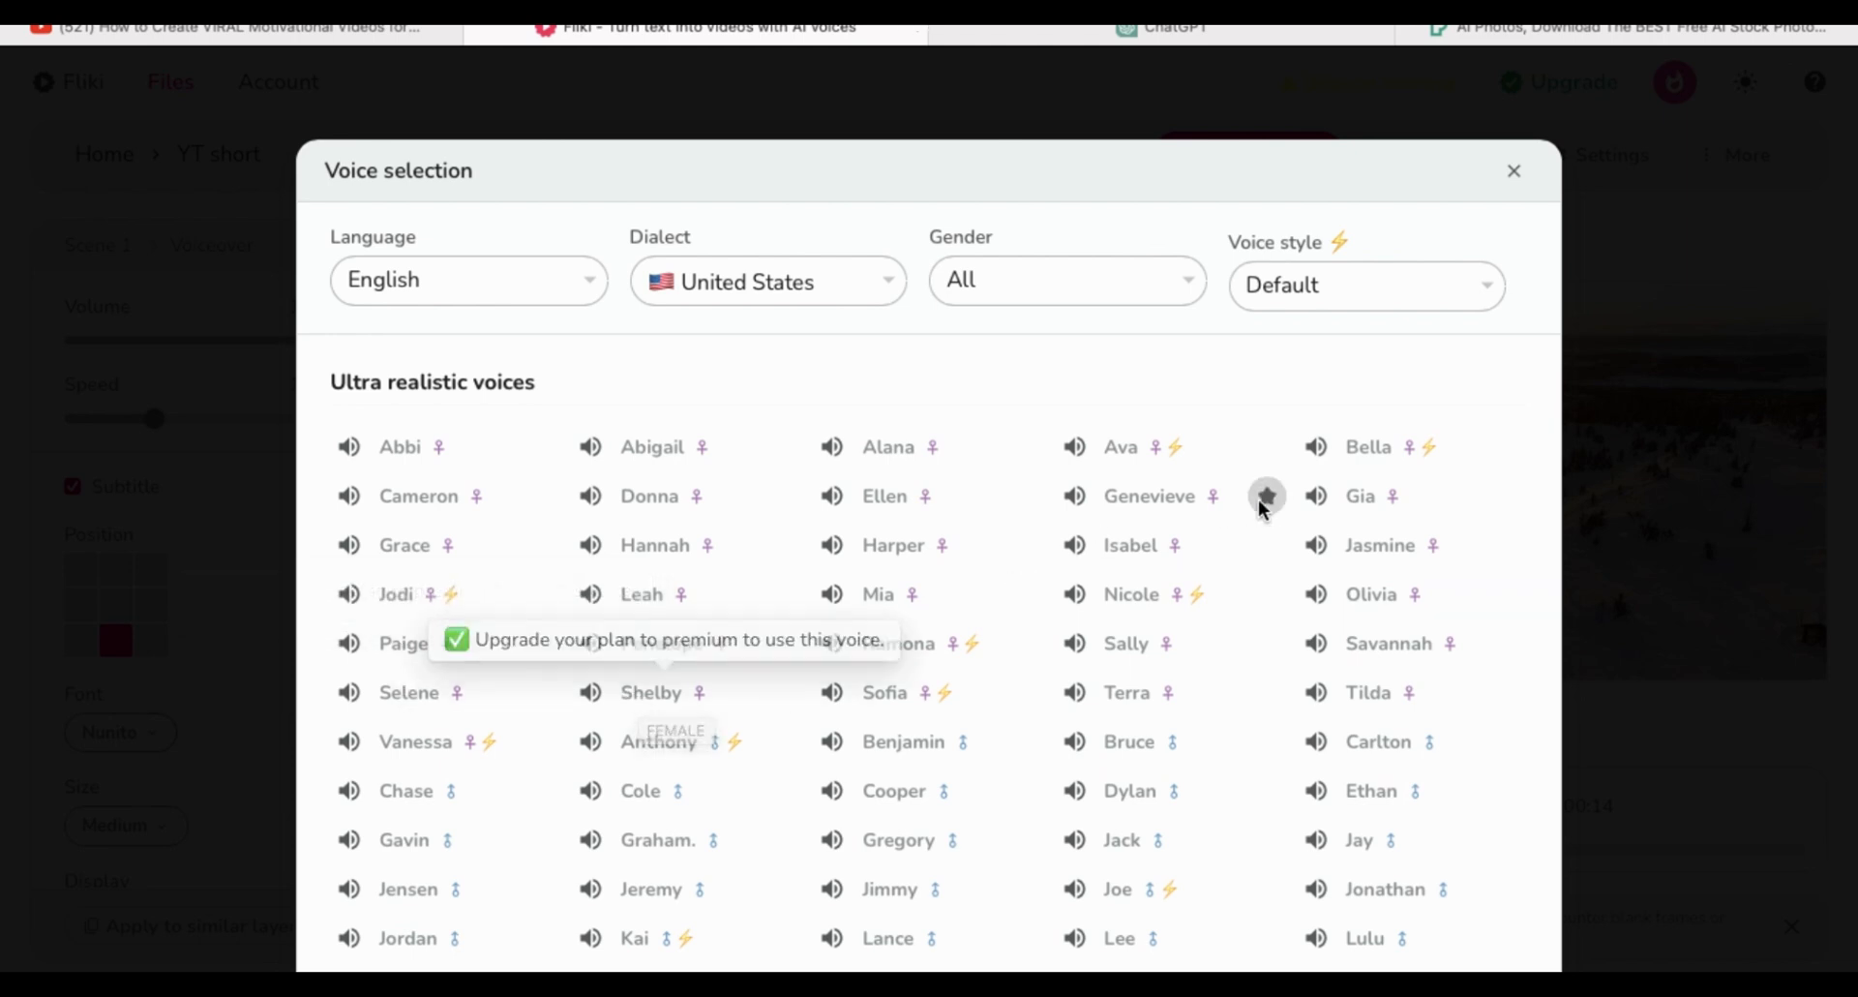
{"action": "scroll", "scroll_direction": "down", "scroll_amount": 3}
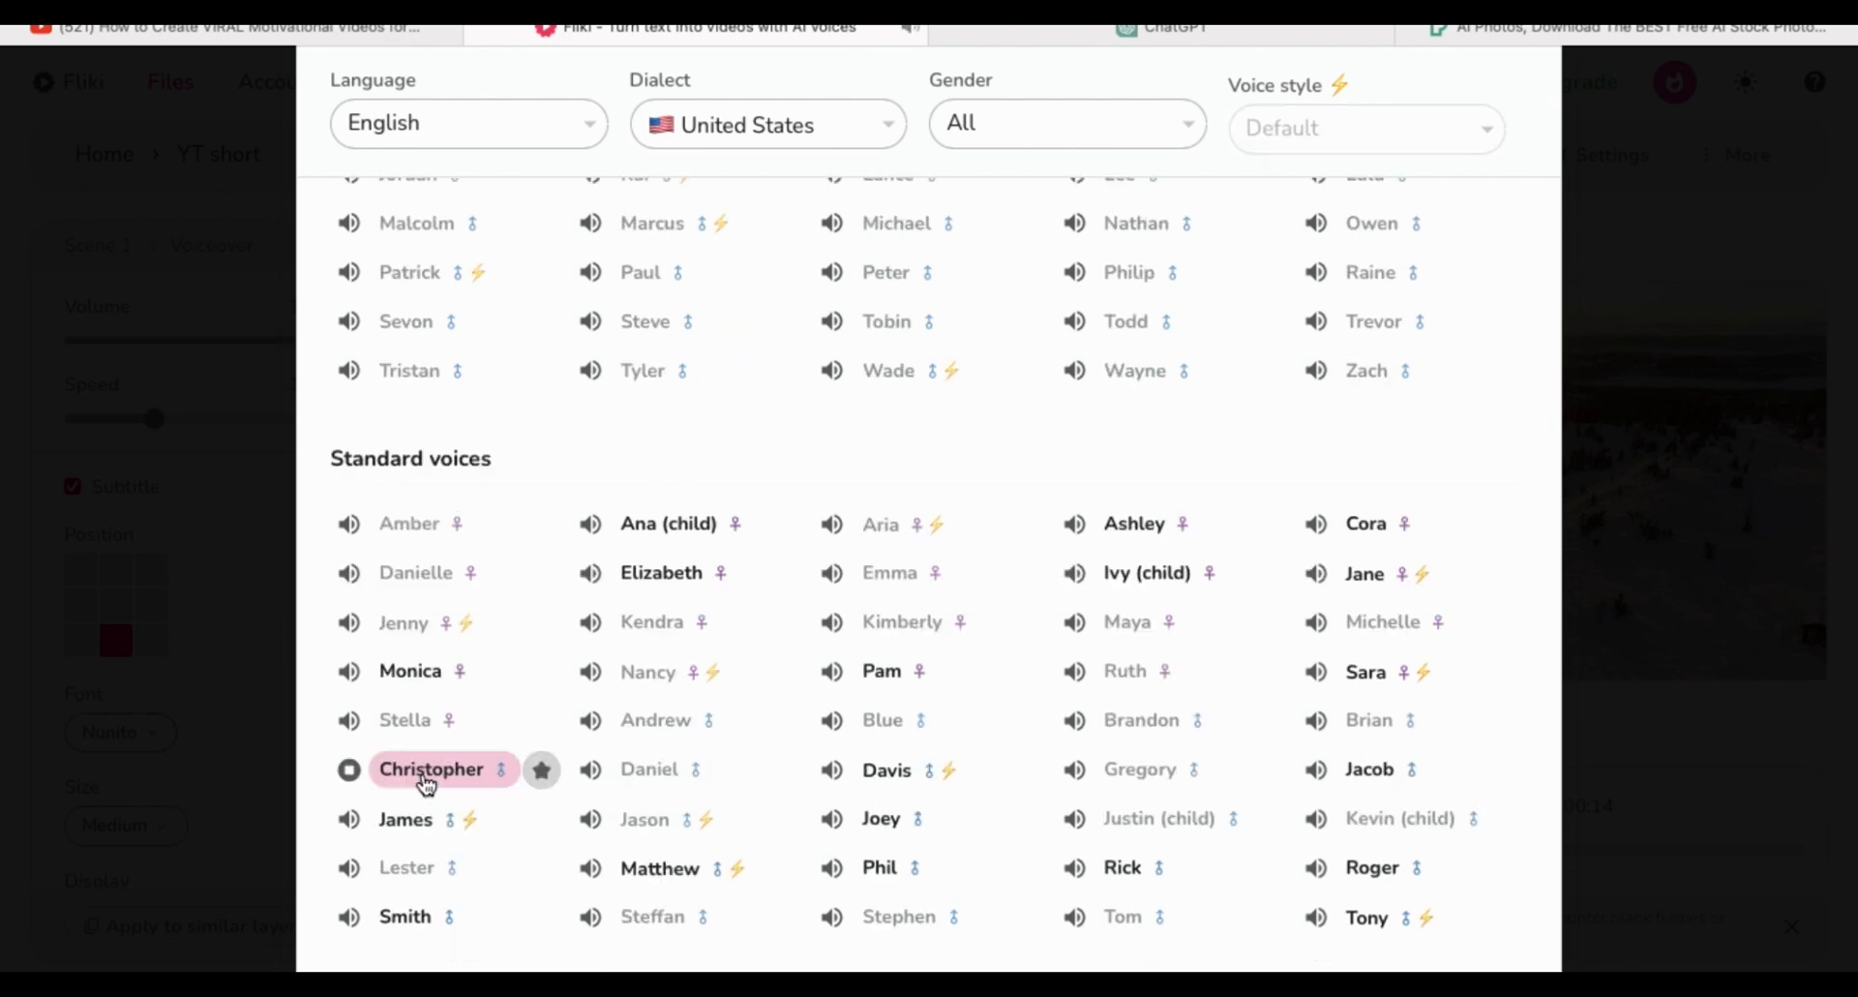
{"action": "scroll", "scroll_direction": "up", "scroll_amount": 3}
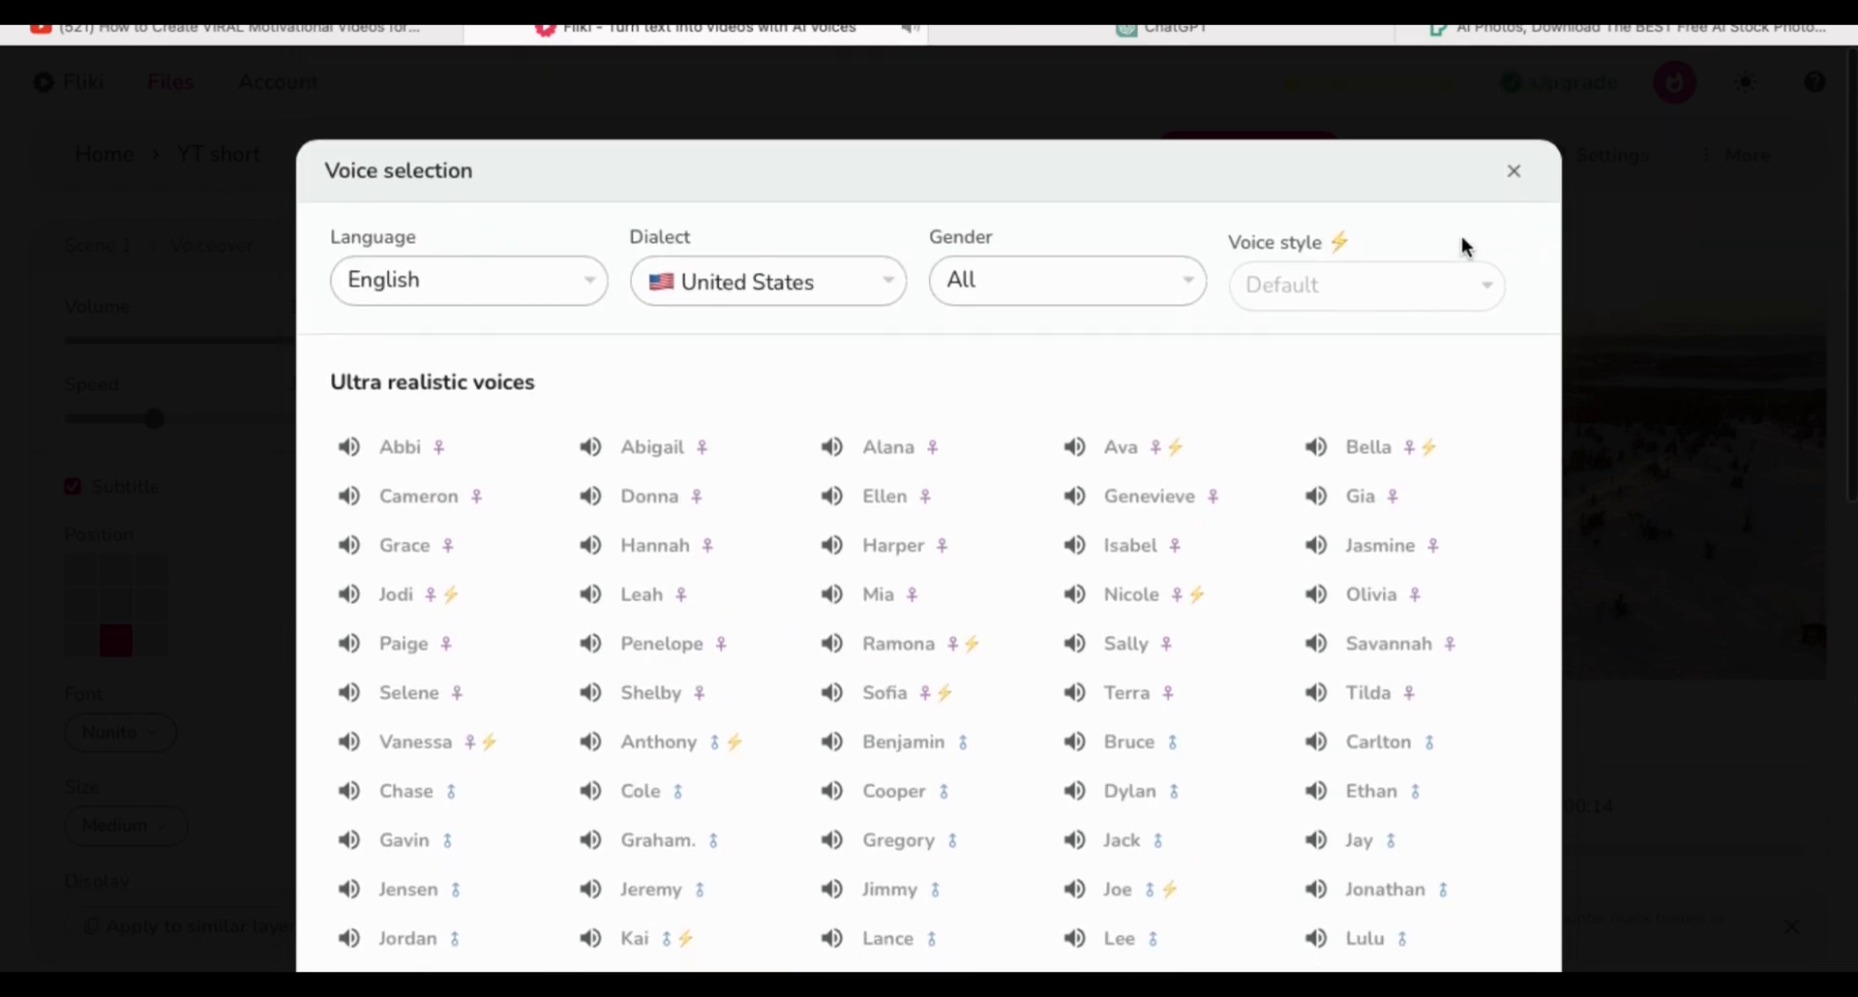
{"action": "left_click", "coordinate": [1514, 170]}
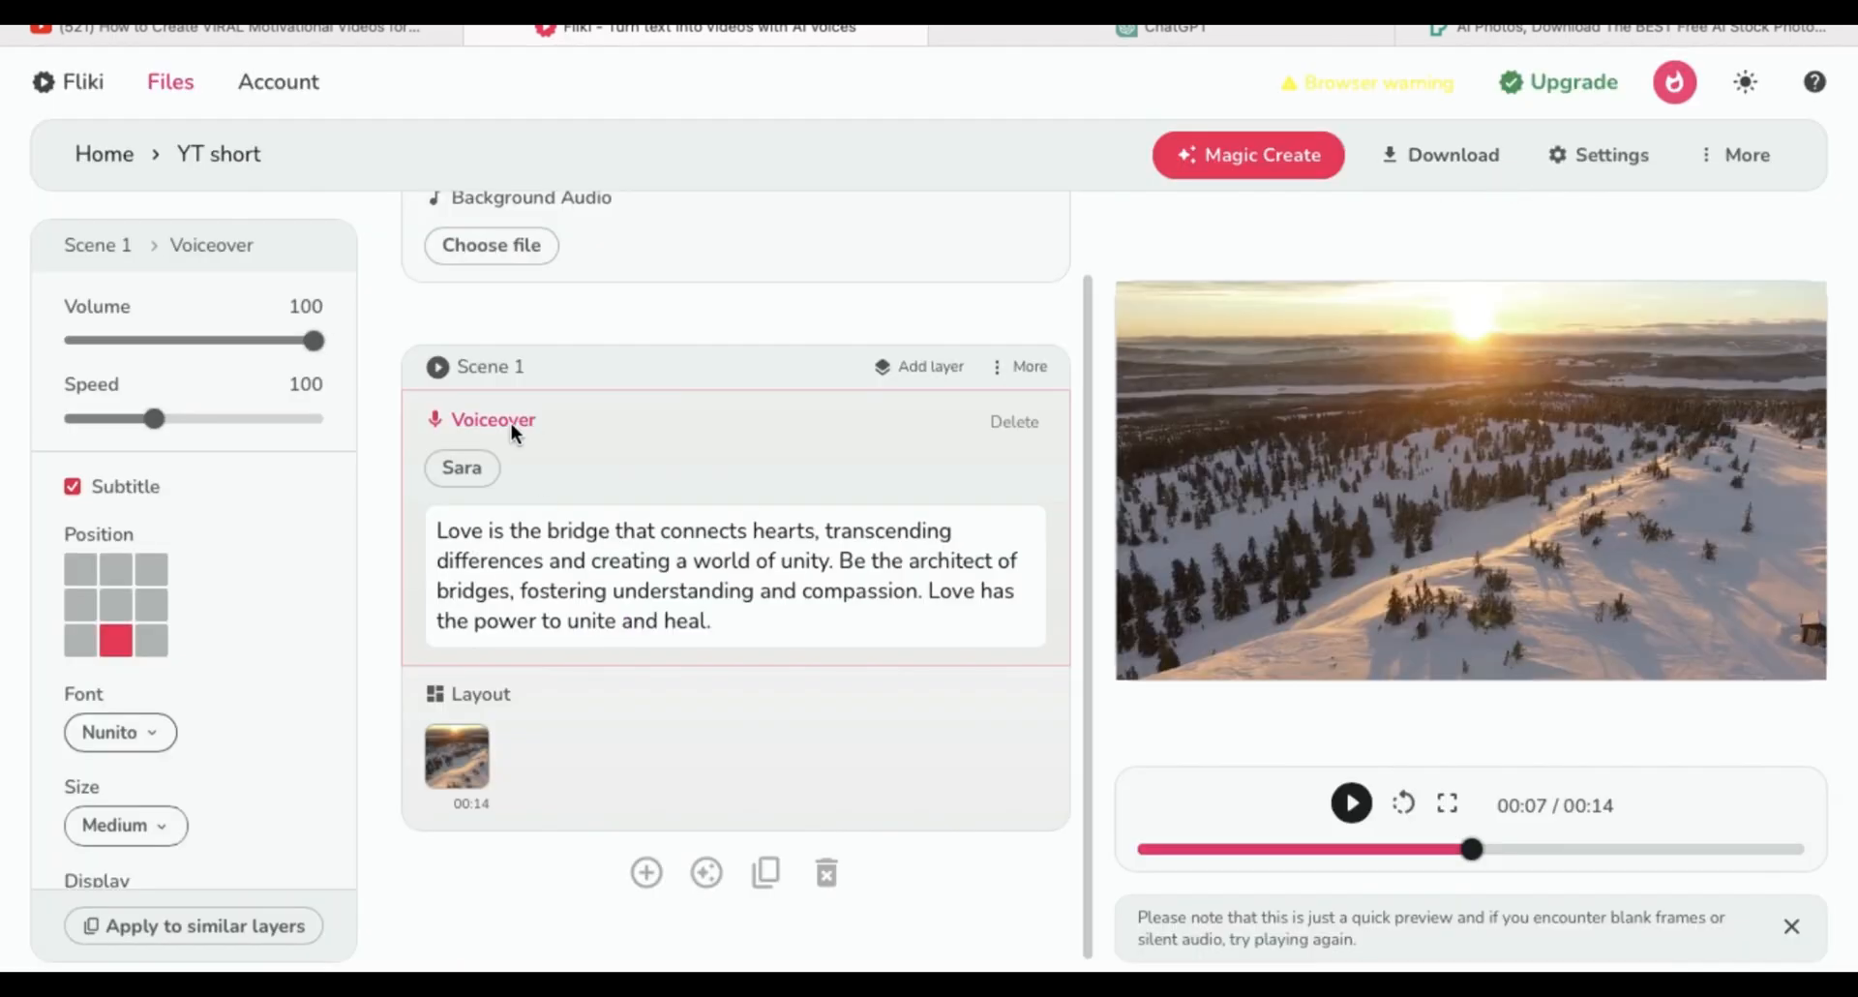
Delete Scene 1's voiceover layer and add a fresh empty voiceover layer.
{"action": "left_click", "coordinate": [1013, 420]}
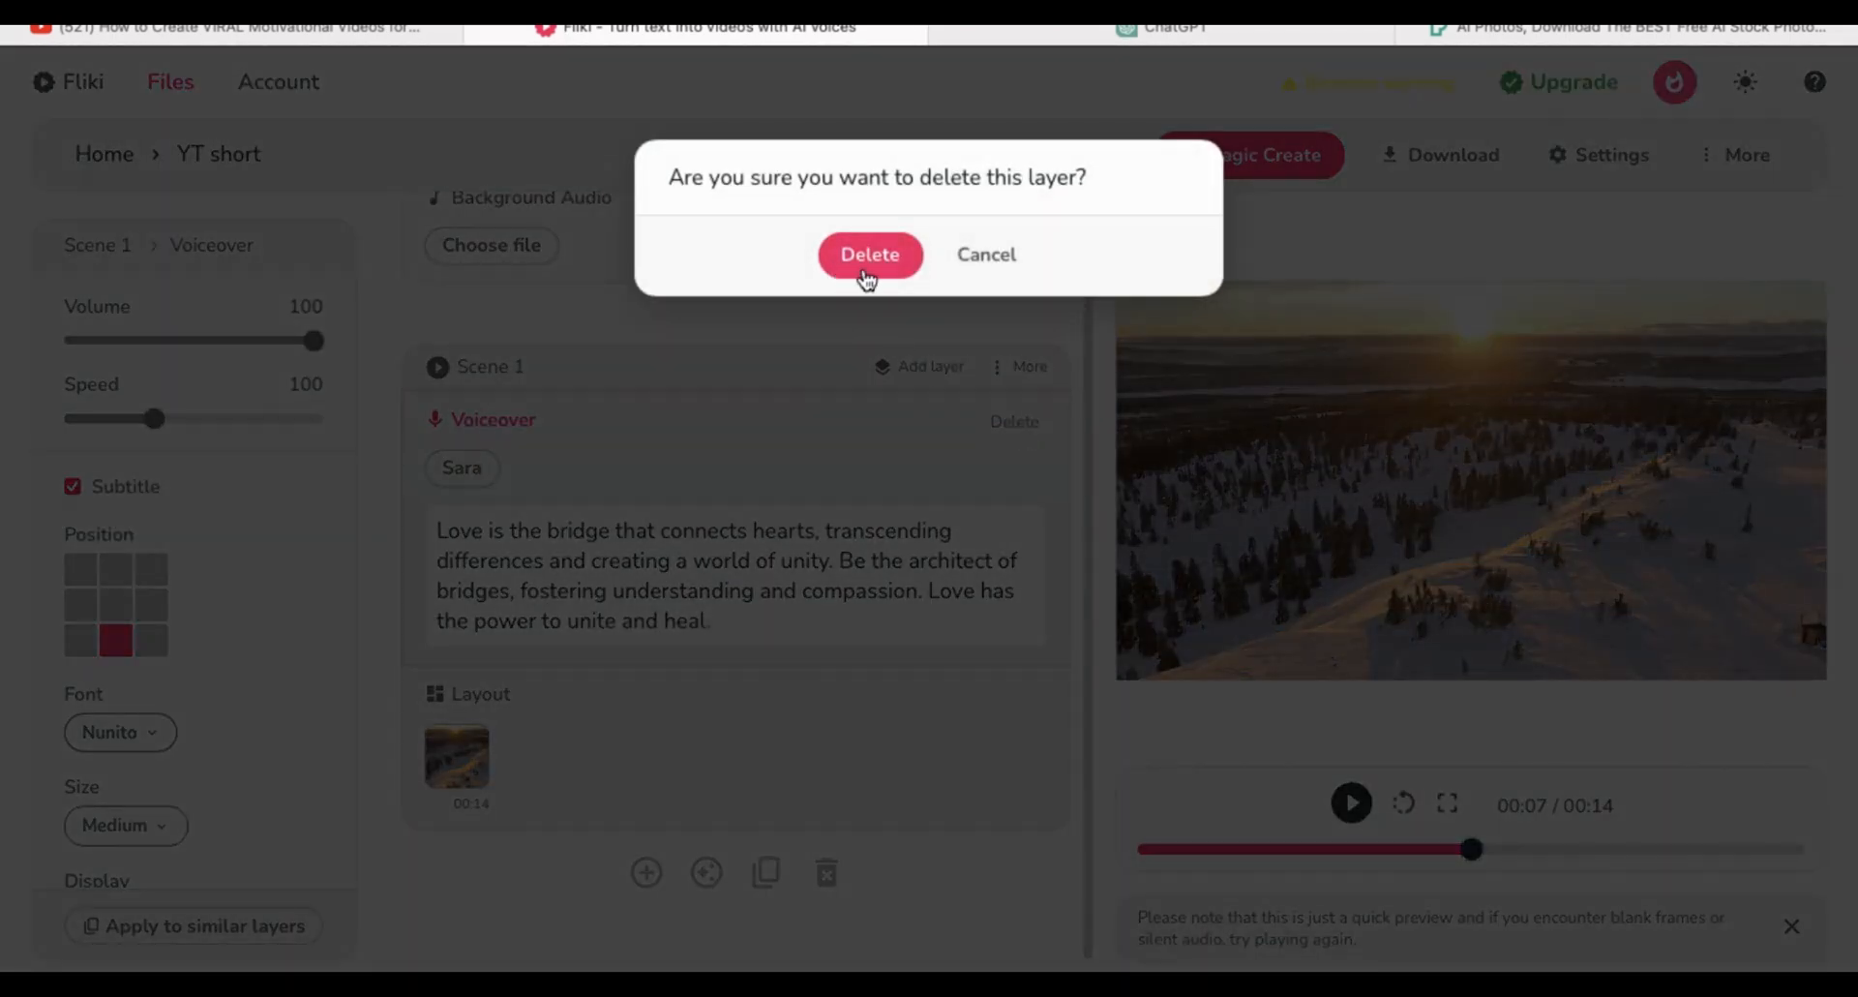
{"action": "left_click", "coordinate": [869, 254]}
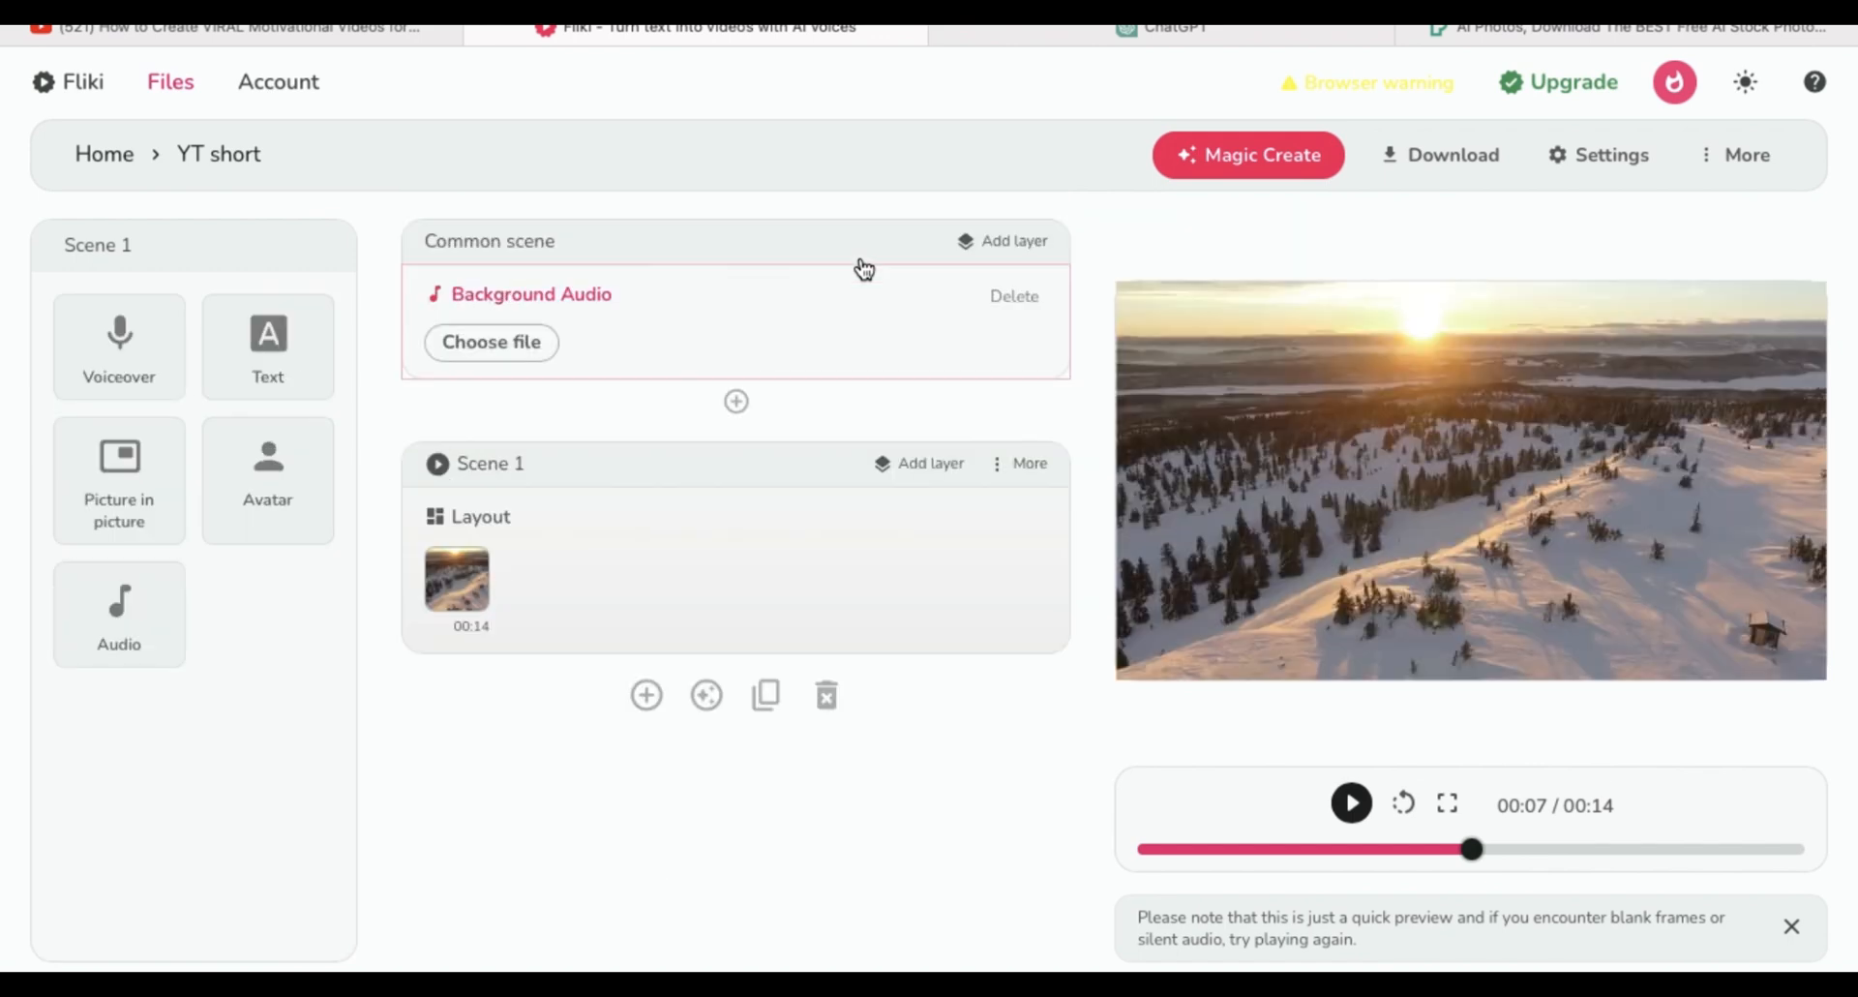
{"action": "left_click", "coordinate": [929, 463]}
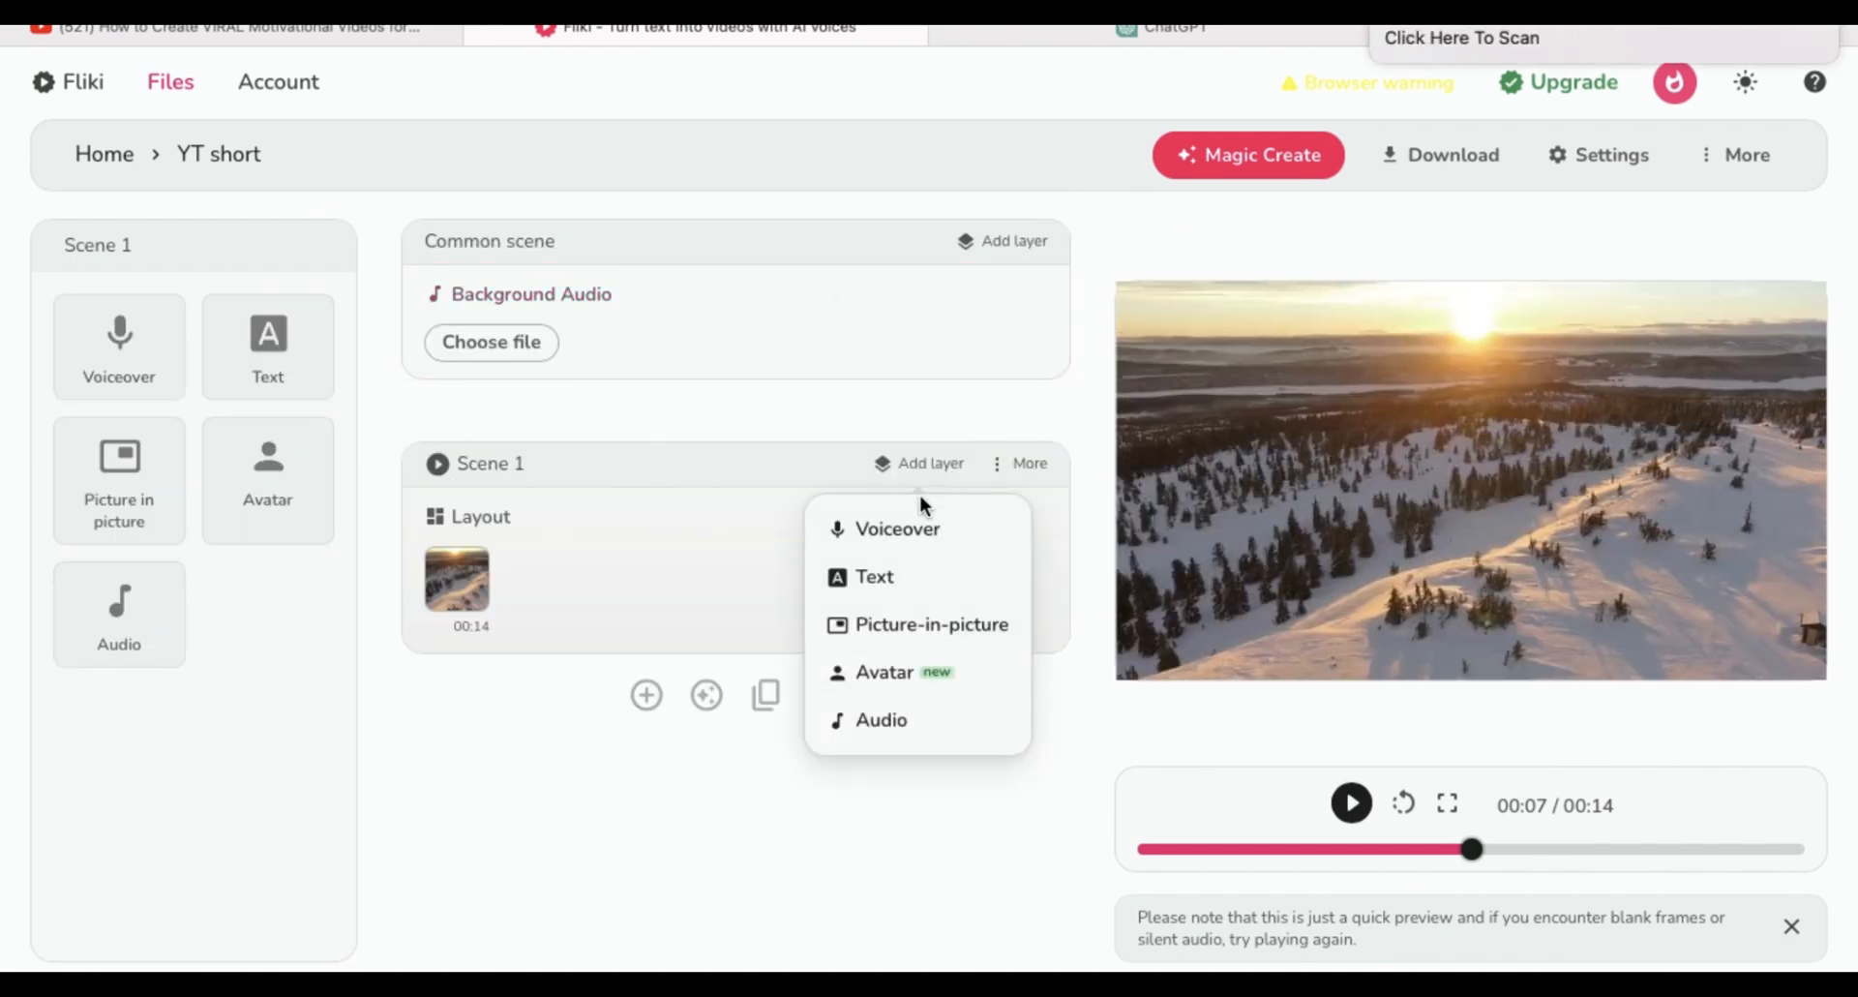
{"action": "left_click", "coordinate": [896, 528]}
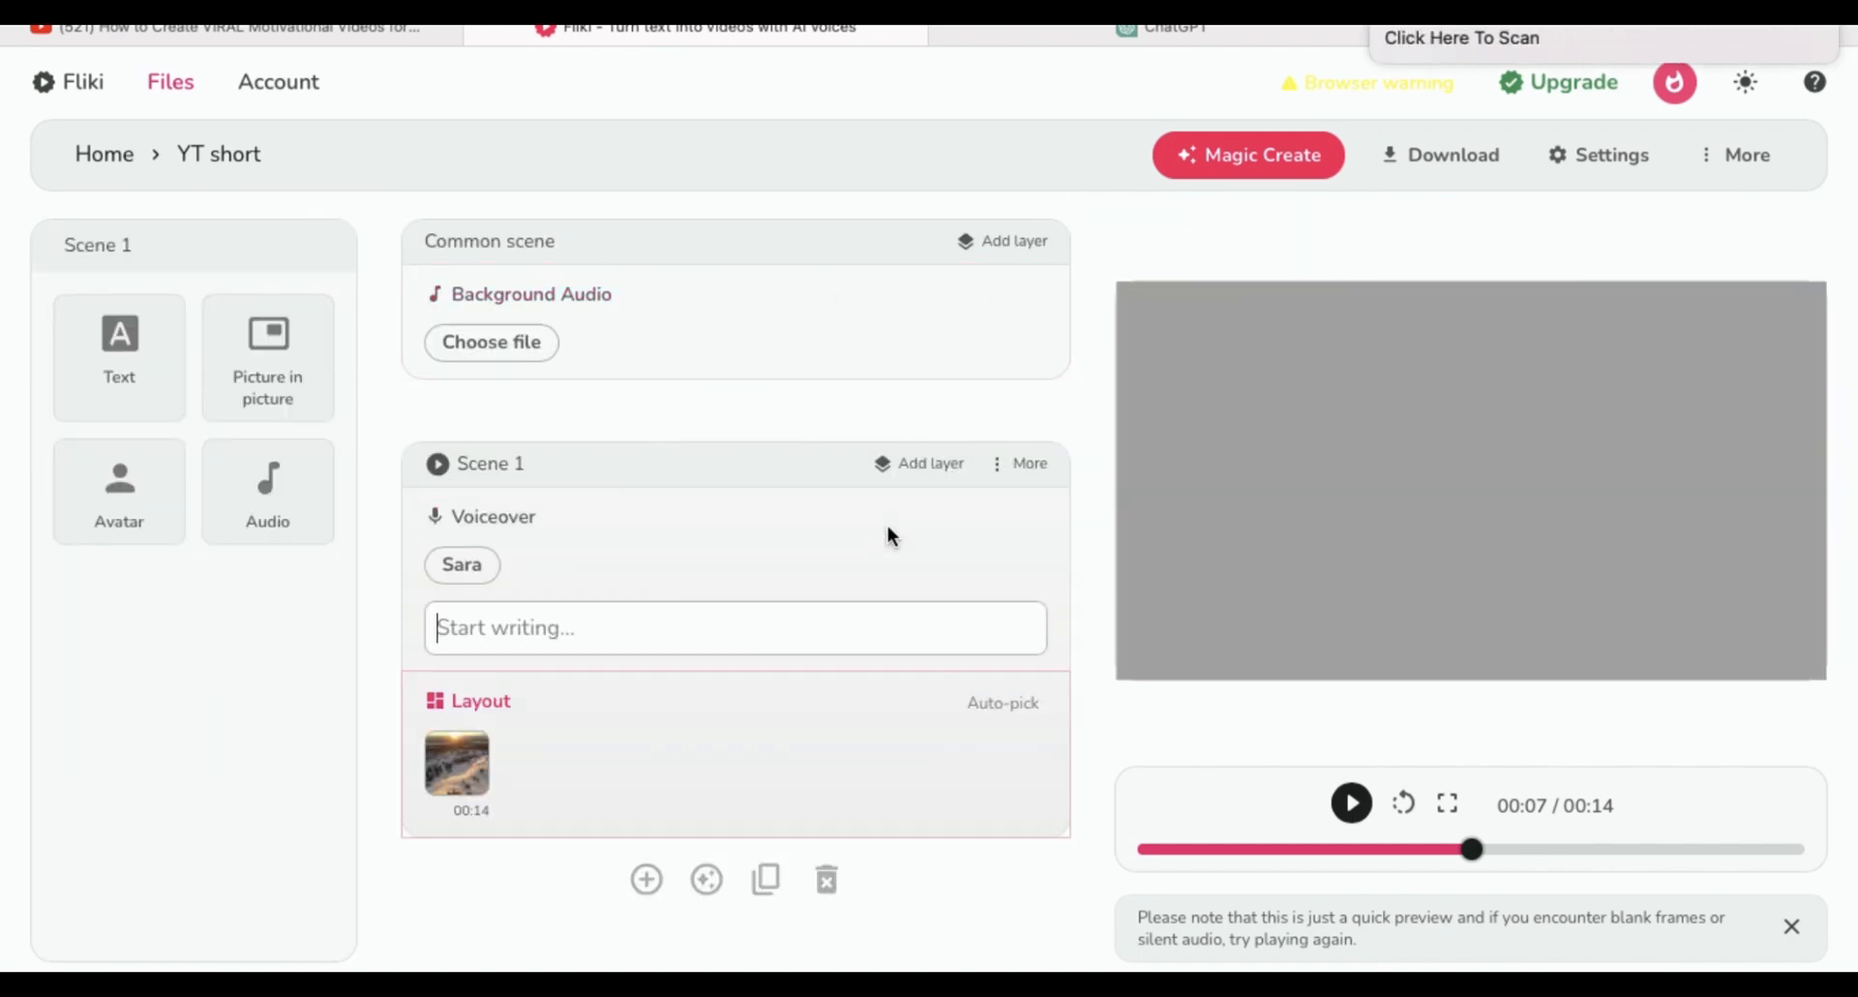
Choose Christopher from the Standard voices as the new voiceover's voice.
{"action": "left_click", "coordinate": [463, 563]}
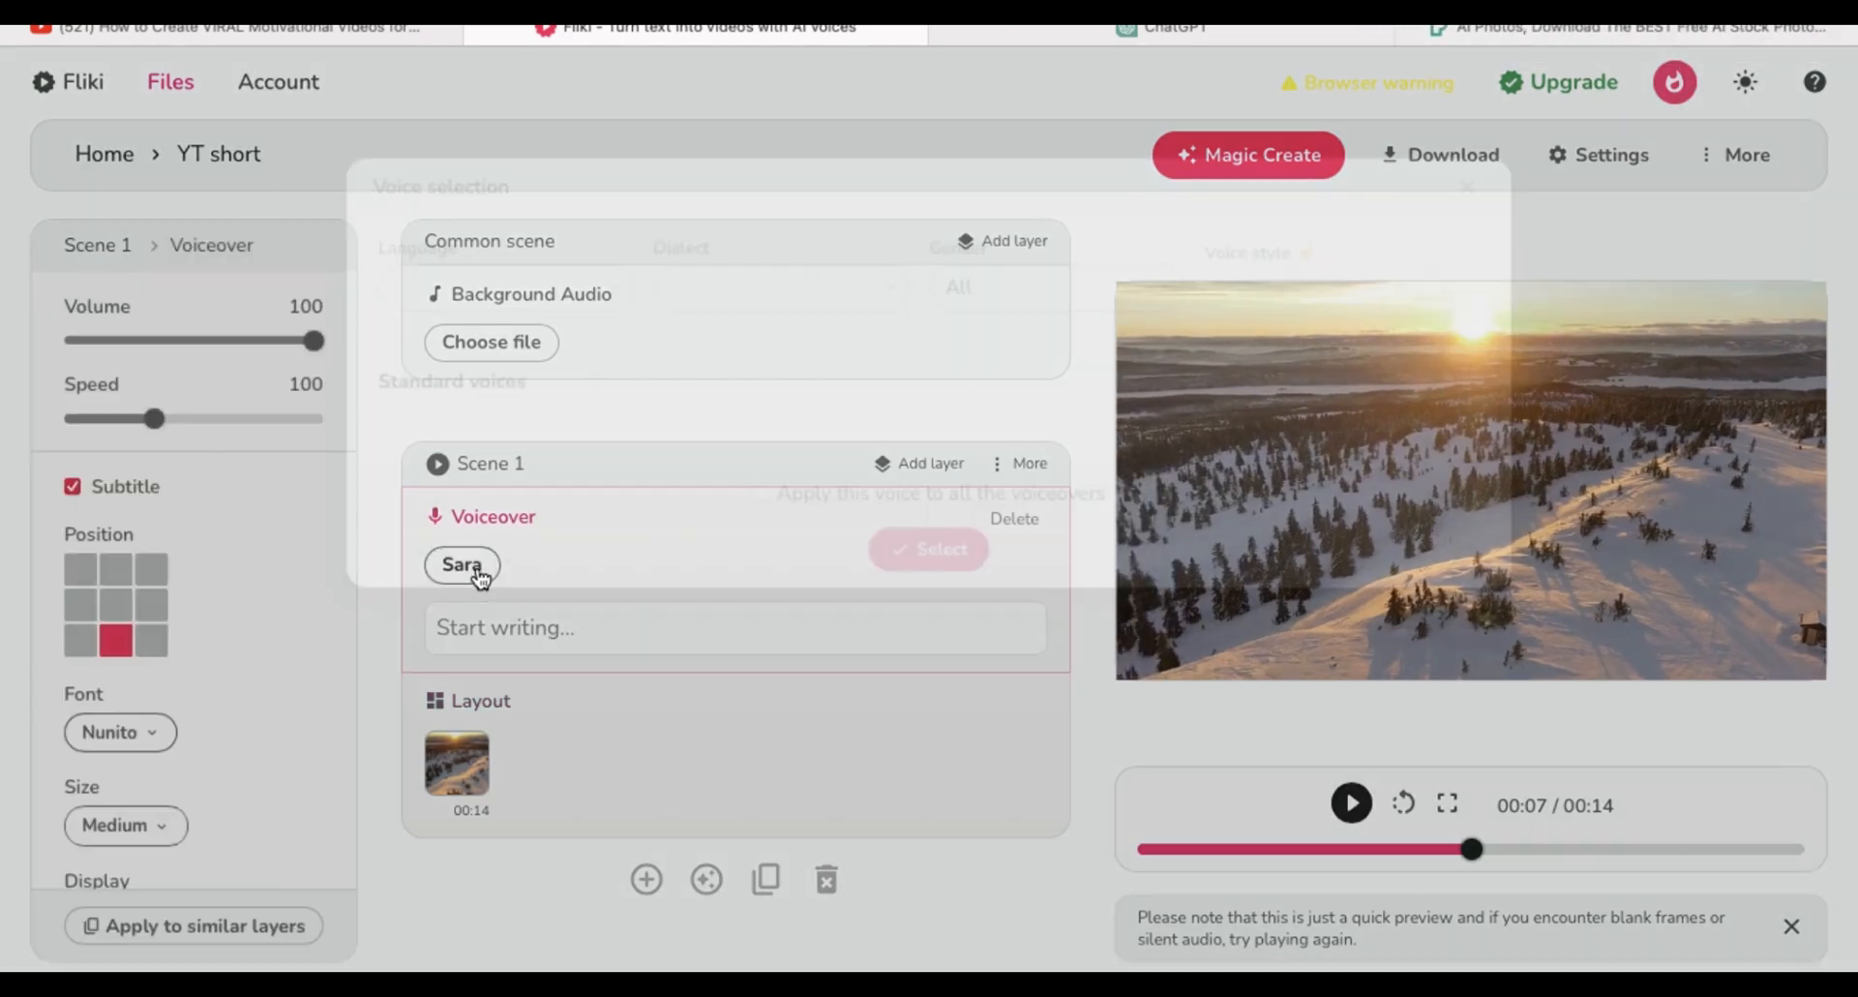
{"action": "left_click", "coordinate": [462, 563]}
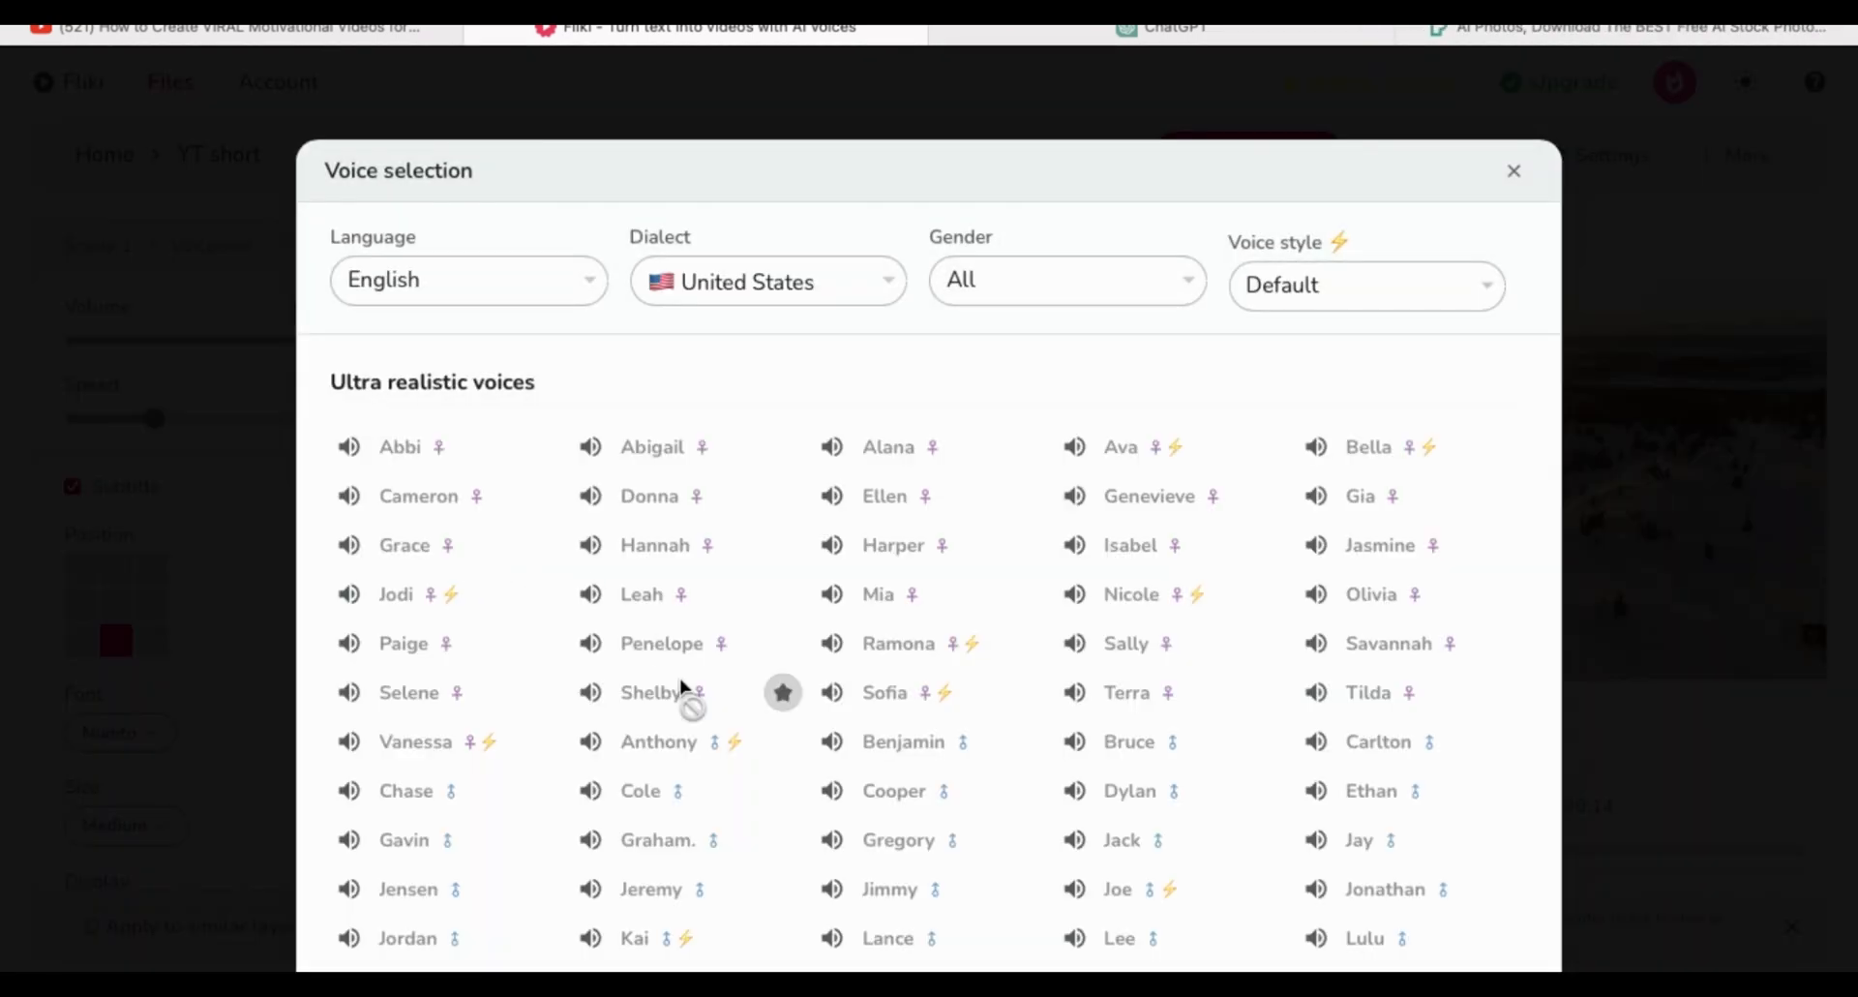
{"action": "scroll", "scroll_direction": "down", "scroll_amount": 3}
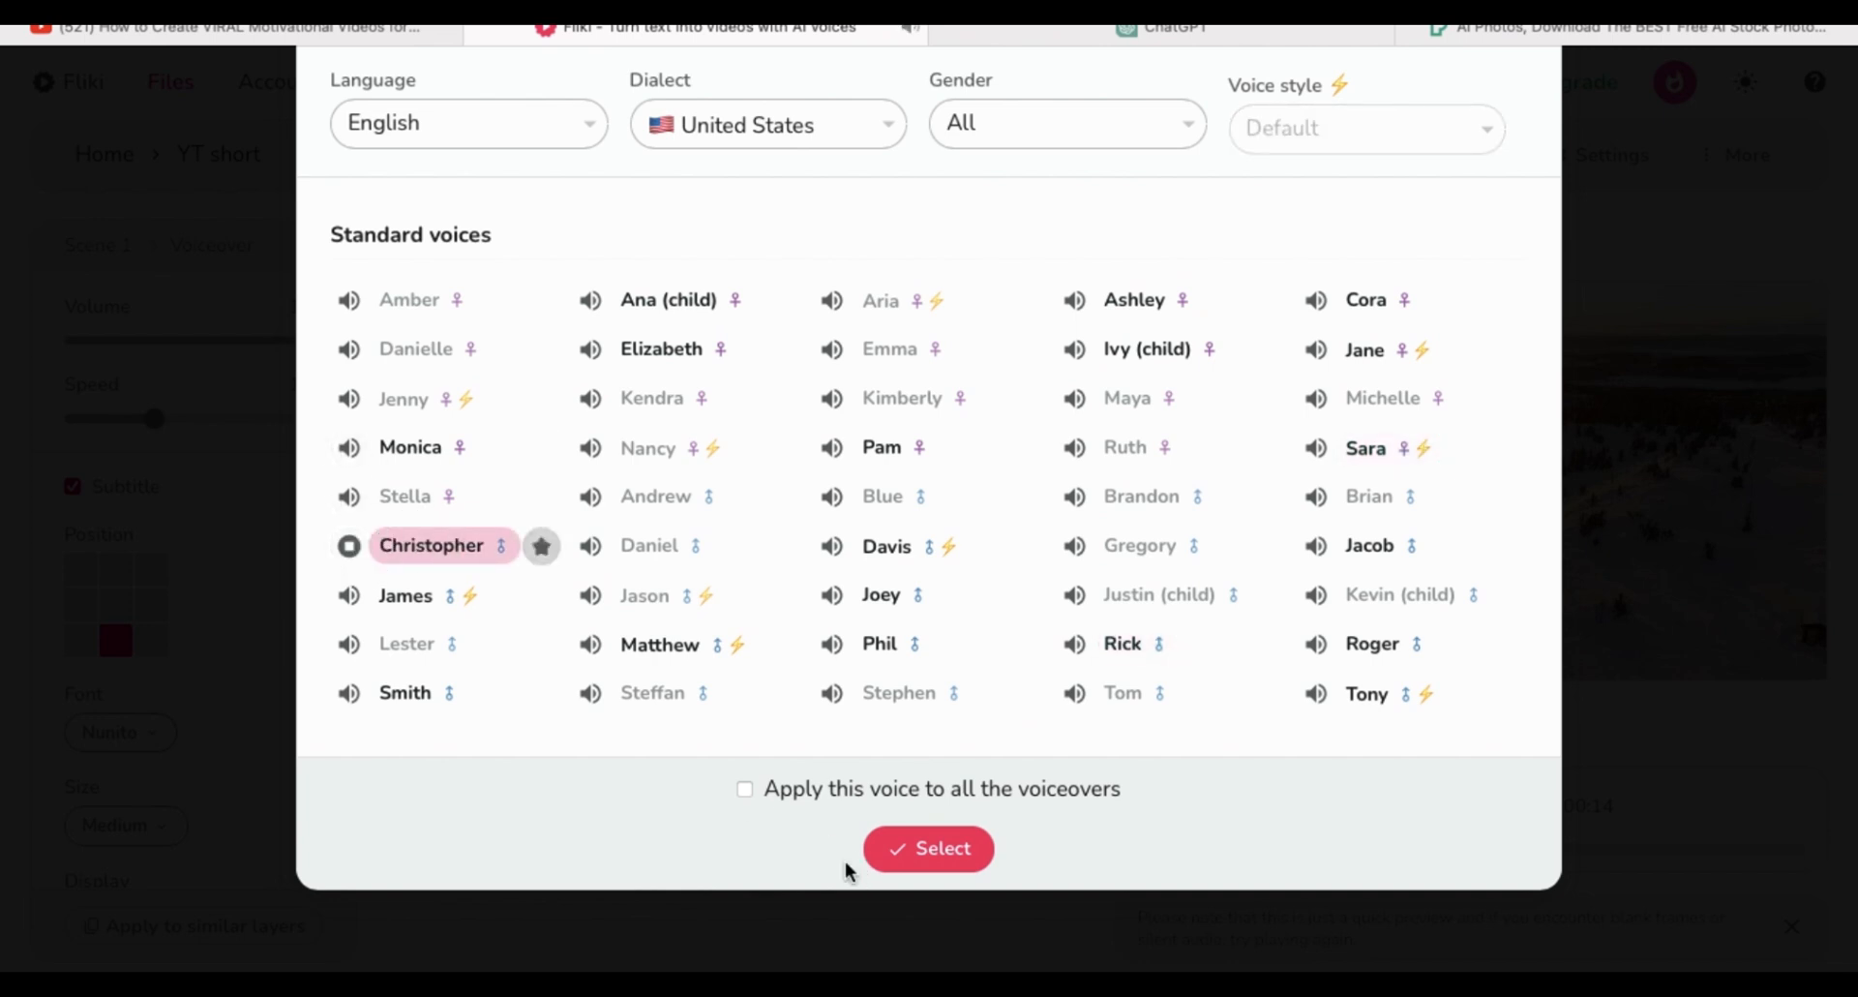
{"action": "left_click", "coordinate": [927, 848]}
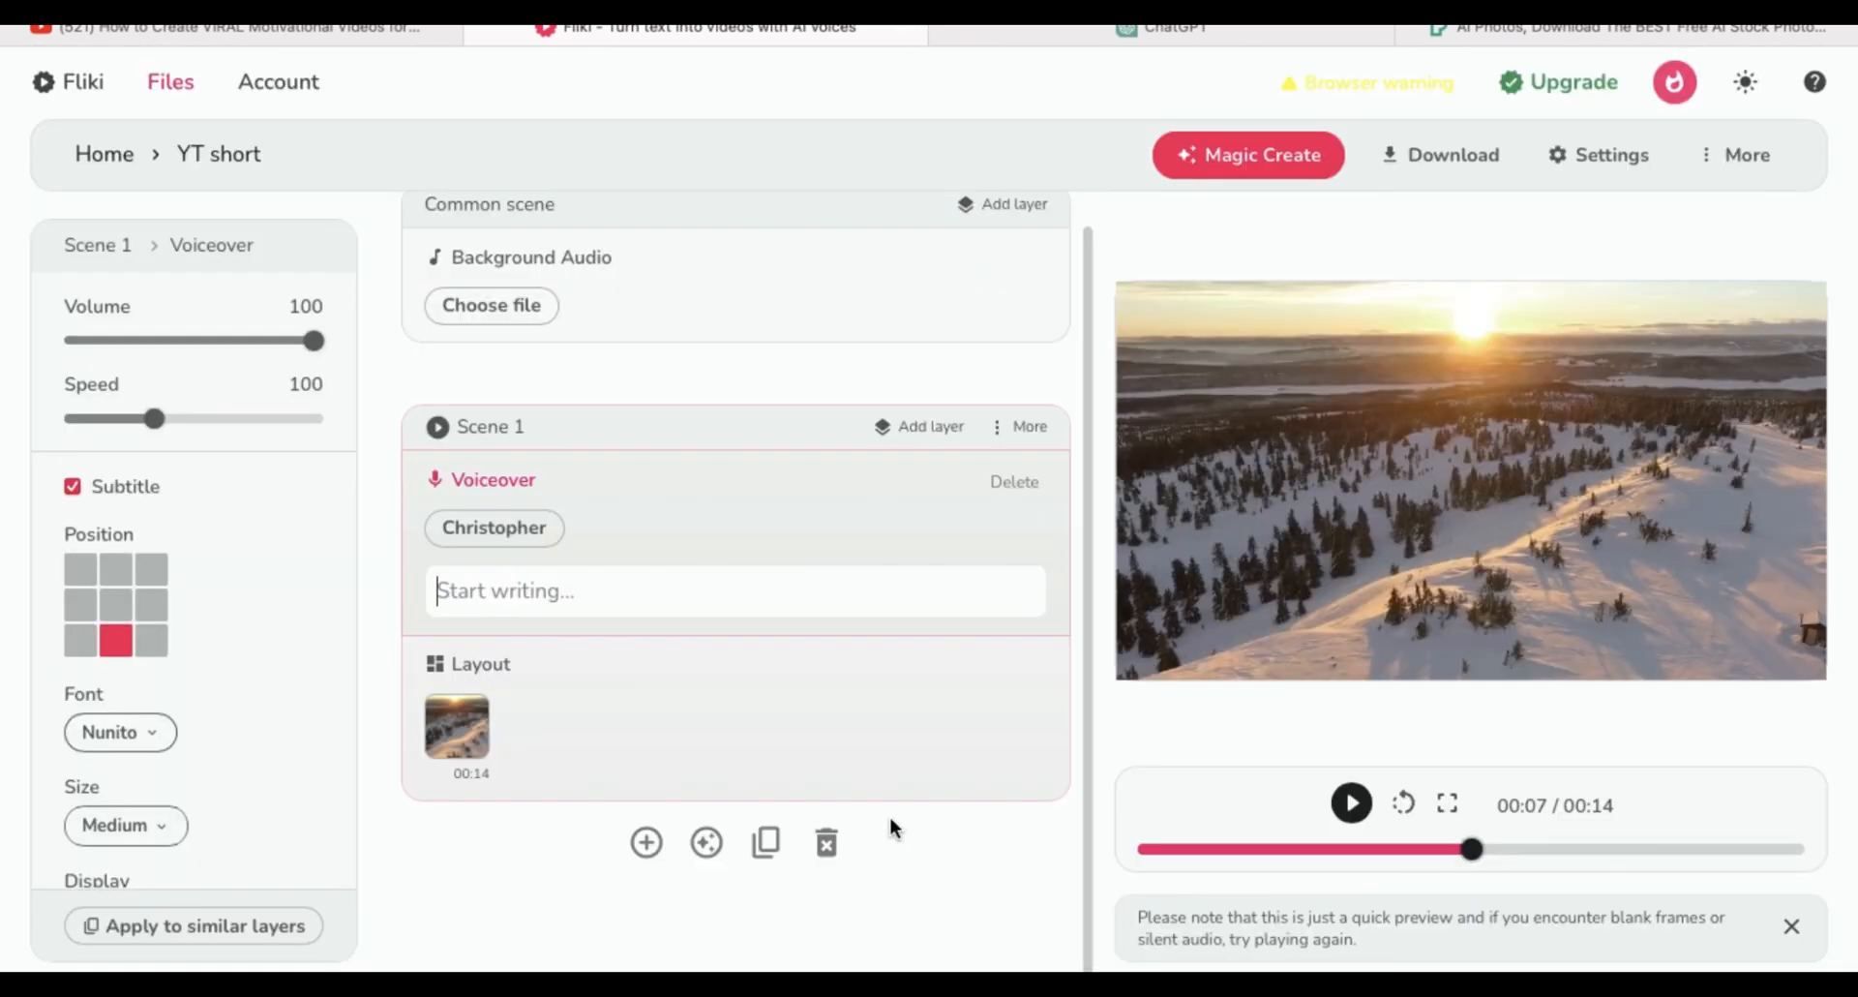
Paste the love quote into Christopher's voiceover and preview the 14-second scene with subtitles.
{"action": "type", "text": "Love is the bridge that connects hearts, transcending differences and creating a world of unity. Be the architect of bridges, fostering understanding and compassion. Love has the power to unite and heal.\""}
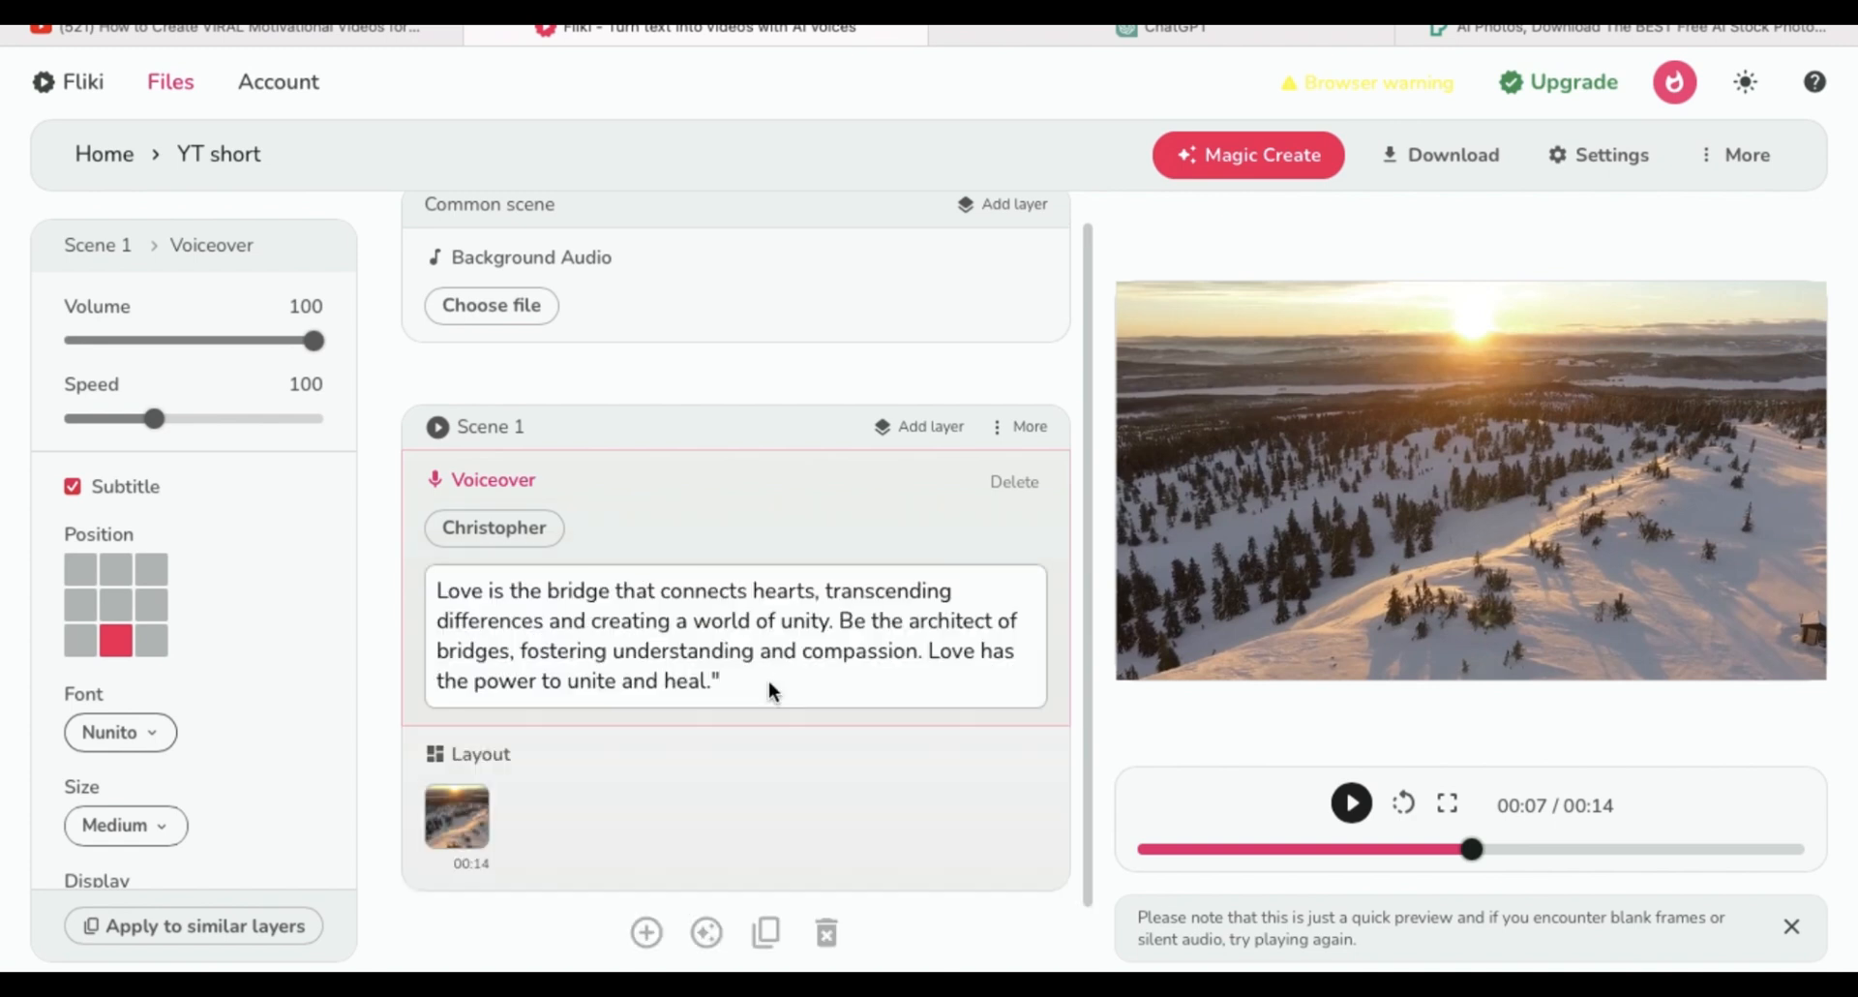
{"action": "left_click", "coordinate": [1349, 803]}
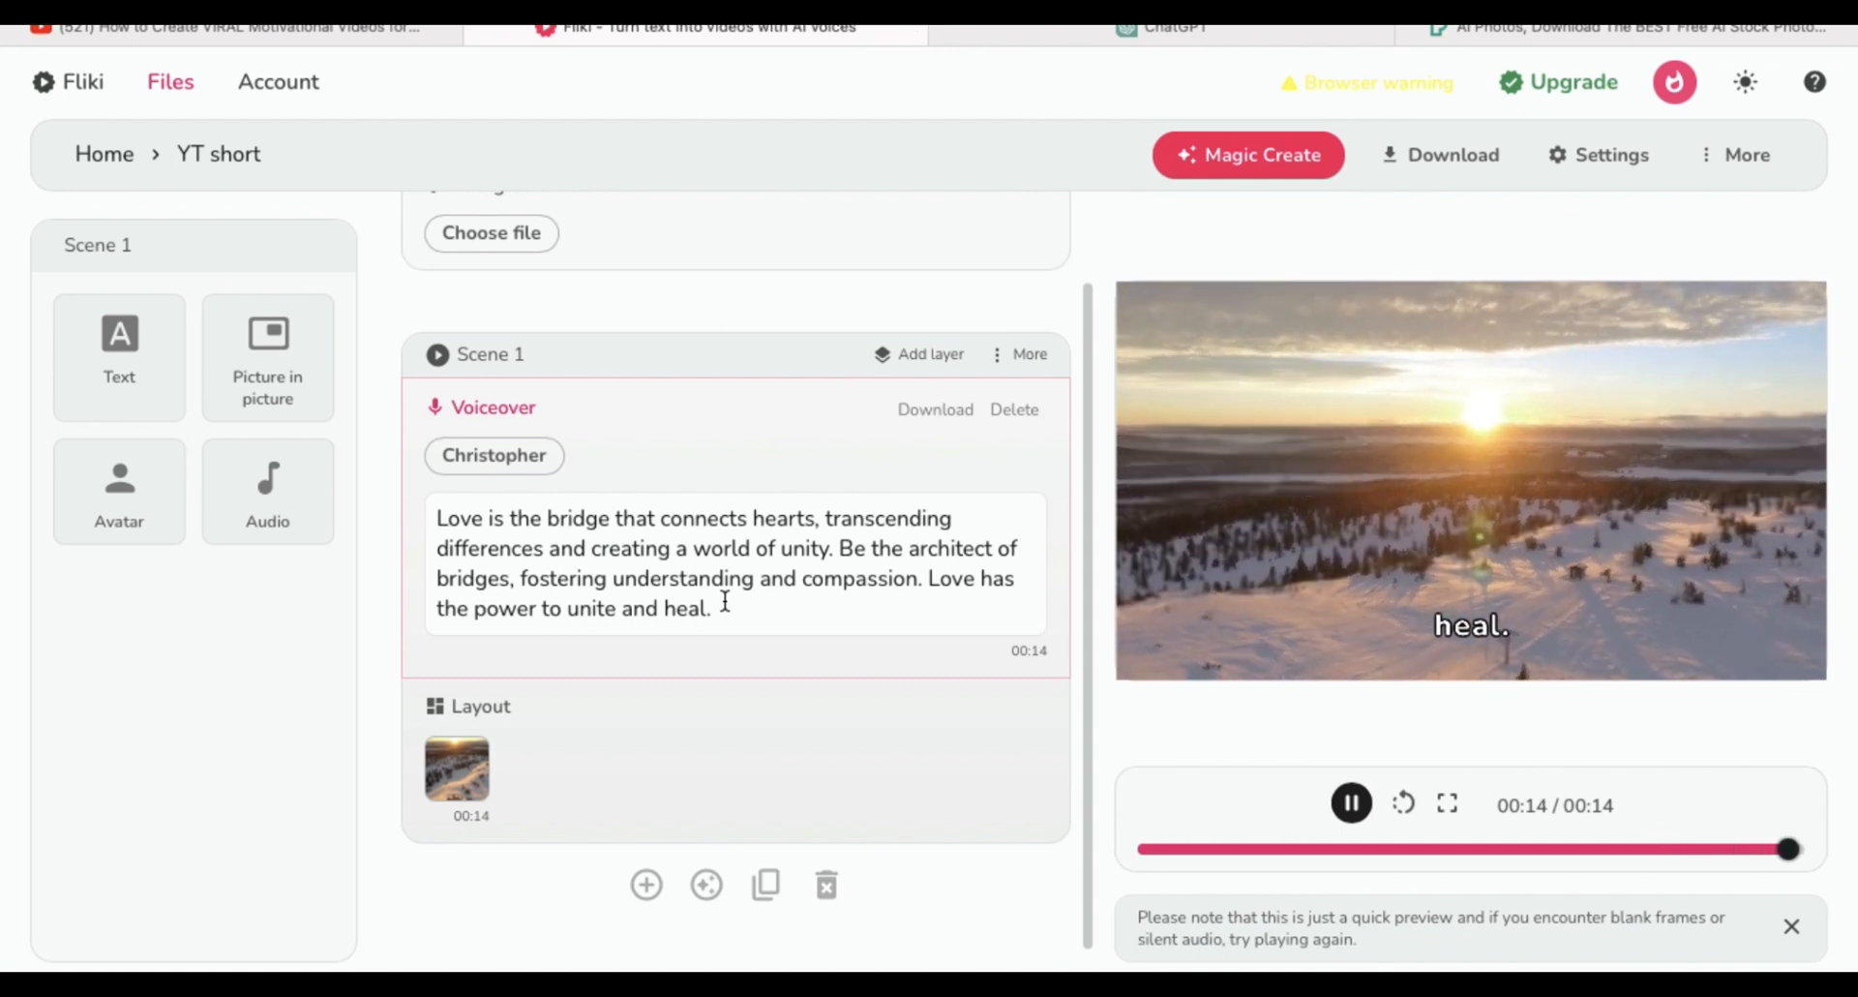
{"action": "left_click", "coordinate": [1349, 803]}
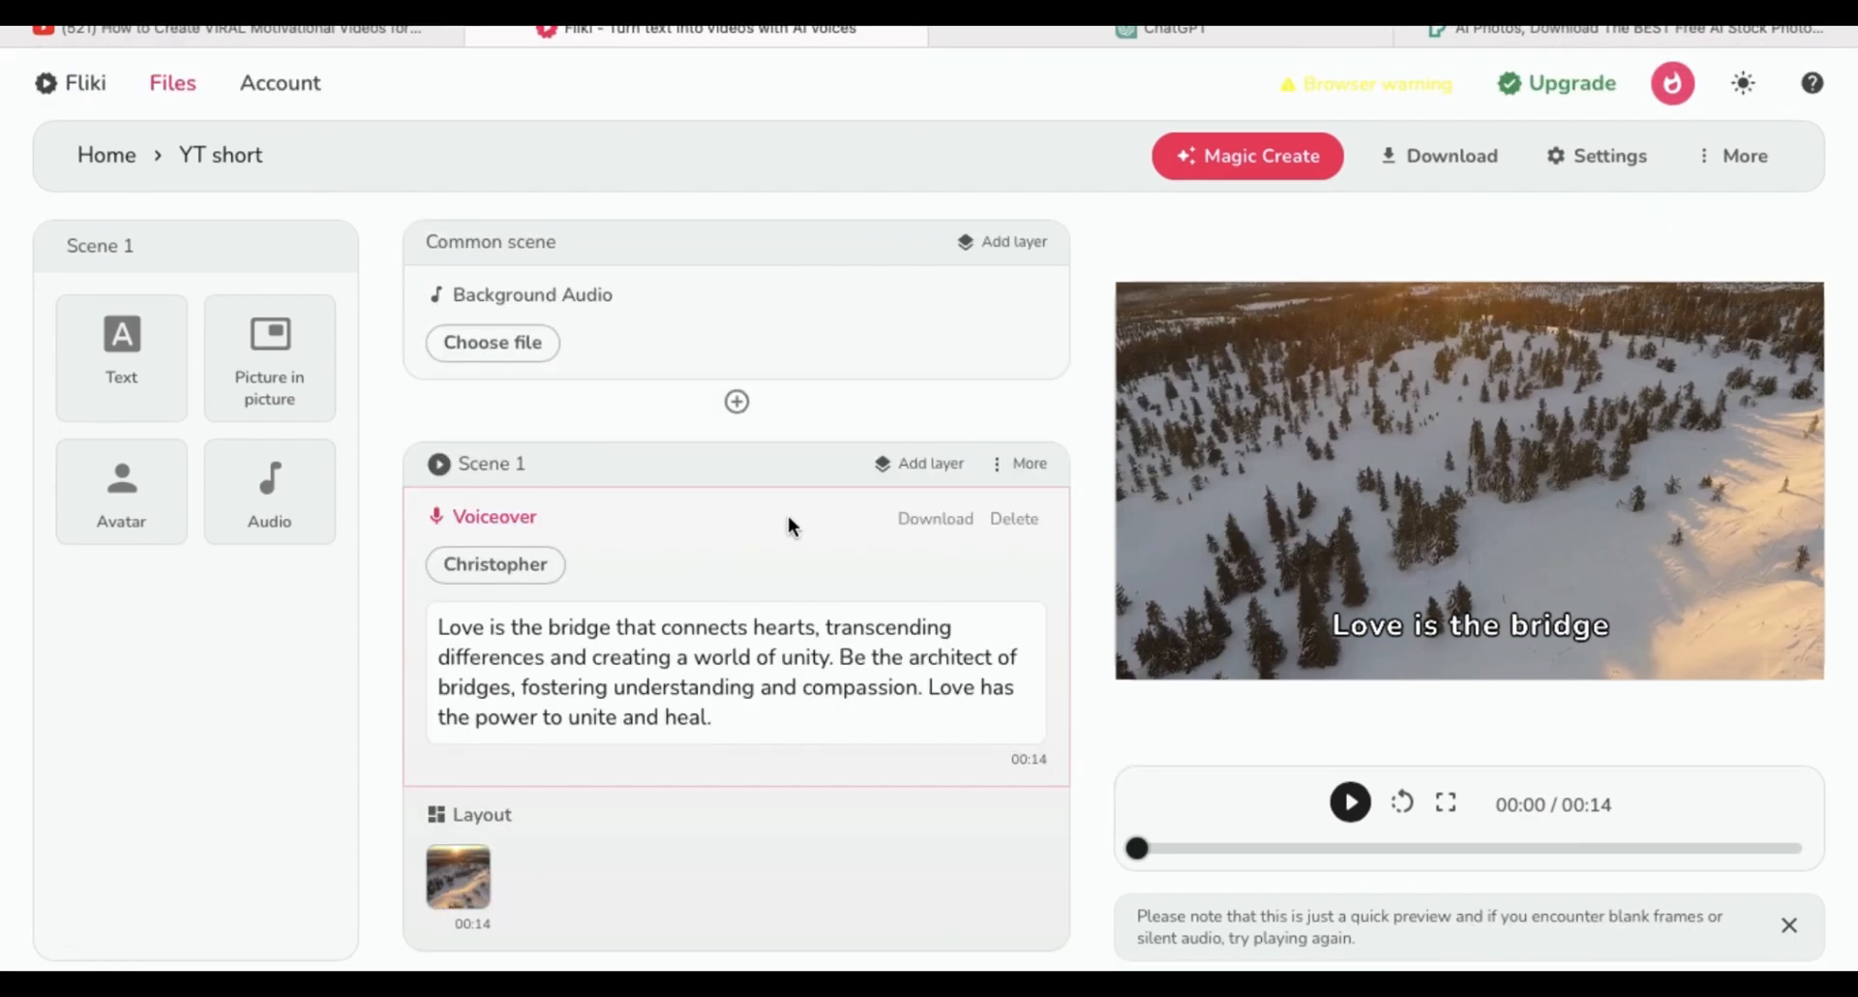
{"action": "left_click", "coordinate": [1026, 463]}
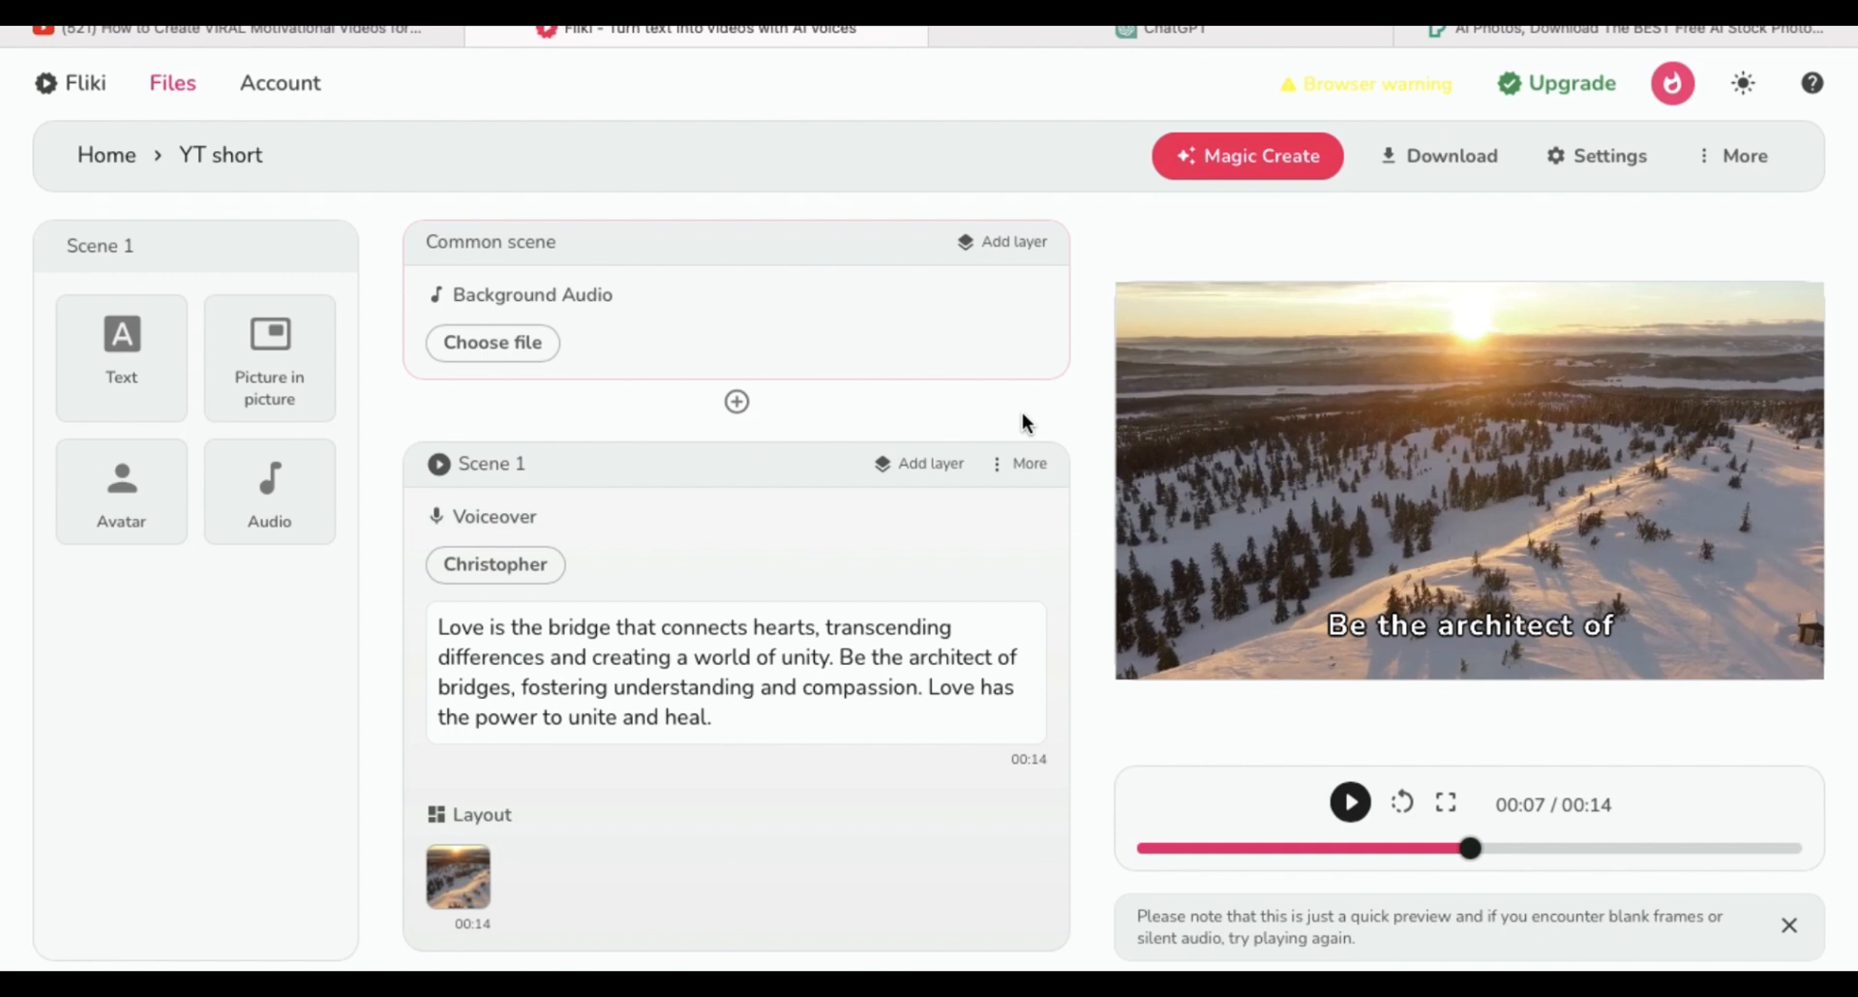
{"action": "scroll", "scroll_direction": "down", "scroll_amount": 3}
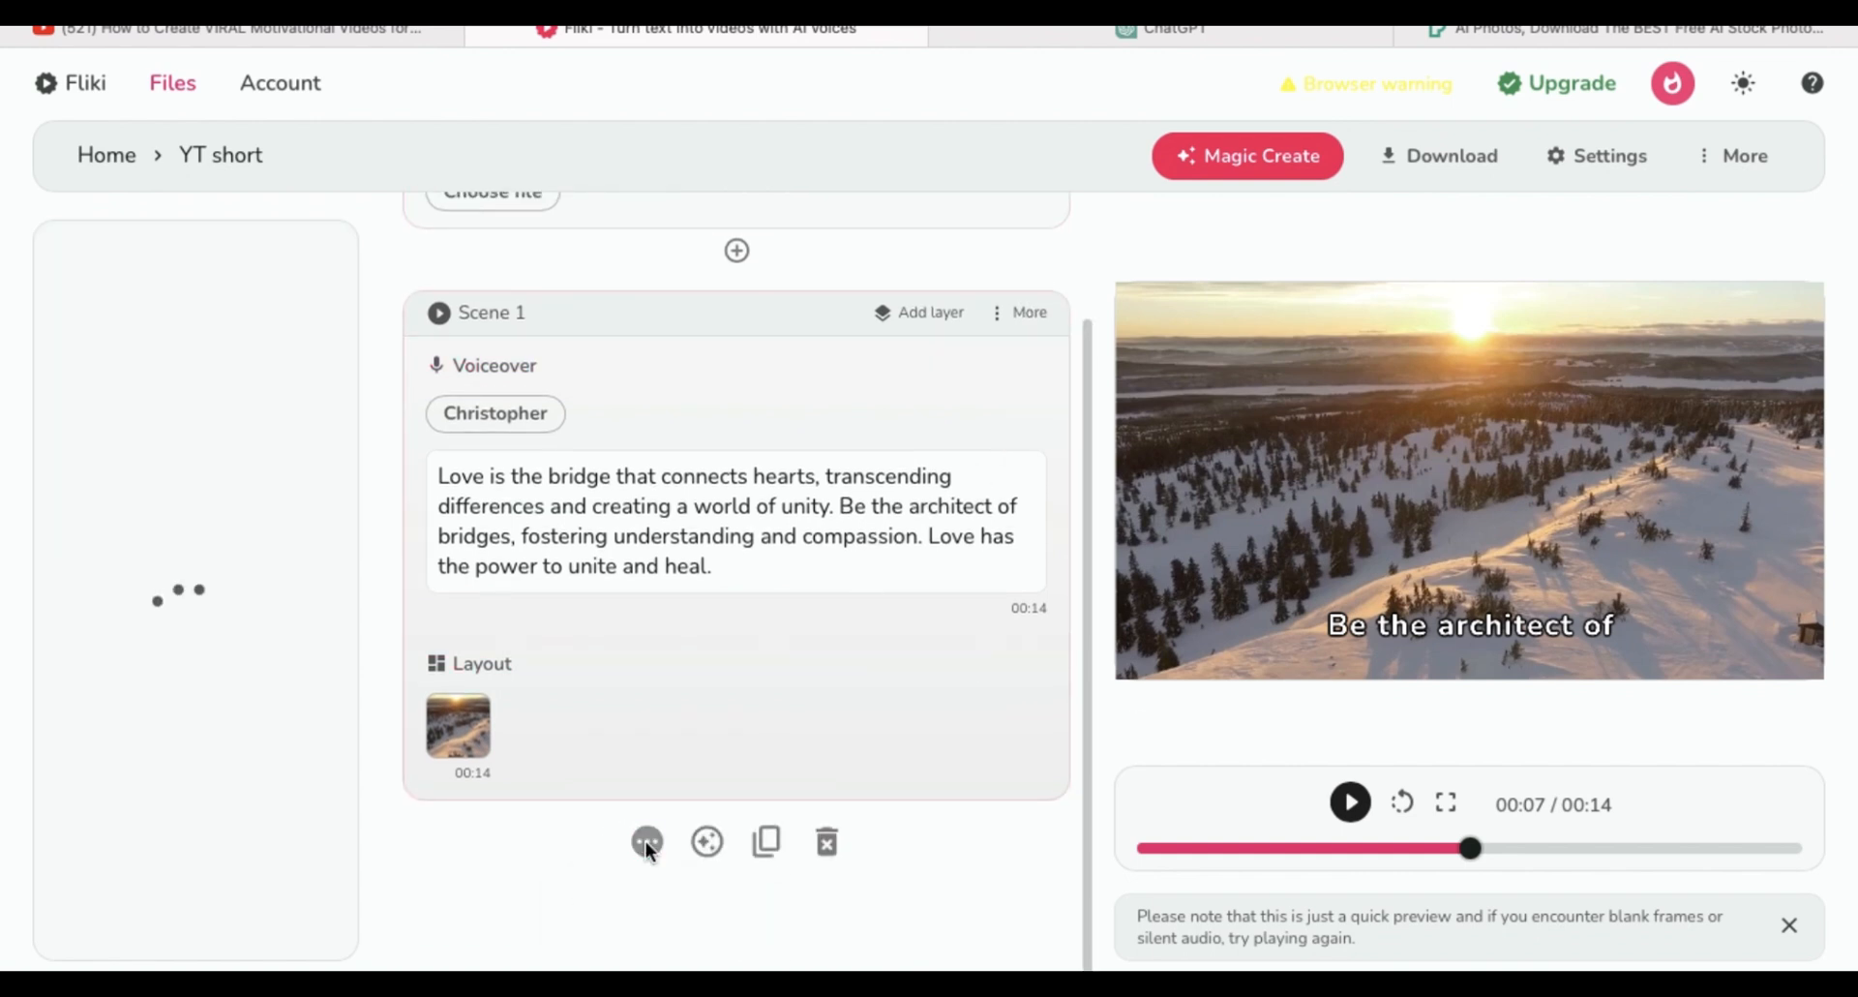
Add Scene 2 and paste the 'Life's greatest treasures' quote from ChatGPT as its voiceover.
{"action": "left_click", "coordinate": [647, 842]}
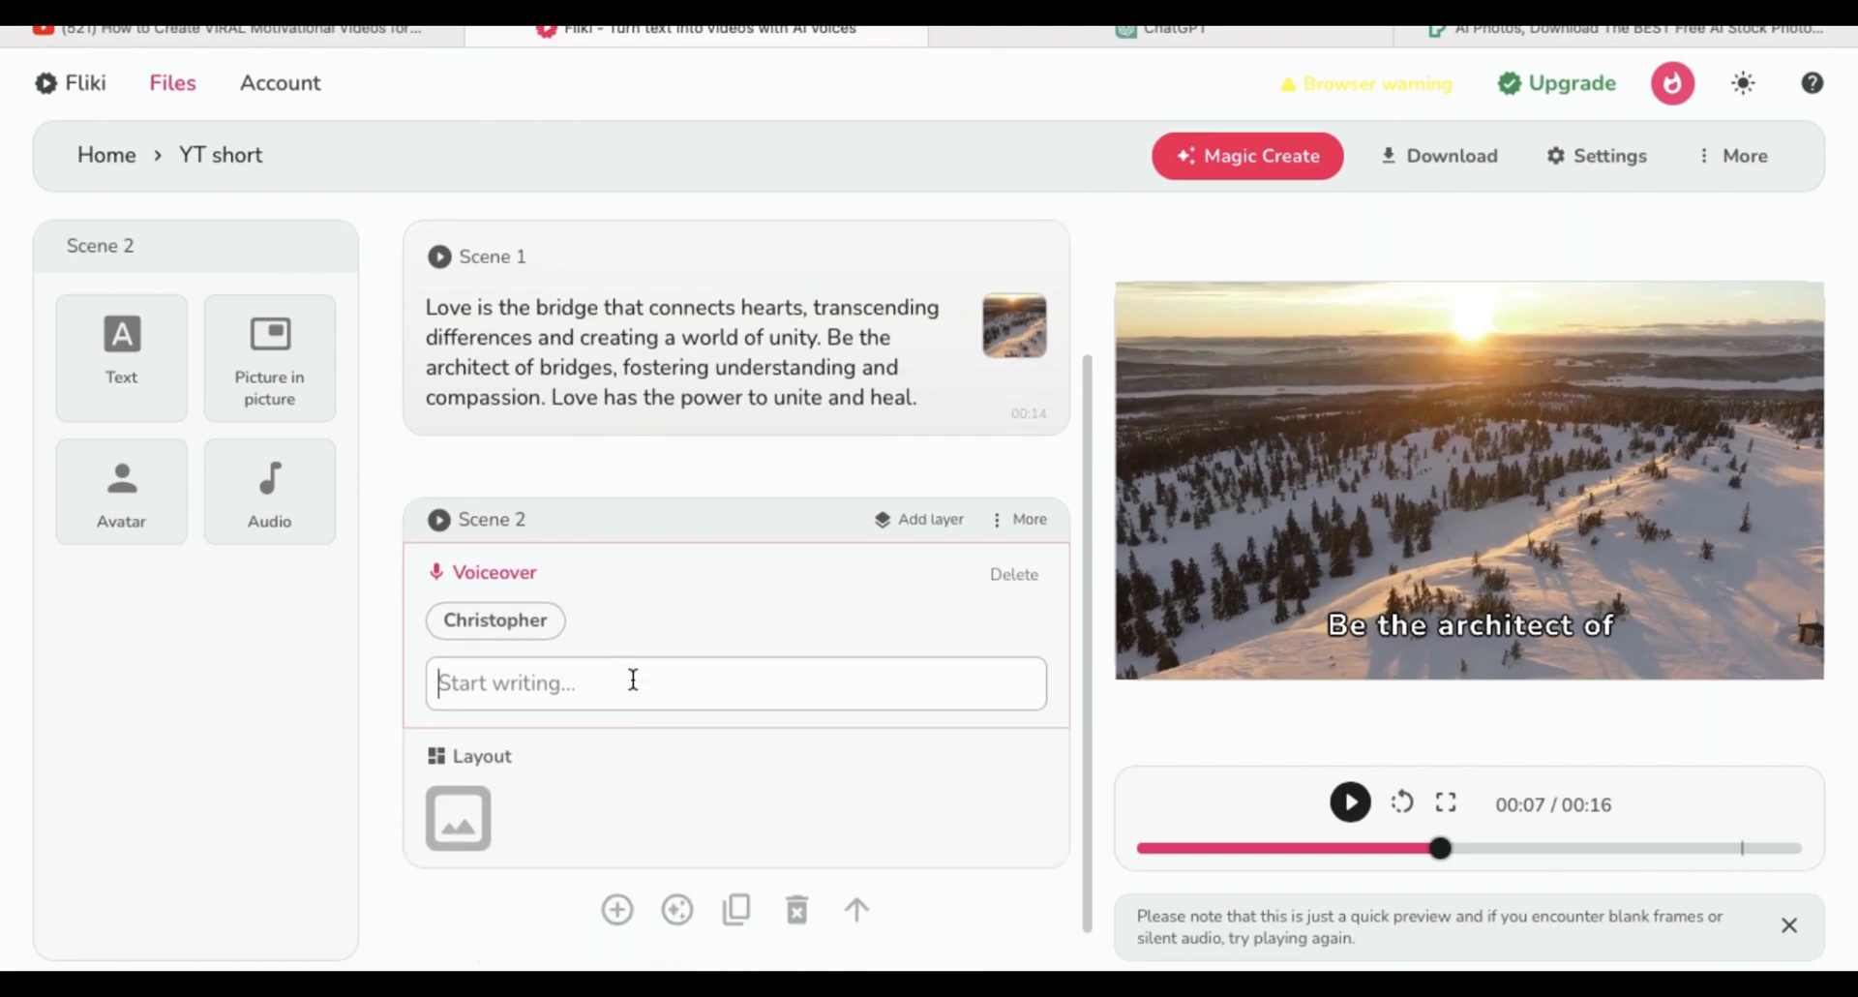
{"action": "left_click", "coordinate": [1162, 29]}
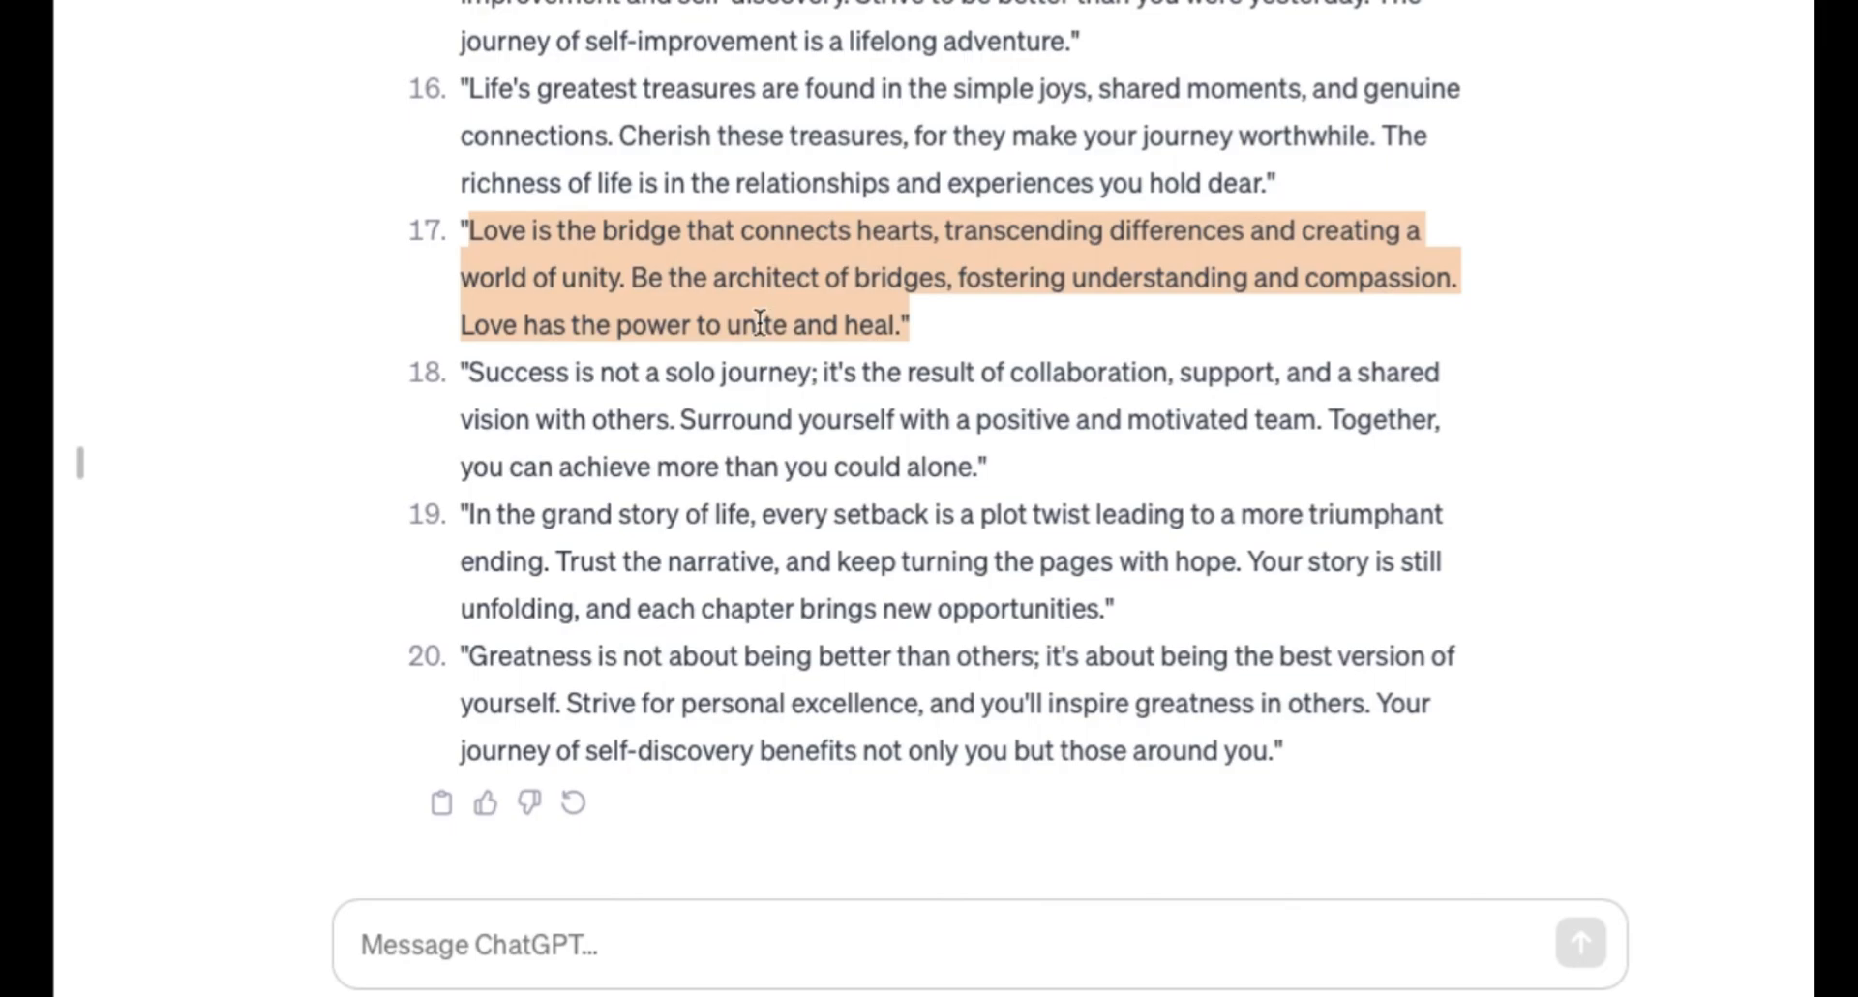
{"action": "left_click_drag", "start_coordinate": [759, 325], "coordinate": [1243, 182]}
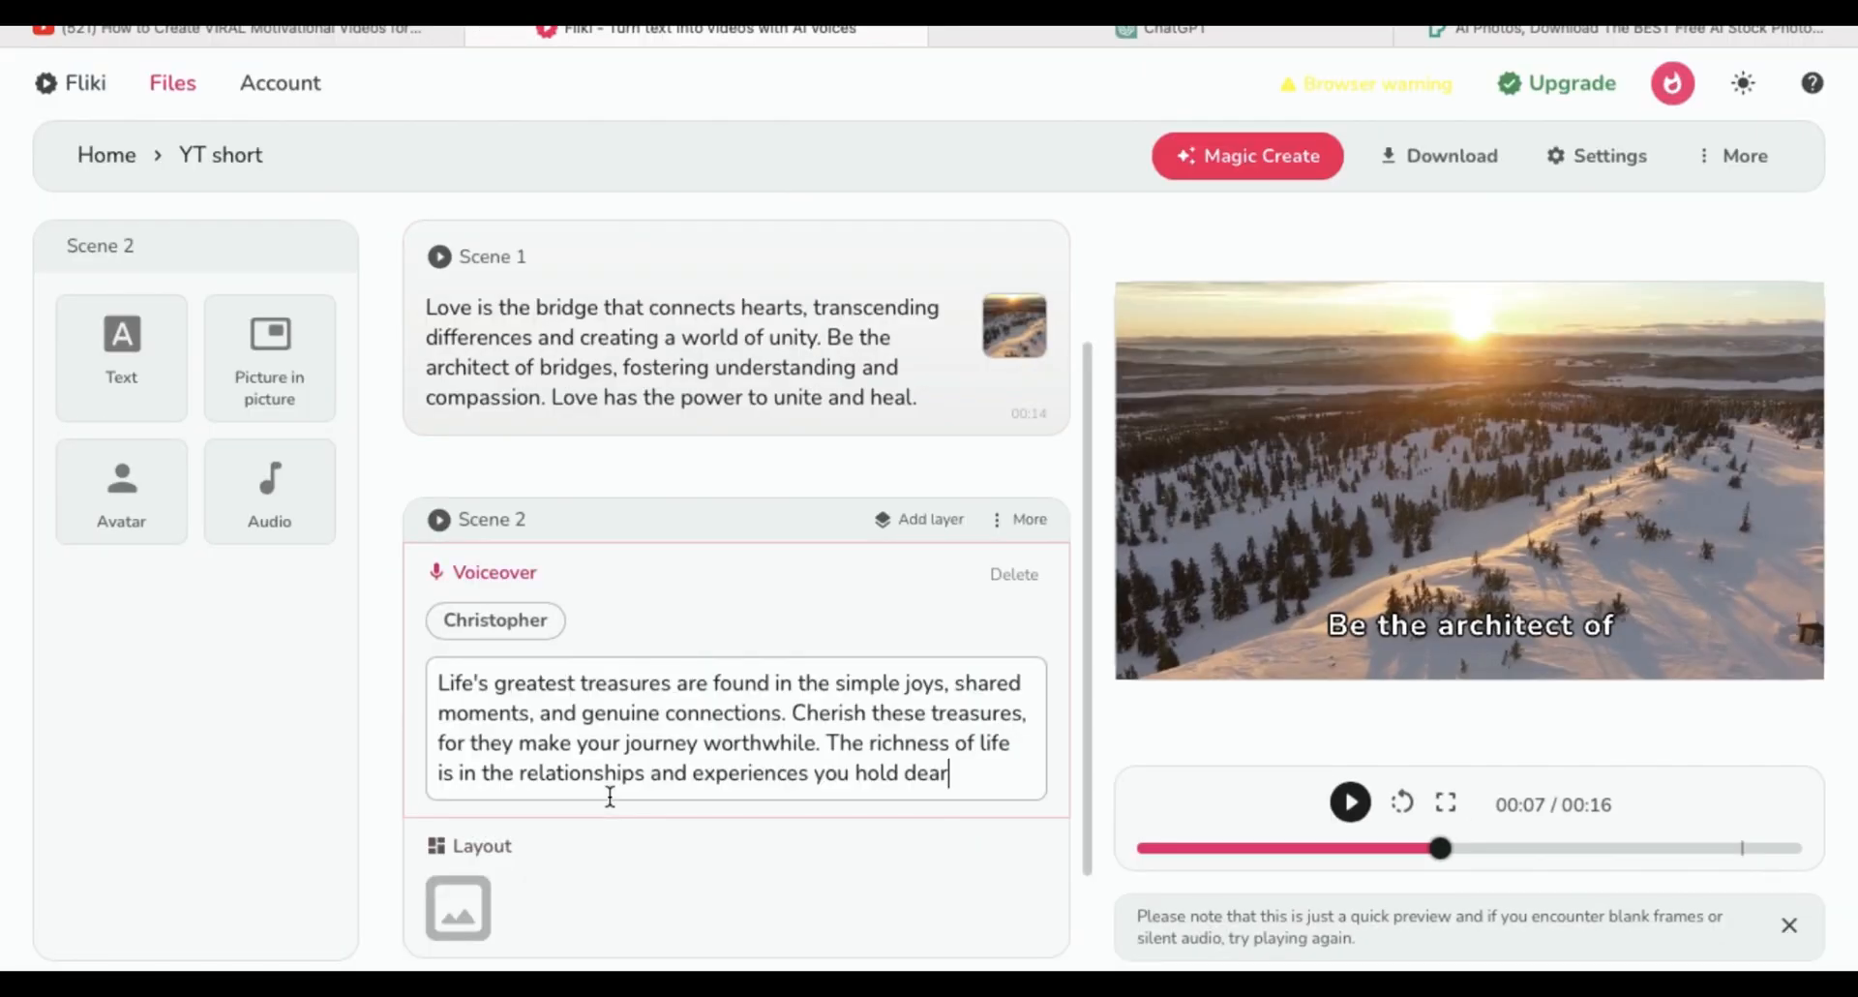
{"action": "left_click", "coordinate": [457, 908]}
{"action": "type", "text": "scenic"}
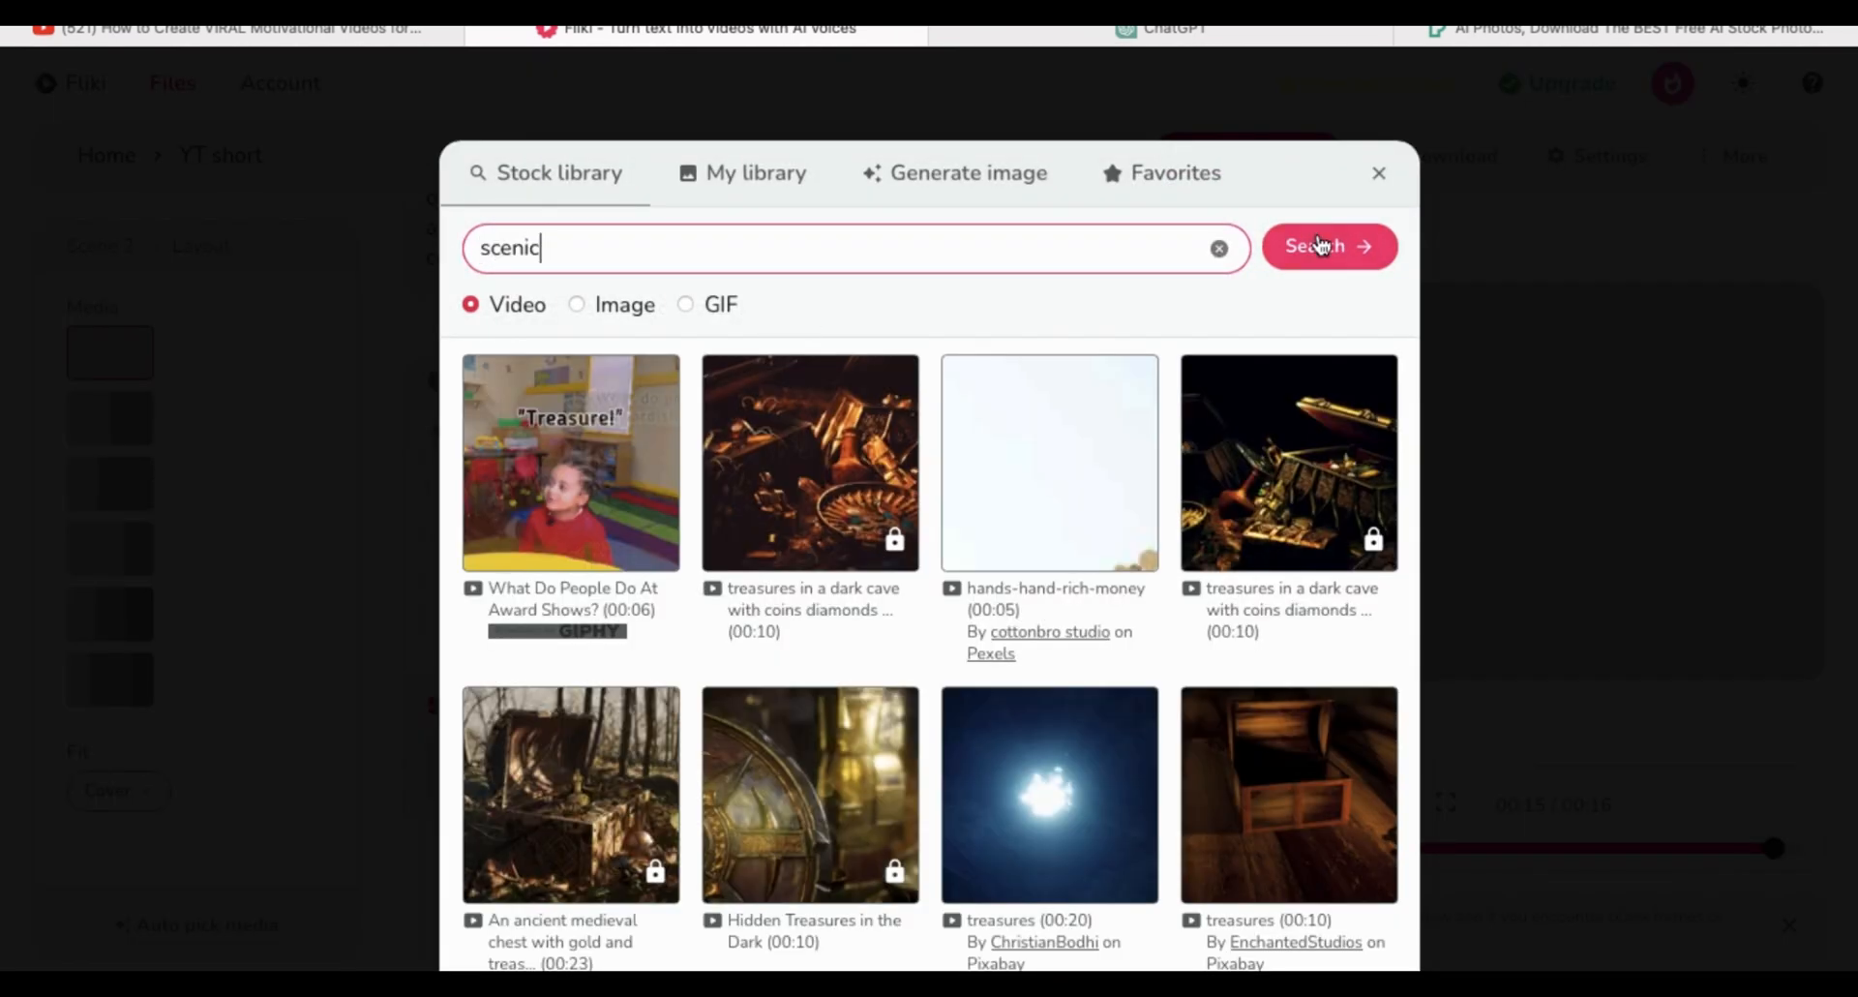
Search the stock library for 'scenic' and use the waterfall clip as Scene 2's background.
{"action": "left_click", "coordinate": [1328, 246]}
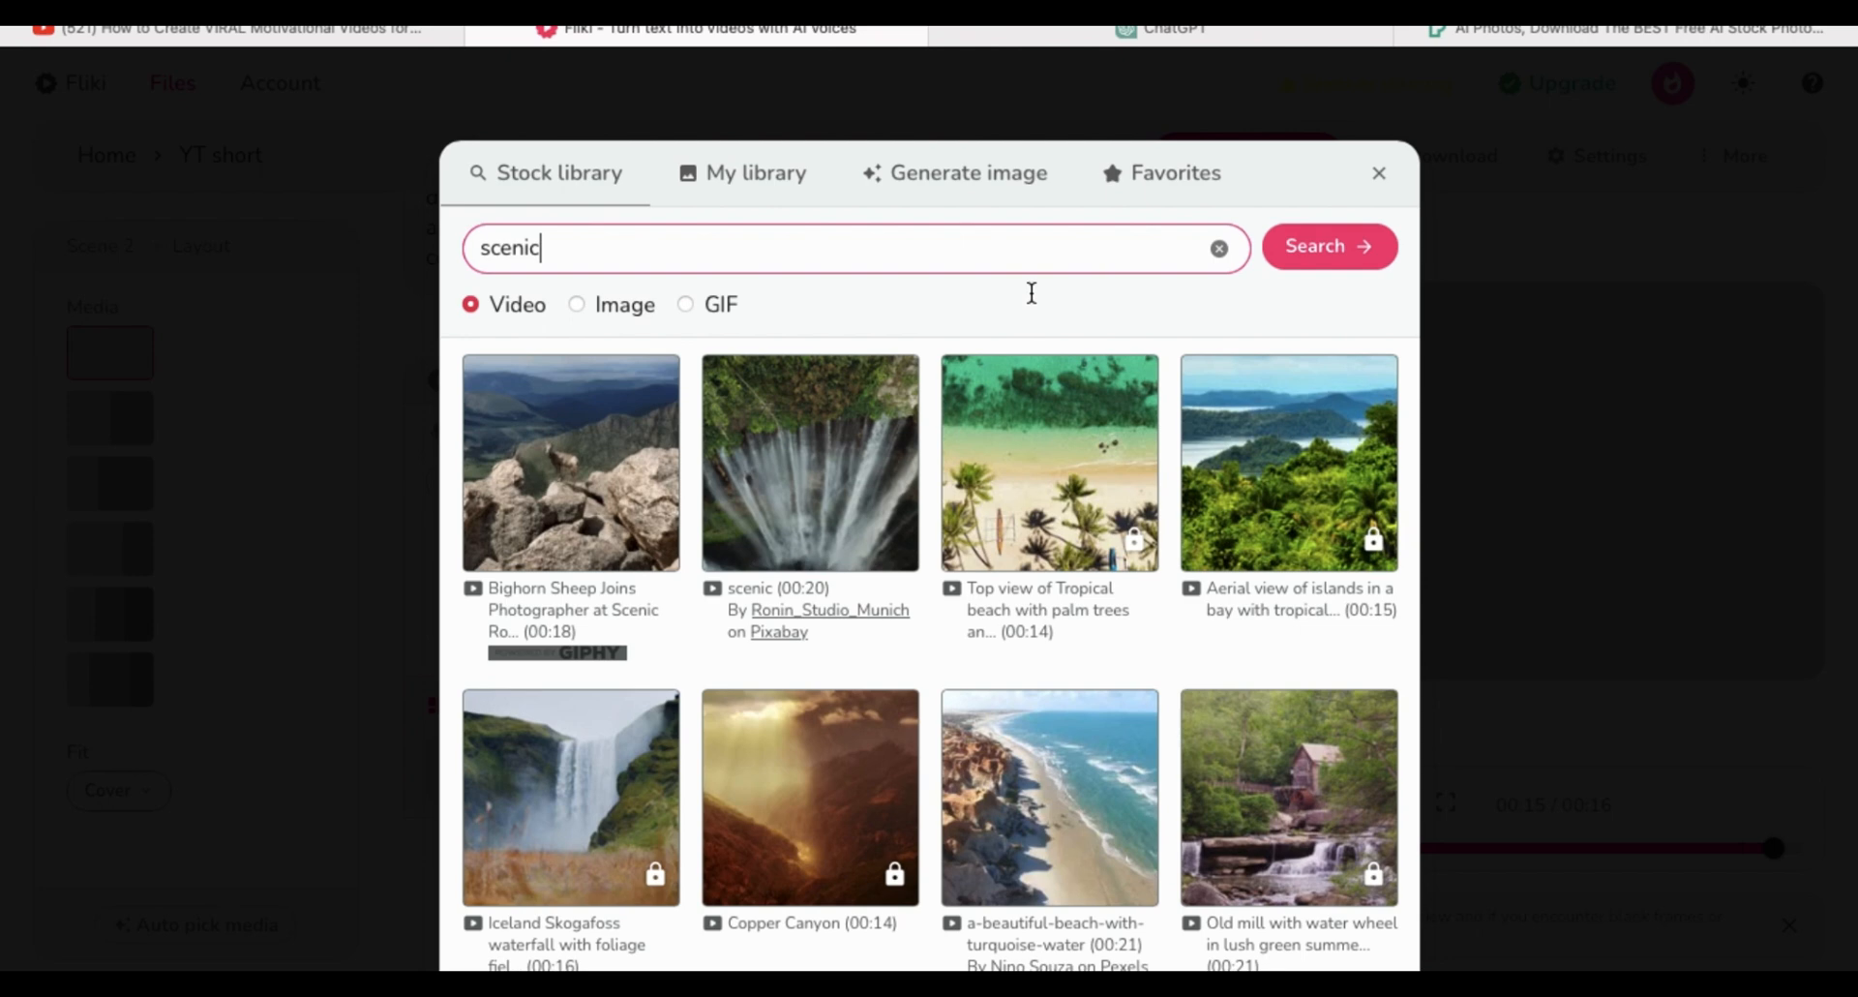
{"action": "left_click", "coordinate": [1379, 173]}
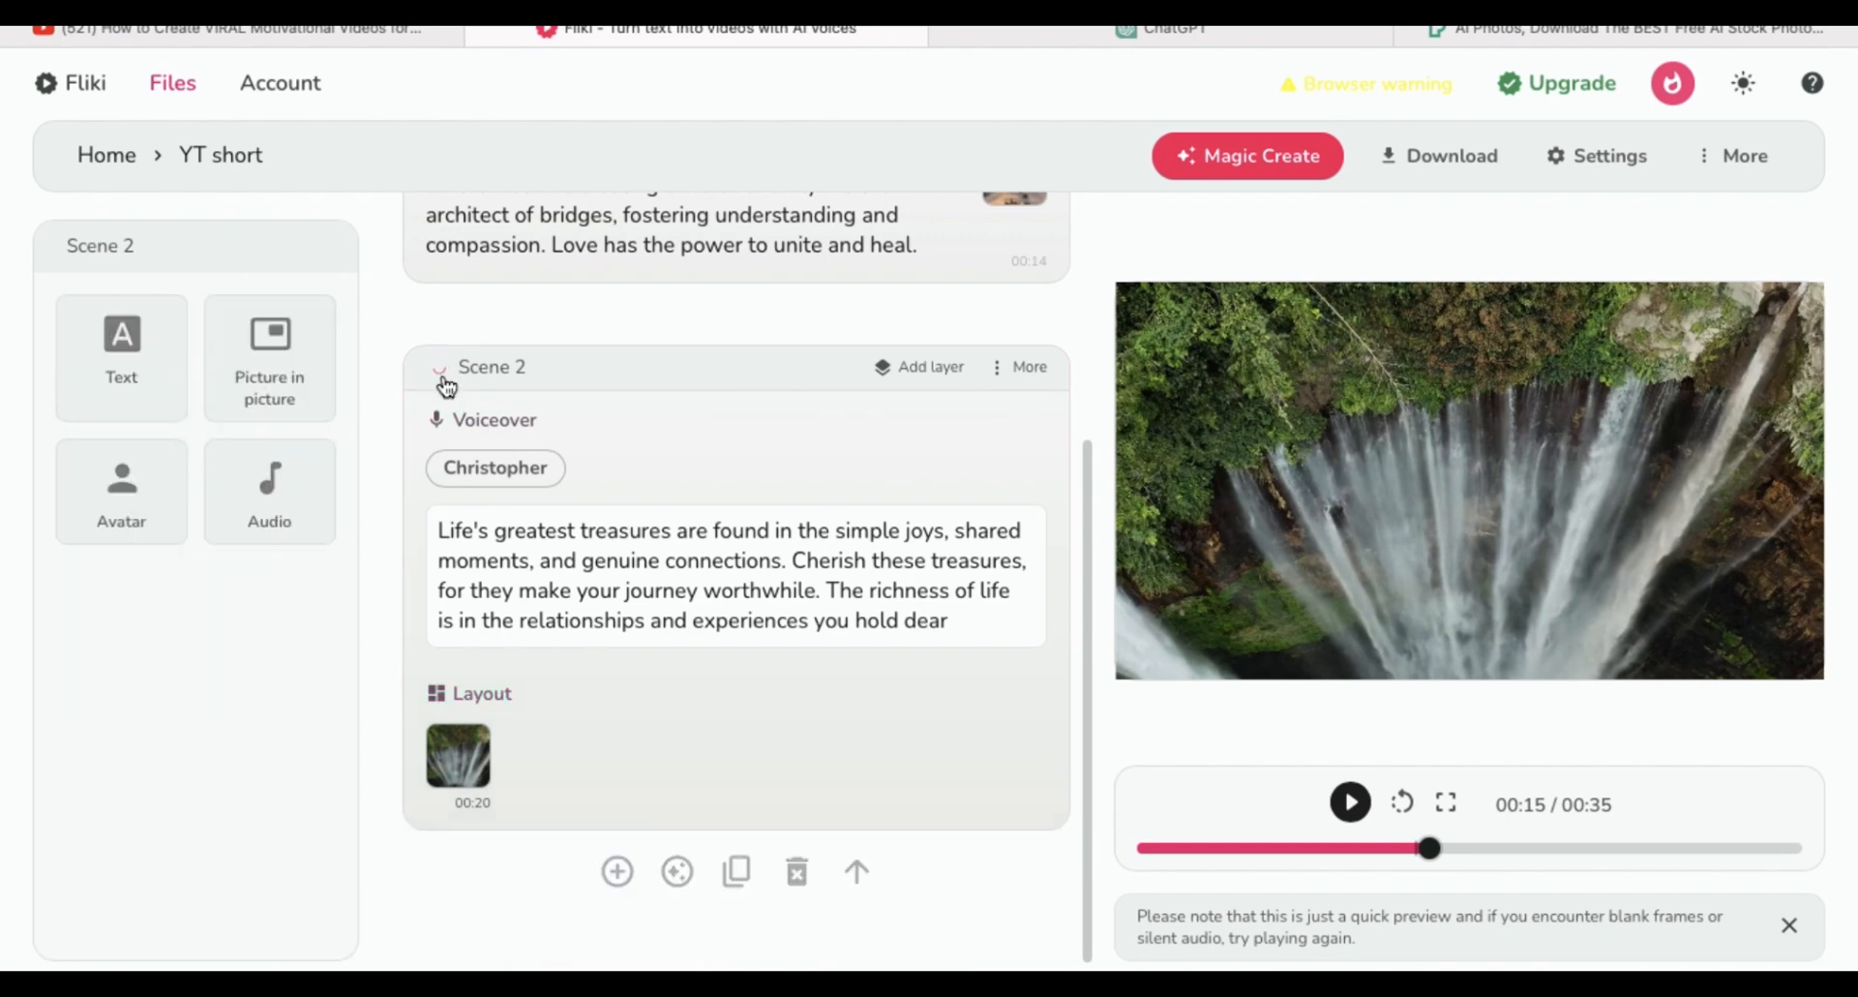
Preview Scene 2's voiceover, then add an empty Scene 3 after it.
{"action": "left_click", "coordinate": [1349, 803]}
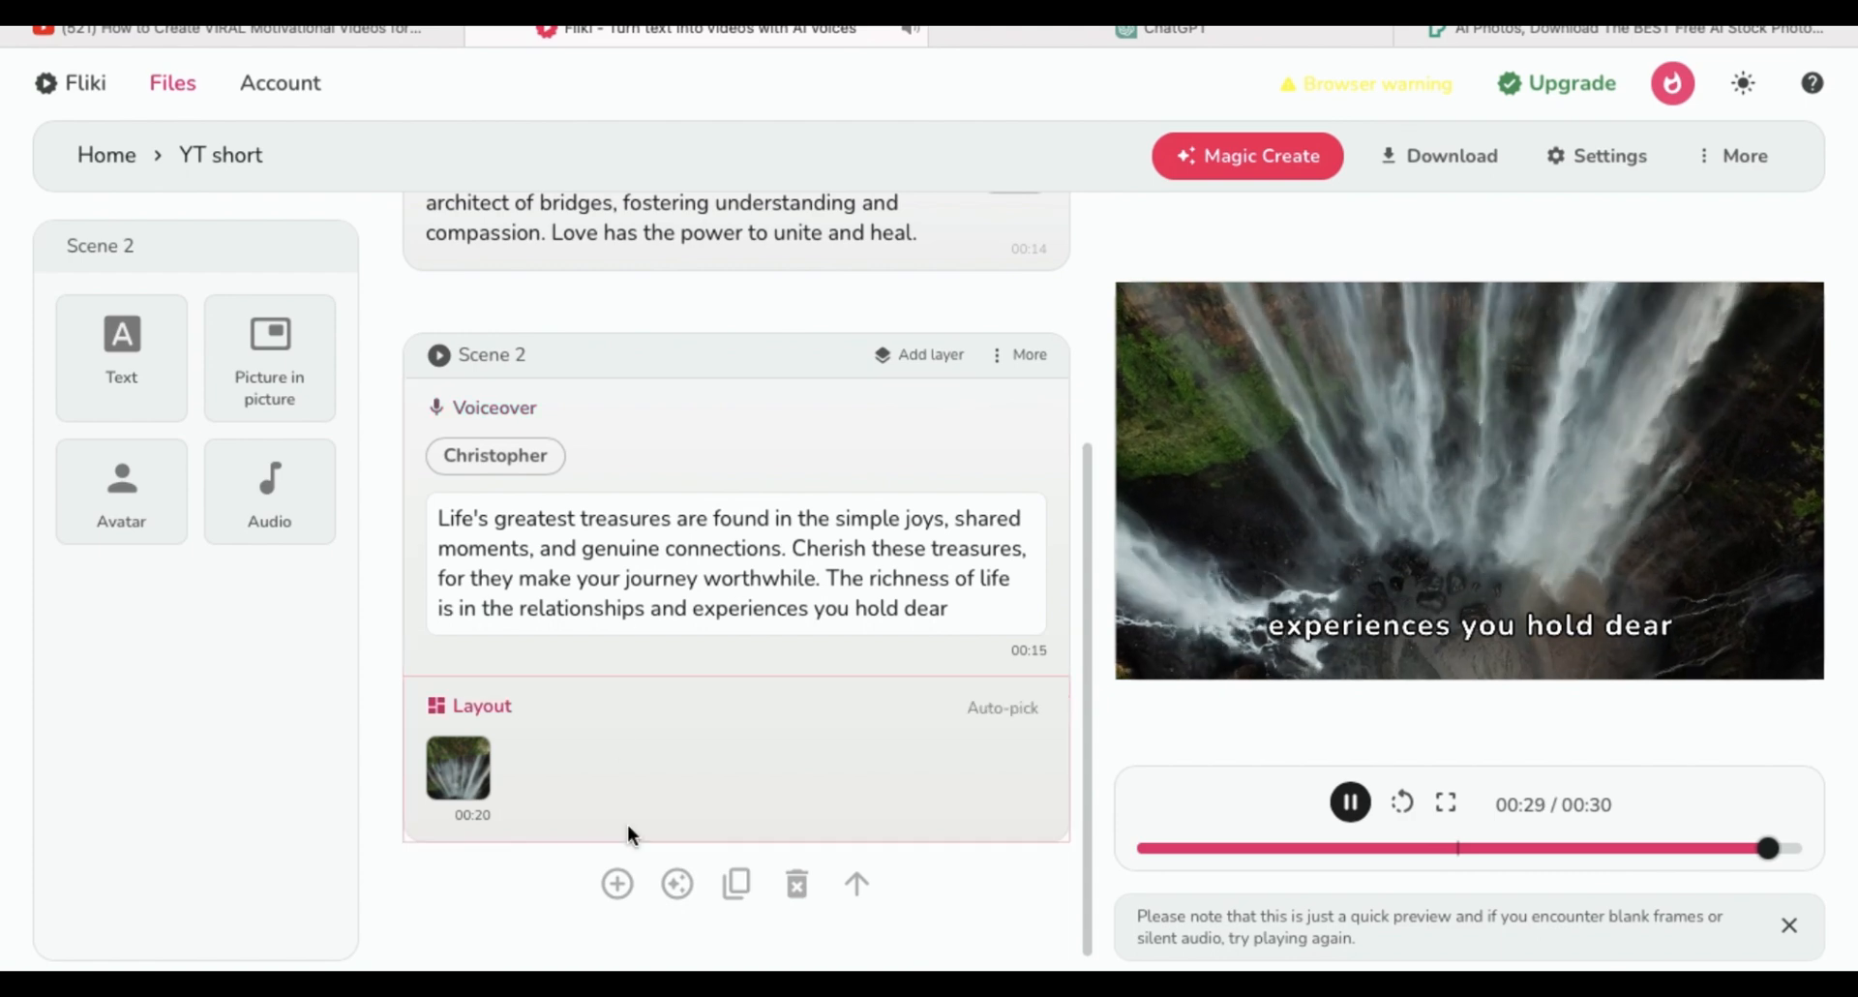
{"action": "left_click", "coordinate": [616, 882]}
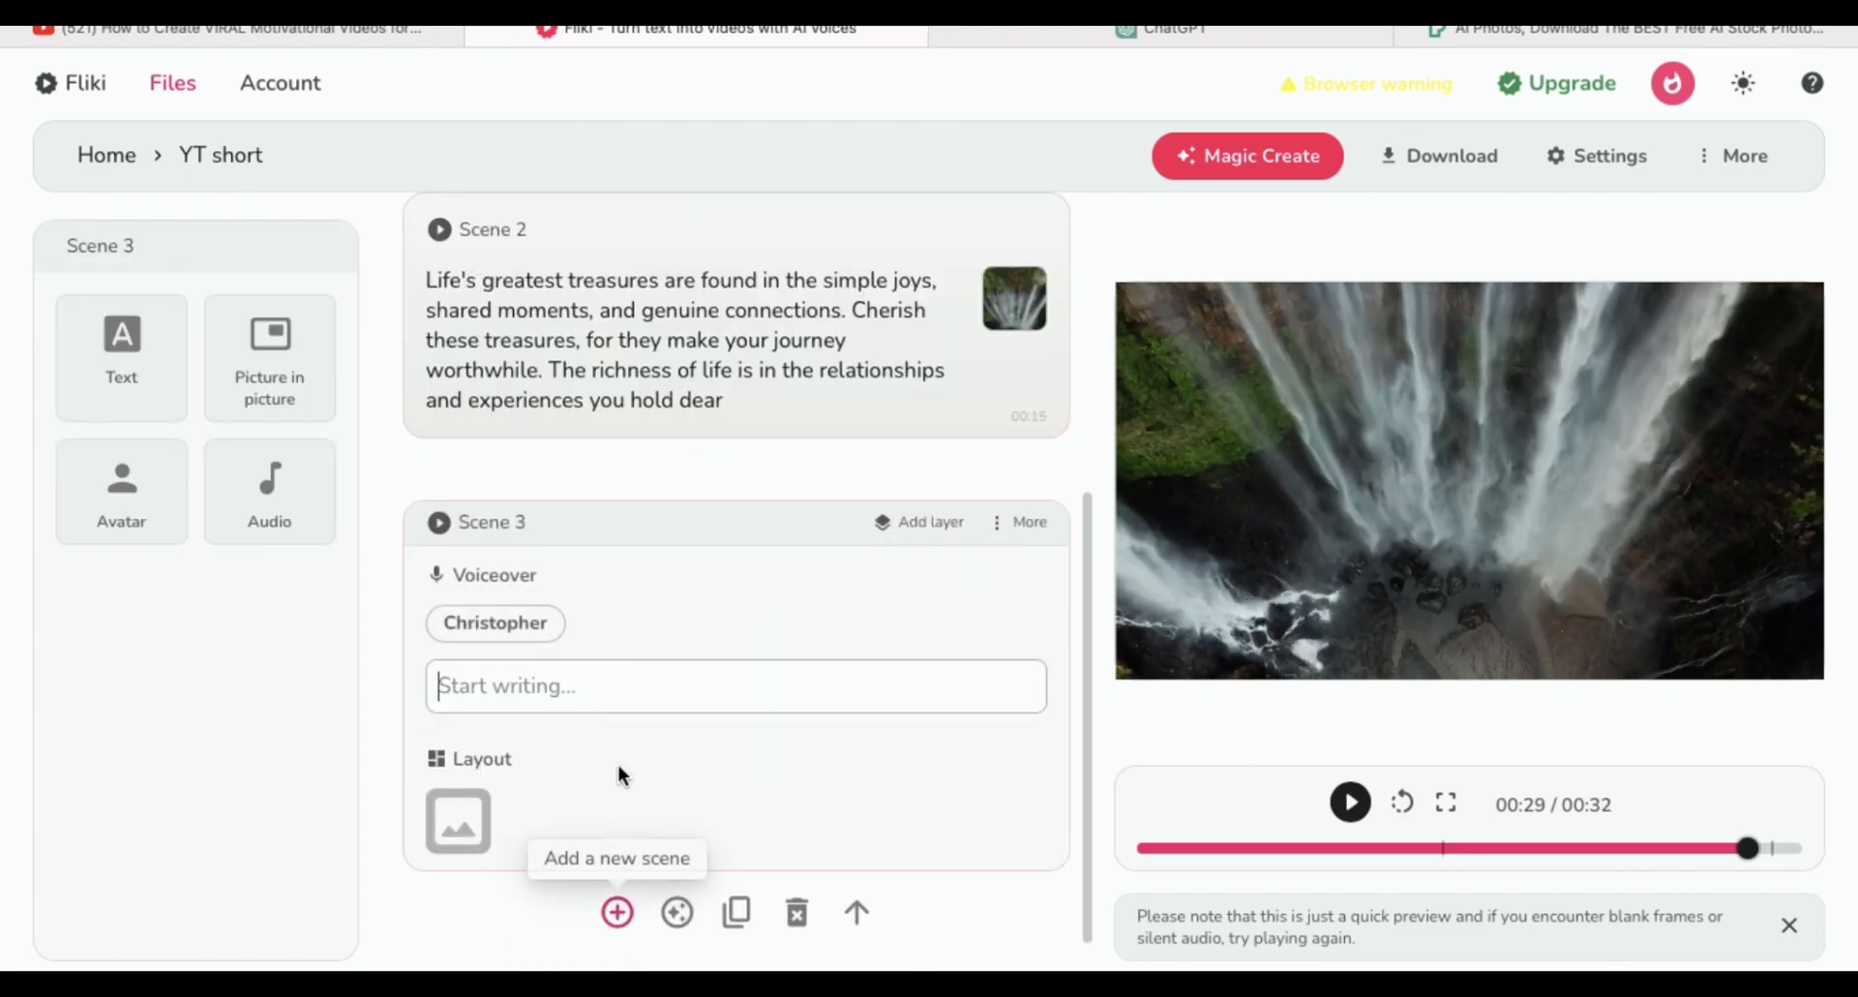
Paste the 'In the grand story of life' quote from ChatGPT into Scene 3's voiceover and bring up its stock media.
{"action": "left_click", "coordinate": [1162, 29]}
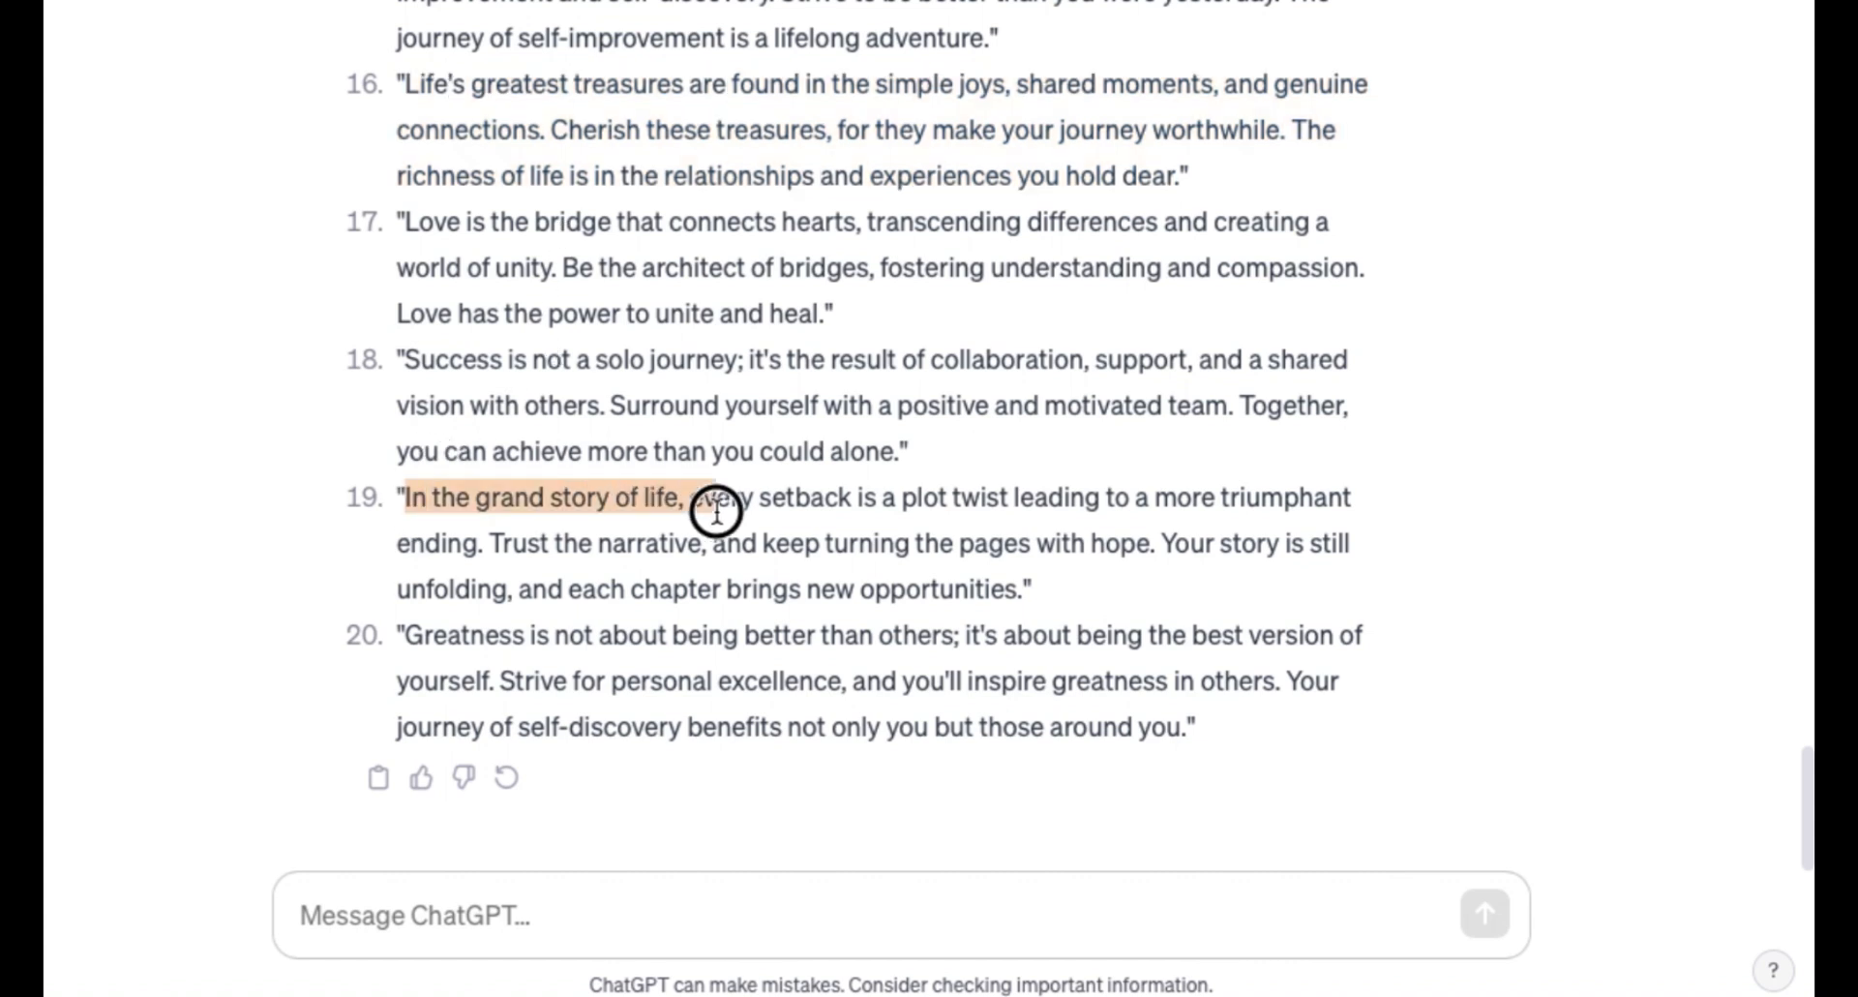
{"action": "left_click_drag", "start_coordinate": [710, 498], "coordinate": [1020, 589]}
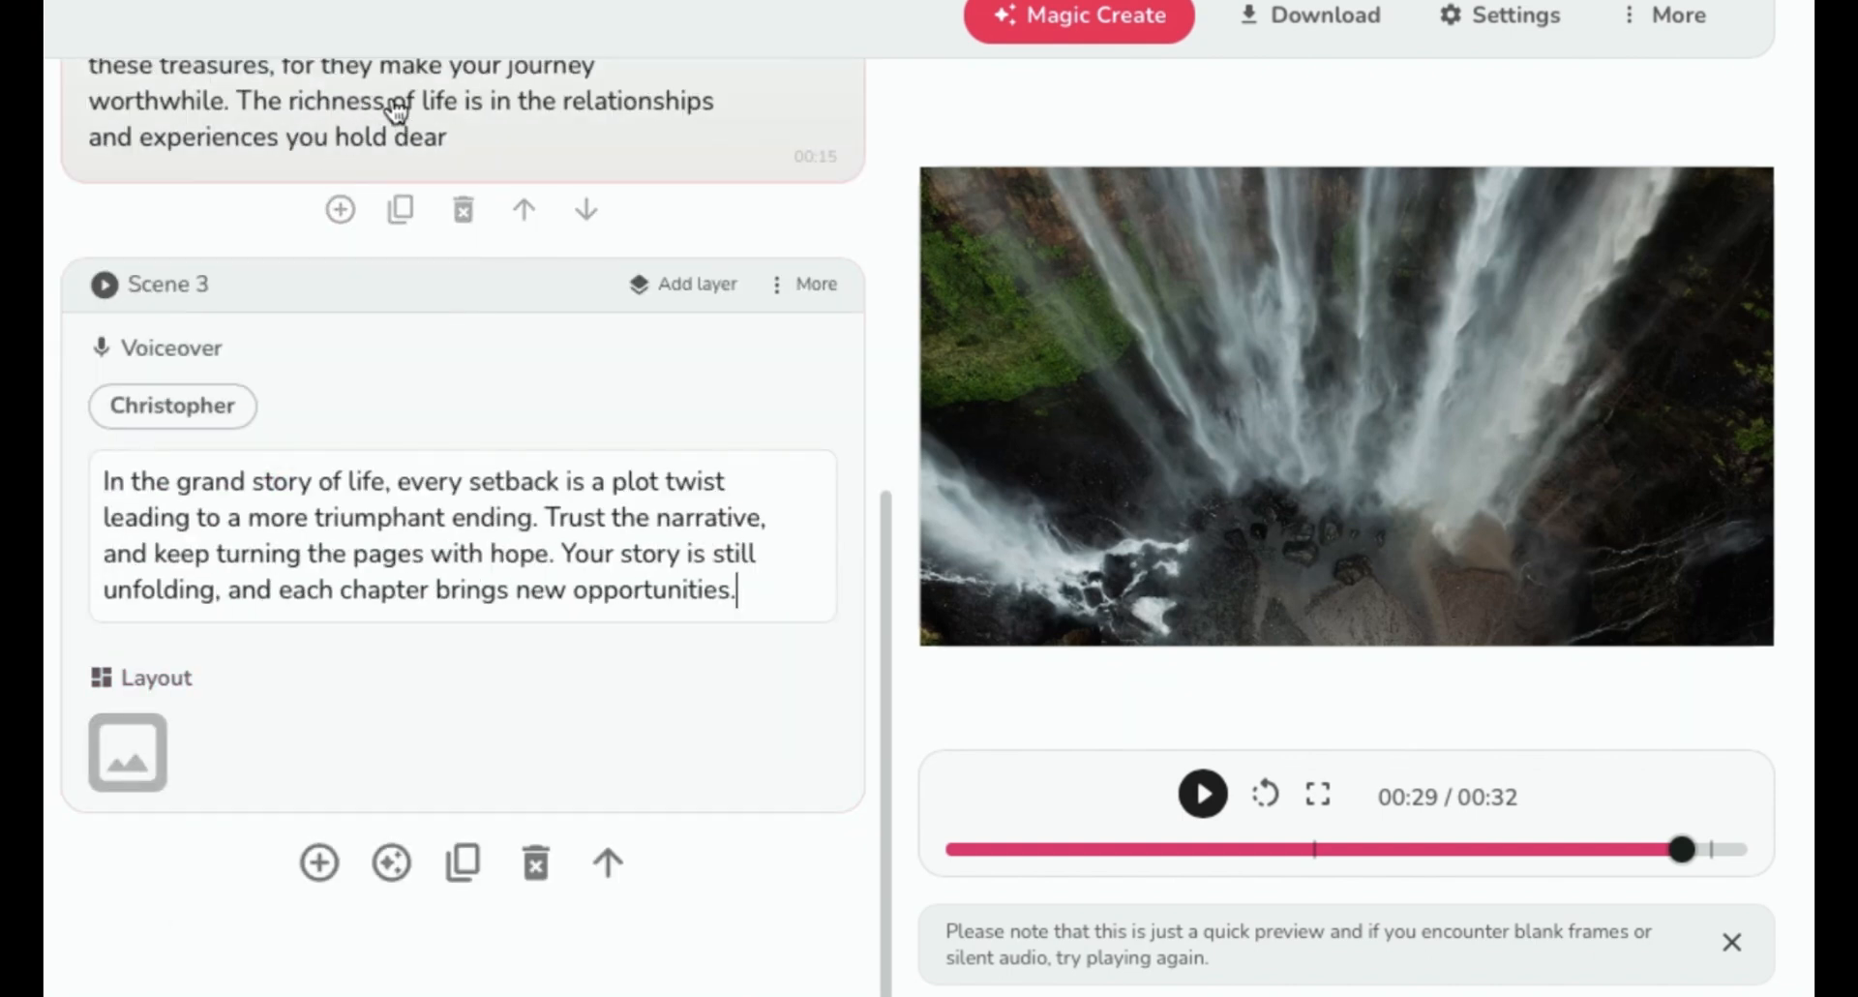
{"action": "left_click", "coordinate": [126, 753]}
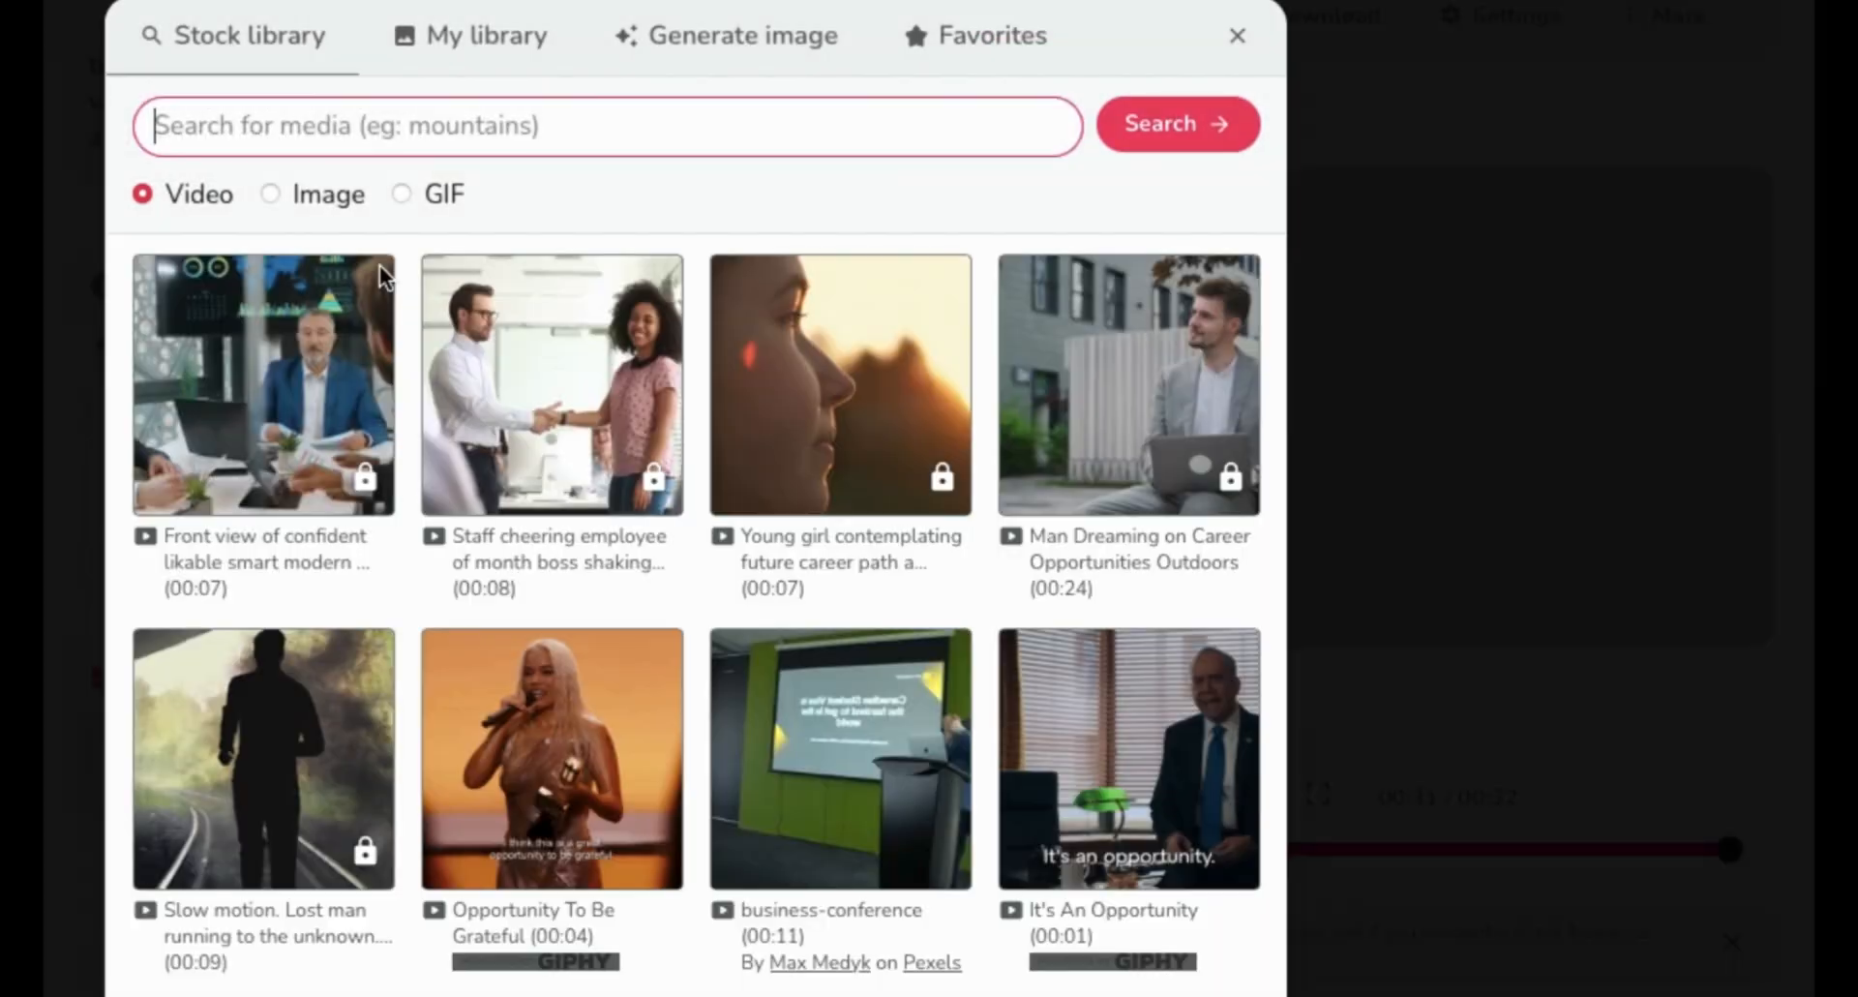
Give the new scenes 'scenic' stock backgrounds, growing the video to six scenes.
{"action": "type", "text": "scenic"}
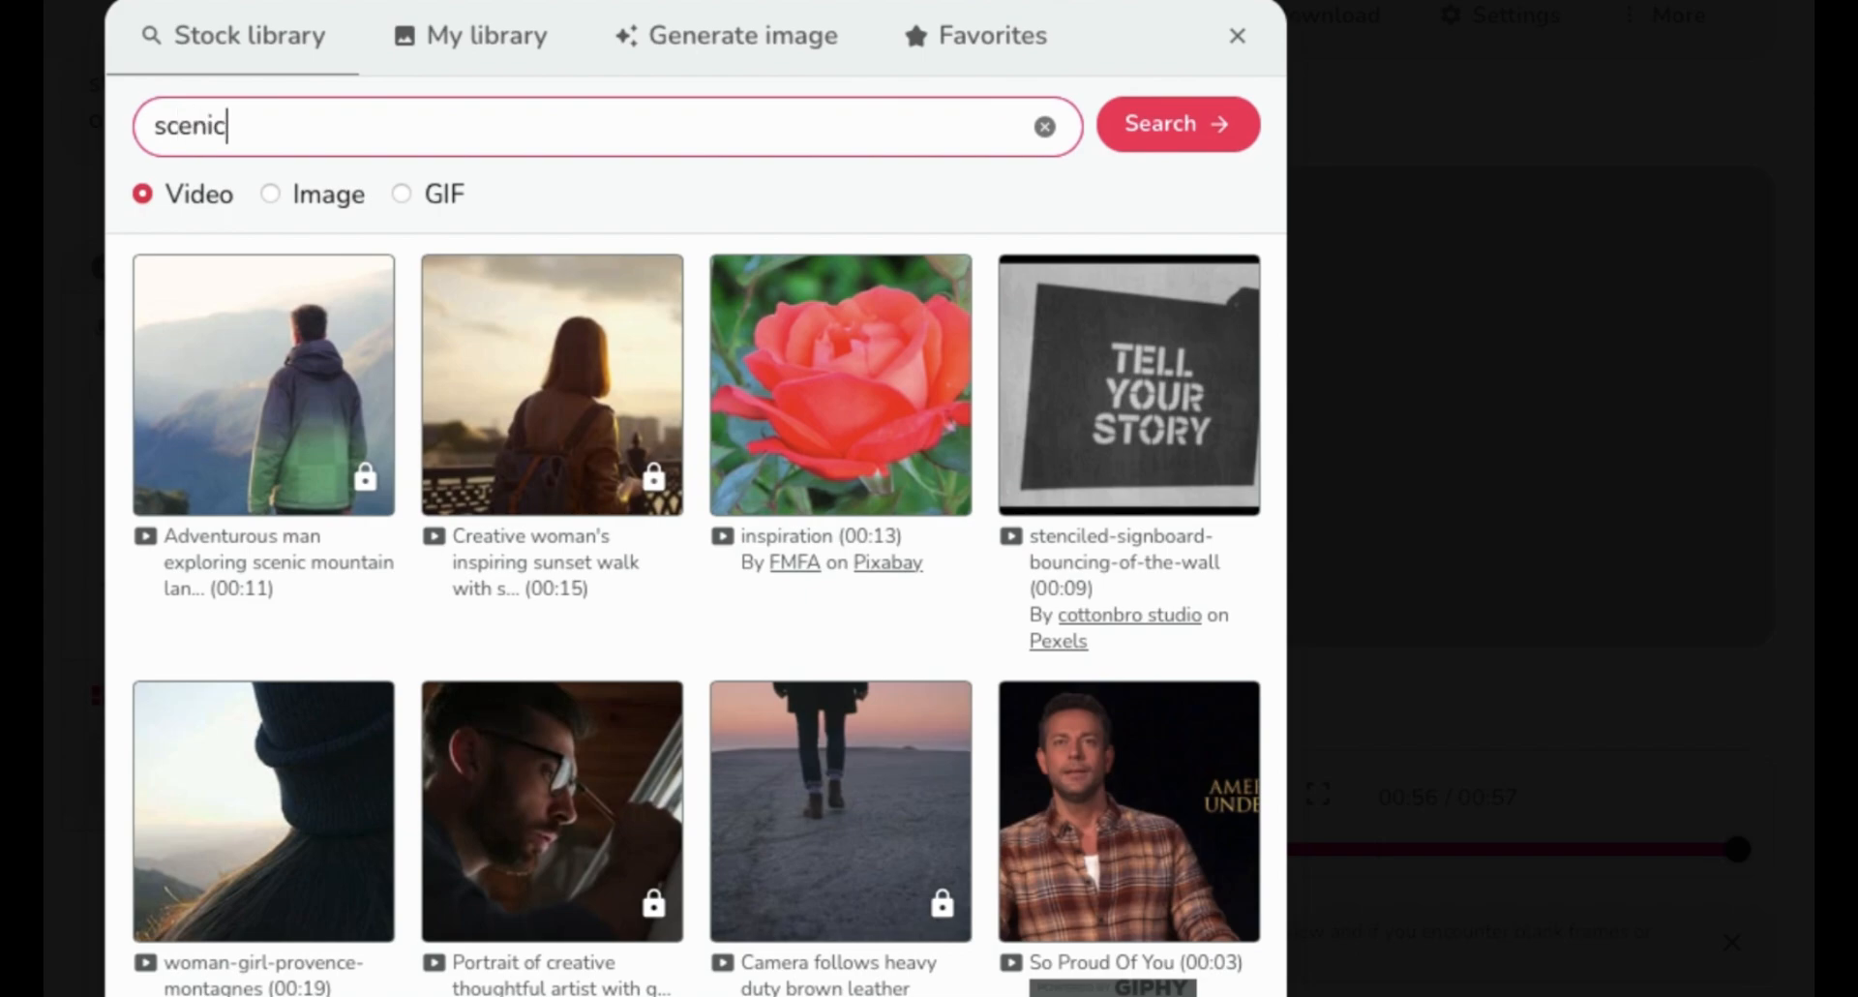
{"action": "left_click", "coordinate": [1237, 35]}
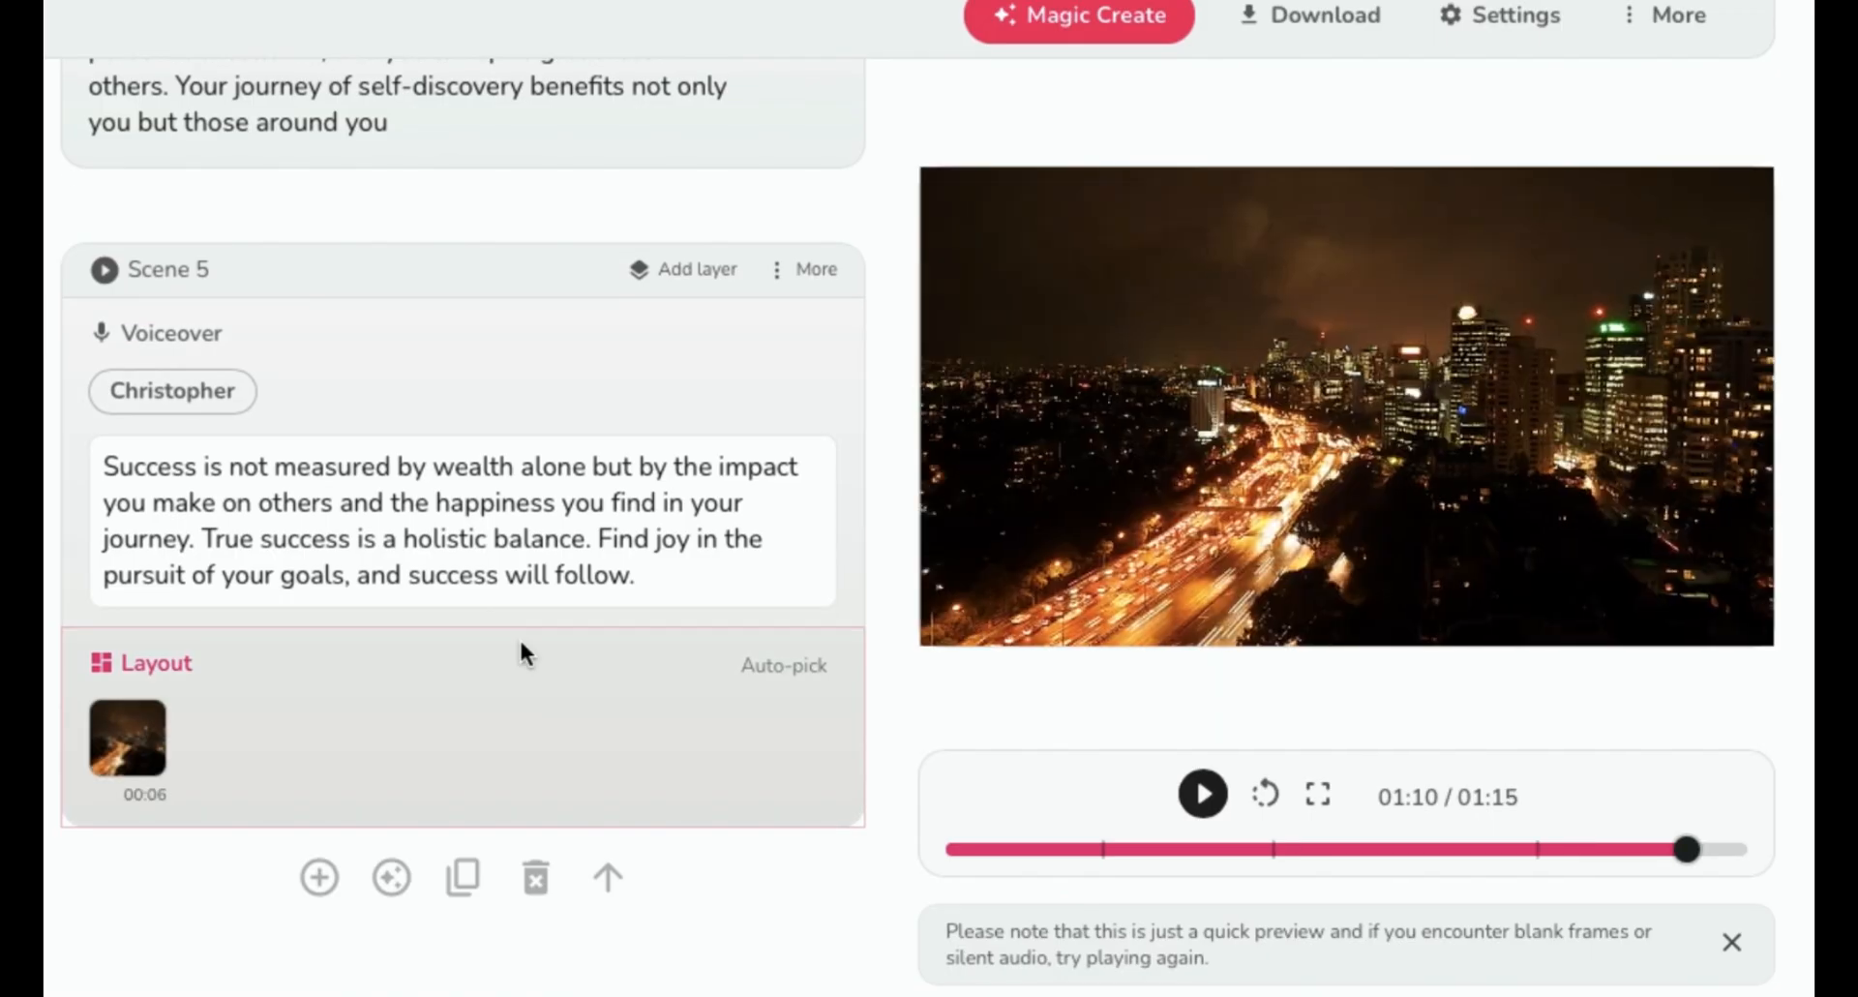
{"action": "left_click", "coordinate": [320, 877]}
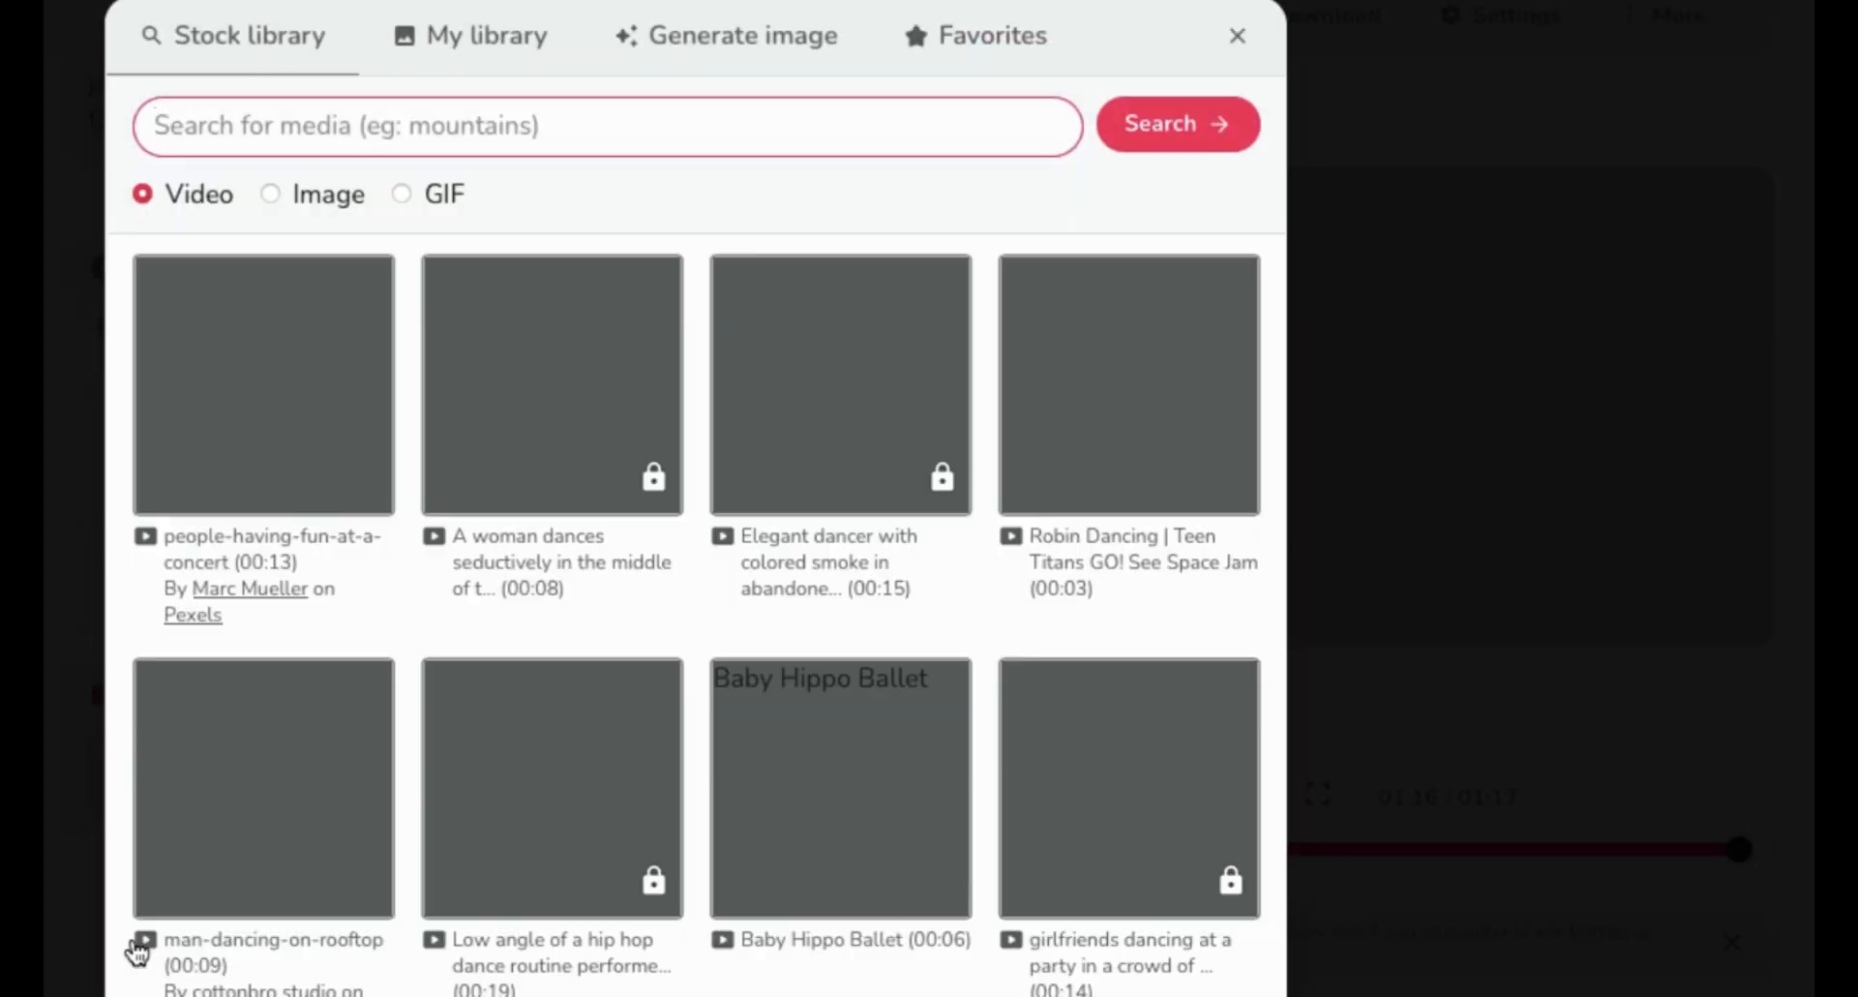
{"action": "left_click", "coordinate": [1237, 35]}
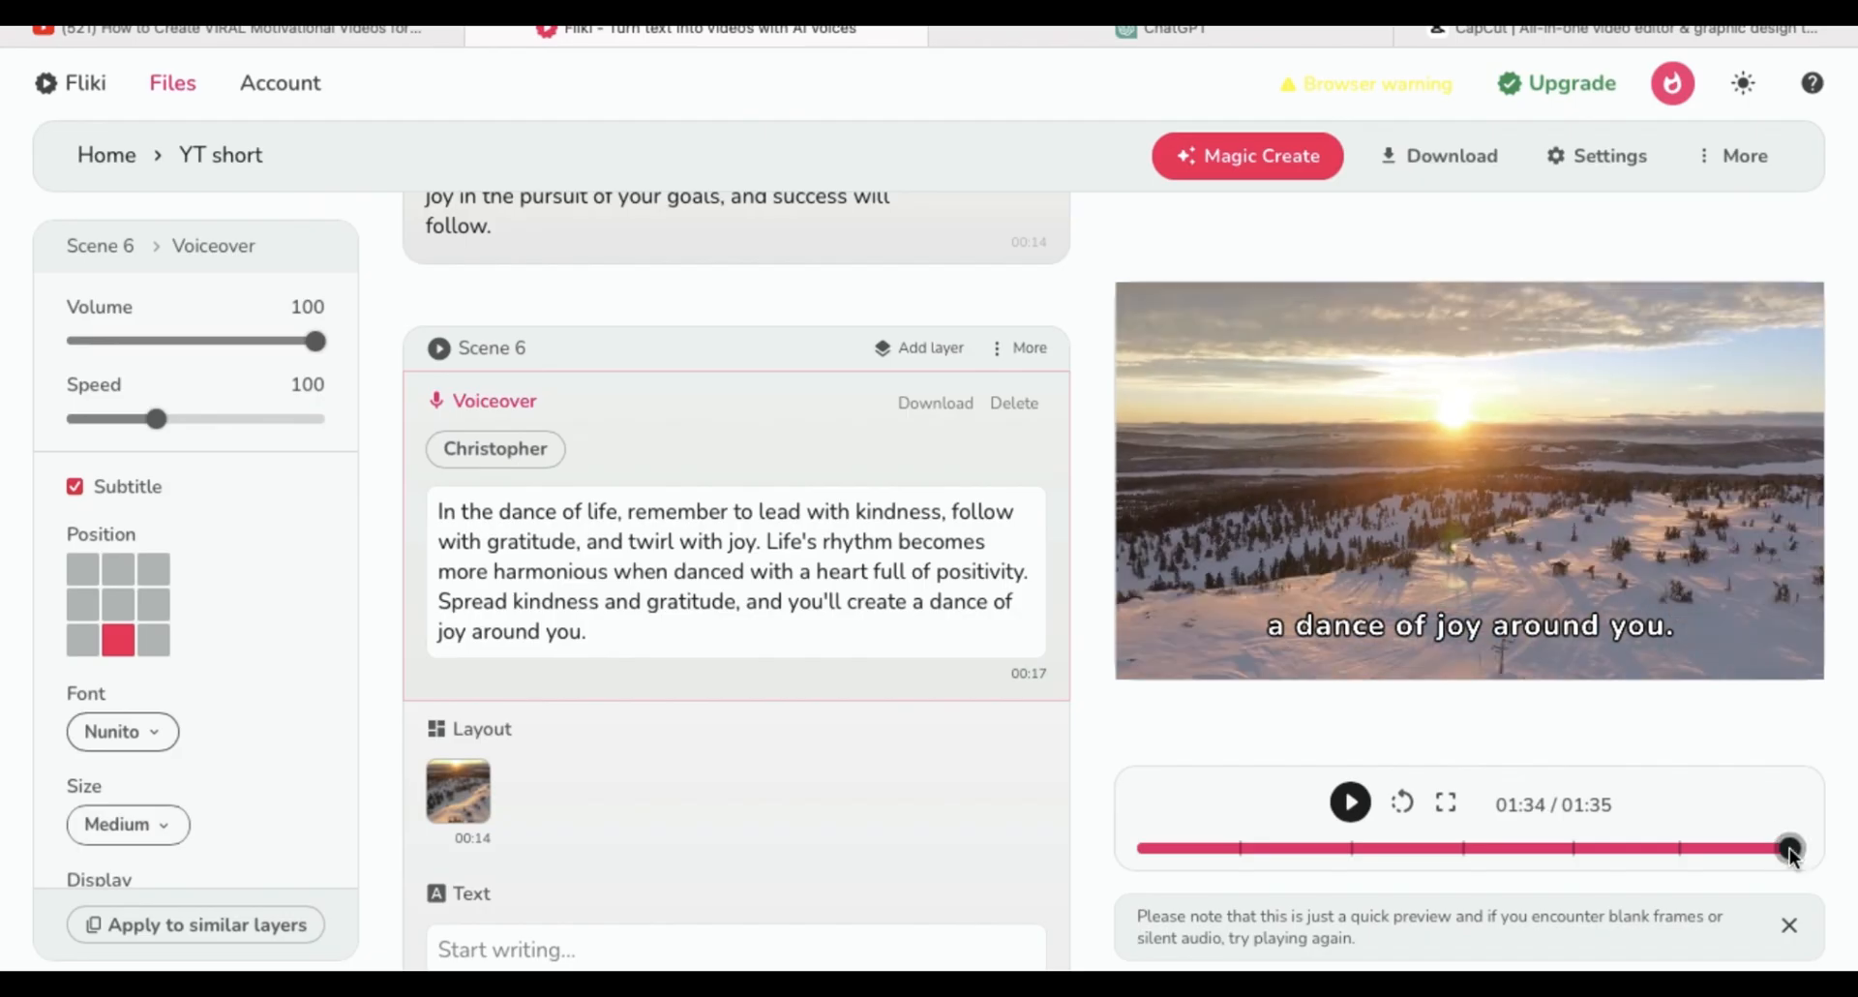
Switch off the voiceover subtitles for Scenes 1 and 2.
{"action": "scroll", "scroll_direction": "up", "scroll_amount": 3}
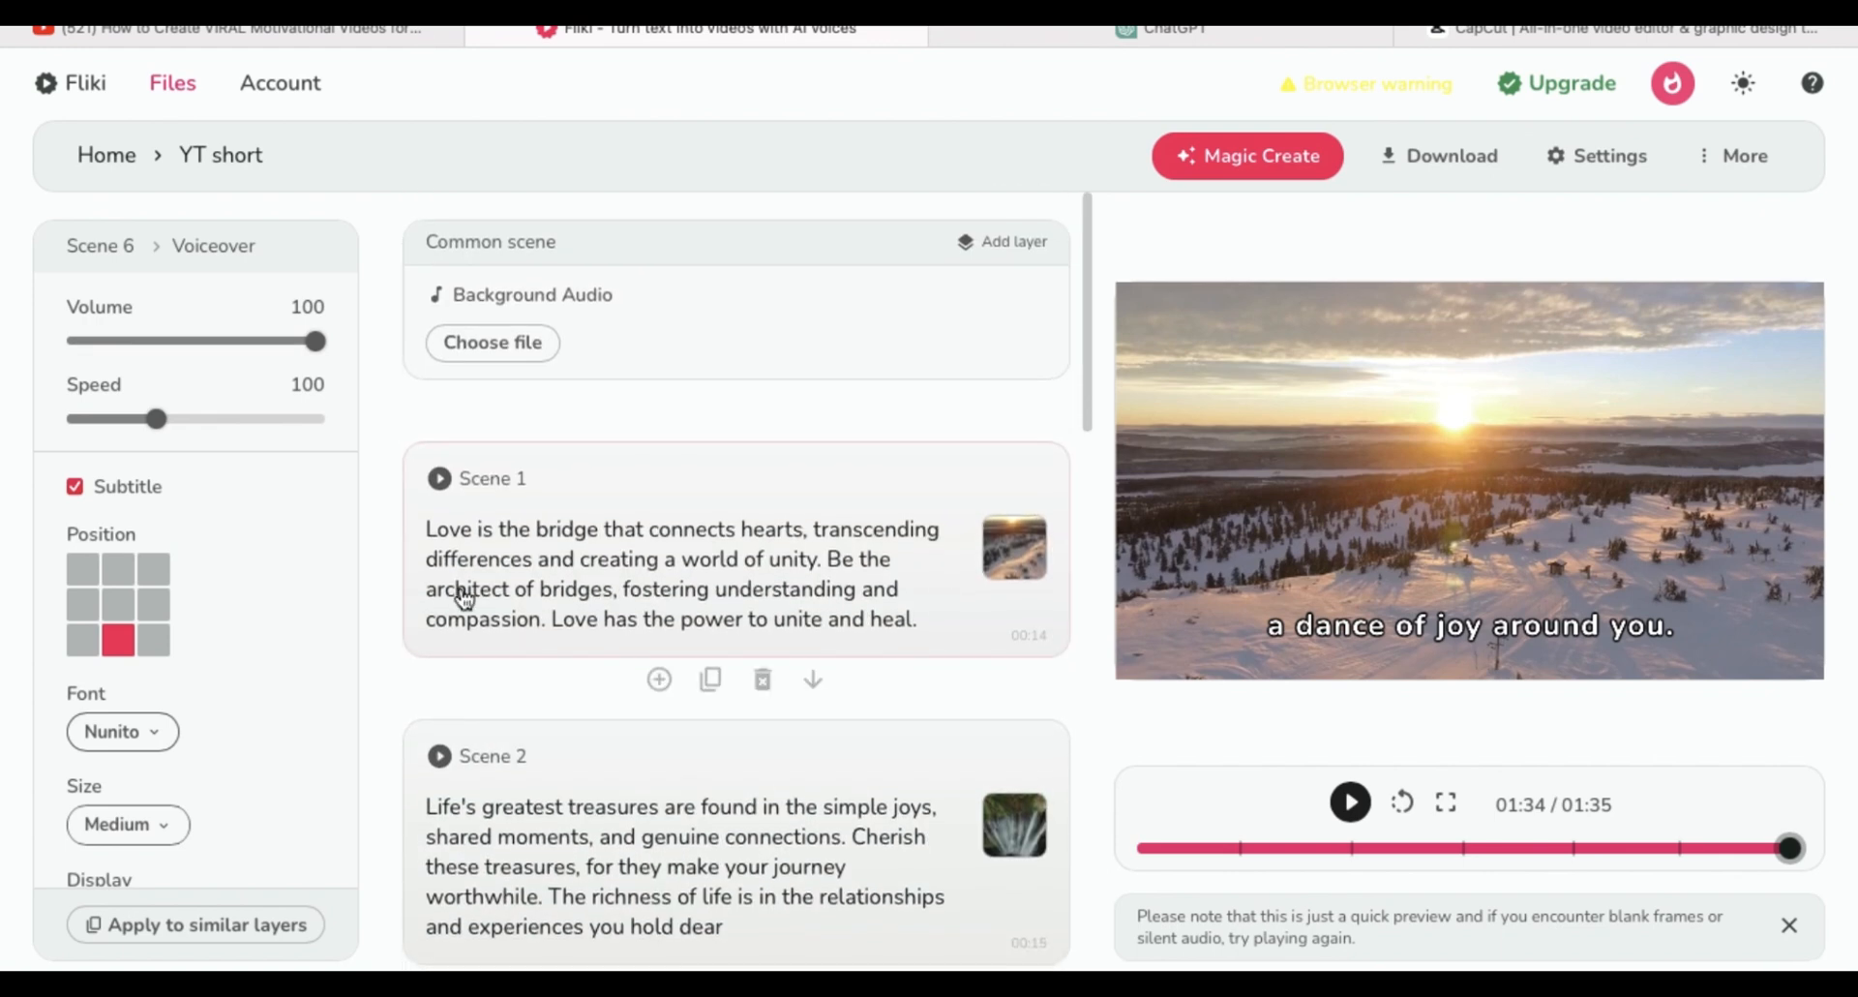
{"action": "left_click", "coordinate": [490, 479]}
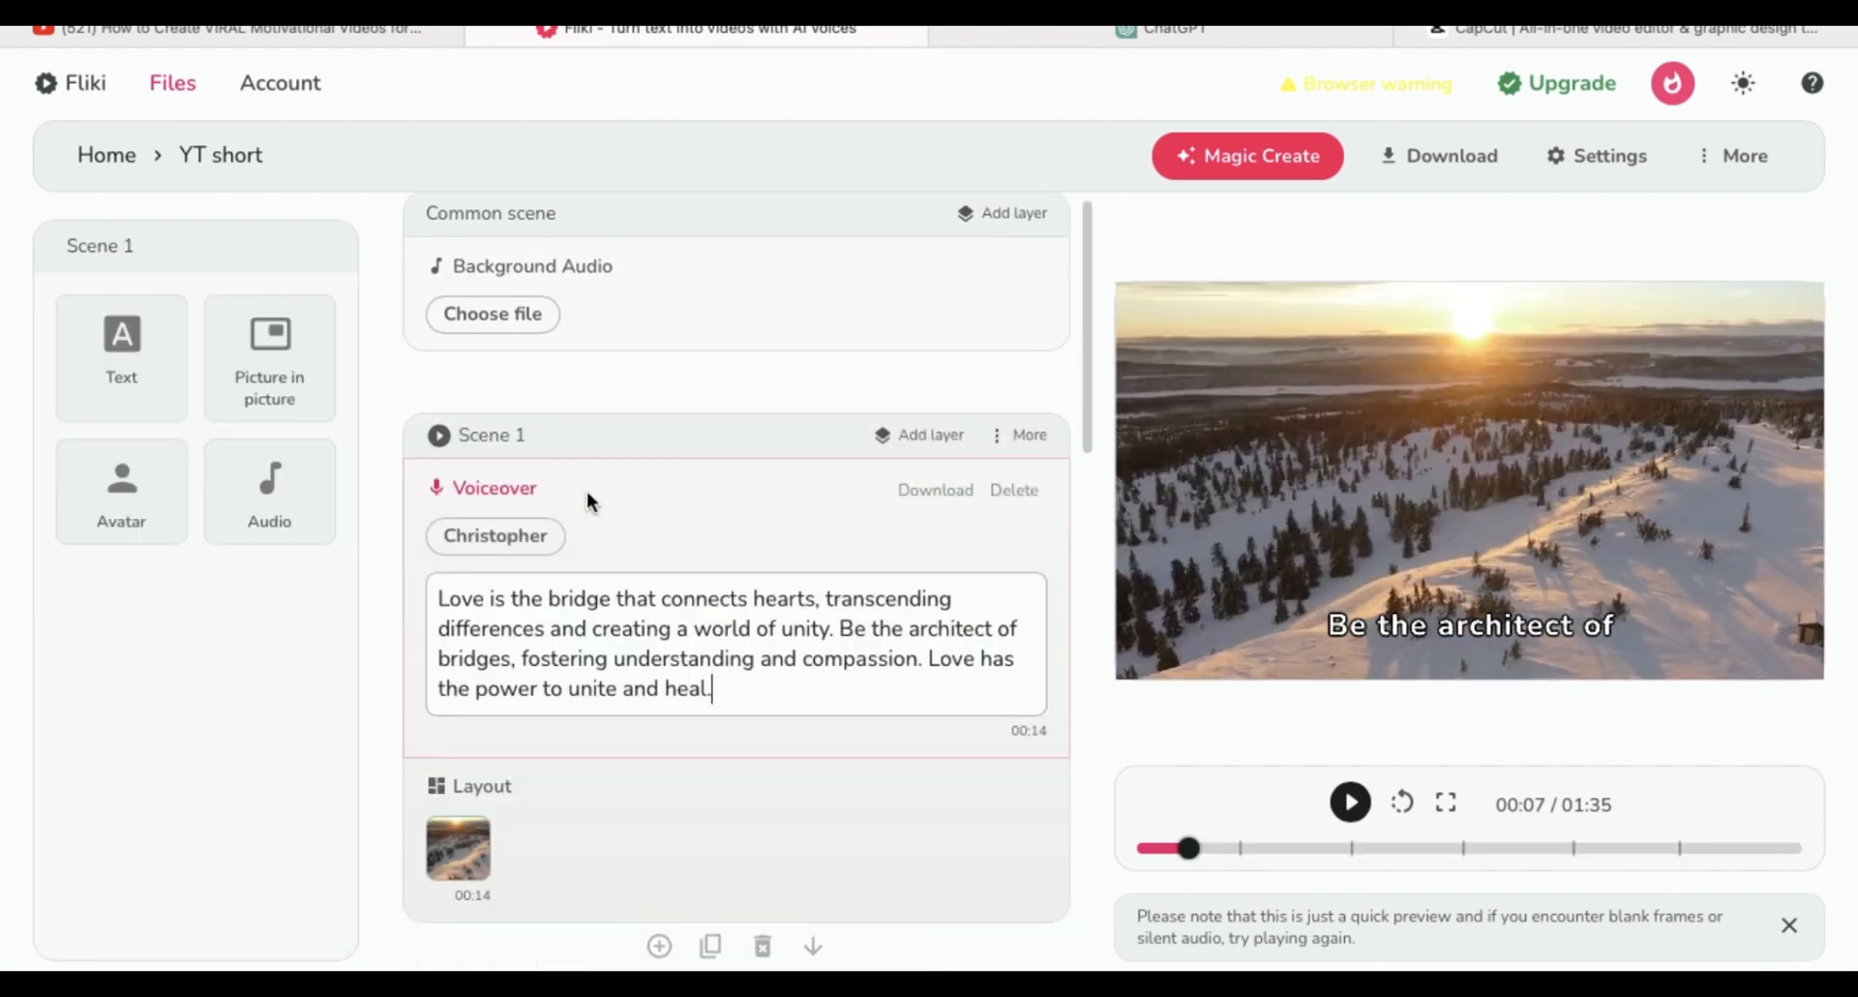
{"action": "mouse_move", "coordinate": [120, 356]}
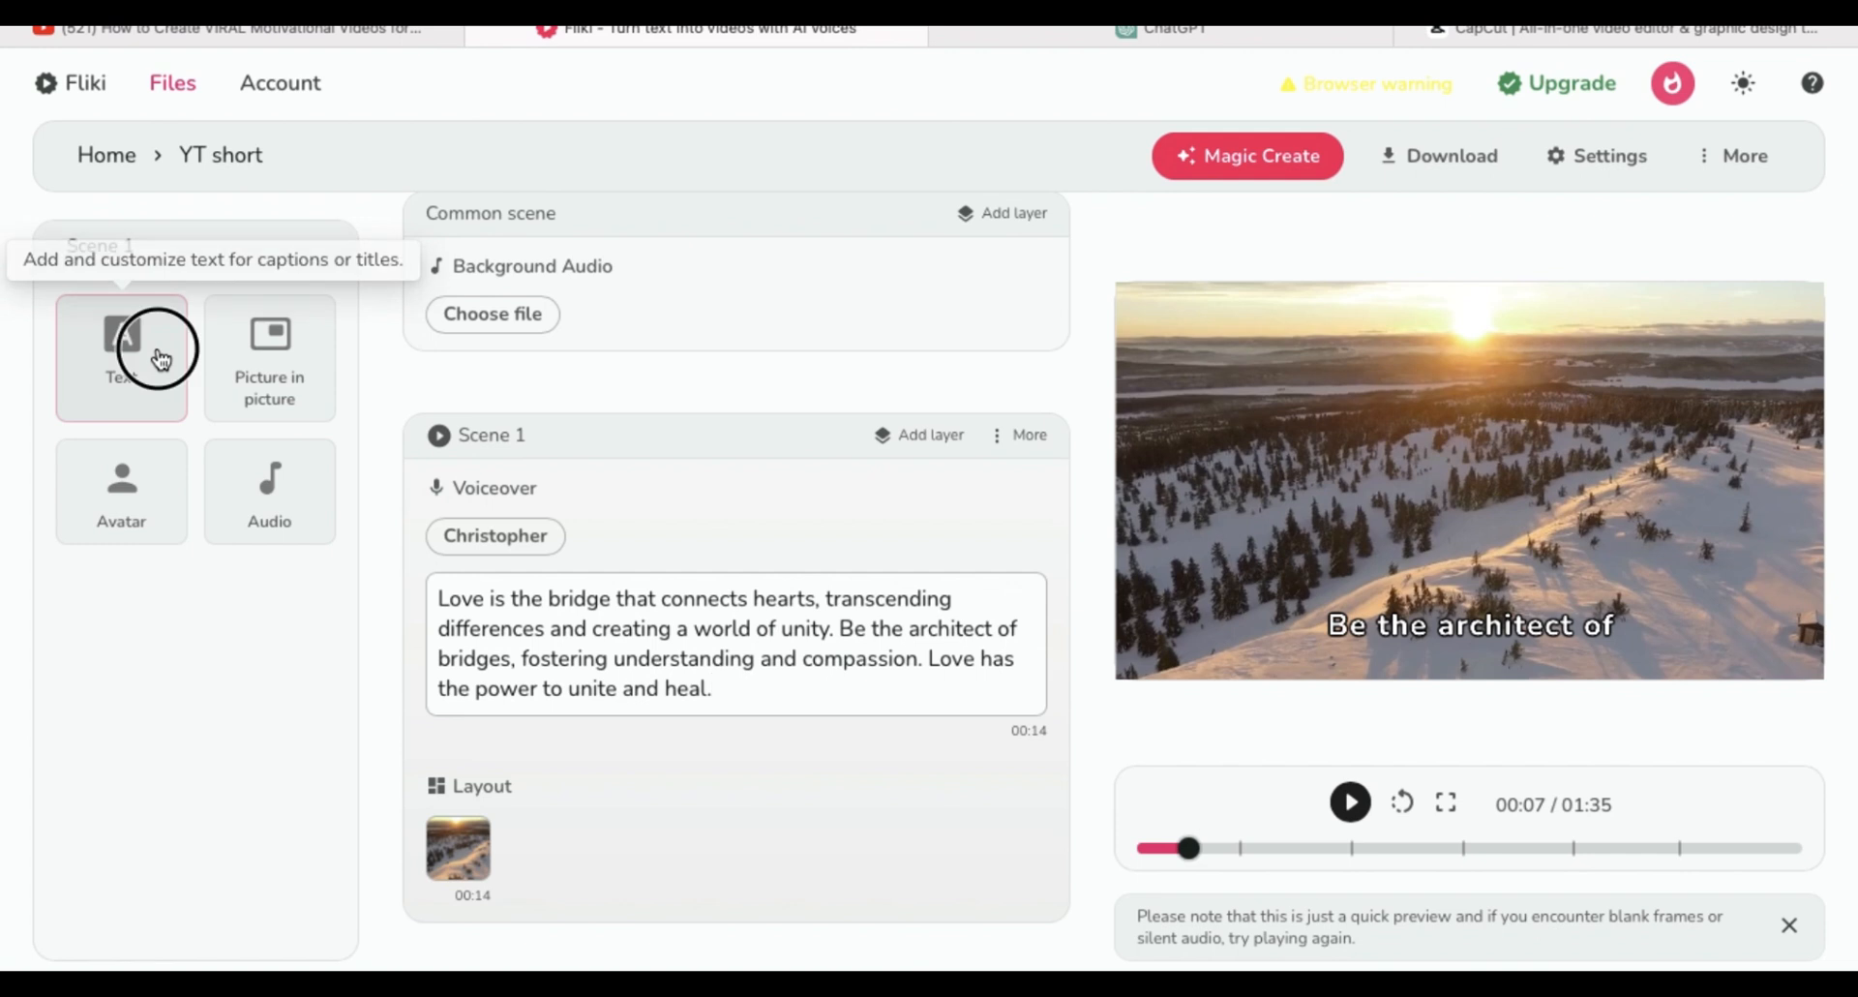
{"action": "left_click", "coordinate": [120, 359]}
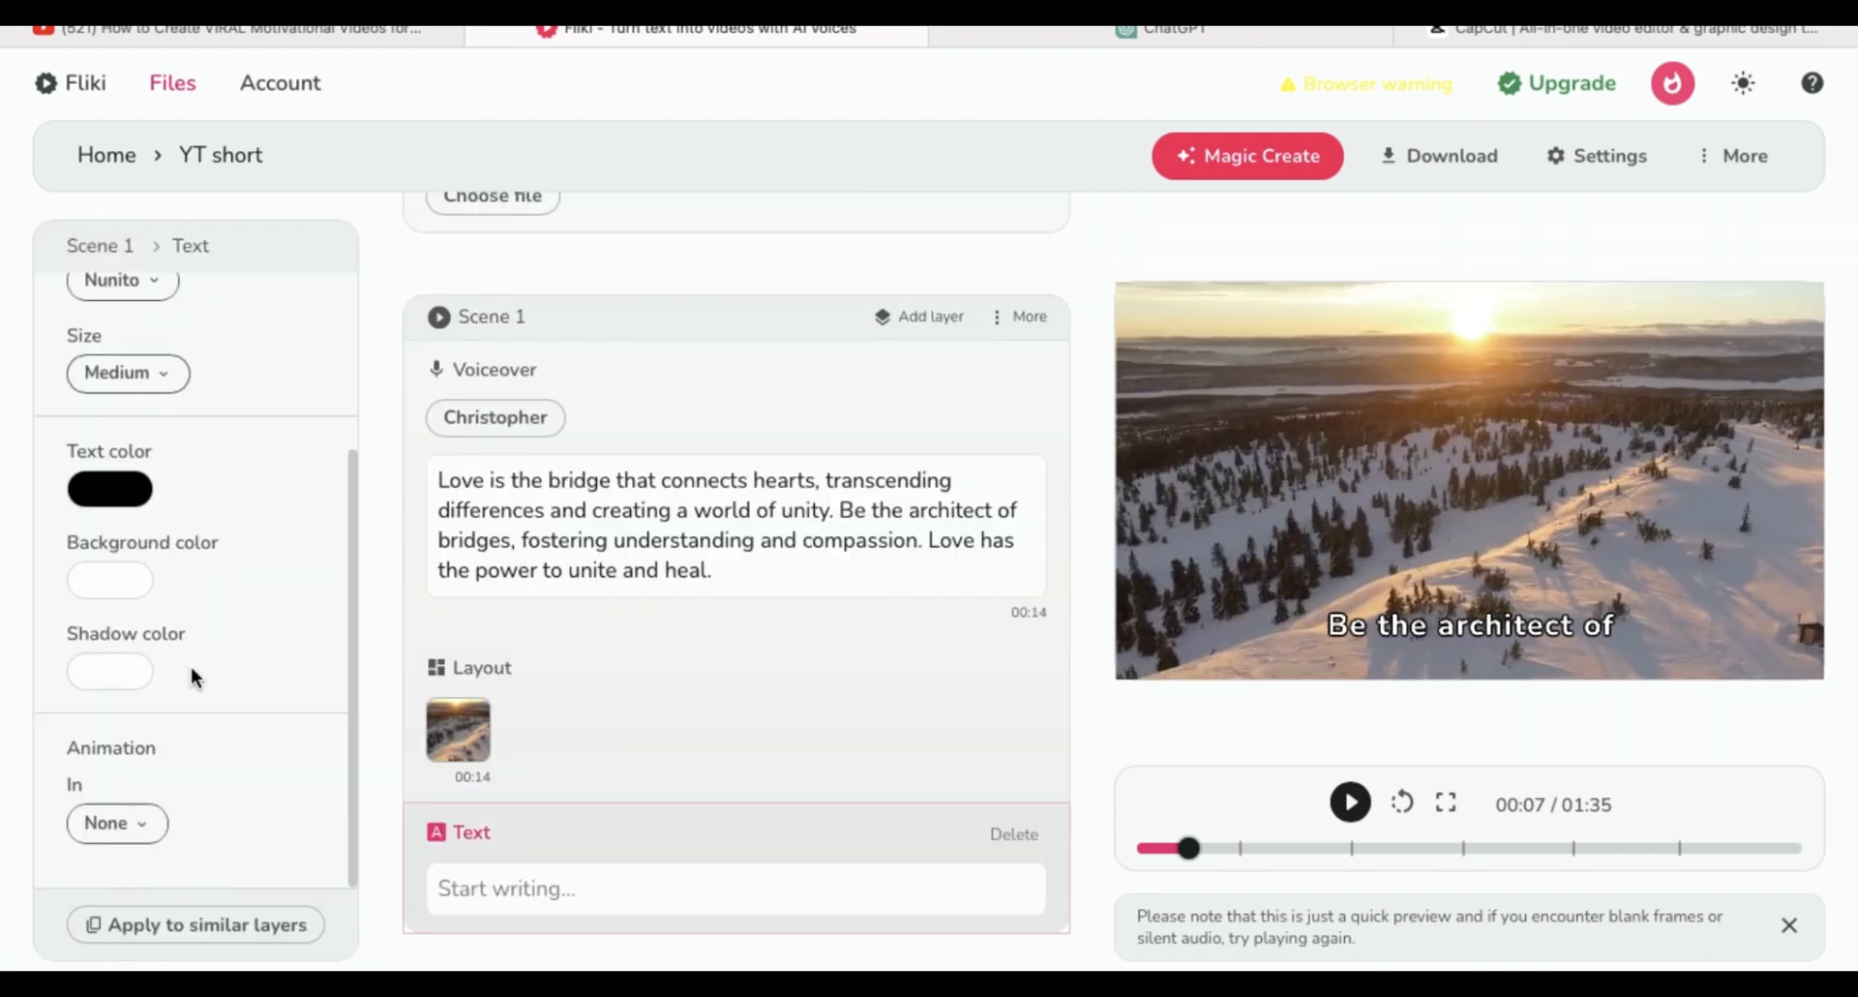
{"action": "scroll", "scroll_direction": "up", "scroll_amount": 3}
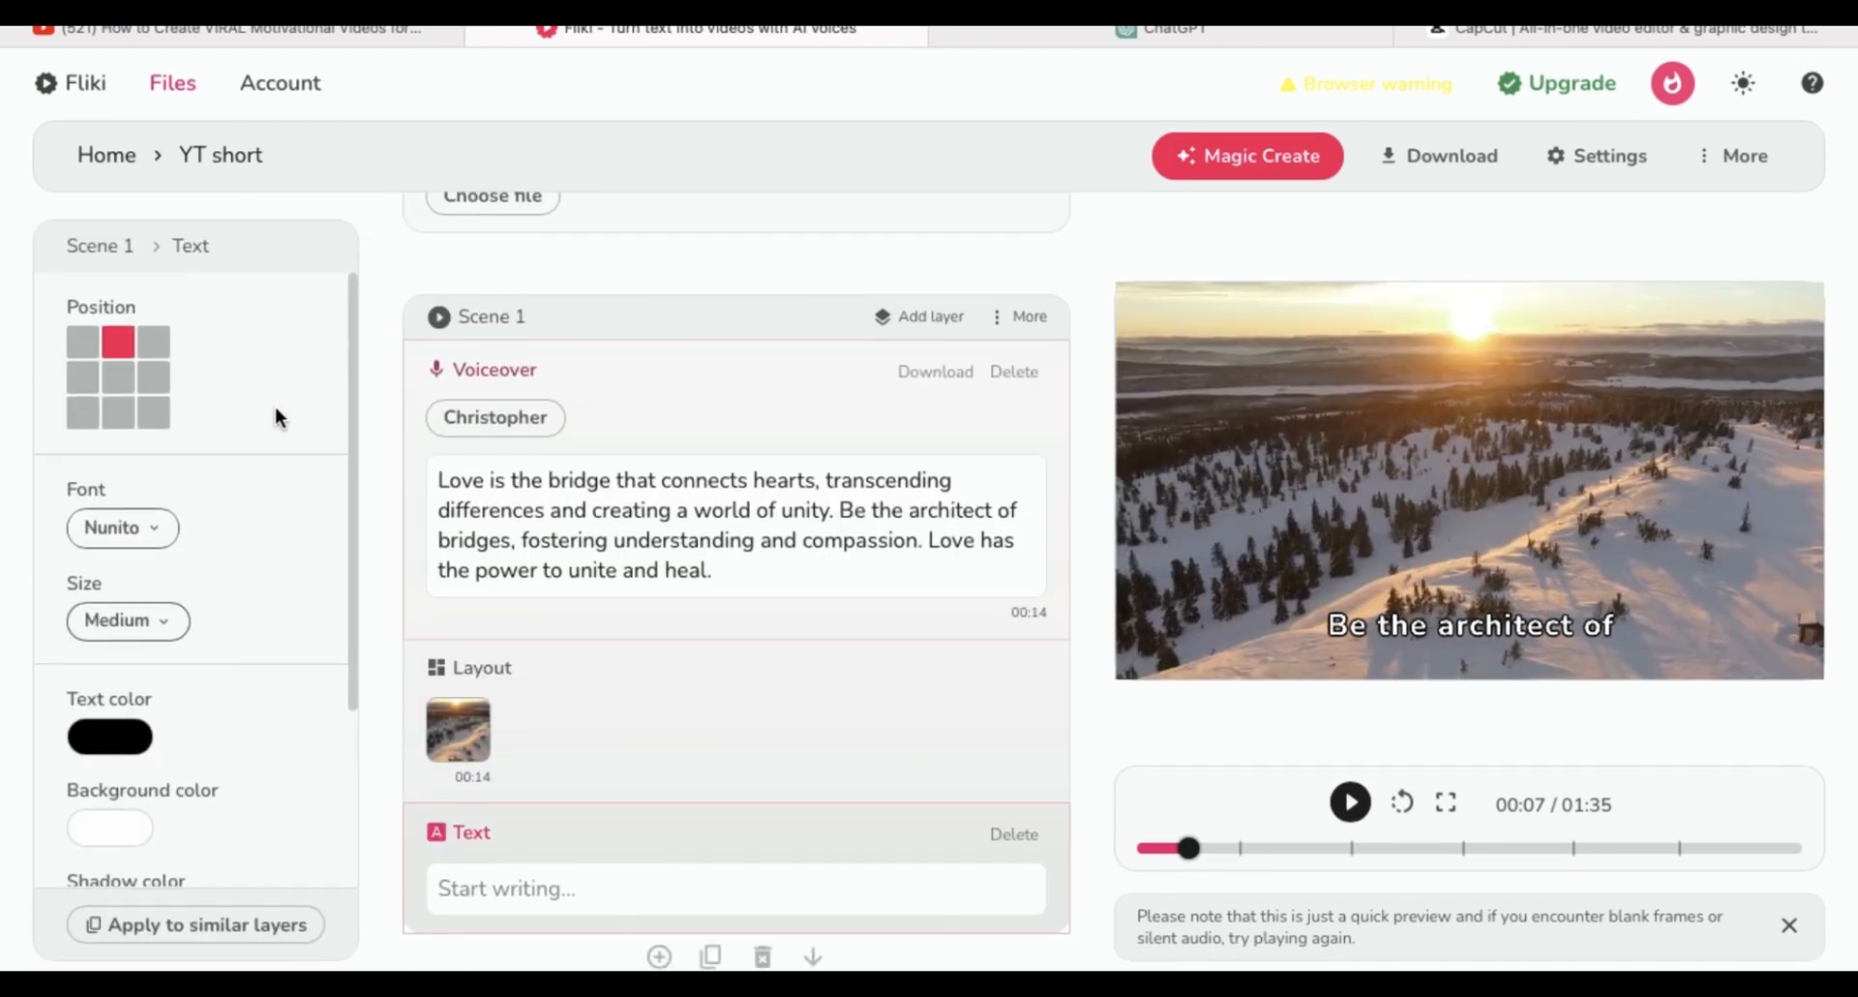
{"action": "left_click", "coordinate": [494, 367]}
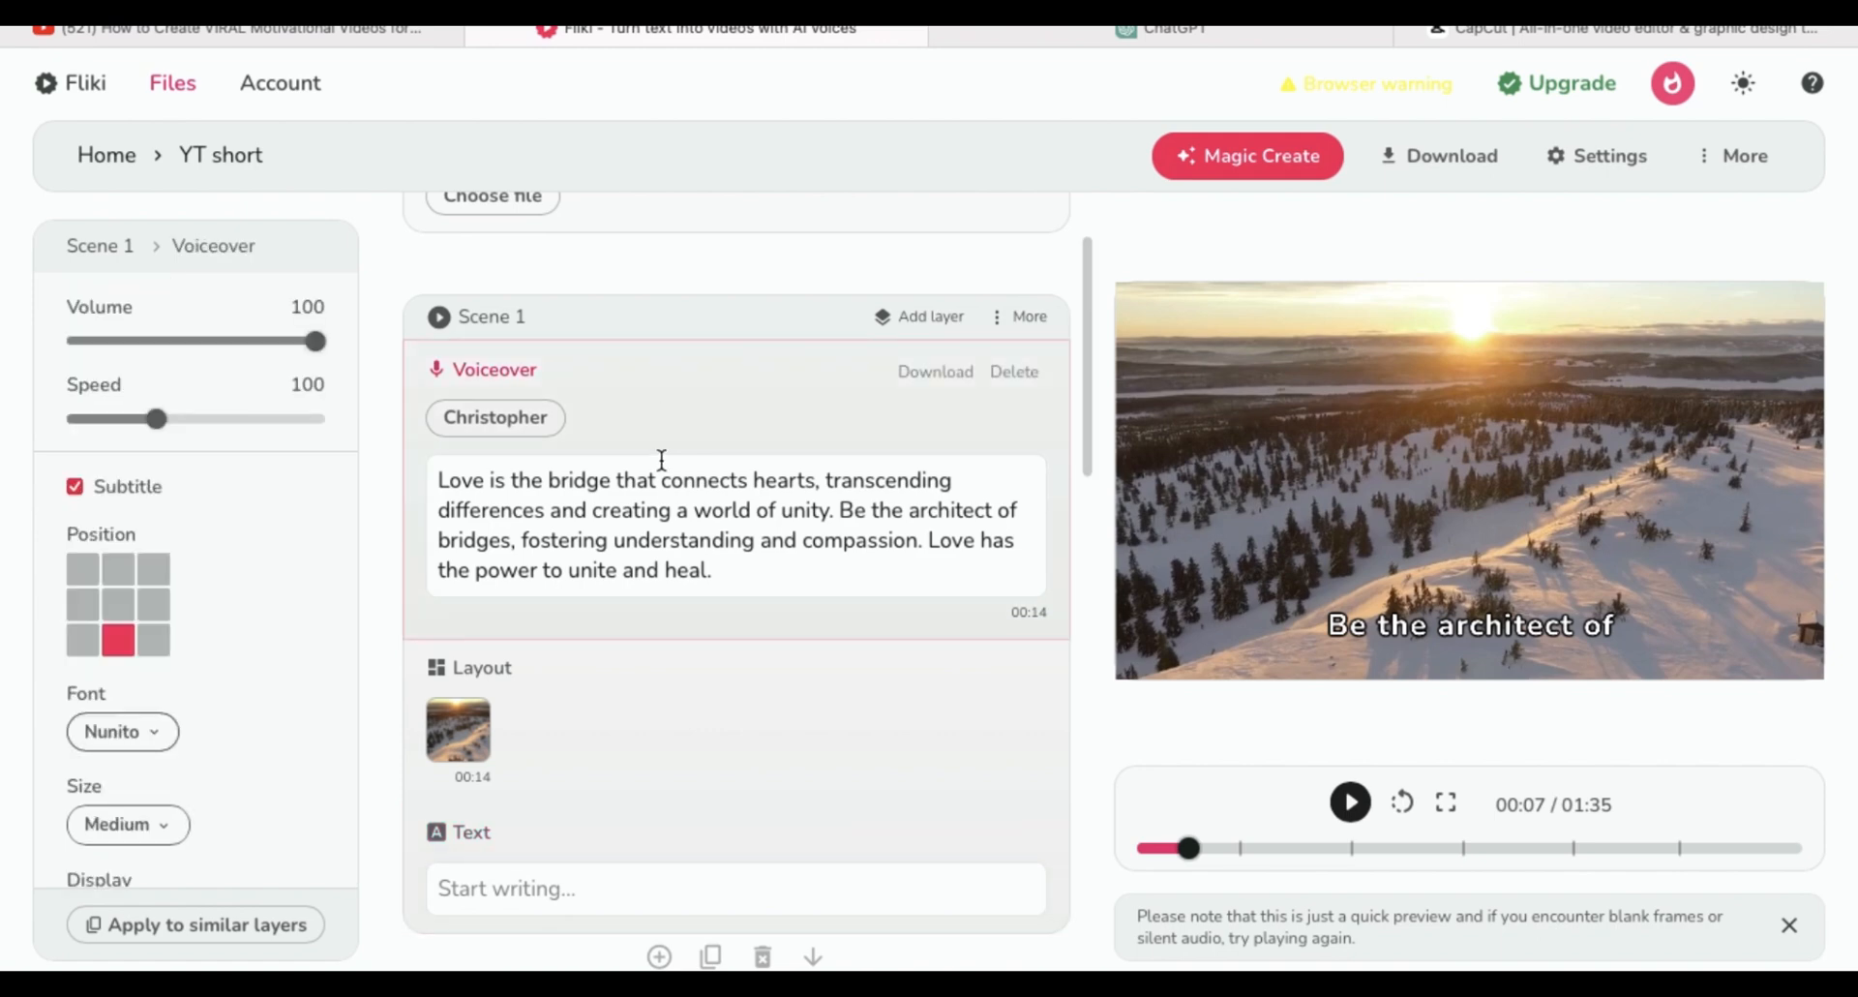
{"action": "left_click", "coordinate": [76, 486]}
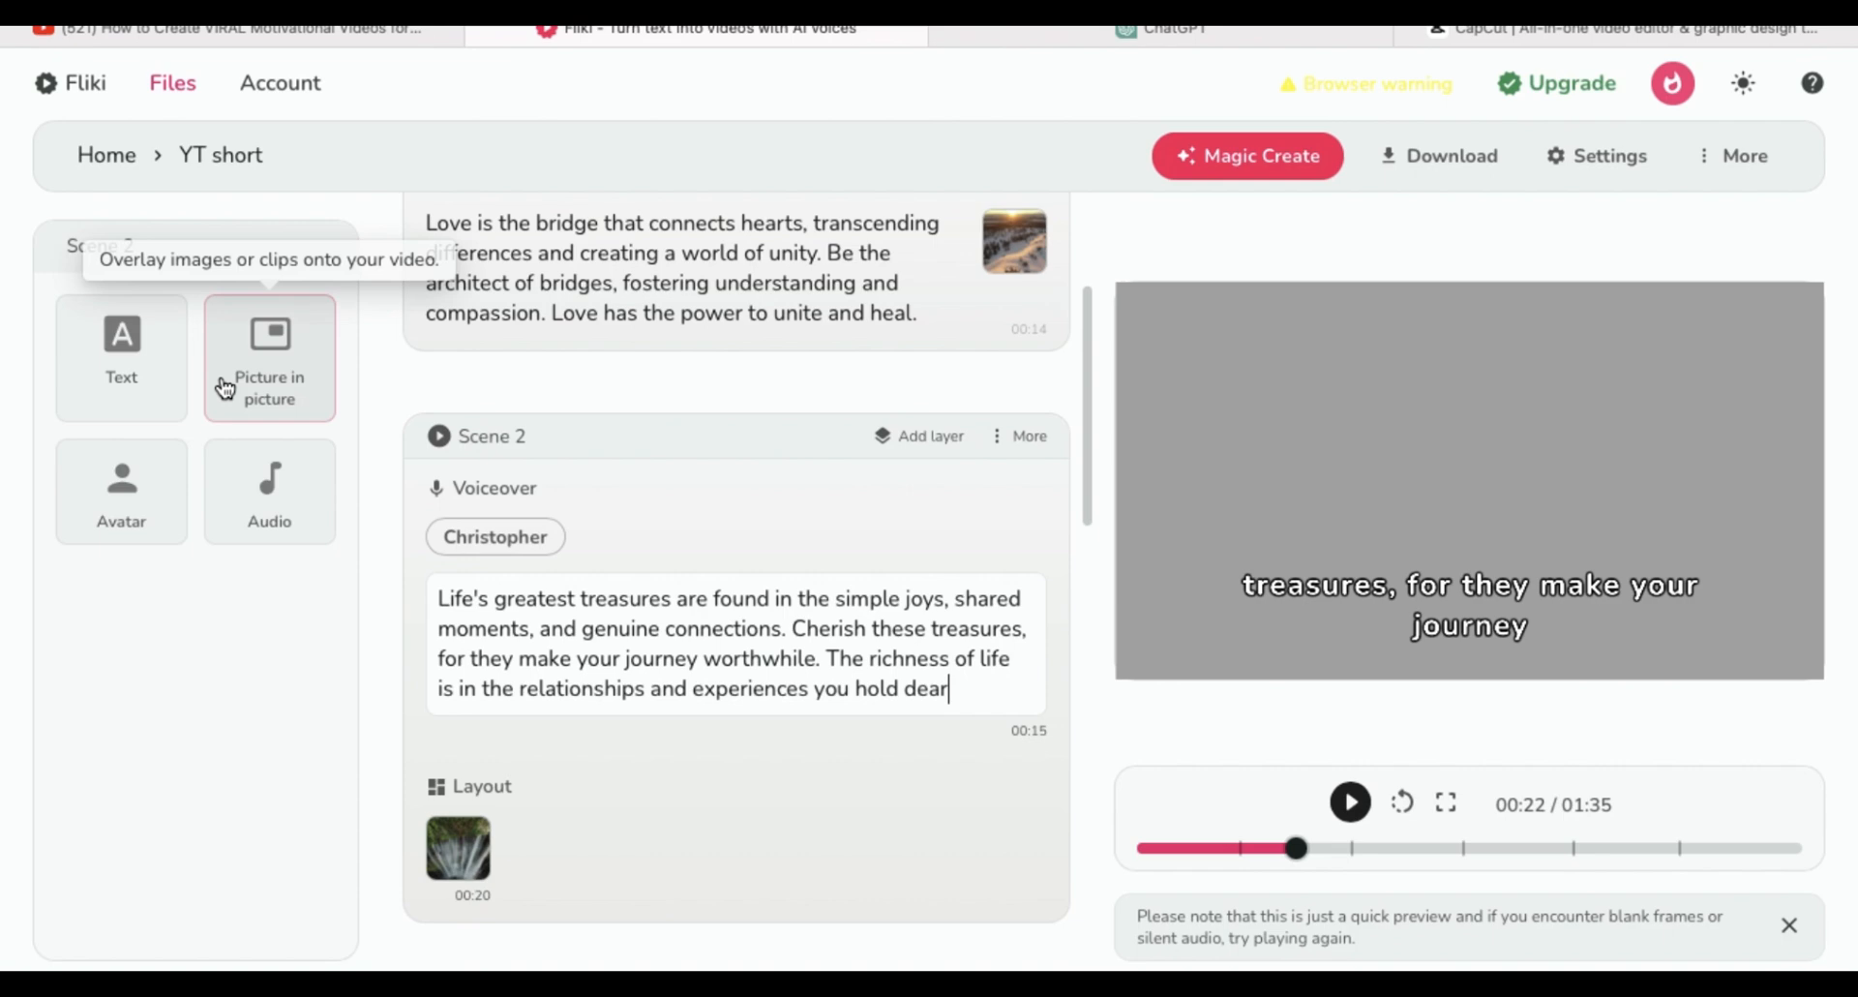
{"action": "left_click", "coordinate": [496, 488]}
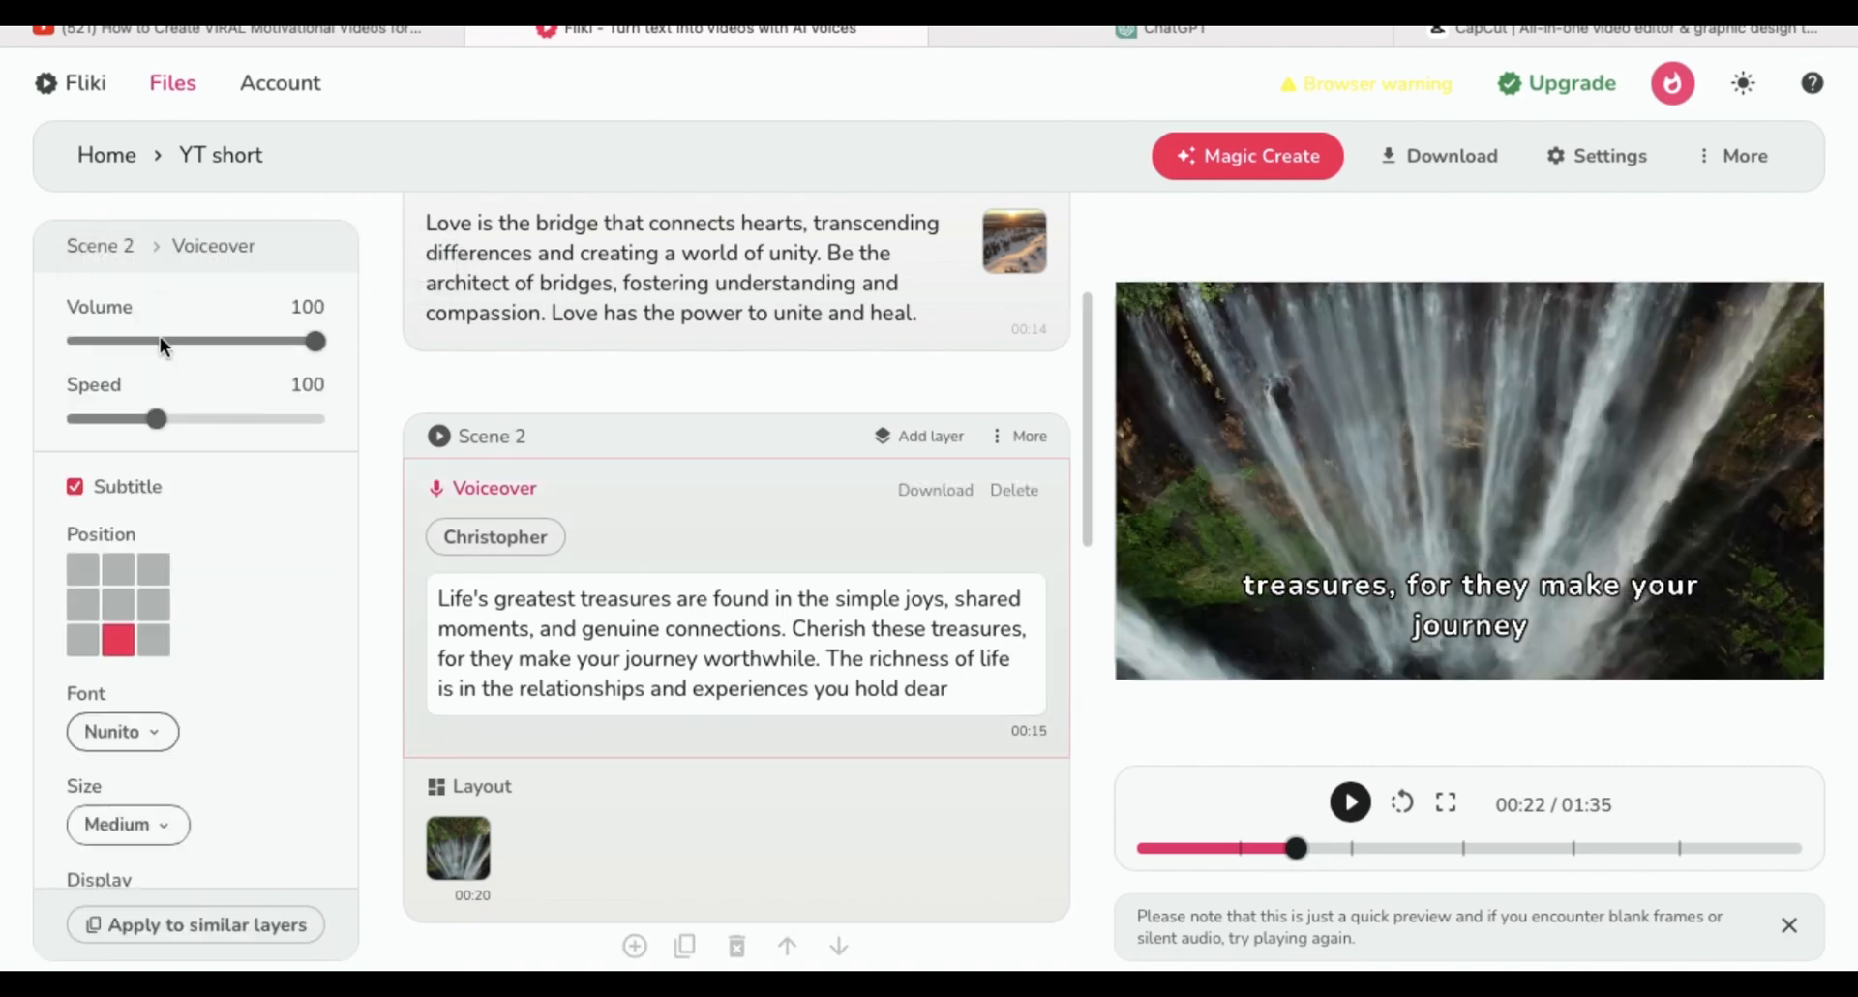
{"action": "left_click", "coordinate": [75, 486]}
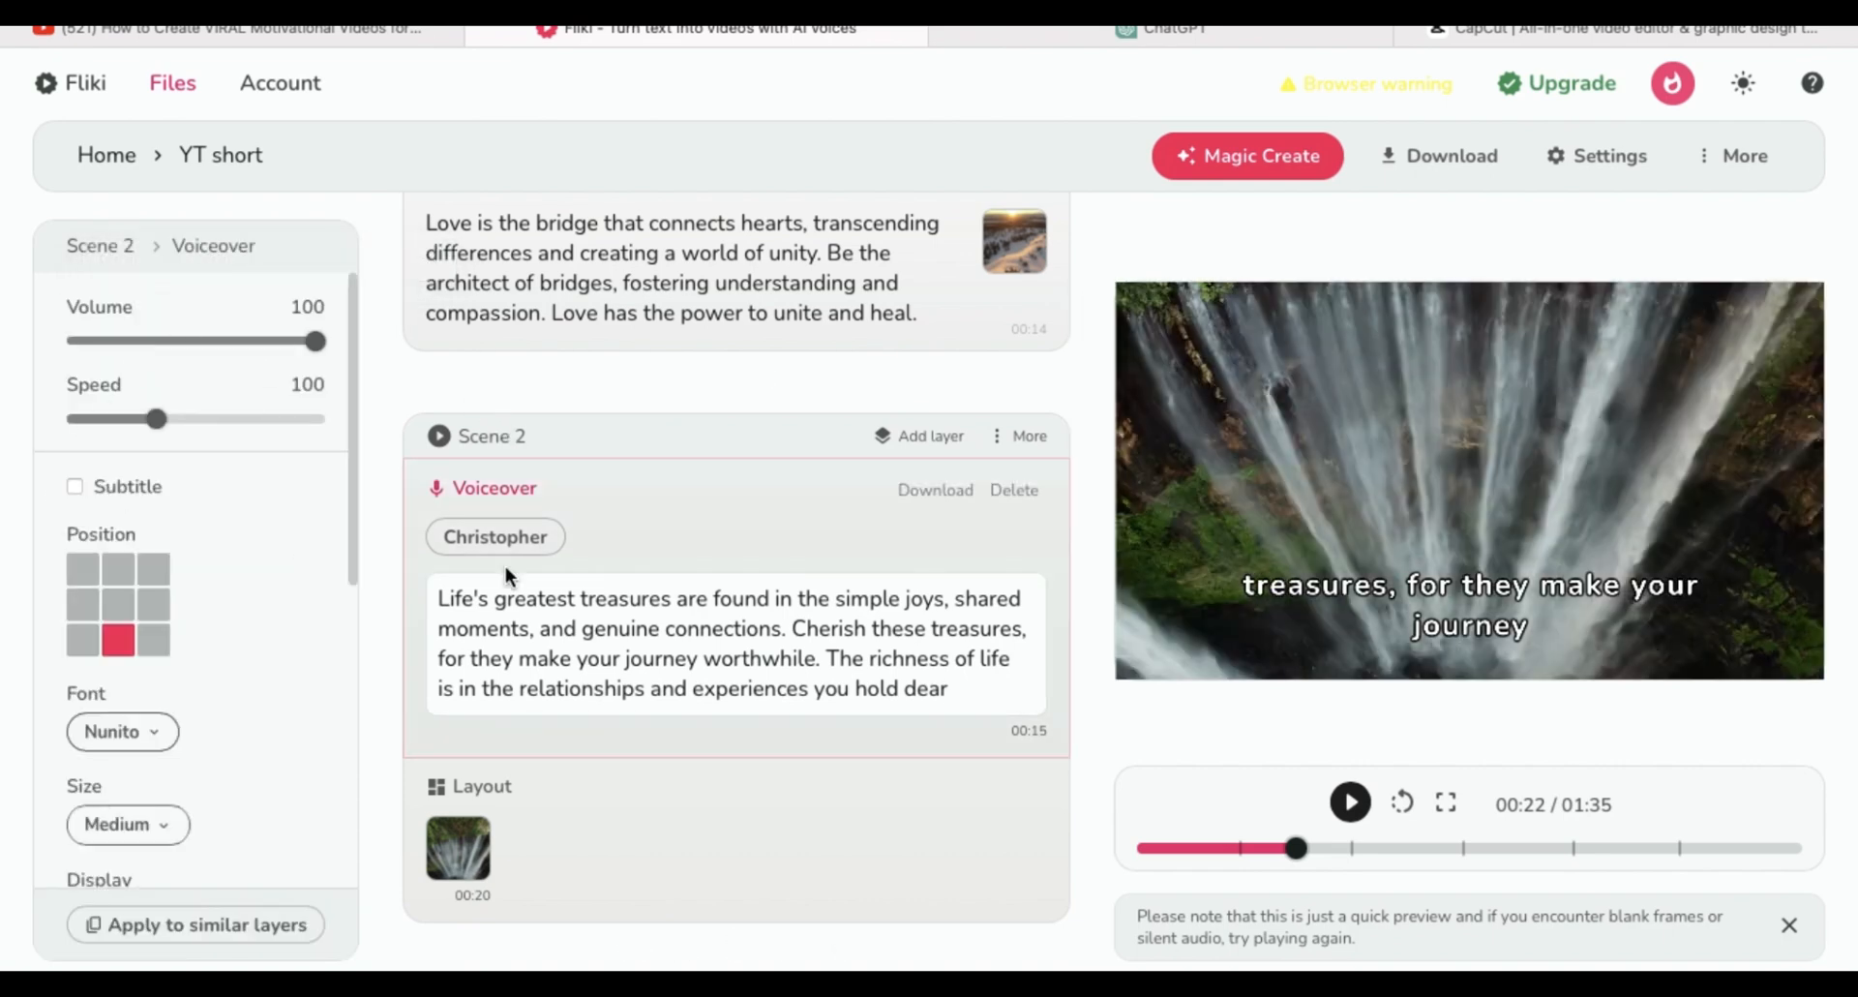
Switch off the voiceover subtitles for Scenes 3 through 6.
{"action": "scroll", "scroll_direction": "down", "scroll_amount": 3}
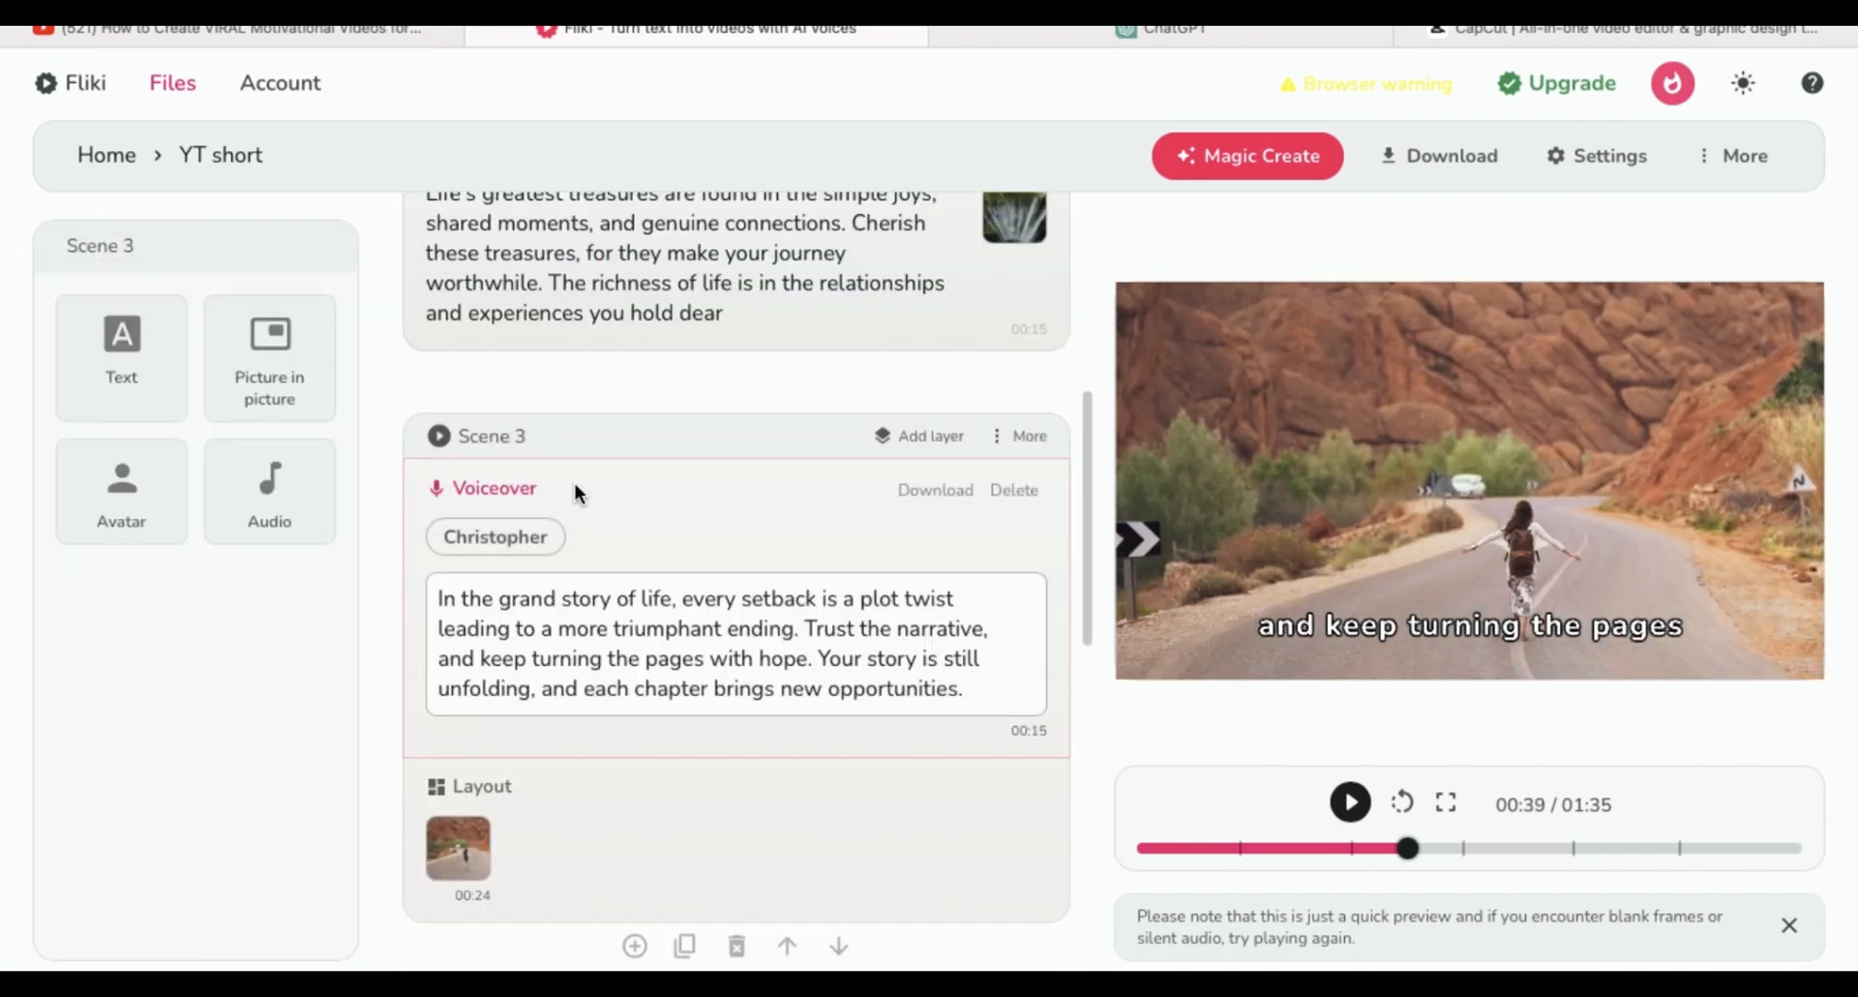
{"action": "left_click", "coordinate": [482, 487]}
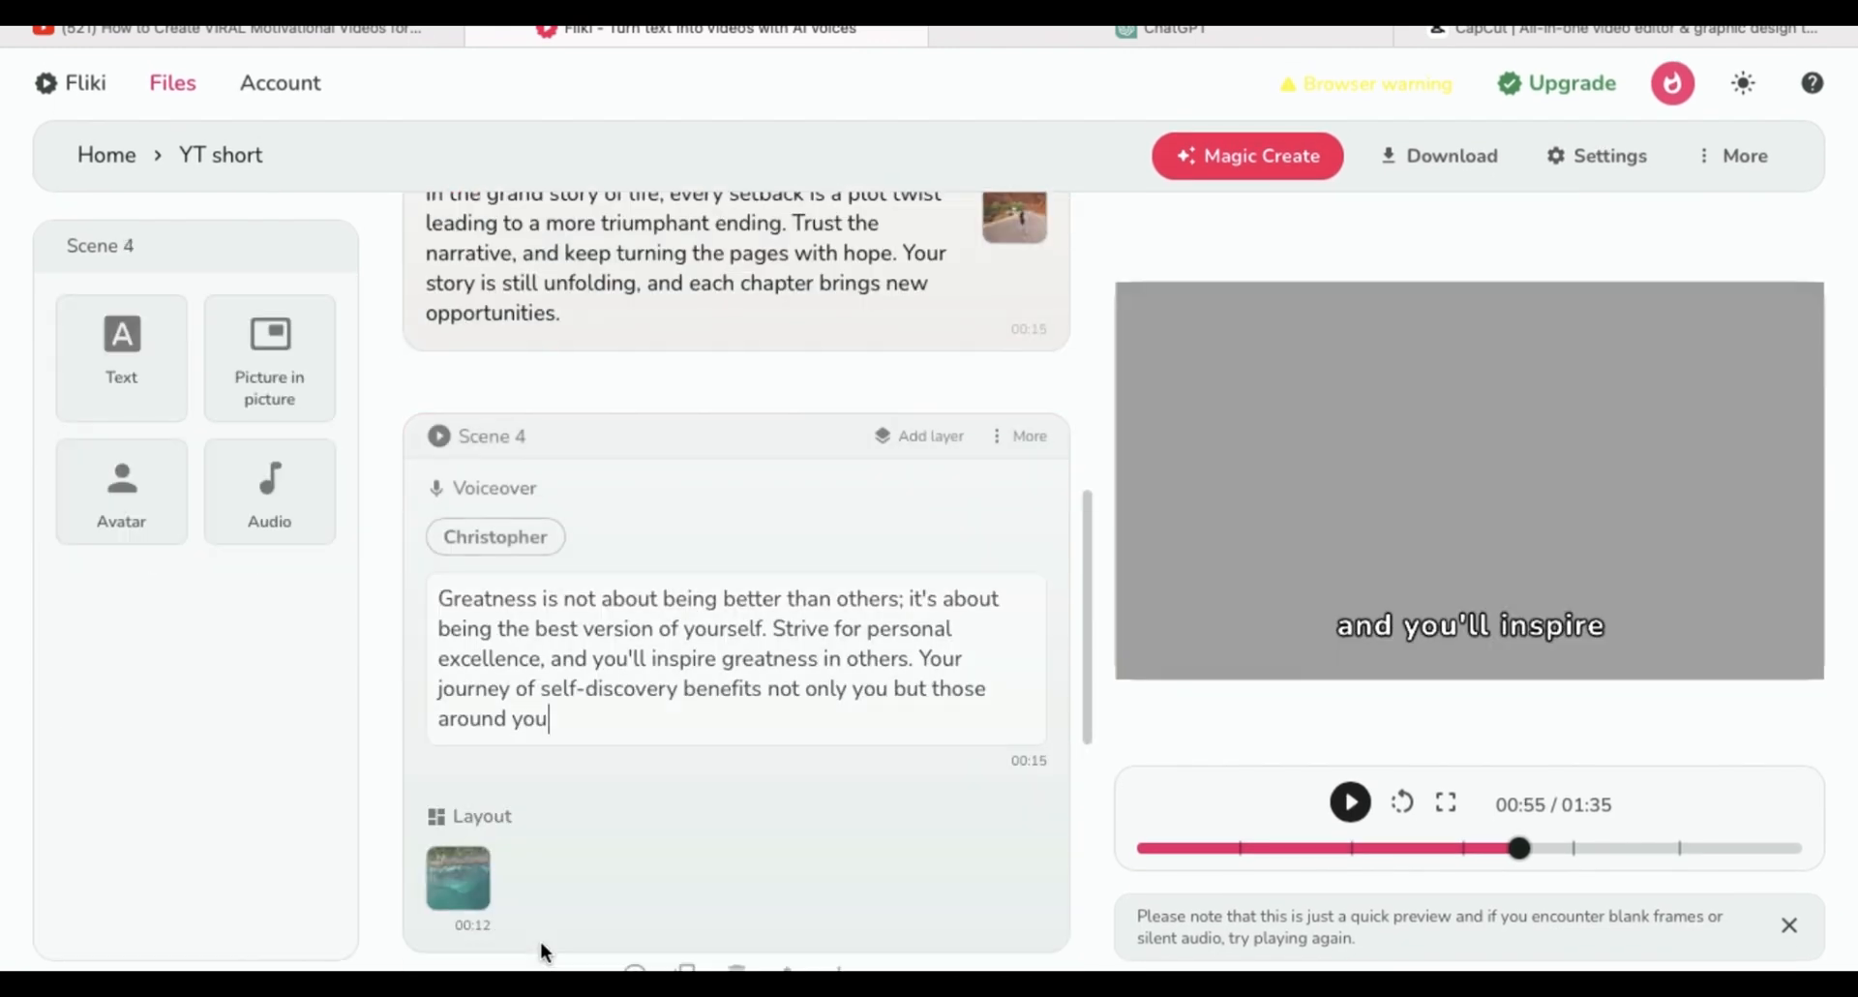
{"action": "left_click", "coordinate": [494, 488]}
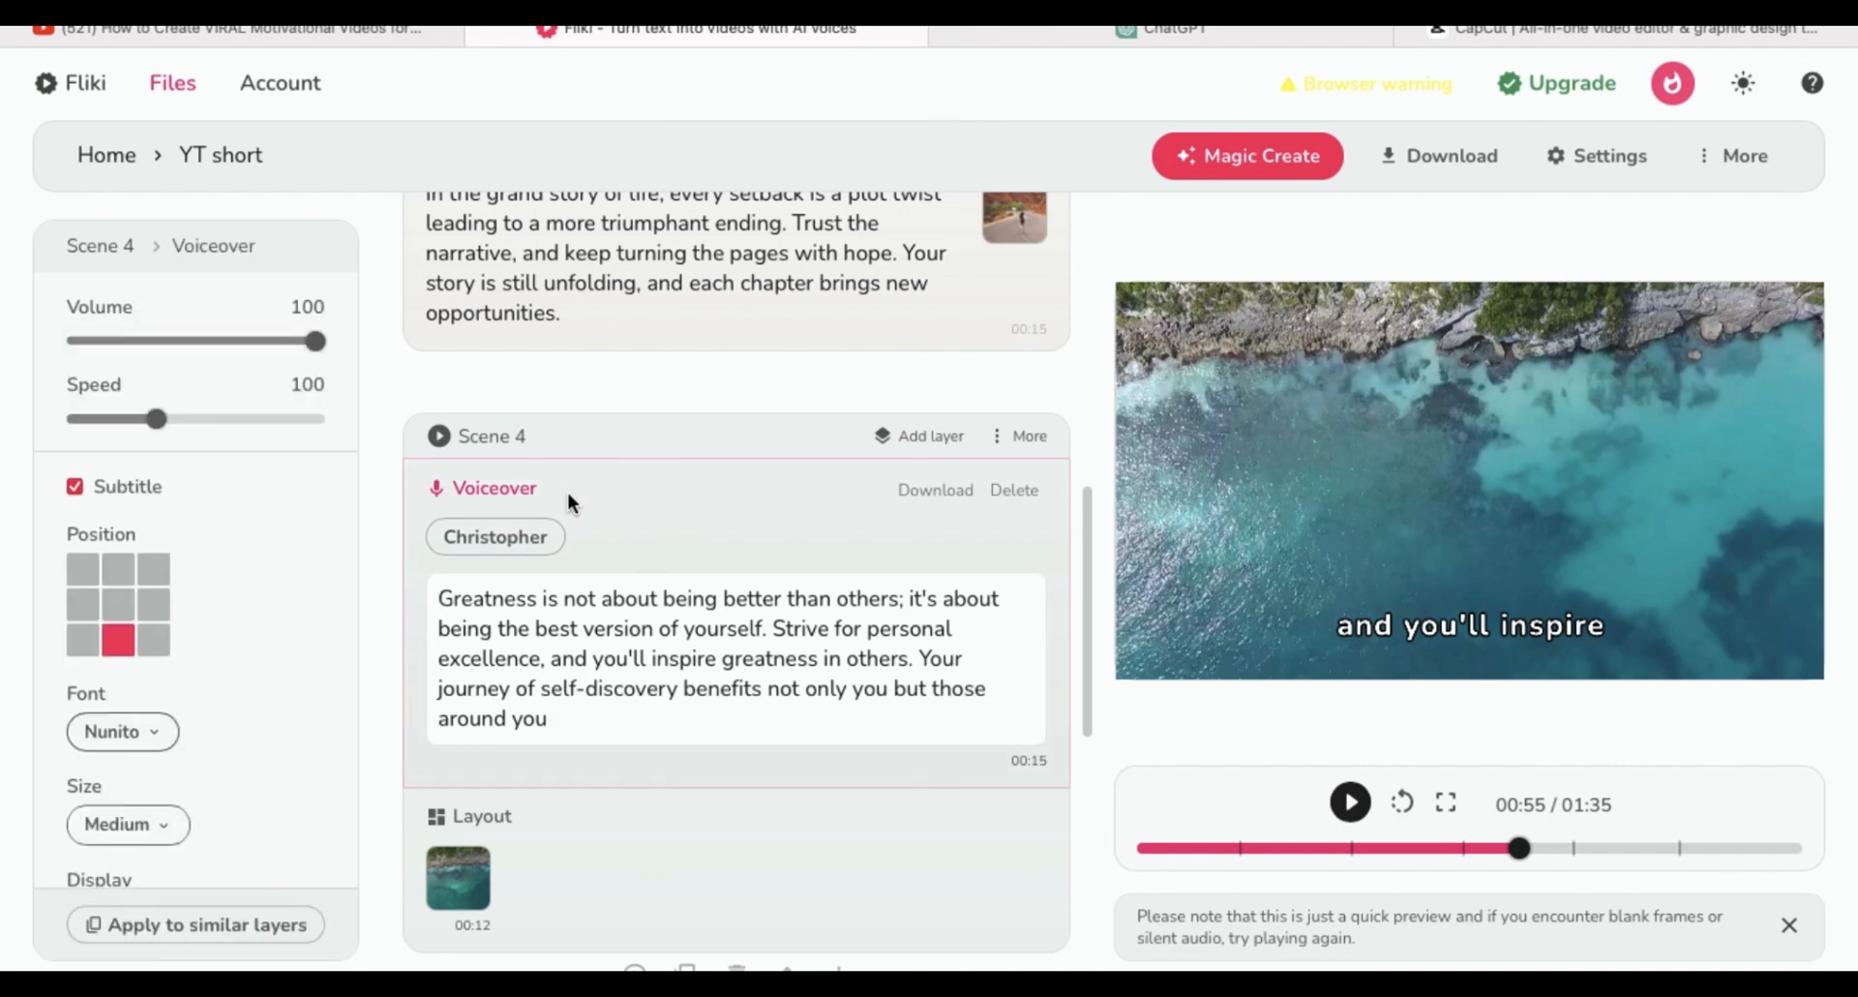
{"action": "mouse_move", "coordinate": [149, 490]}
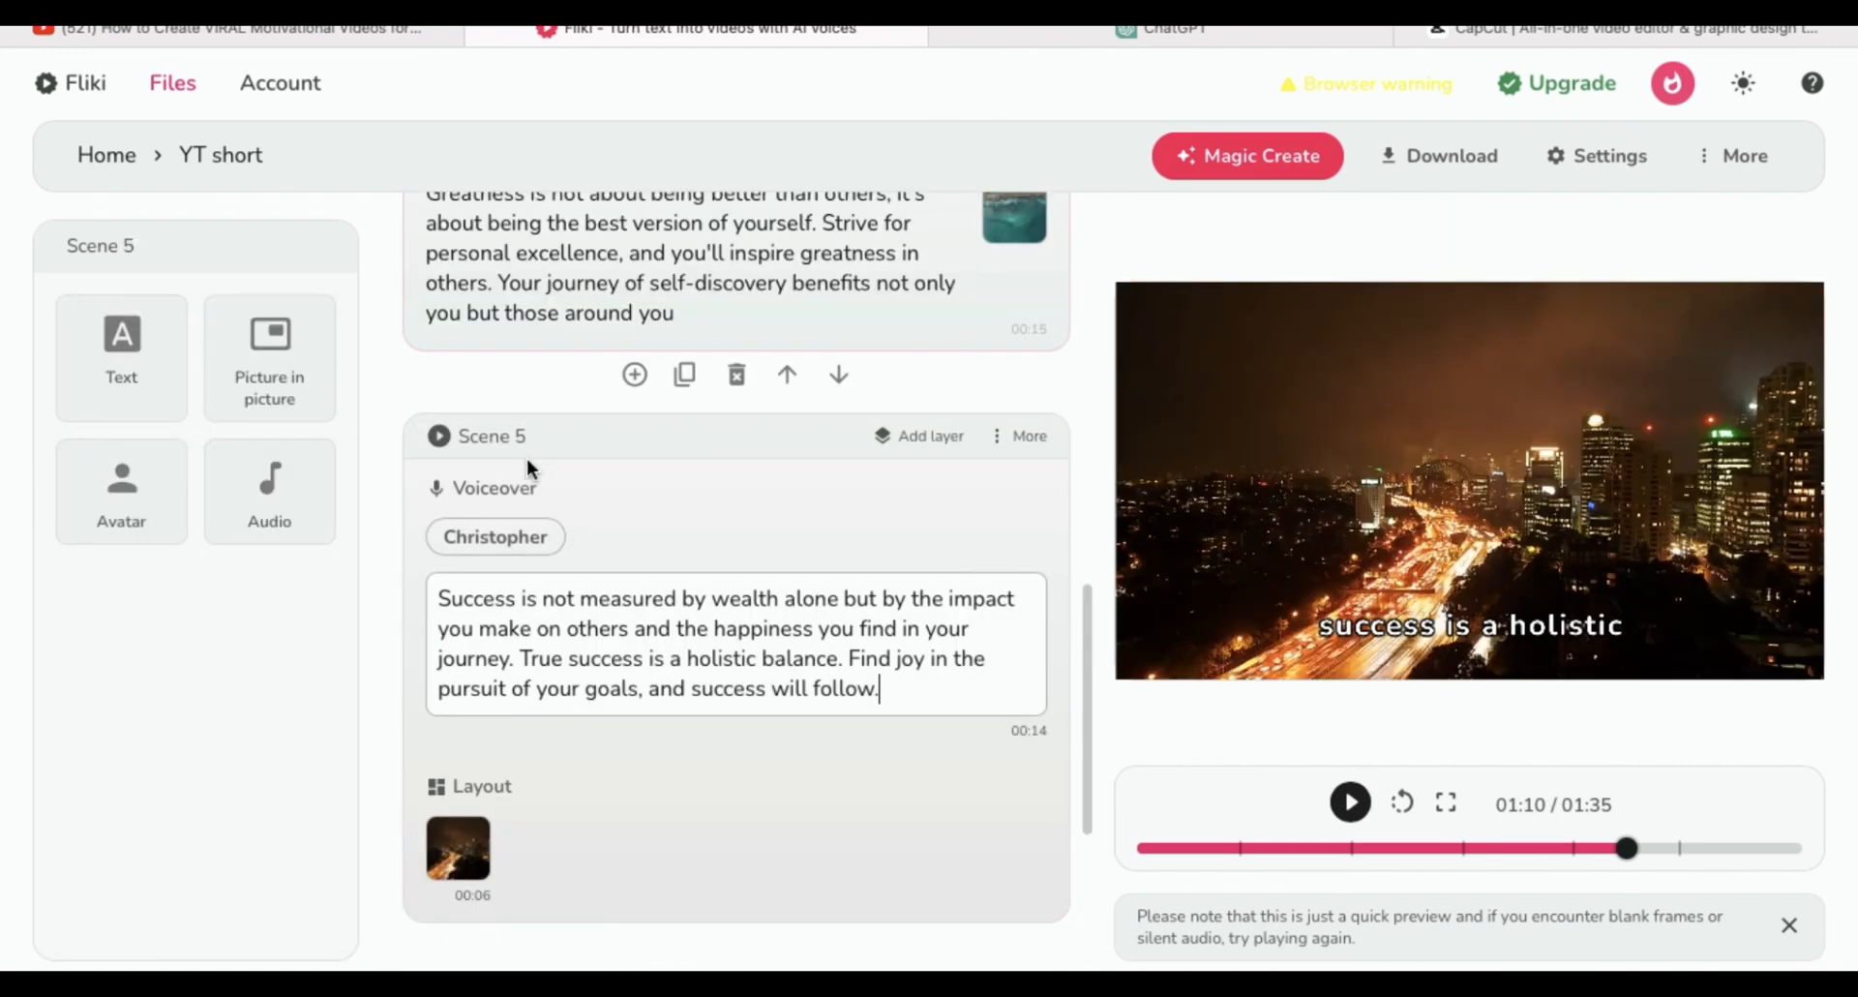
{"action": "left_click", "coordinate": [494, 488]}
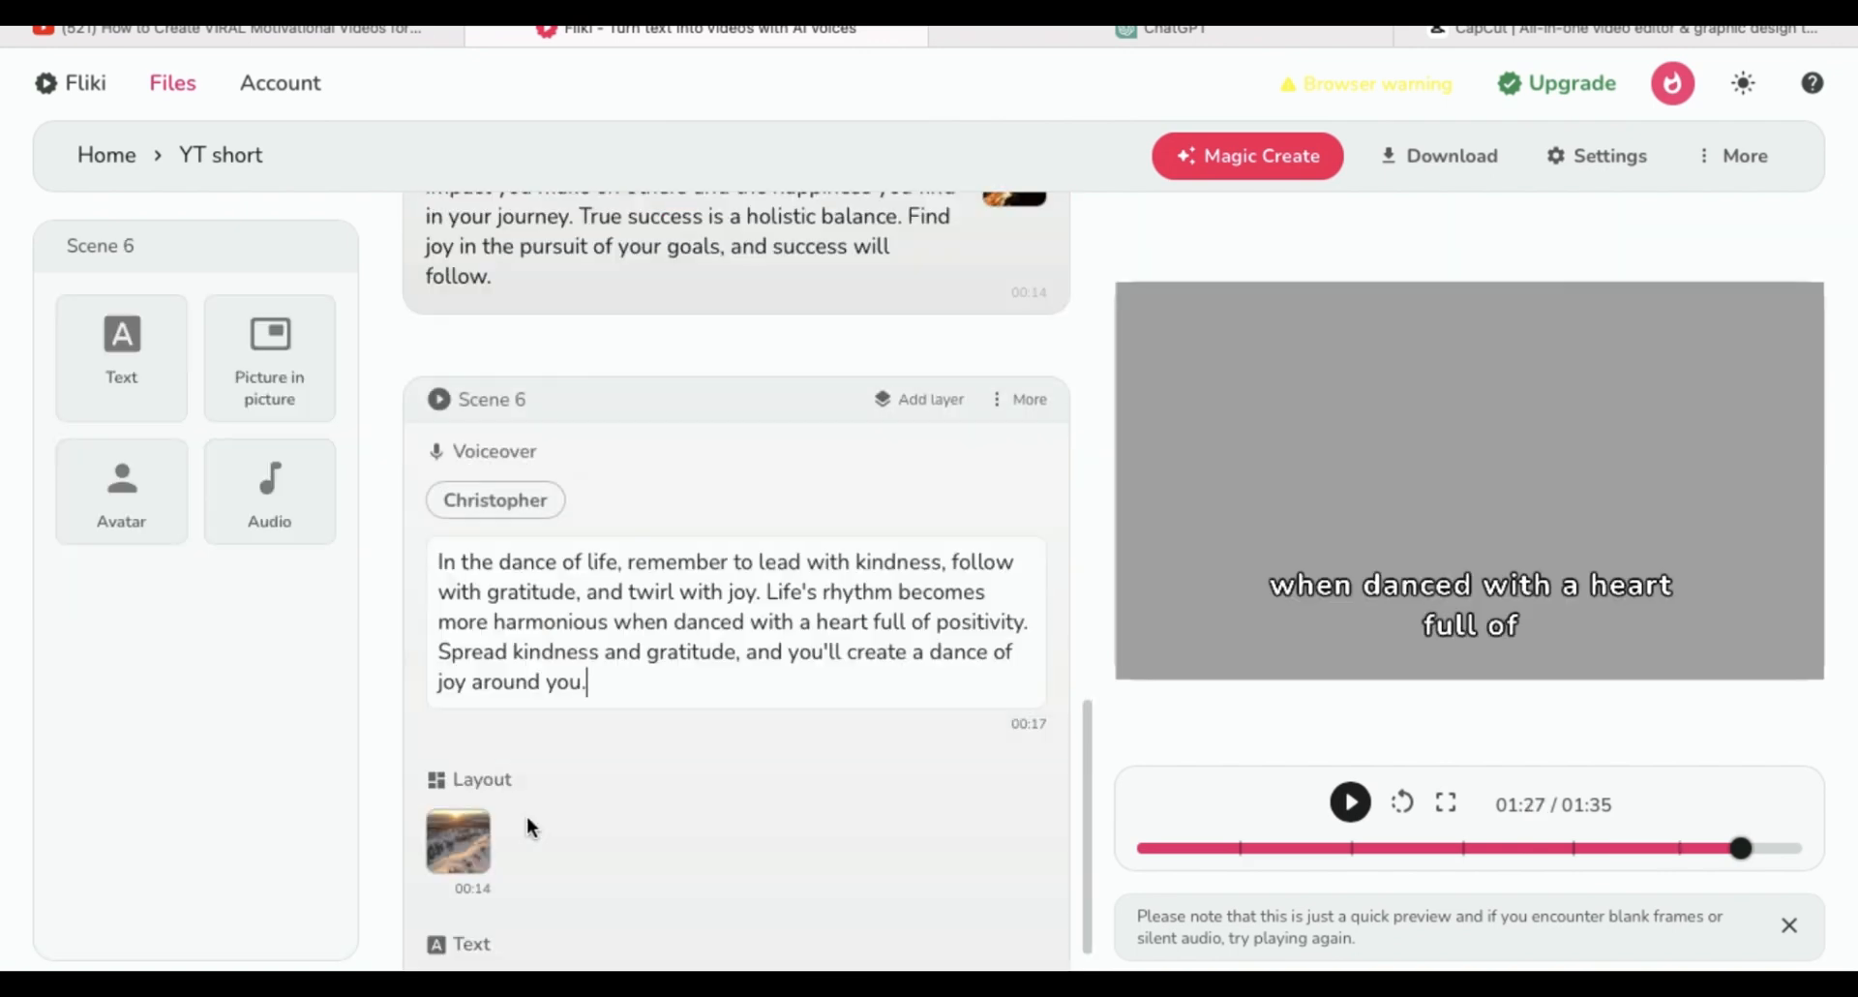
{"action": "left_click", "coordinate": [494, 451]}
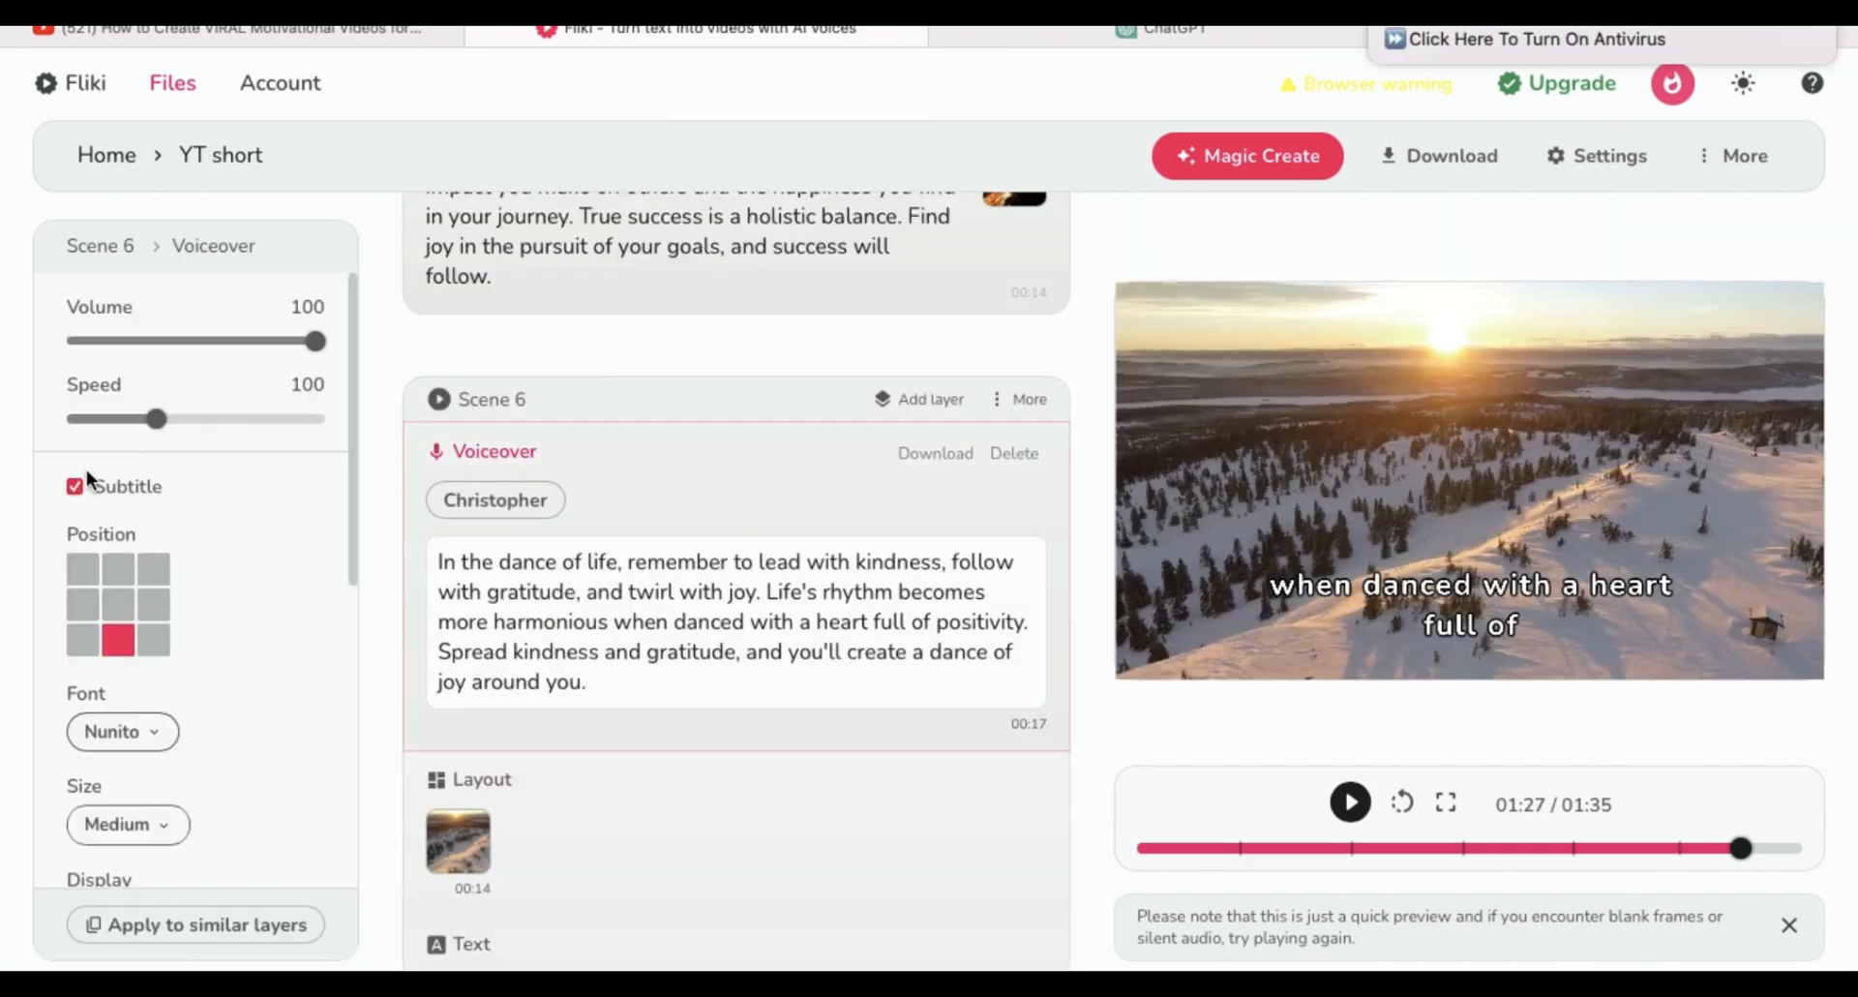
{"action": "left_click", "coordinate": [76, 486]}
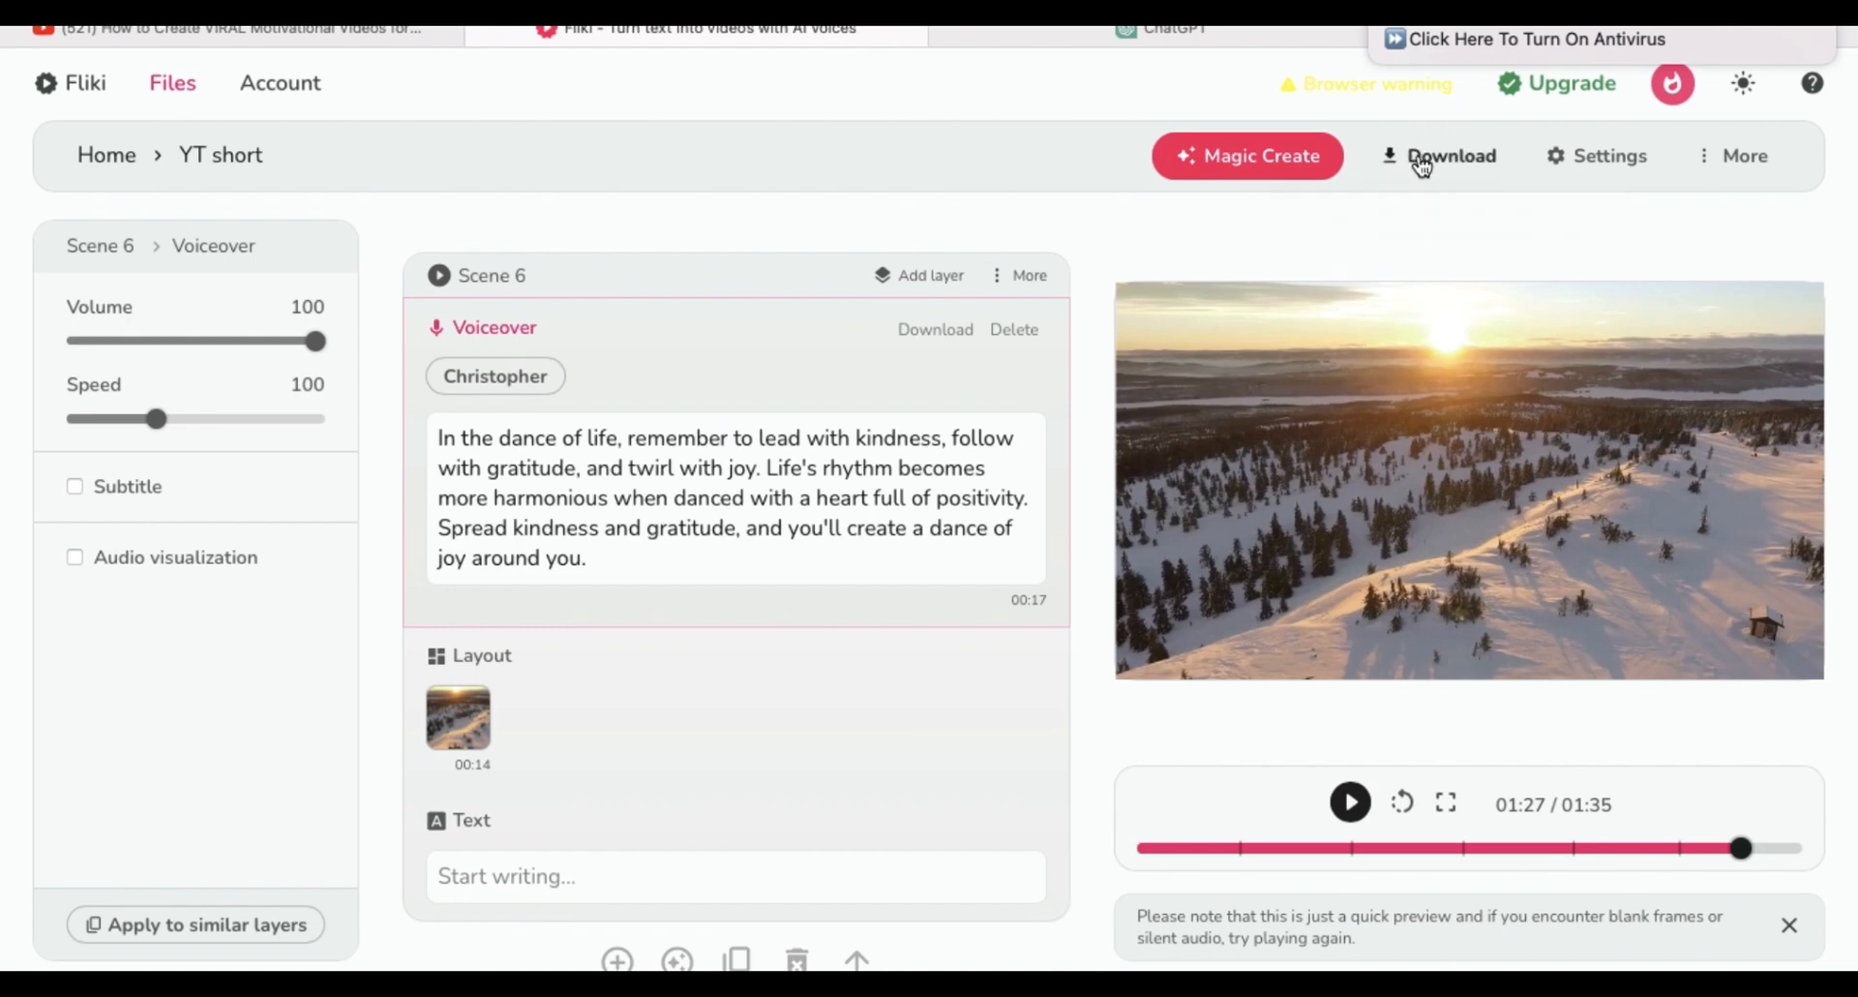
Start exporting the YT short video from the Download options.
{"action": "left_click", "coordinate": [1440, 155]}
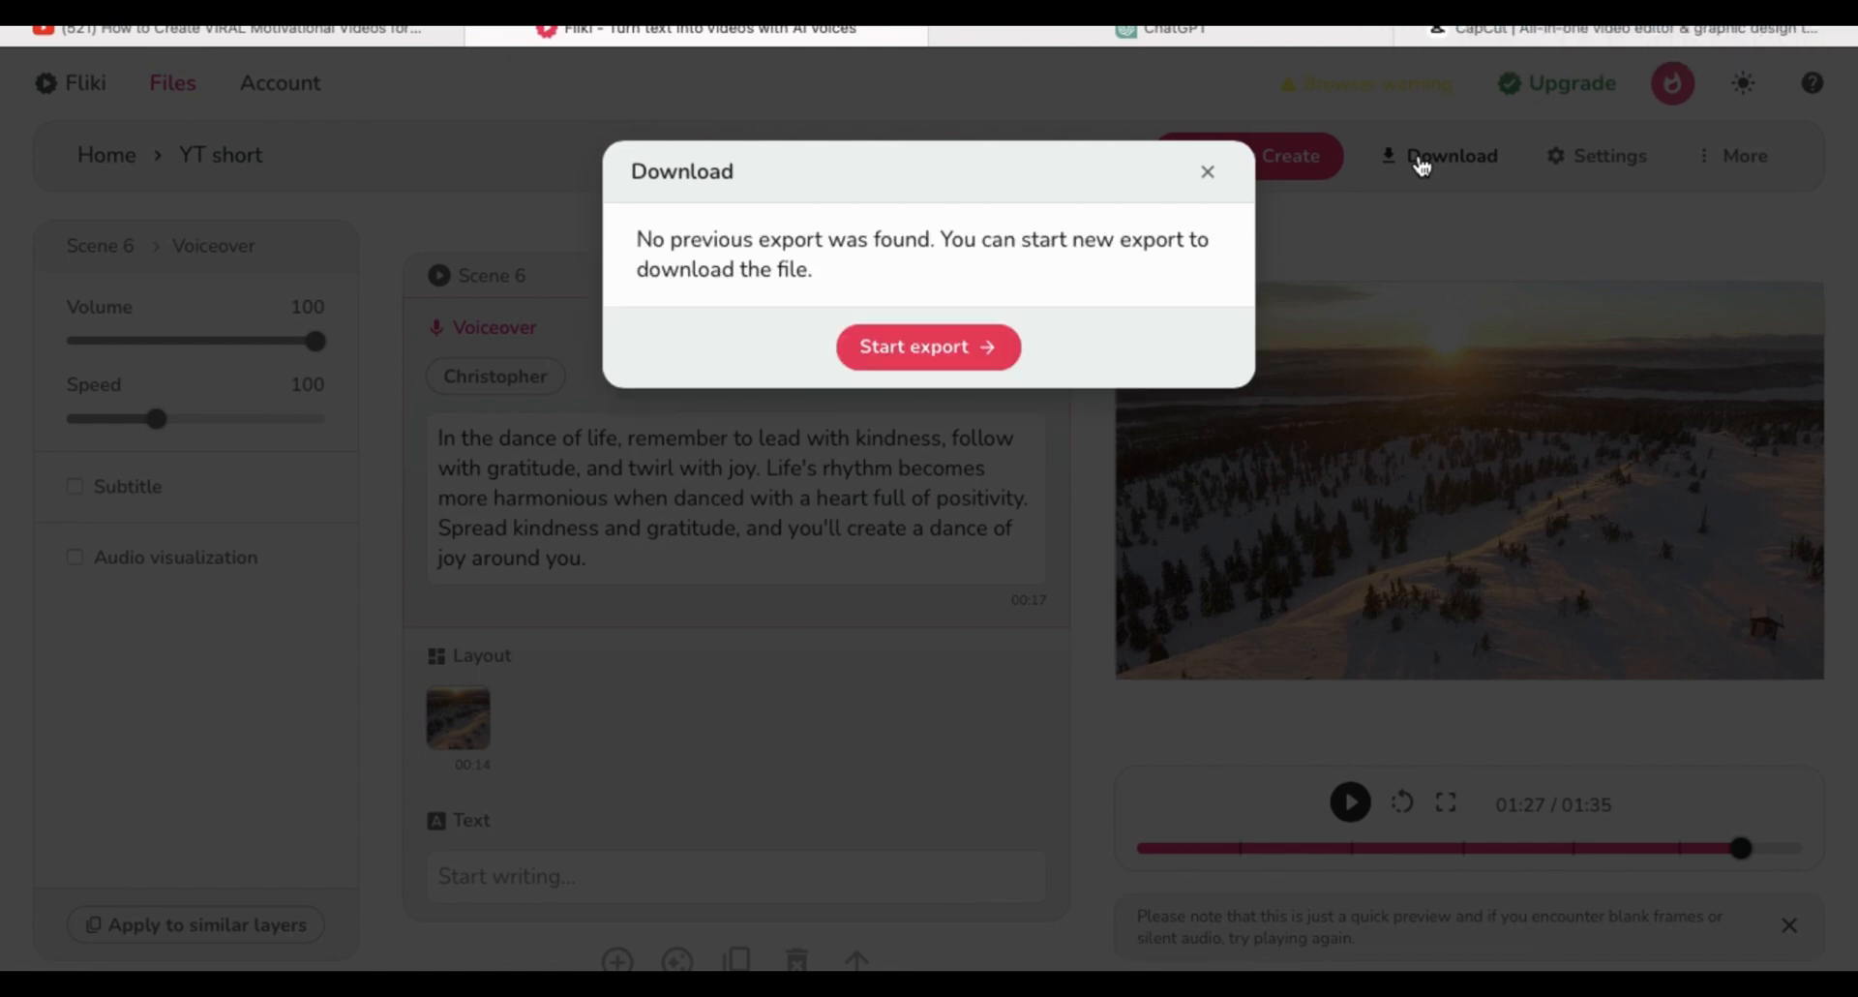
{"action": "left_click", "coordinate": [1636, 29]}
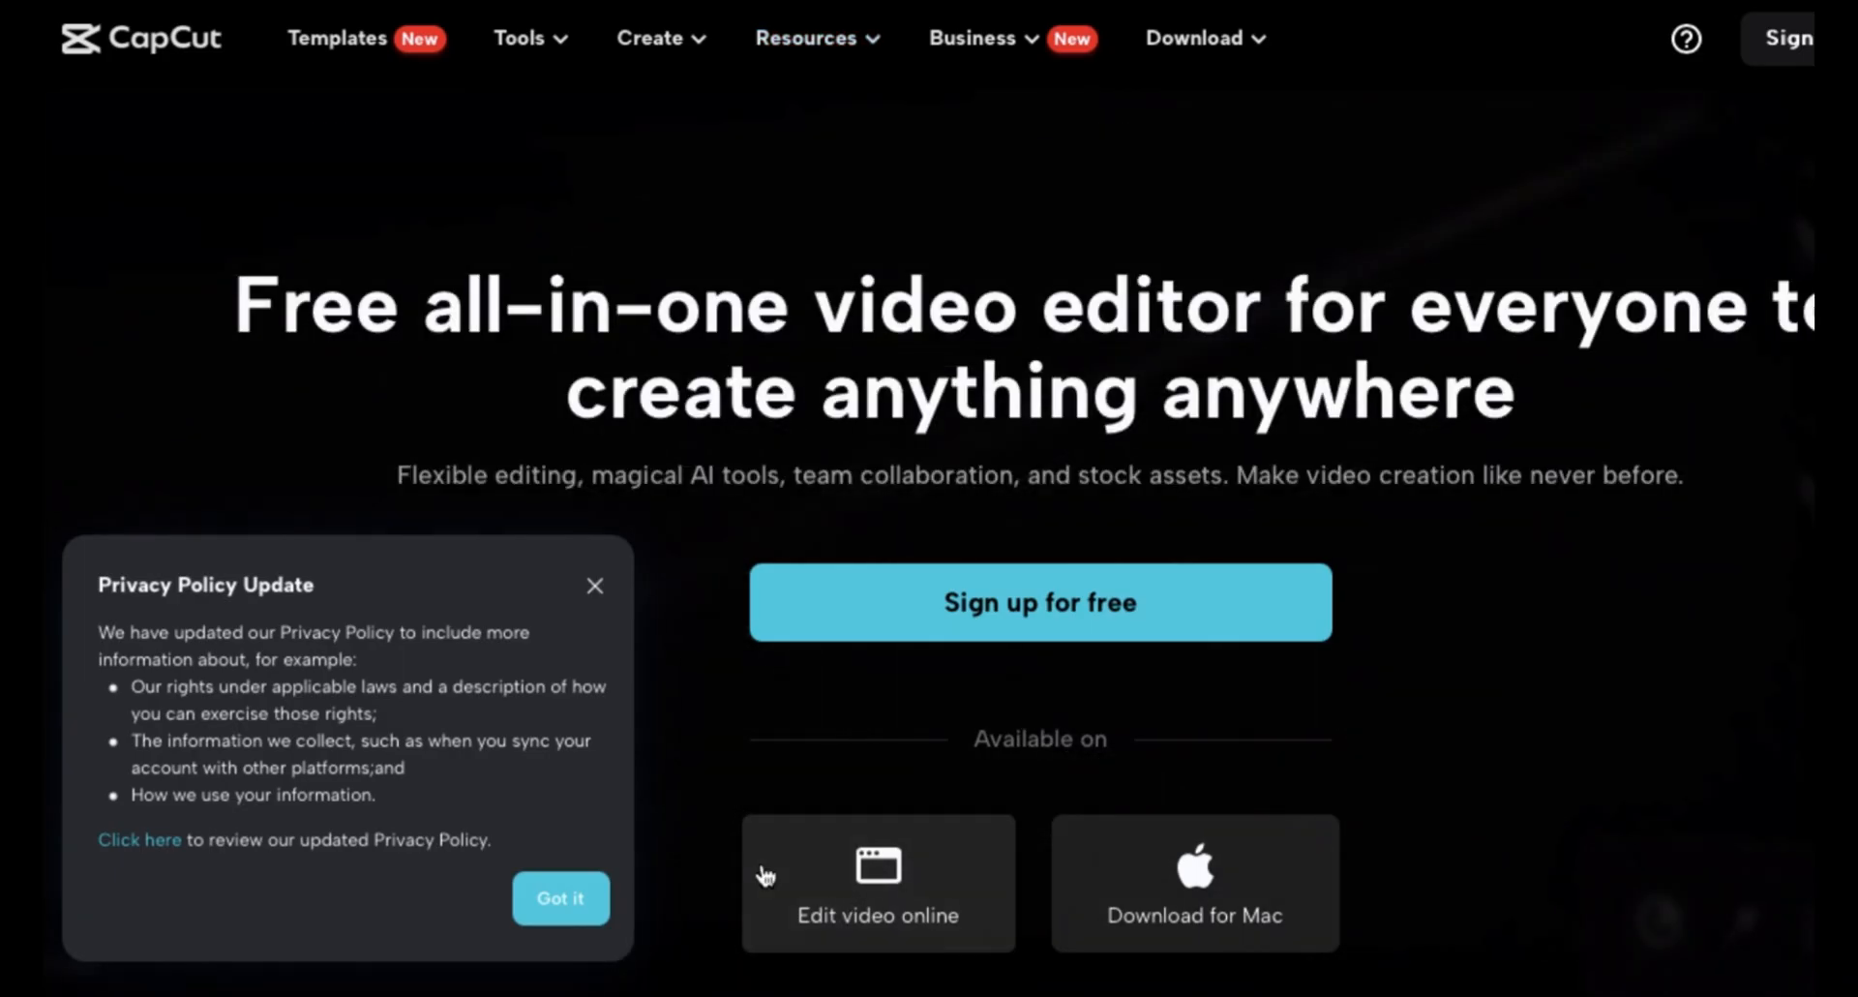
Start a CapCut online project and upload yt-short.mp4 from Downloads onto the timeline.
{"action": "left_click", "coordinate": [559, 898]}
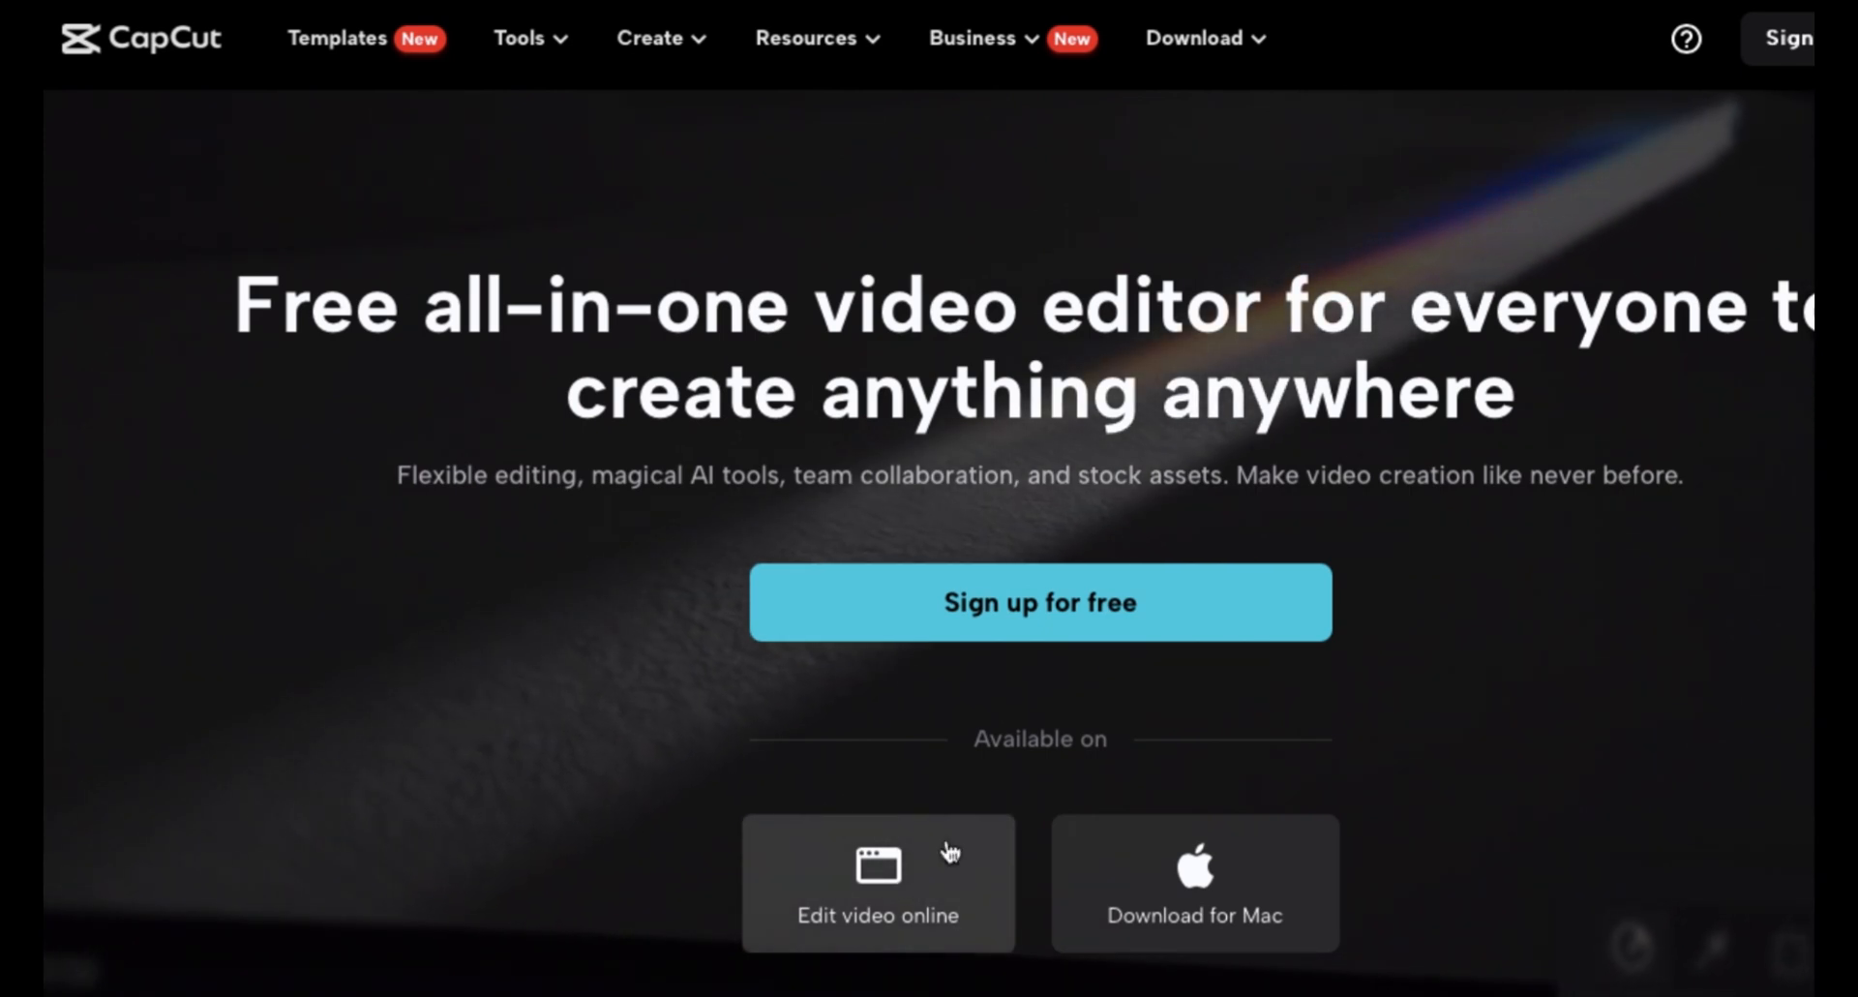
{"action": "left_click", "coordinate": [876, 883]}
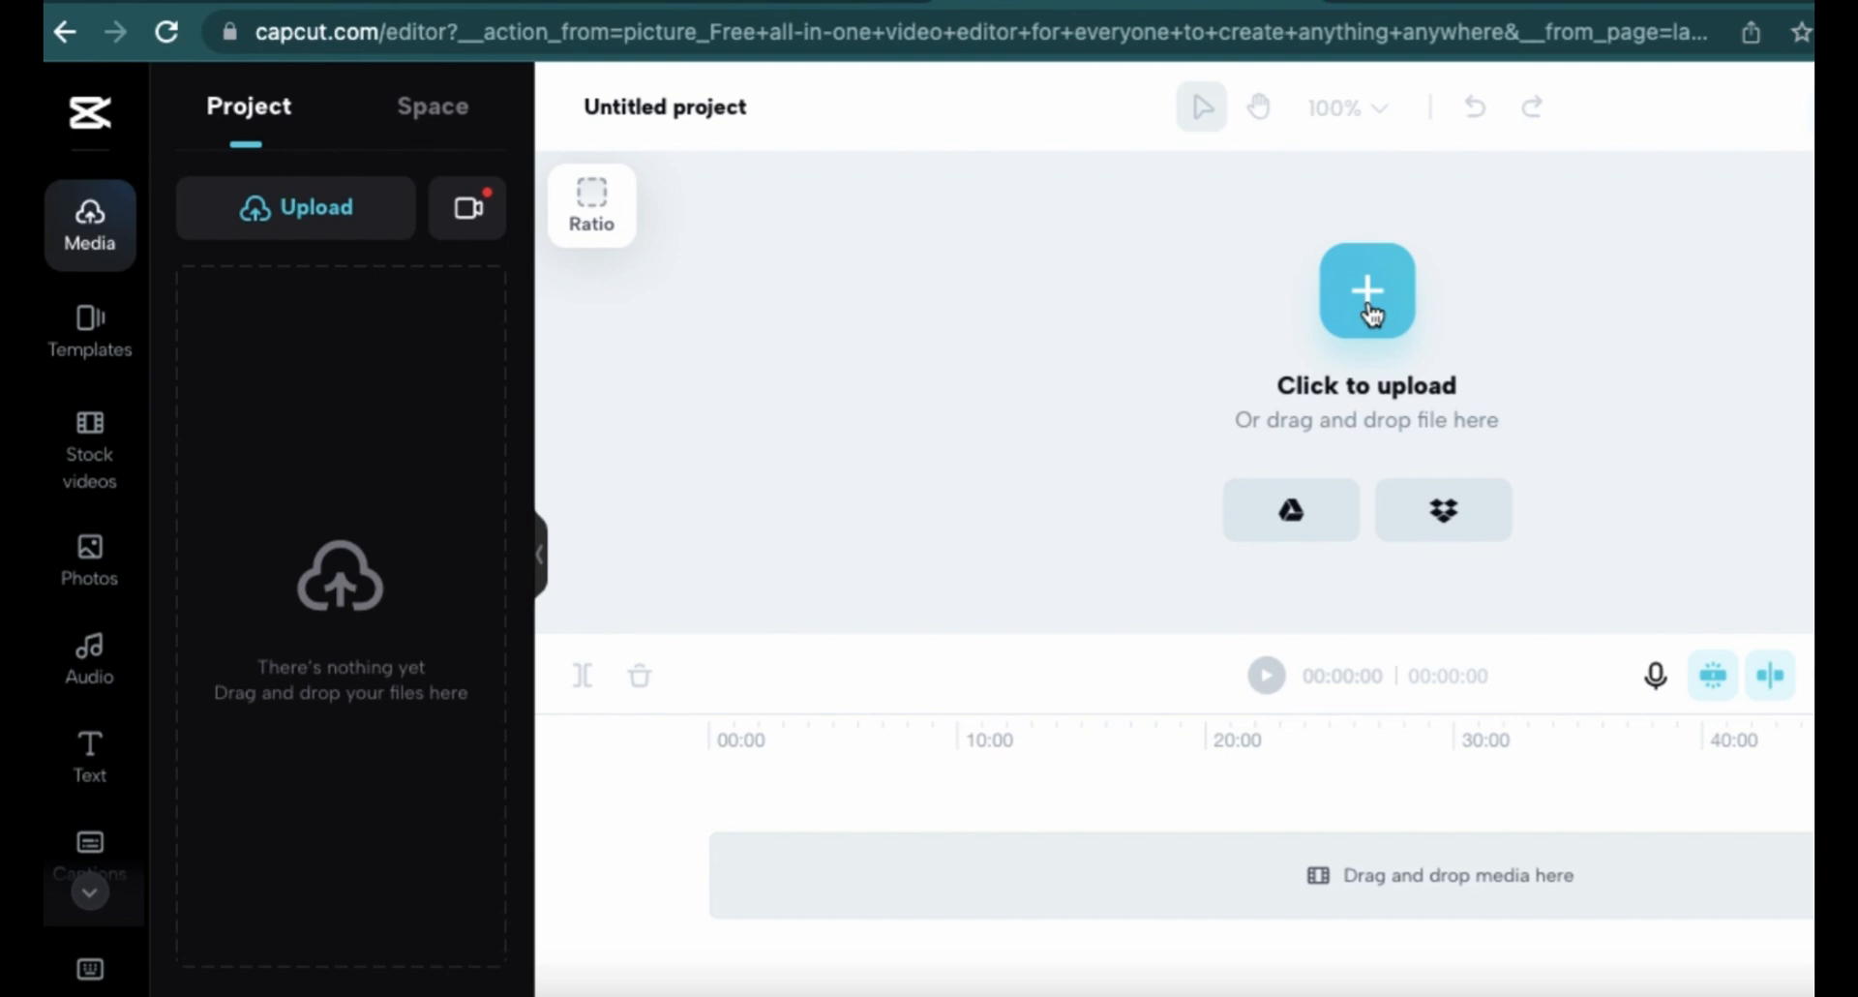
{"action": "left_click", "coordinate": [1365, 292]}
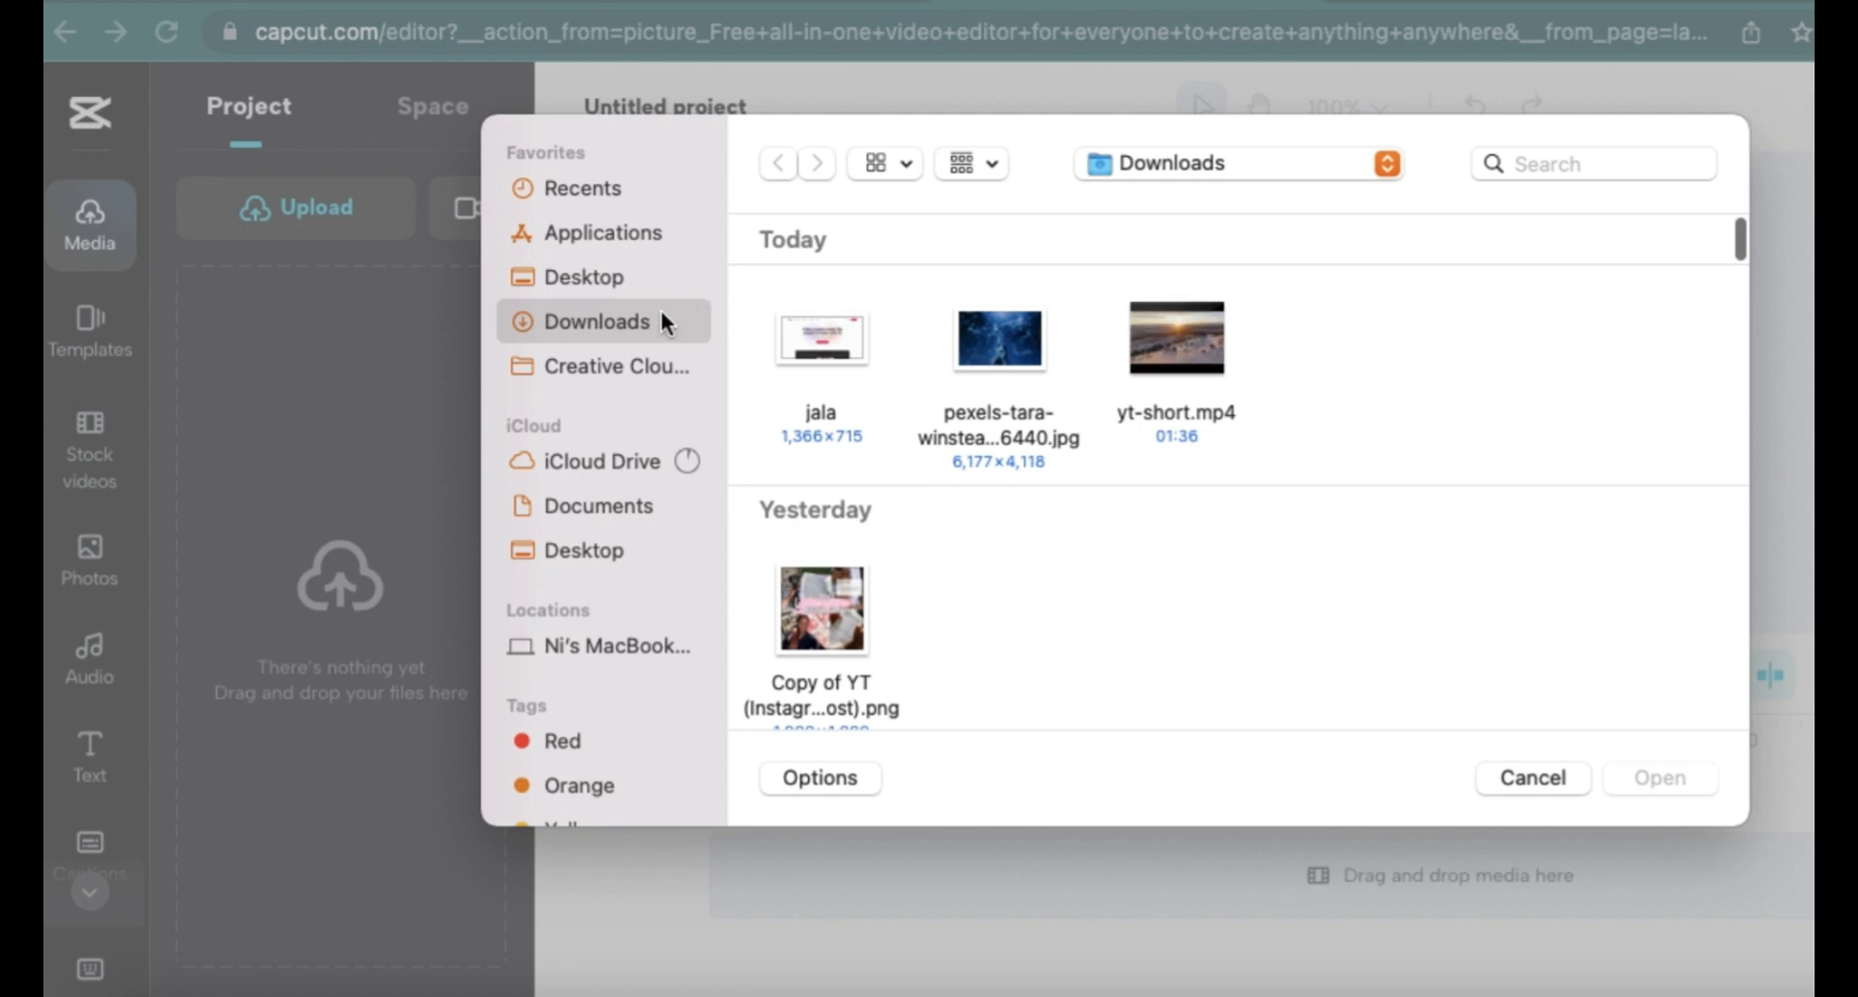
{"action": "left_click", "coordinate": [1175, 338]}
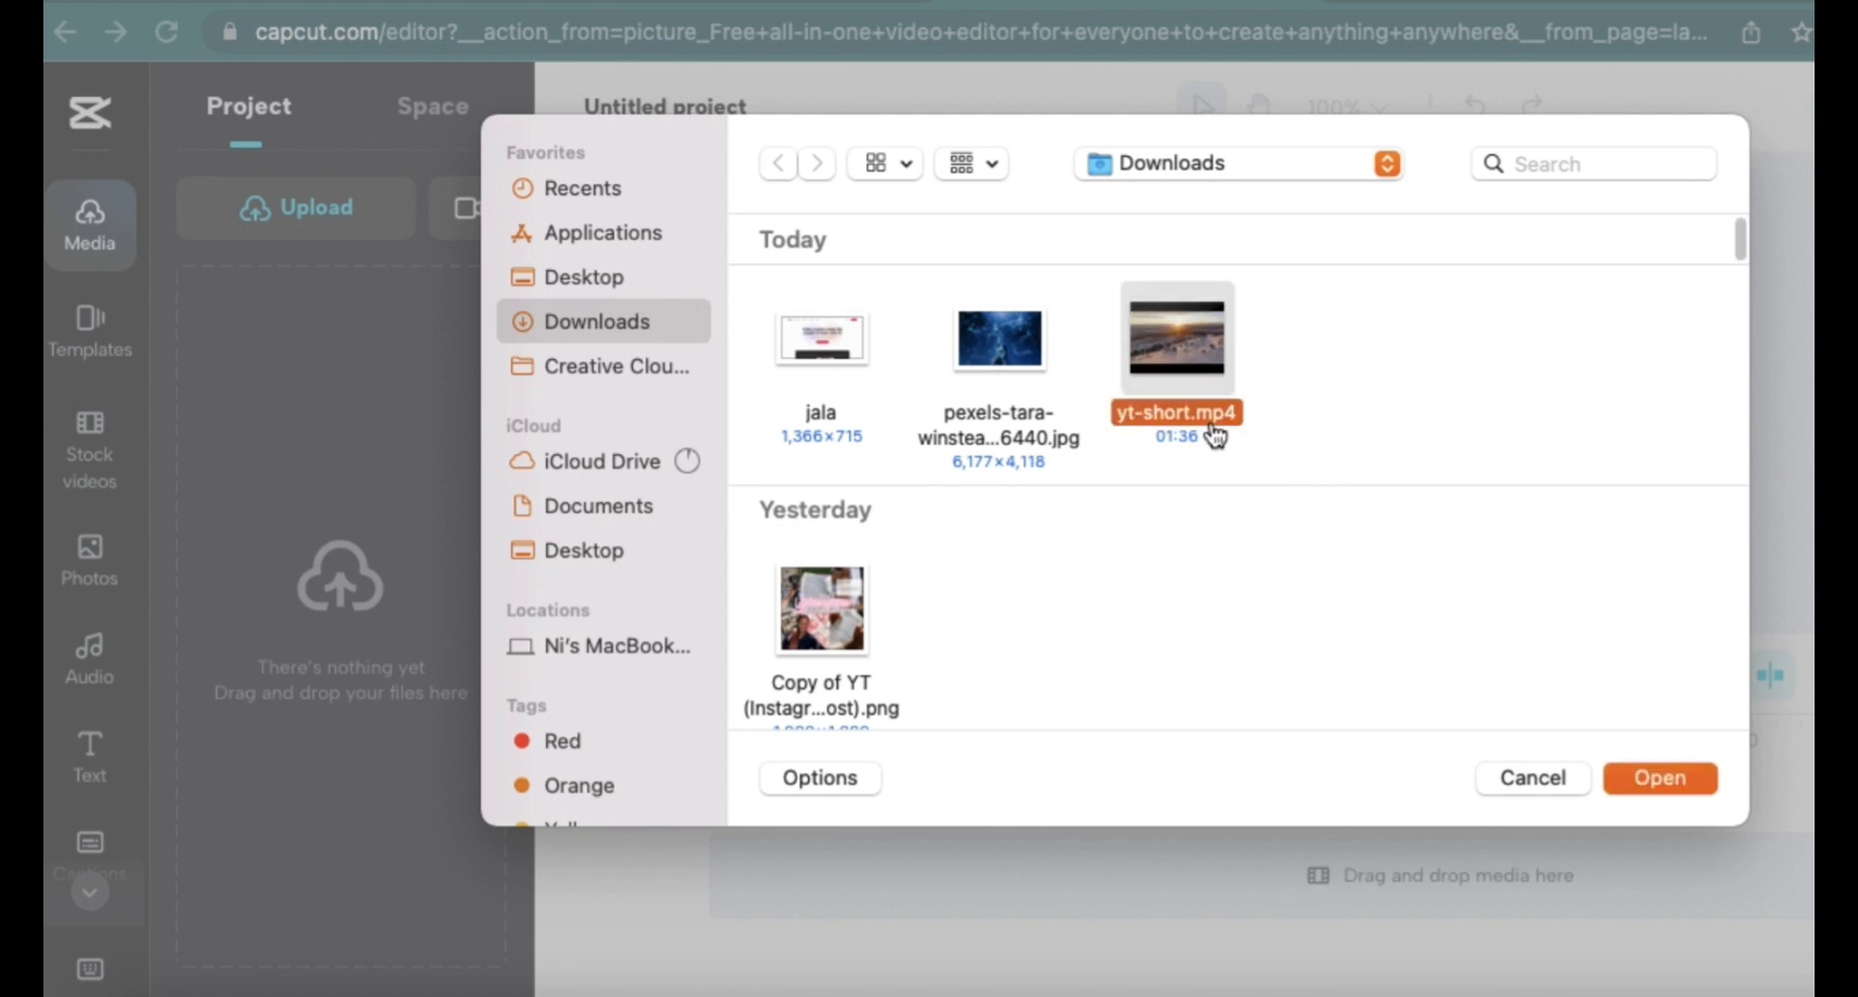
{"action": "left_click", "coordinate": [1659, 779]}
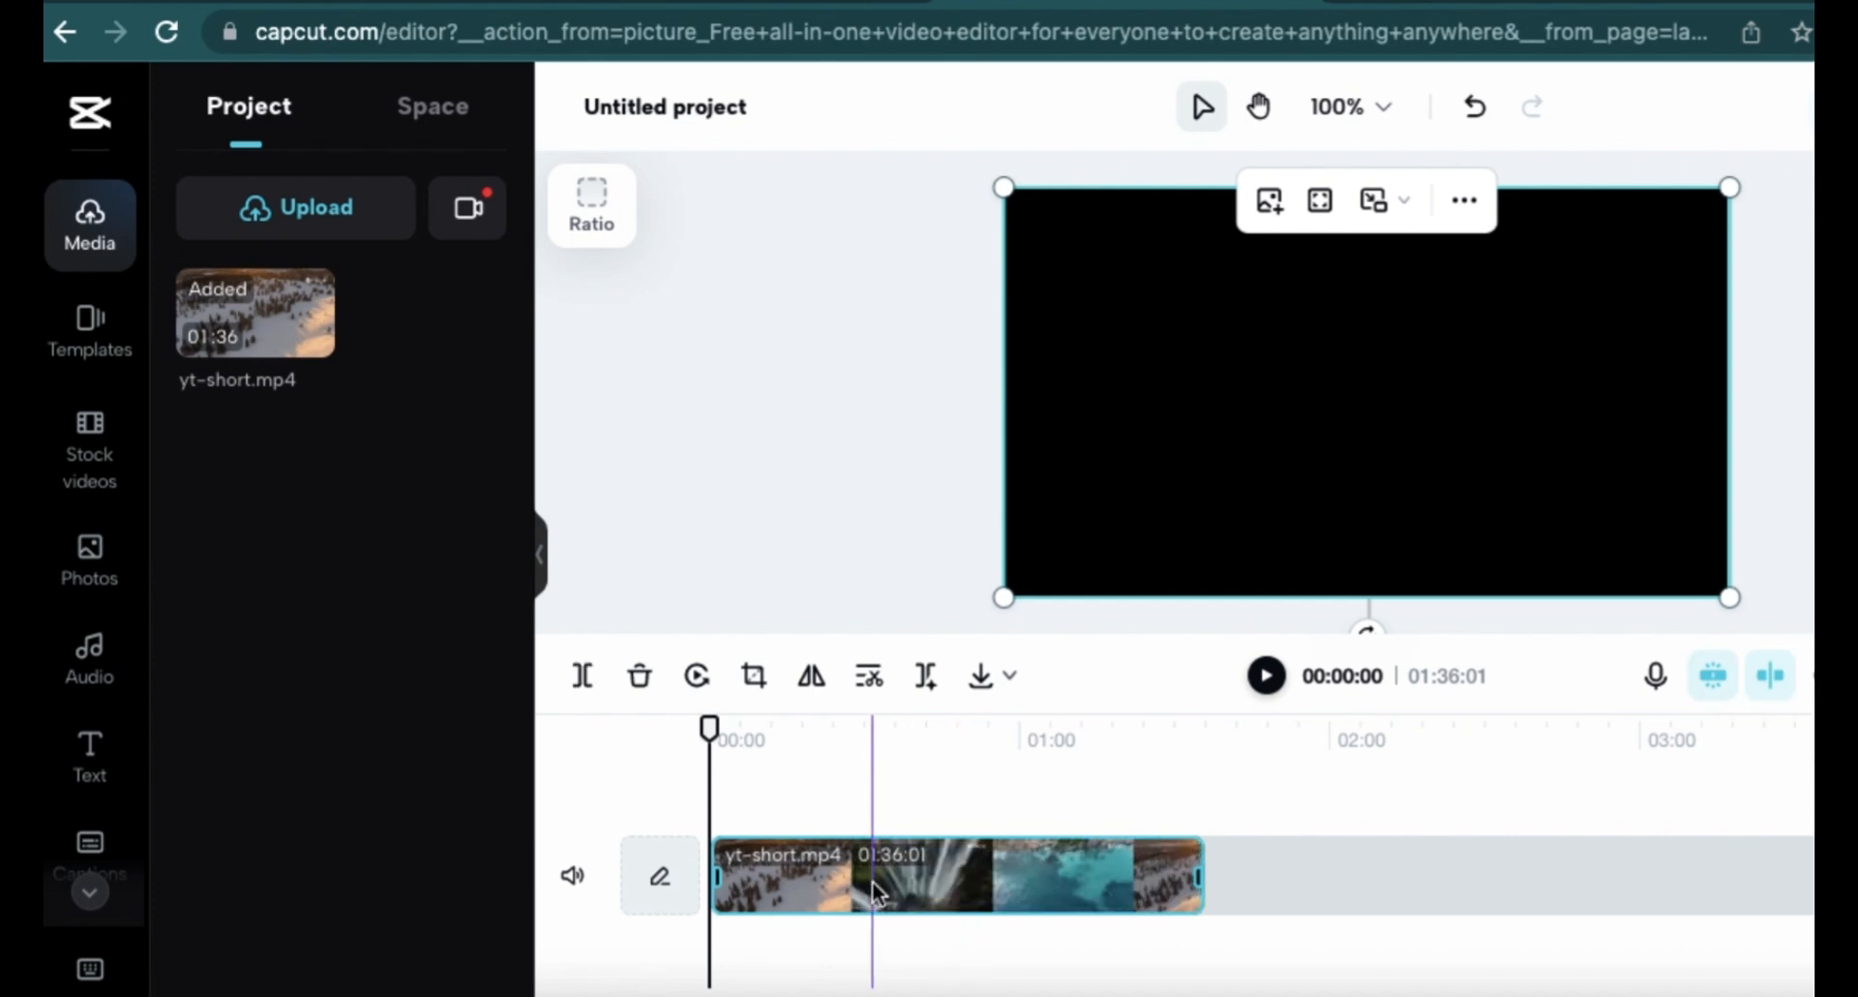
{"action": "mouse_move", "coordinate": [104, 656]}
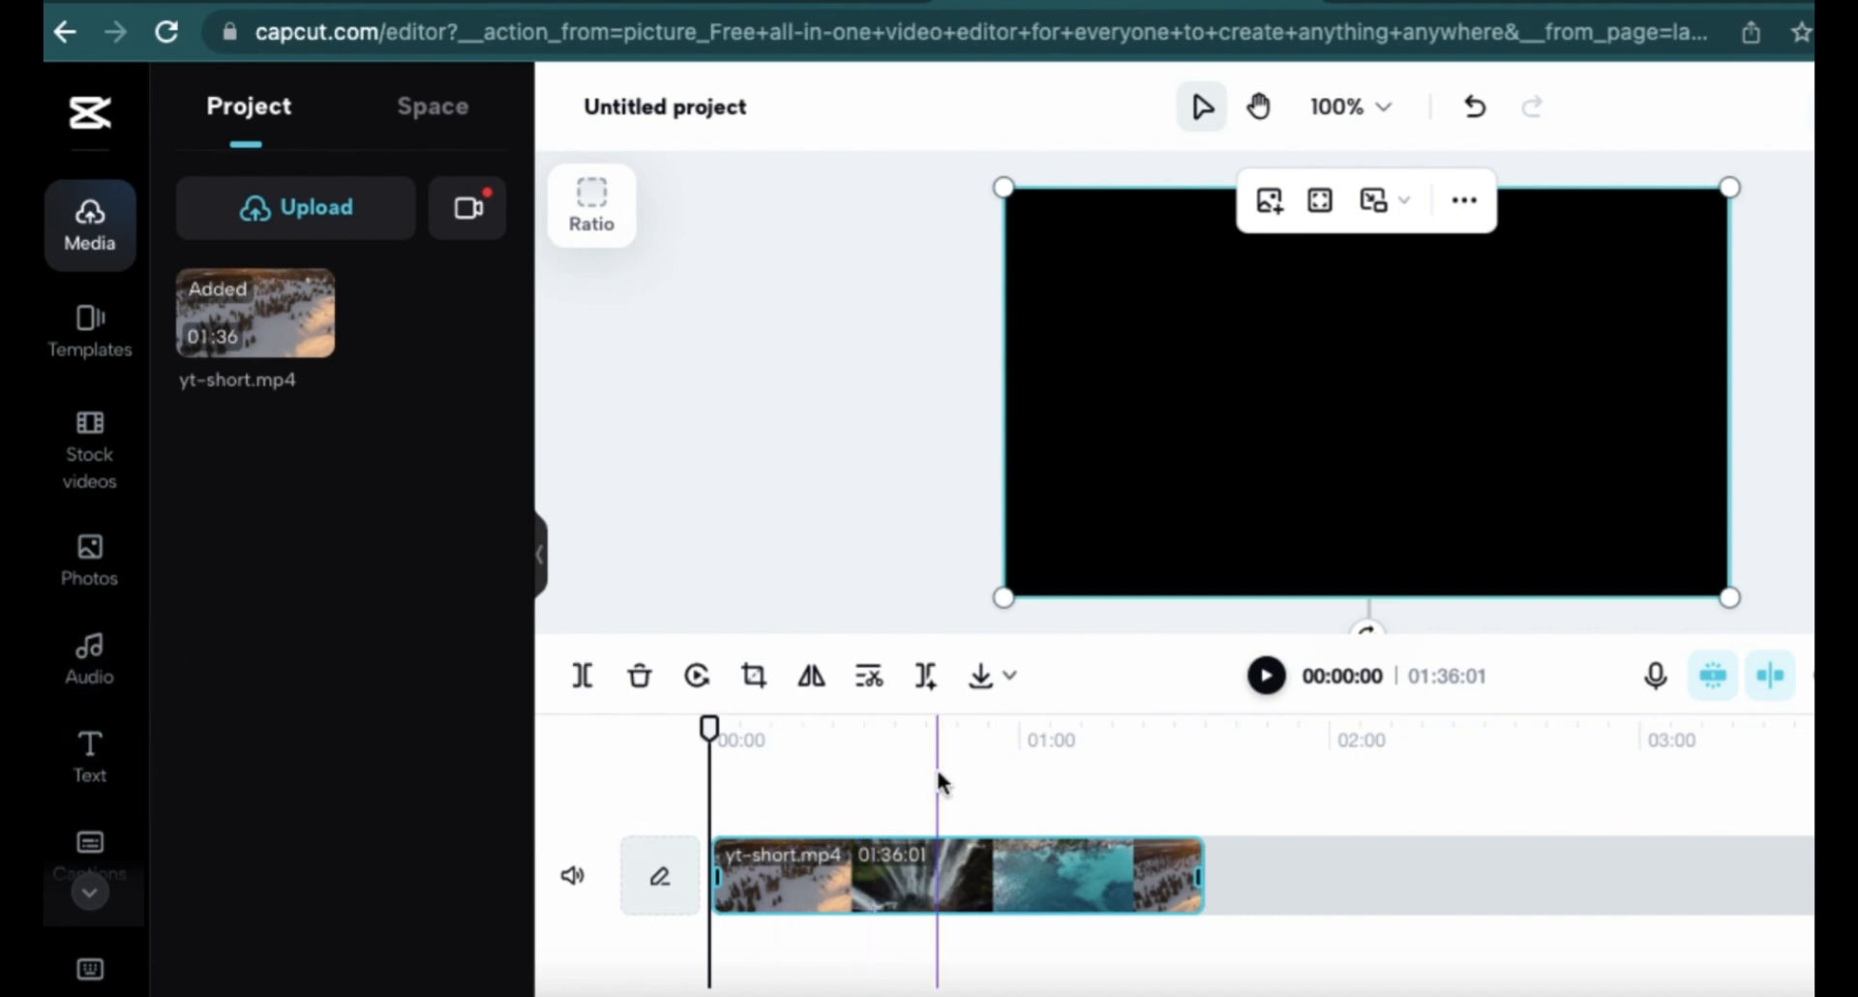
Generate English (US) auto captions from the video's speech.
{"action": "left_click", "coordinate": [91, 853]}
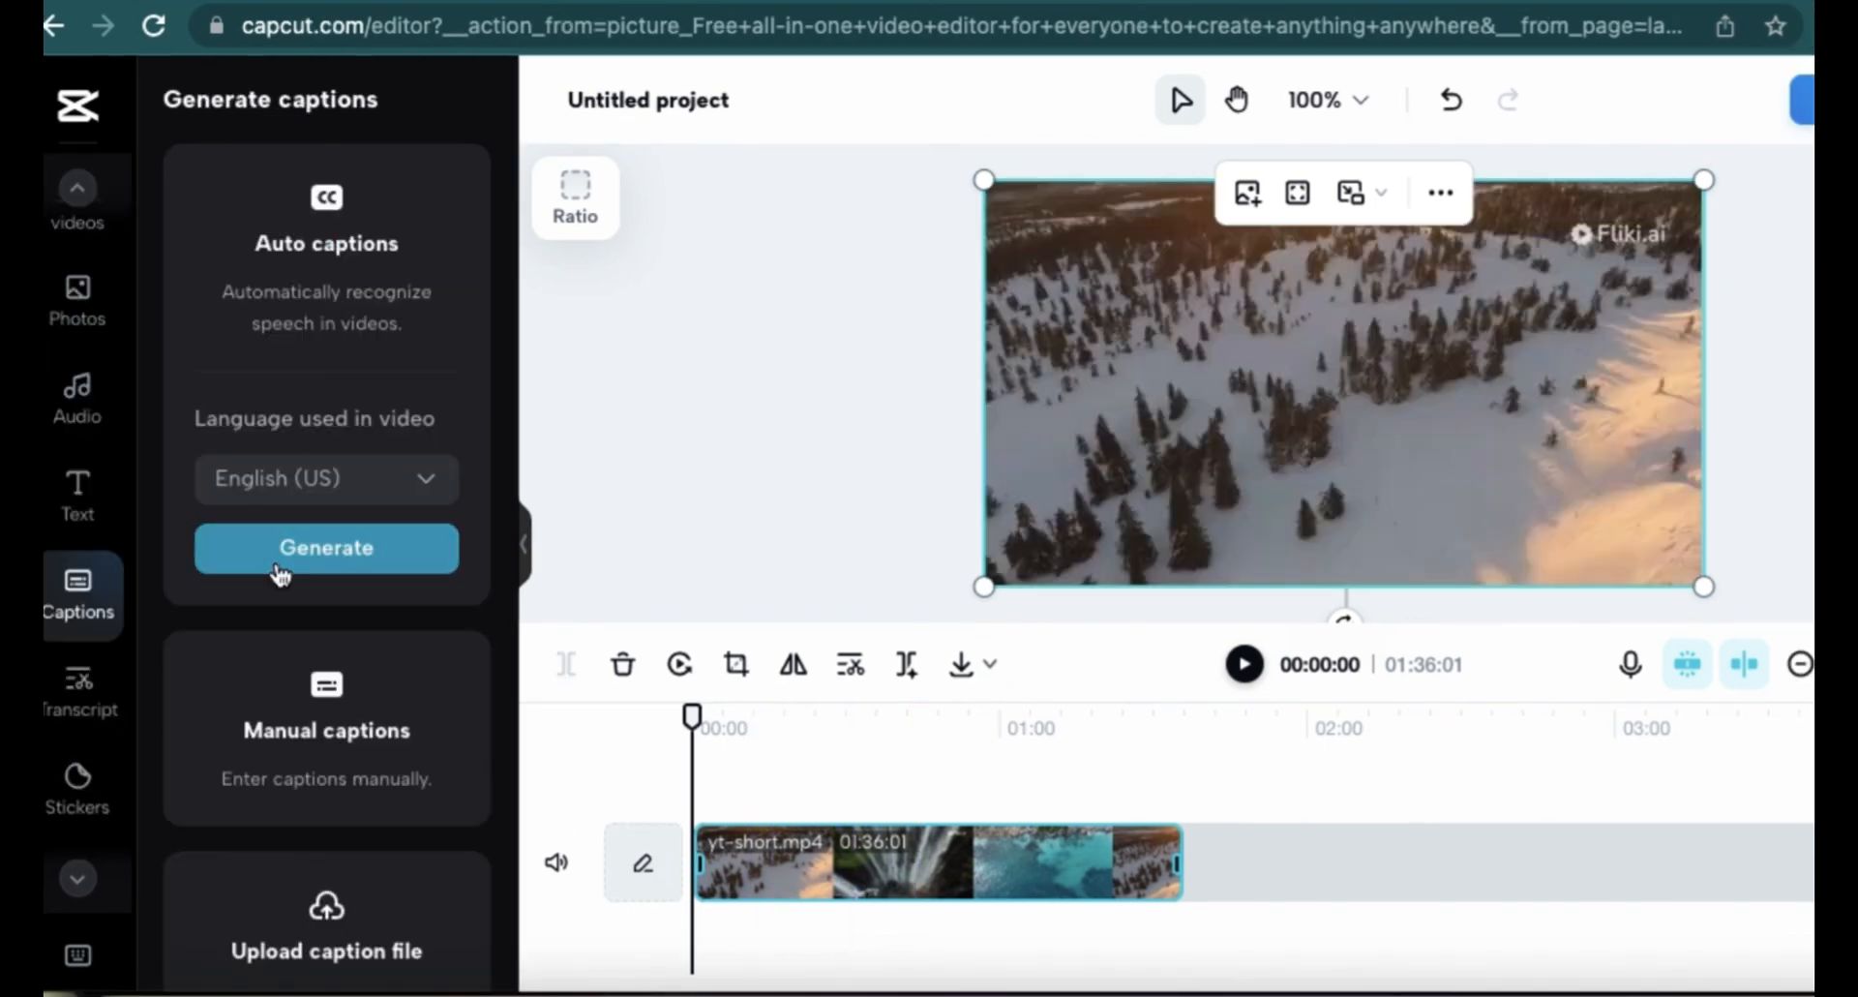
{"action": "left_click", "coordinate": [325, 547]}
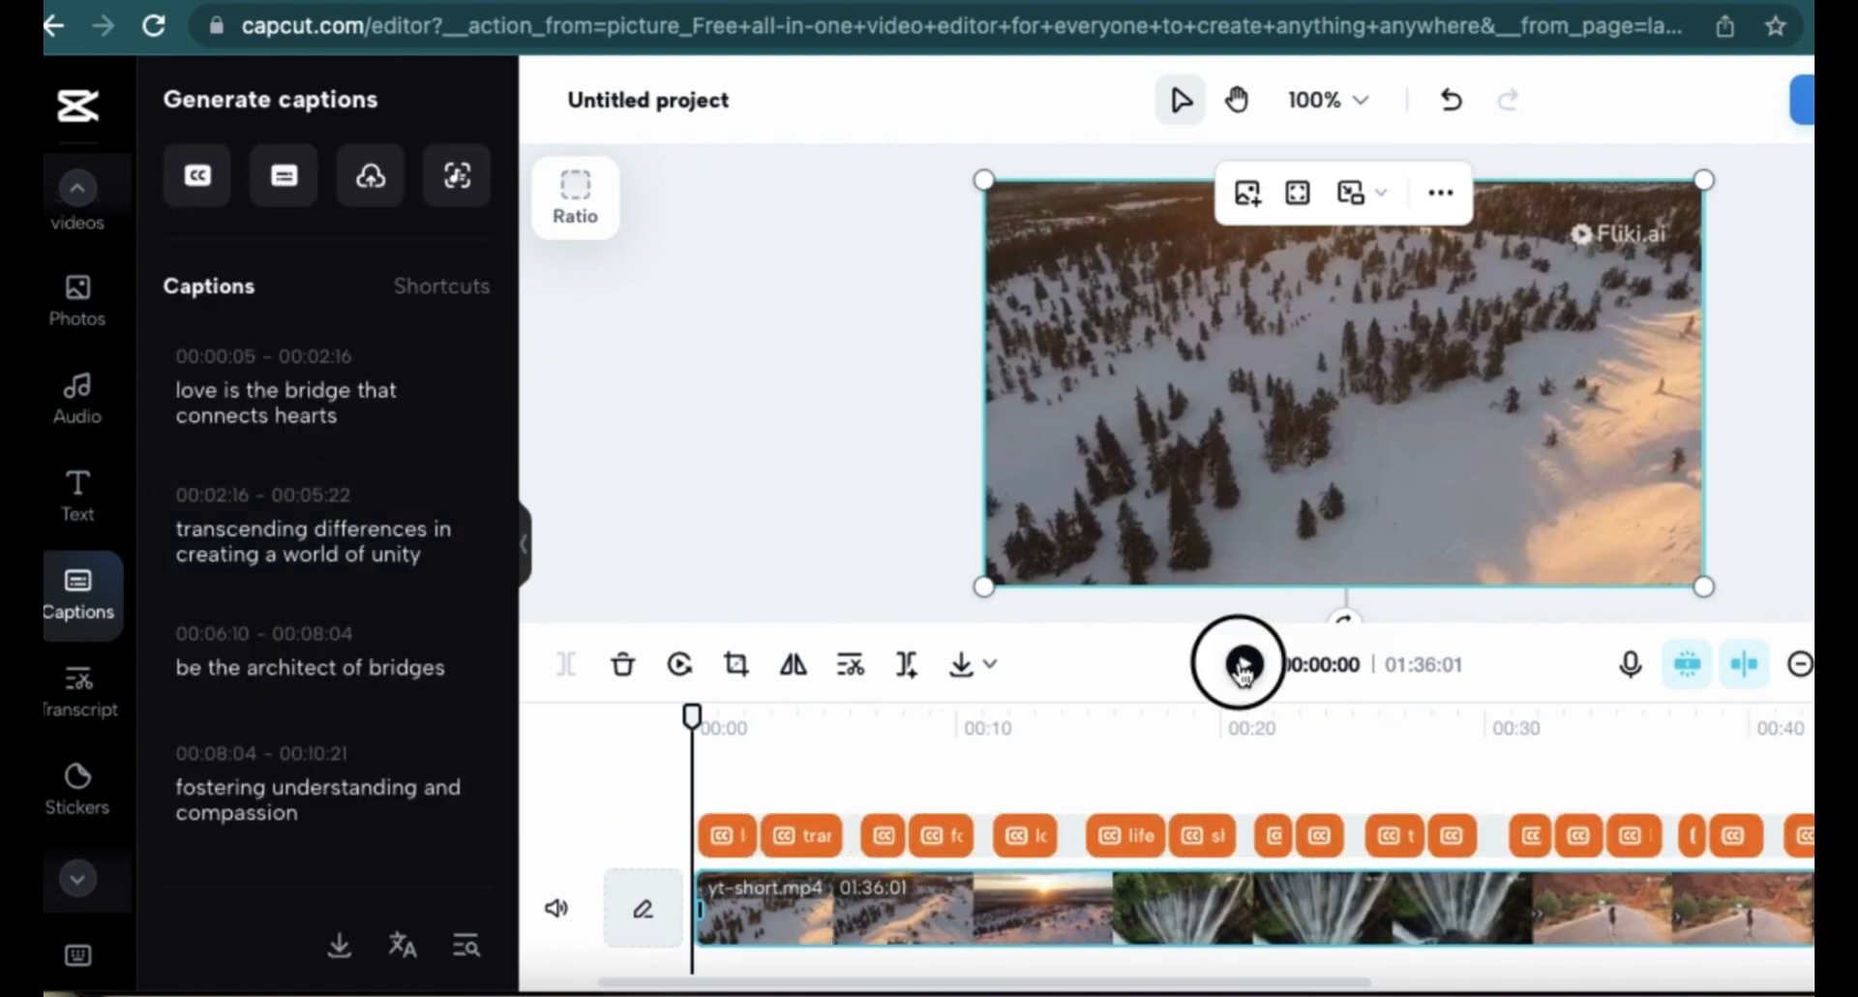
Play and pause the preview to check the captions over the footage.
{"action": "left_click", "coordinate": [1239, 664]}
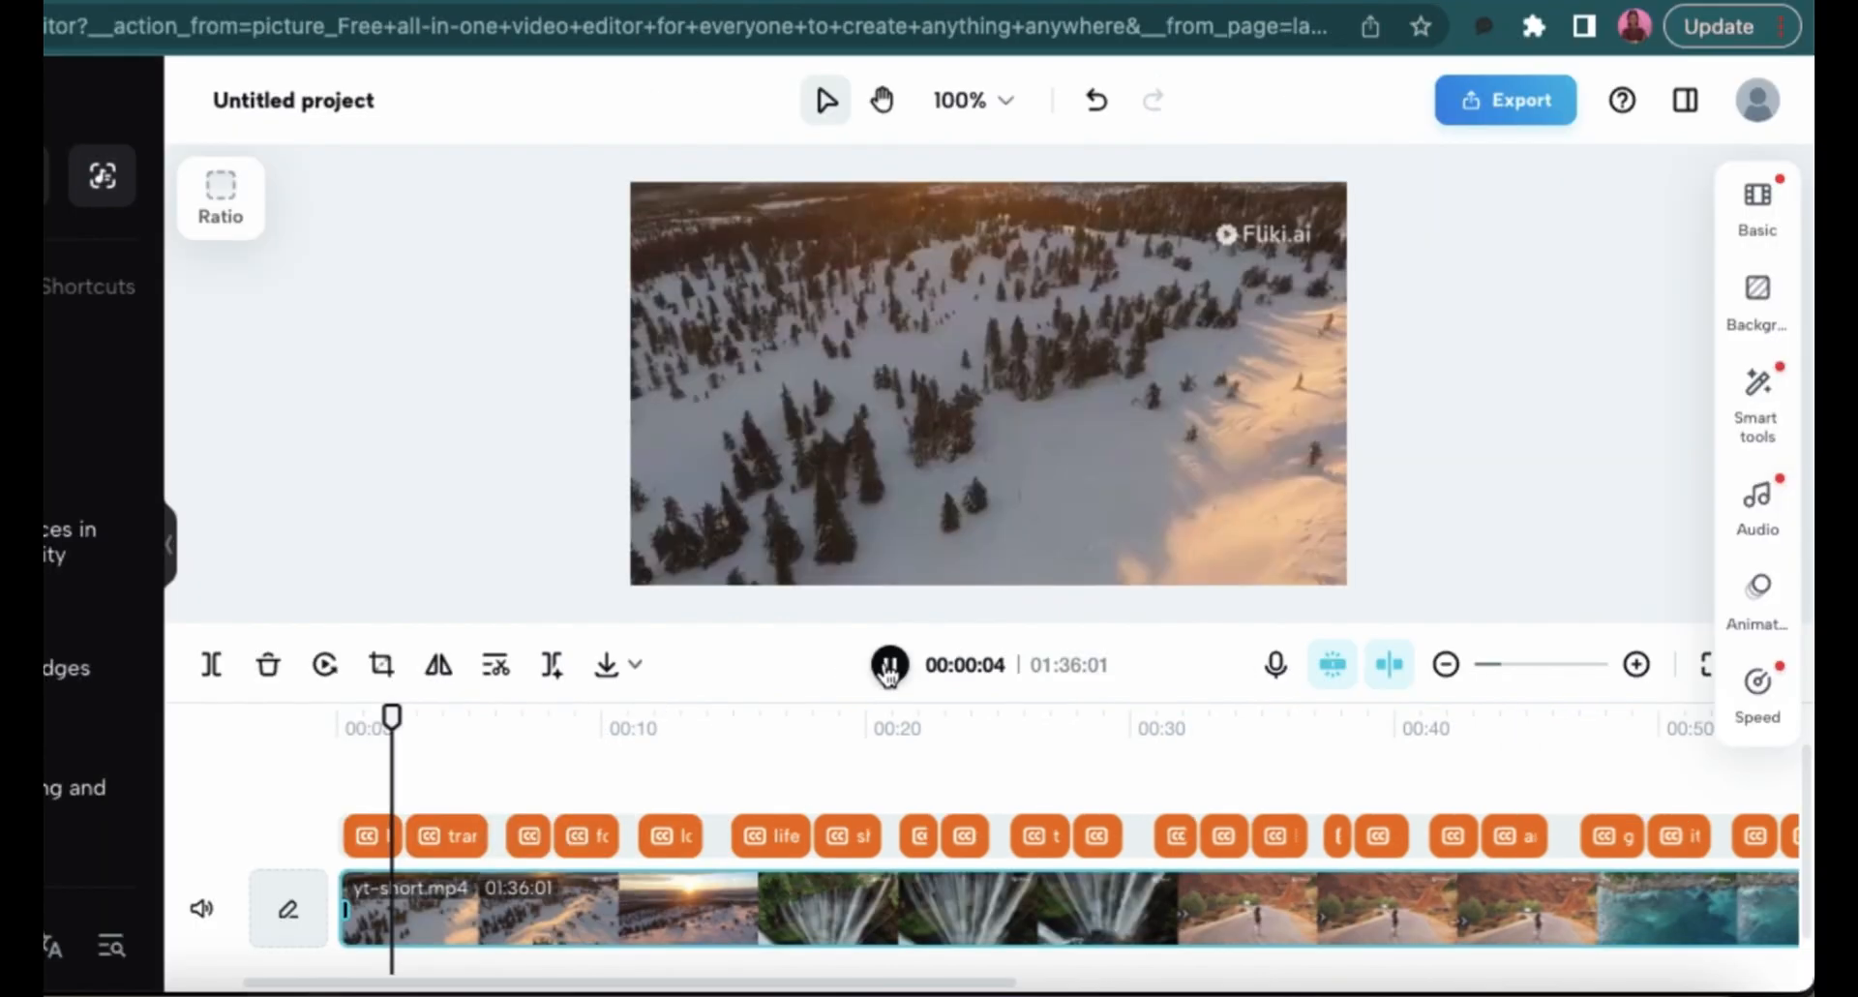
{"action": "left_click", "coordinate": [888, 664]}
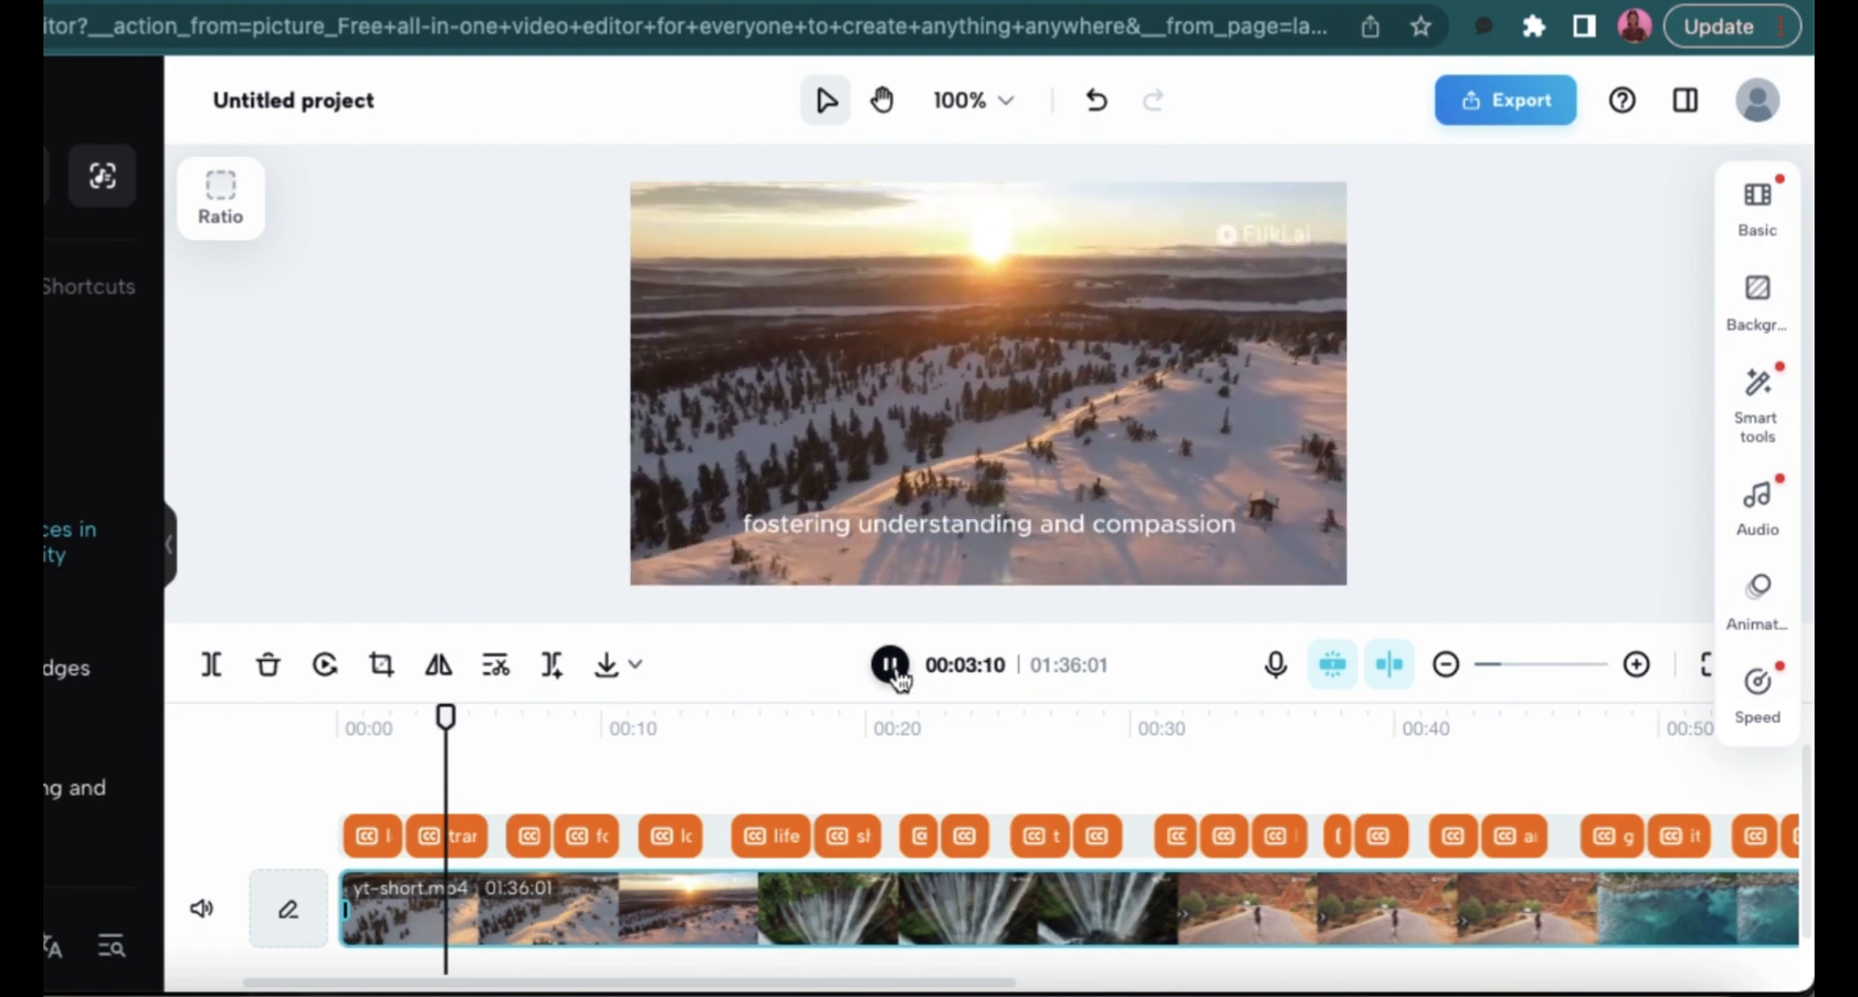
{"action": "left_click", "coordinate": [889, 664]}
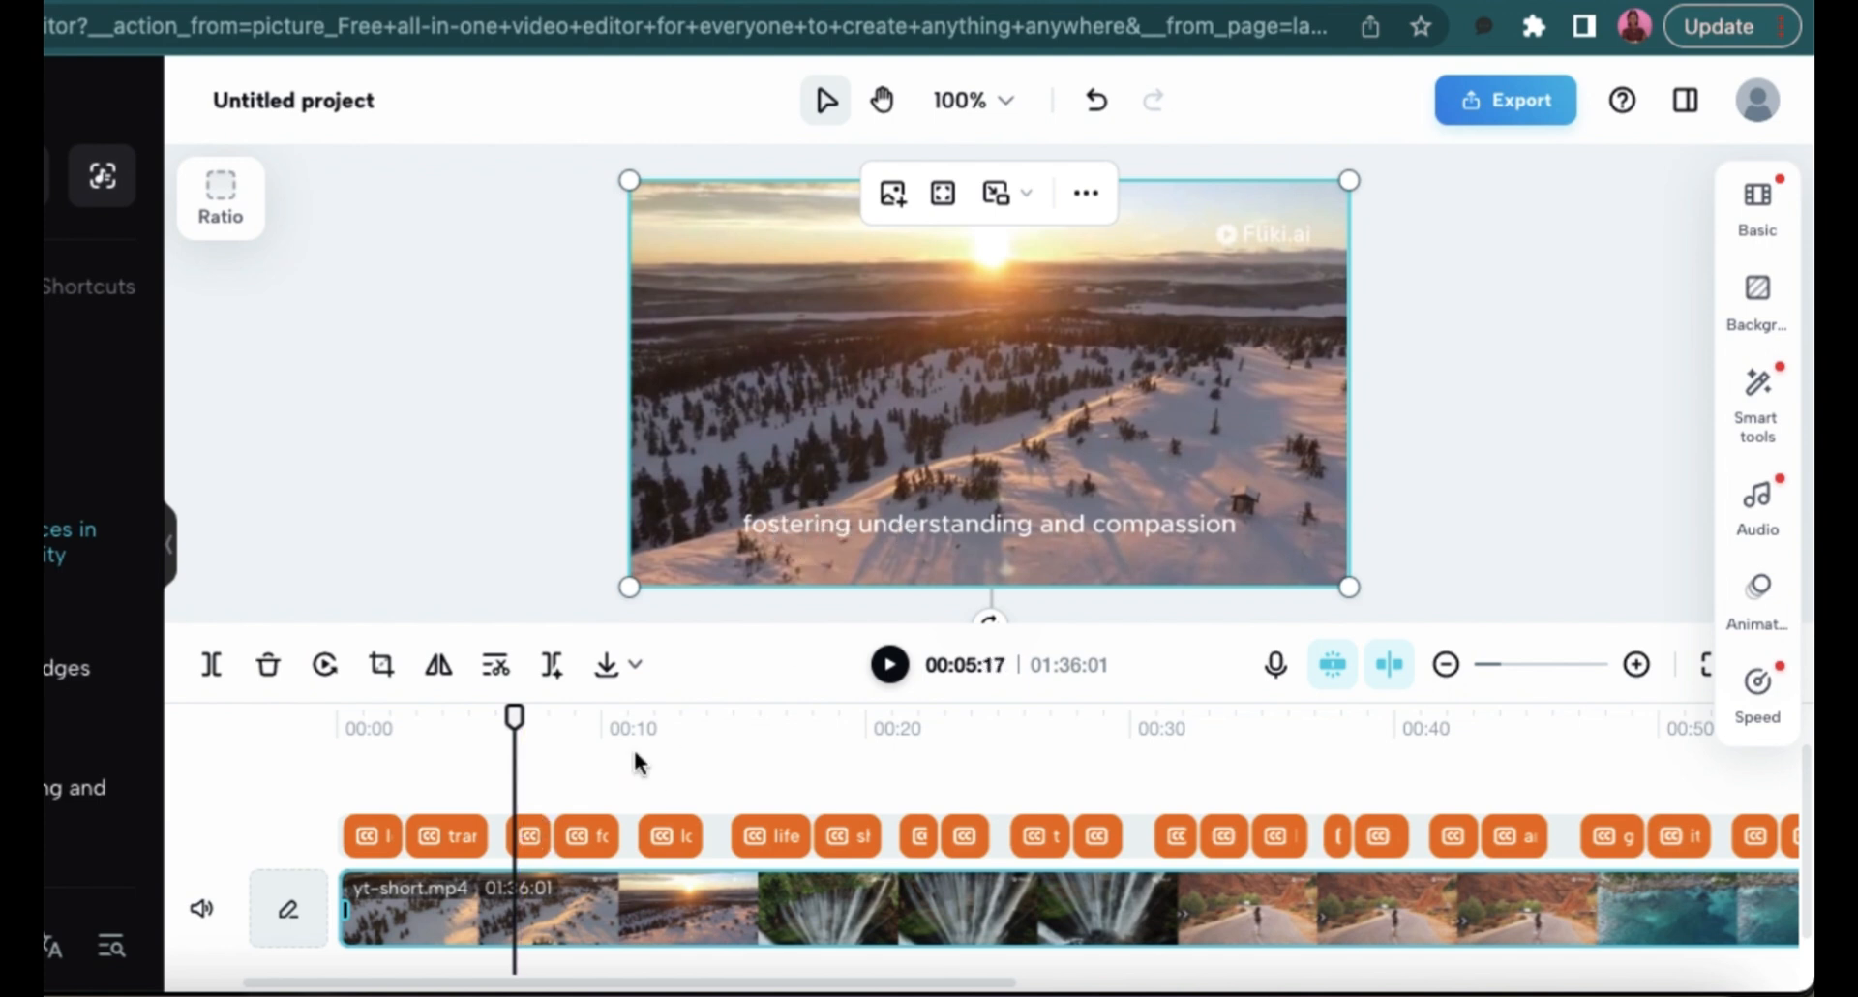
{"action": "left_click", "coordinate": [534, 836]}
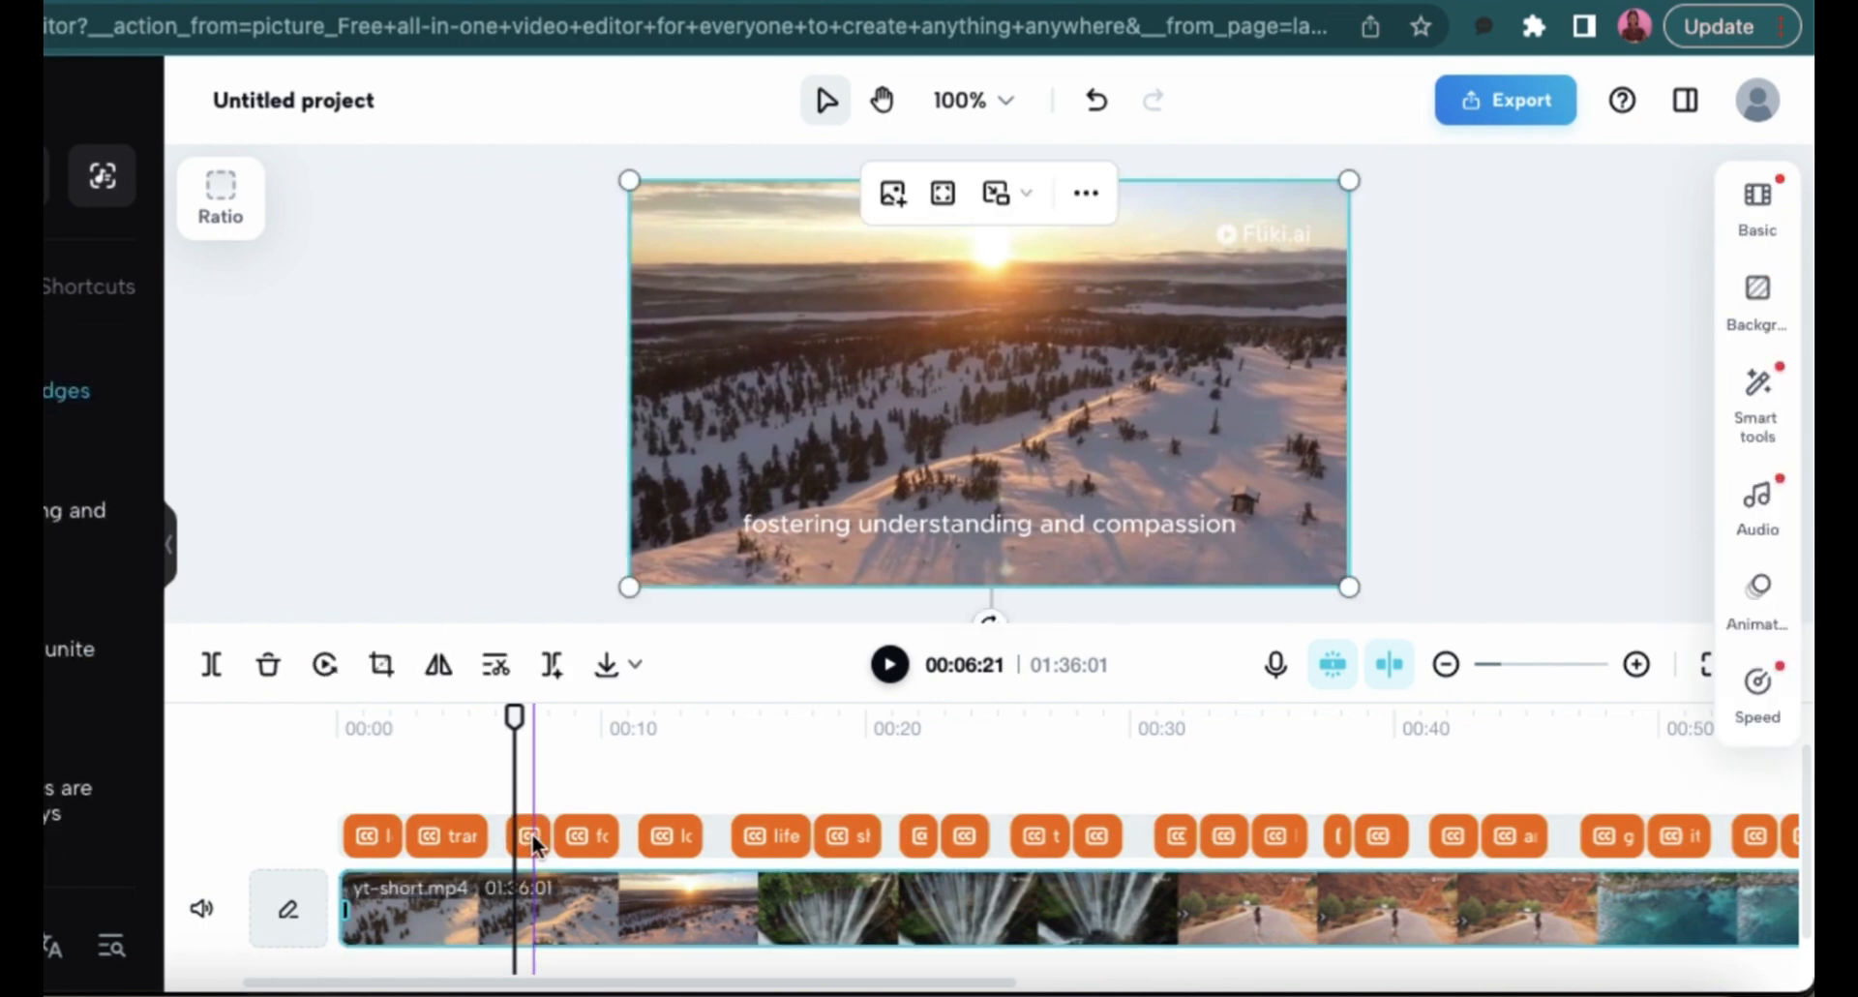
Select the first caption 'love is the bridge that connects hearts' and list the font choices in Basic settings.
{"action": "left_click", "coordinate": [369, 836]}
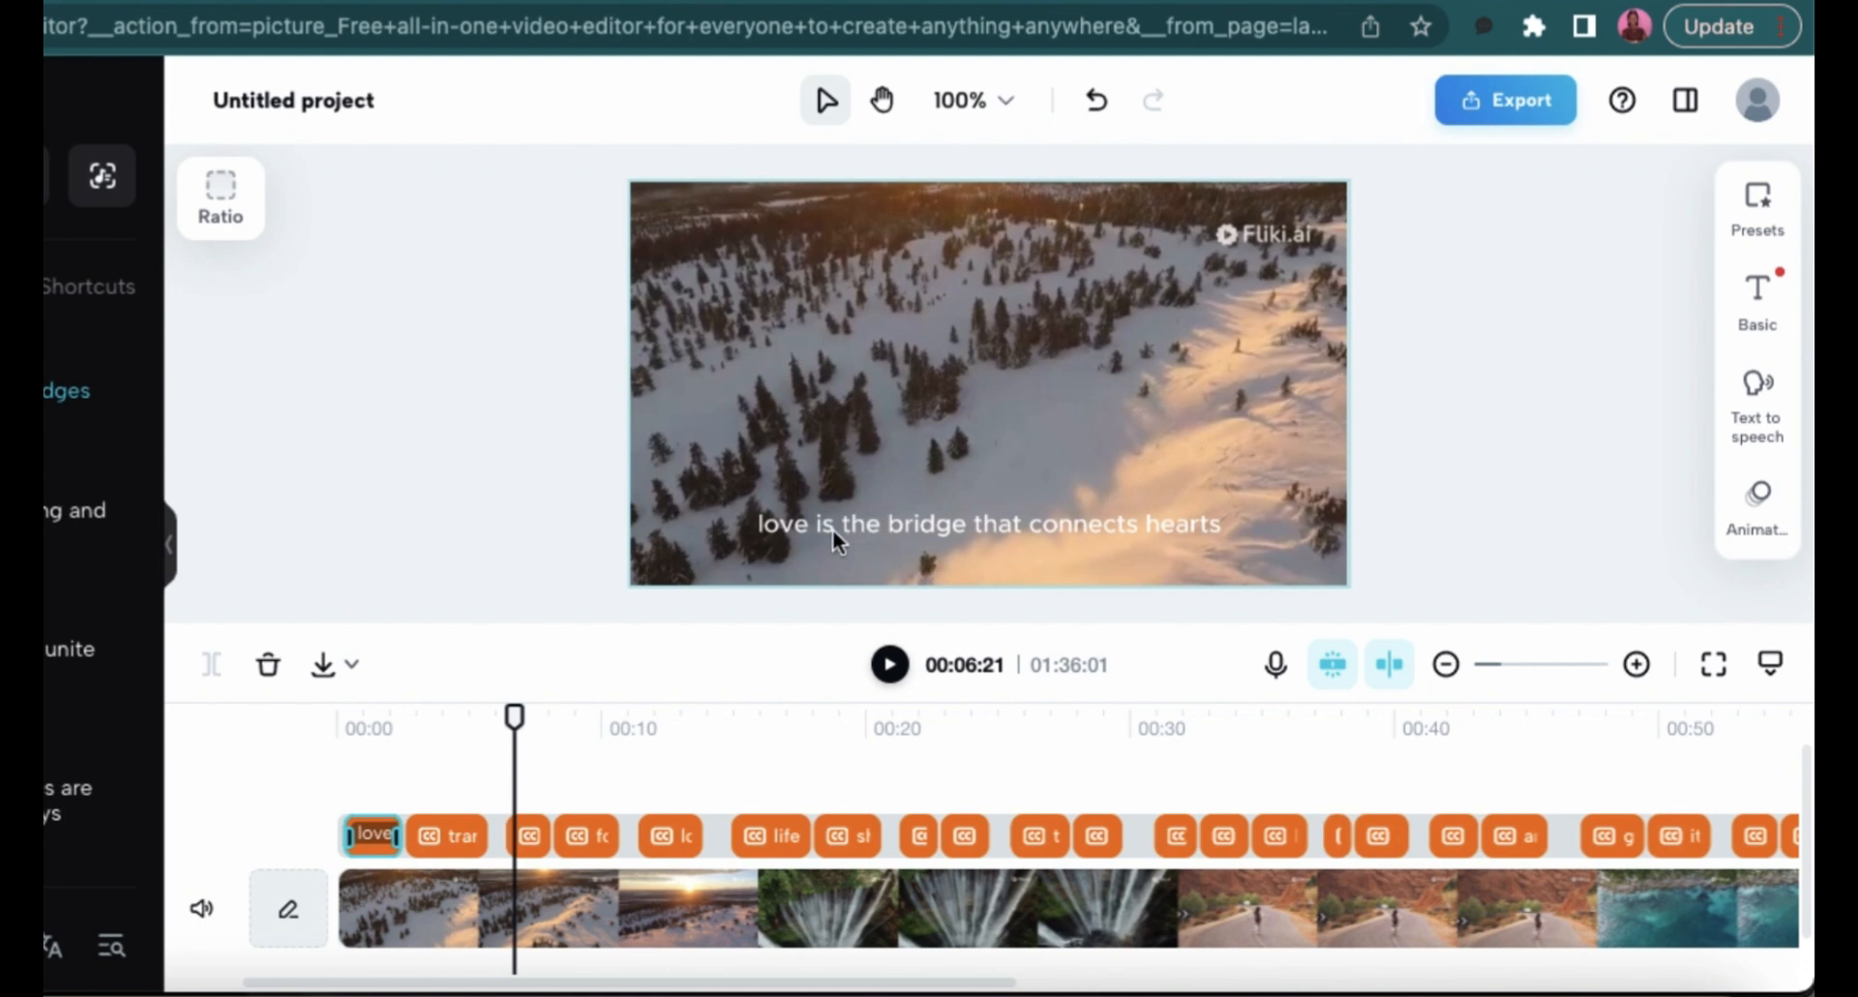
{"action": "mouse_move", "coordinate": [1490, 497]}
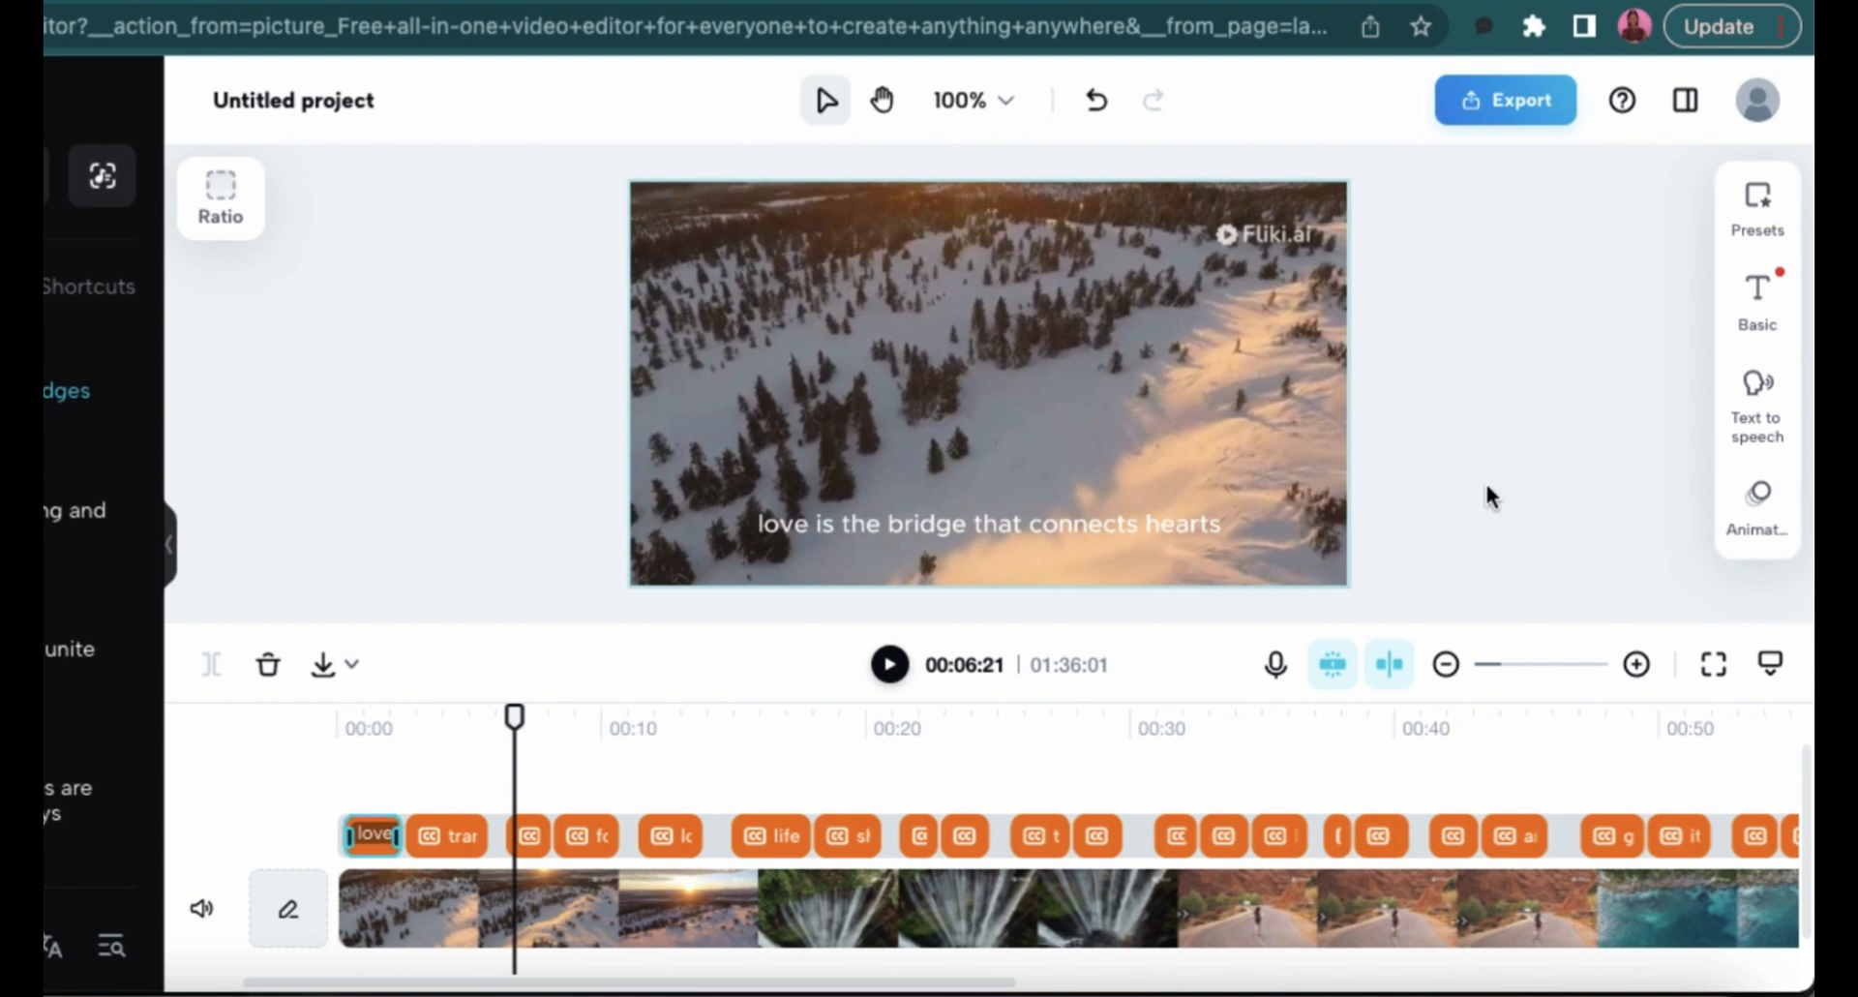
{"action": "left_click", "coordinate": [1758, 296]}
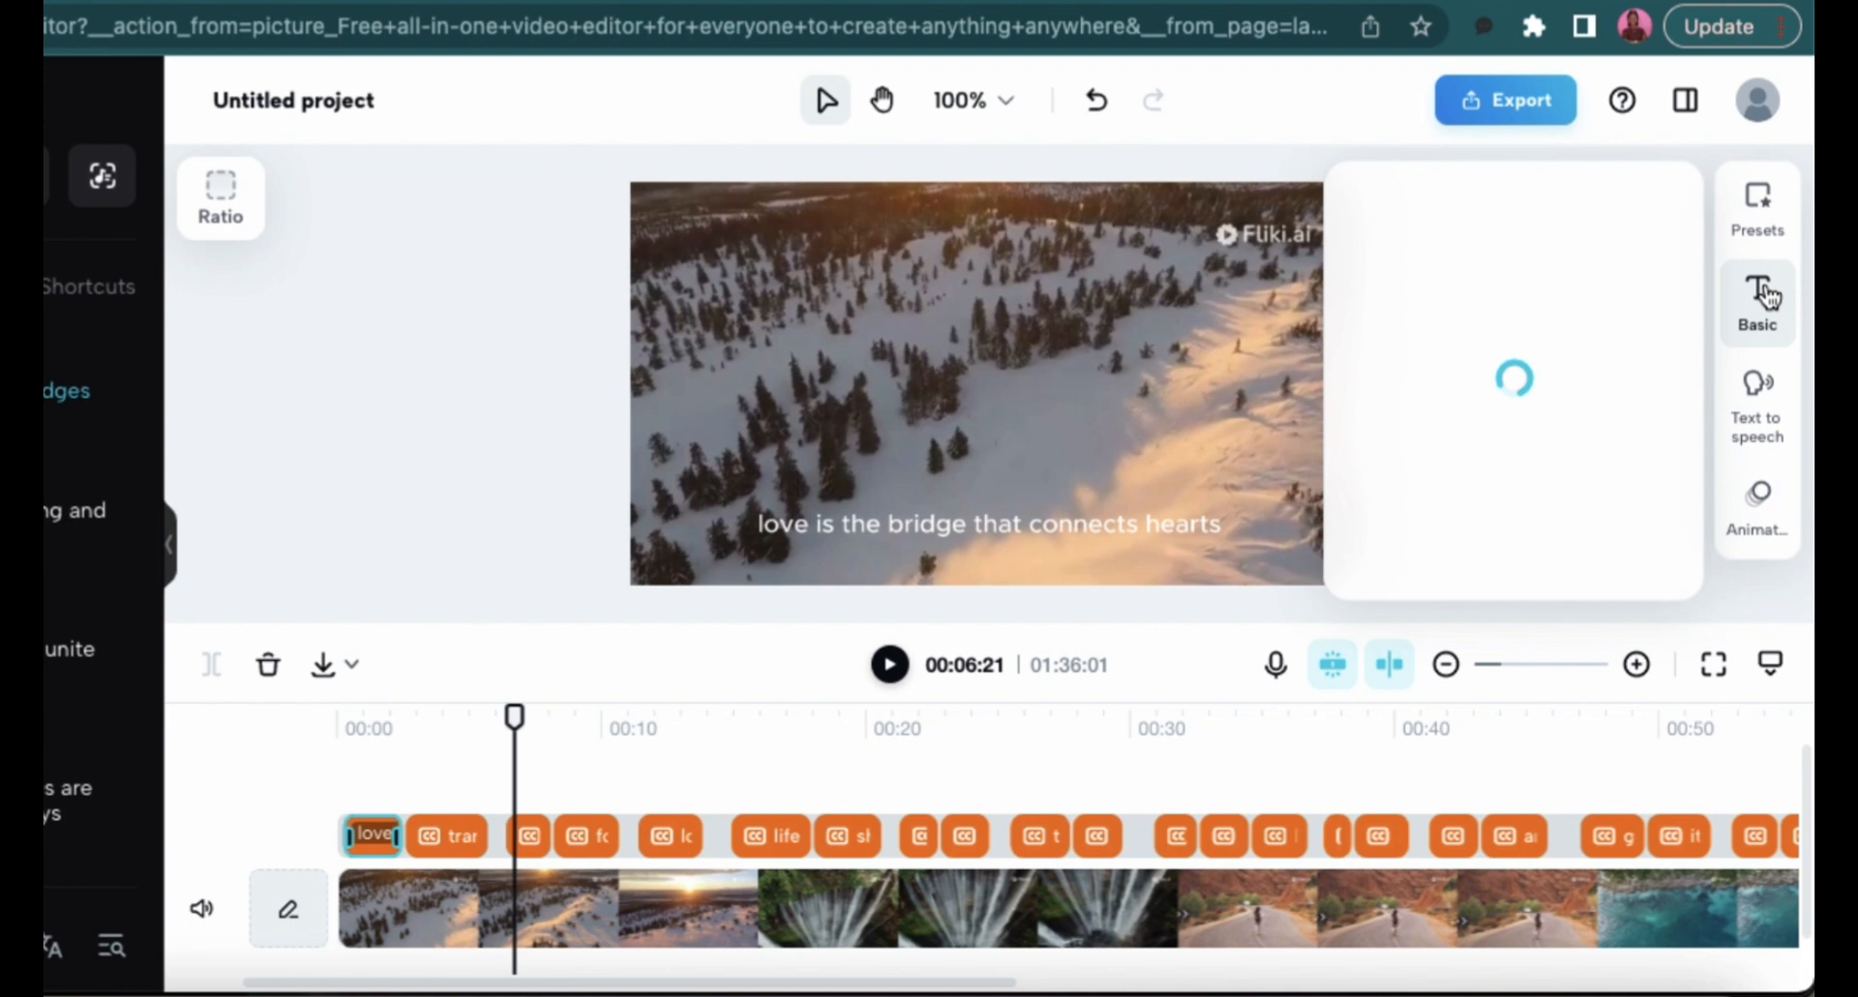
{"action": "left_click", "coordinate": [1760, 302]}
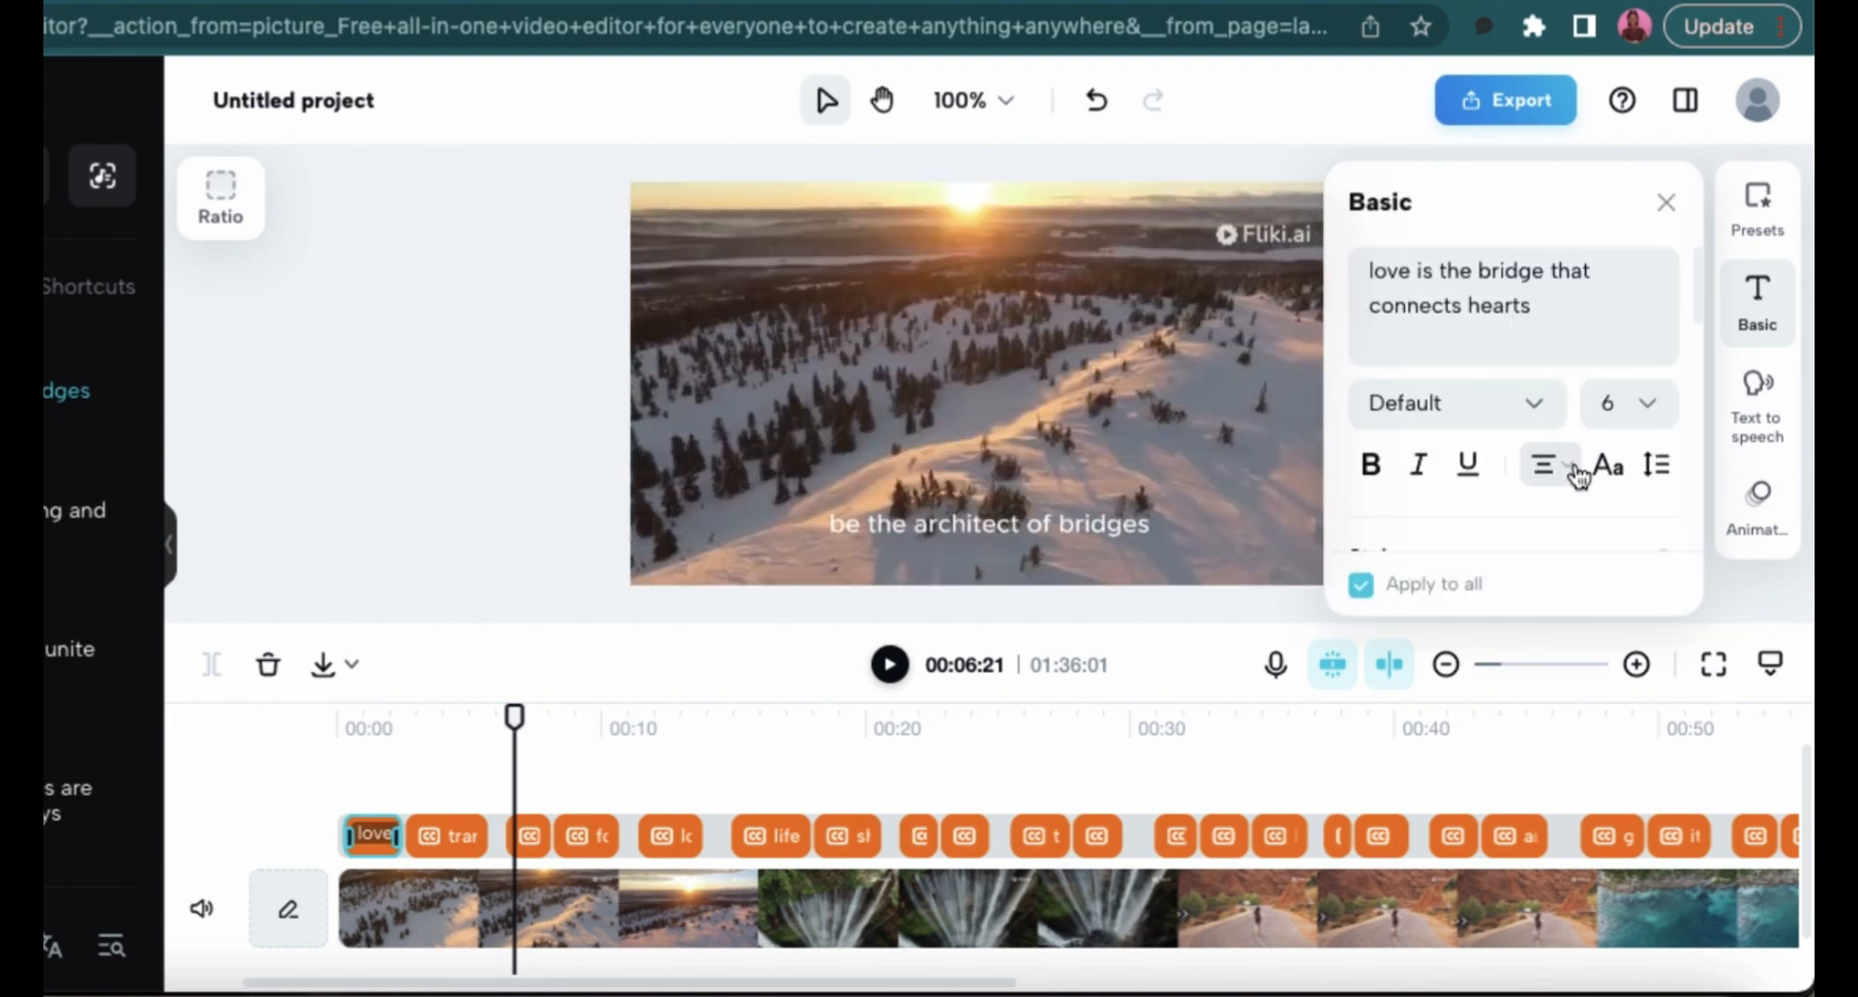
{"action": "scroll", "scroll_direction": "down", "scroll_amount": 3}
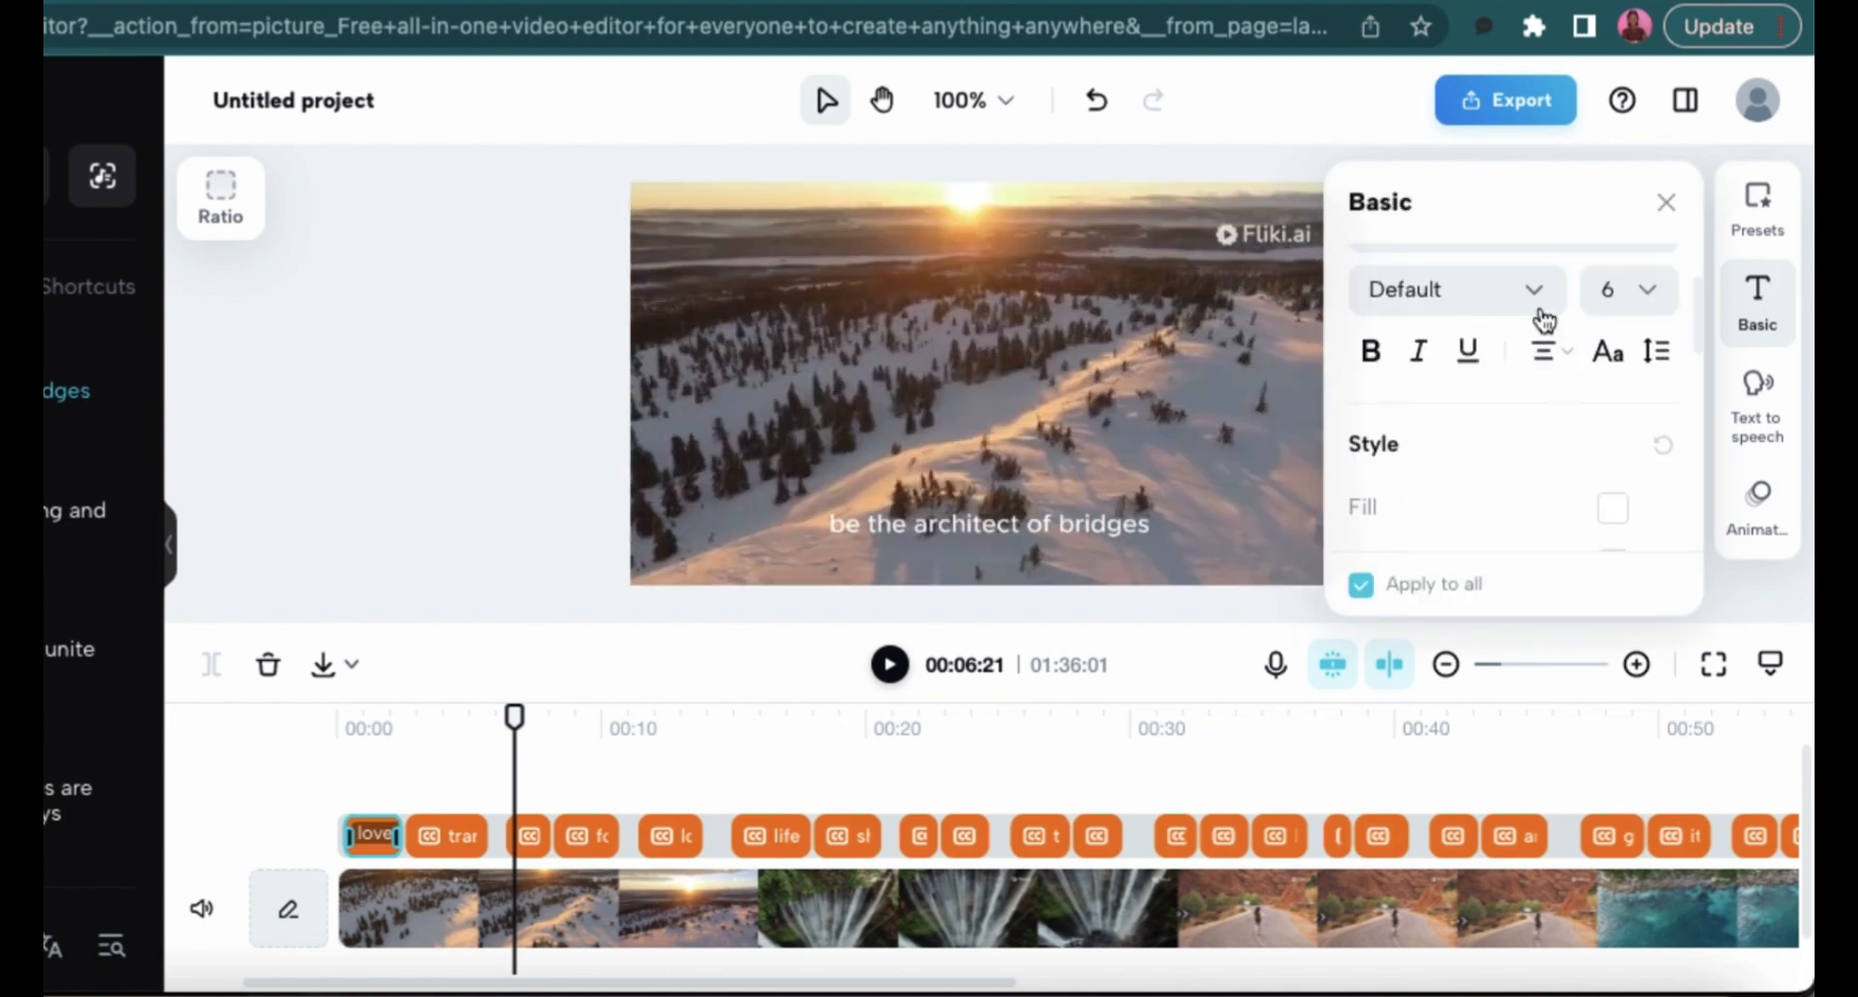
{"action": "left_click", "coordinate": [1454, 288]}
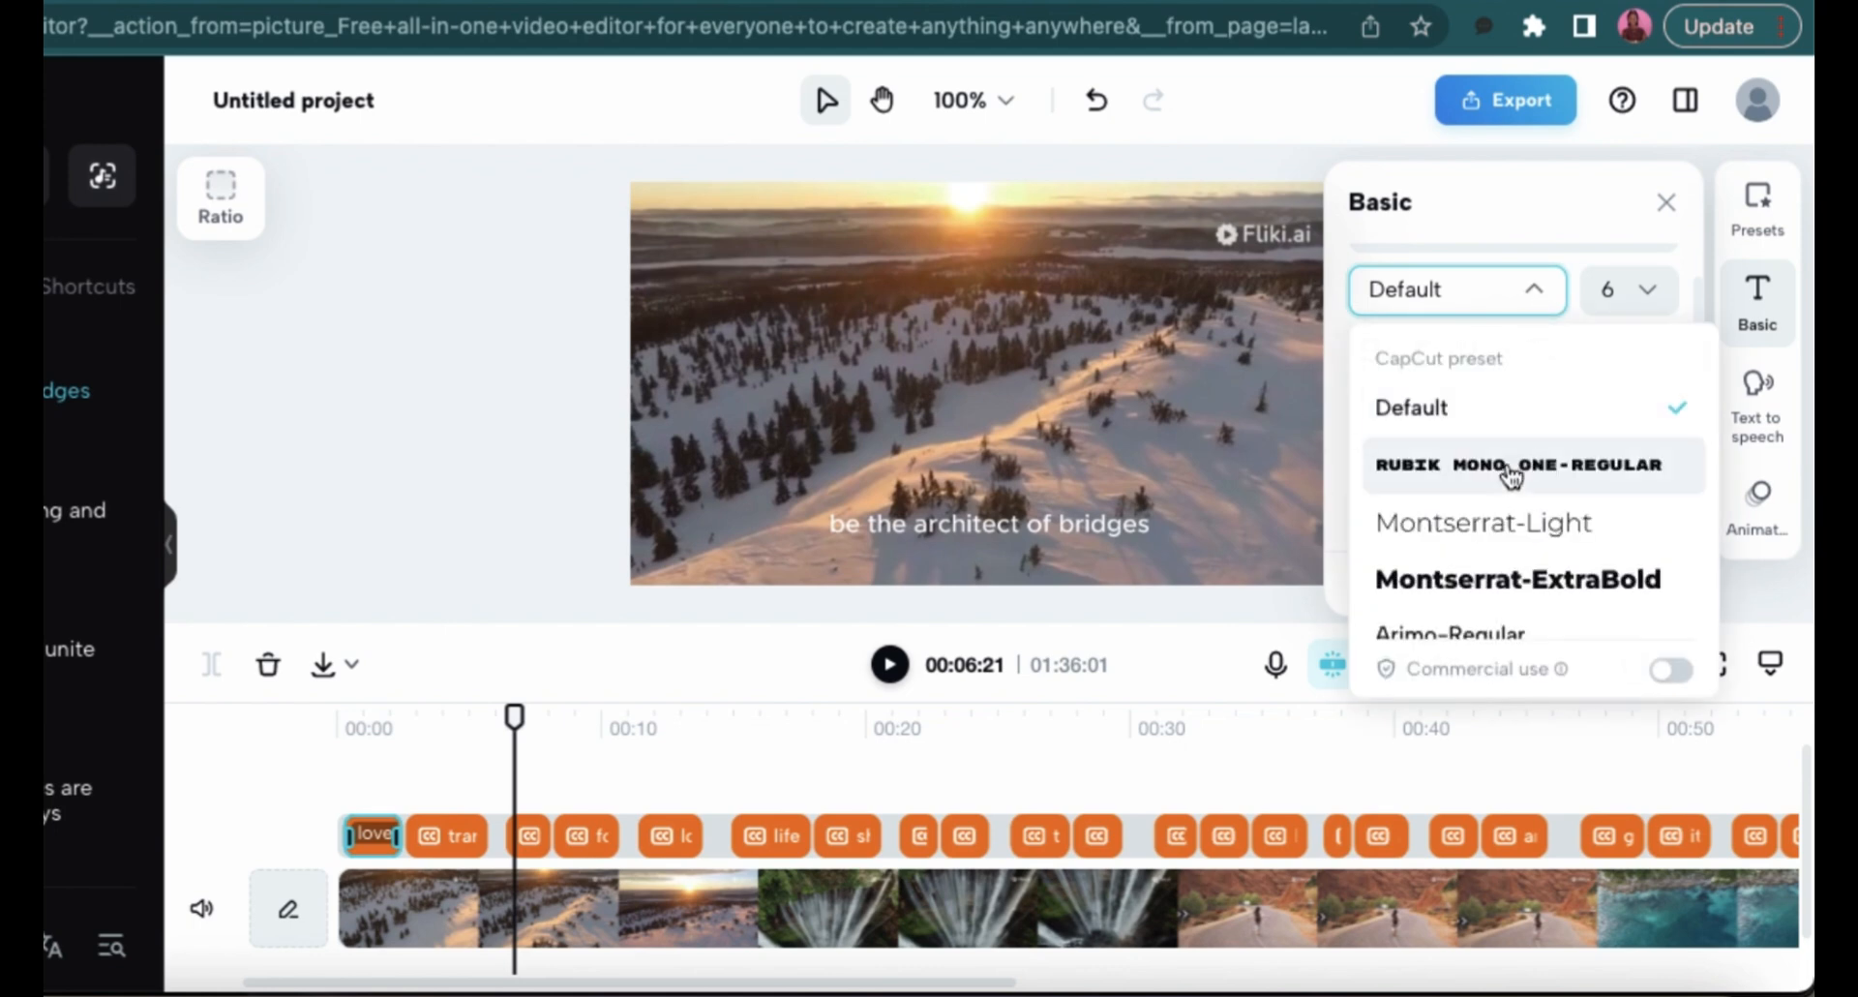